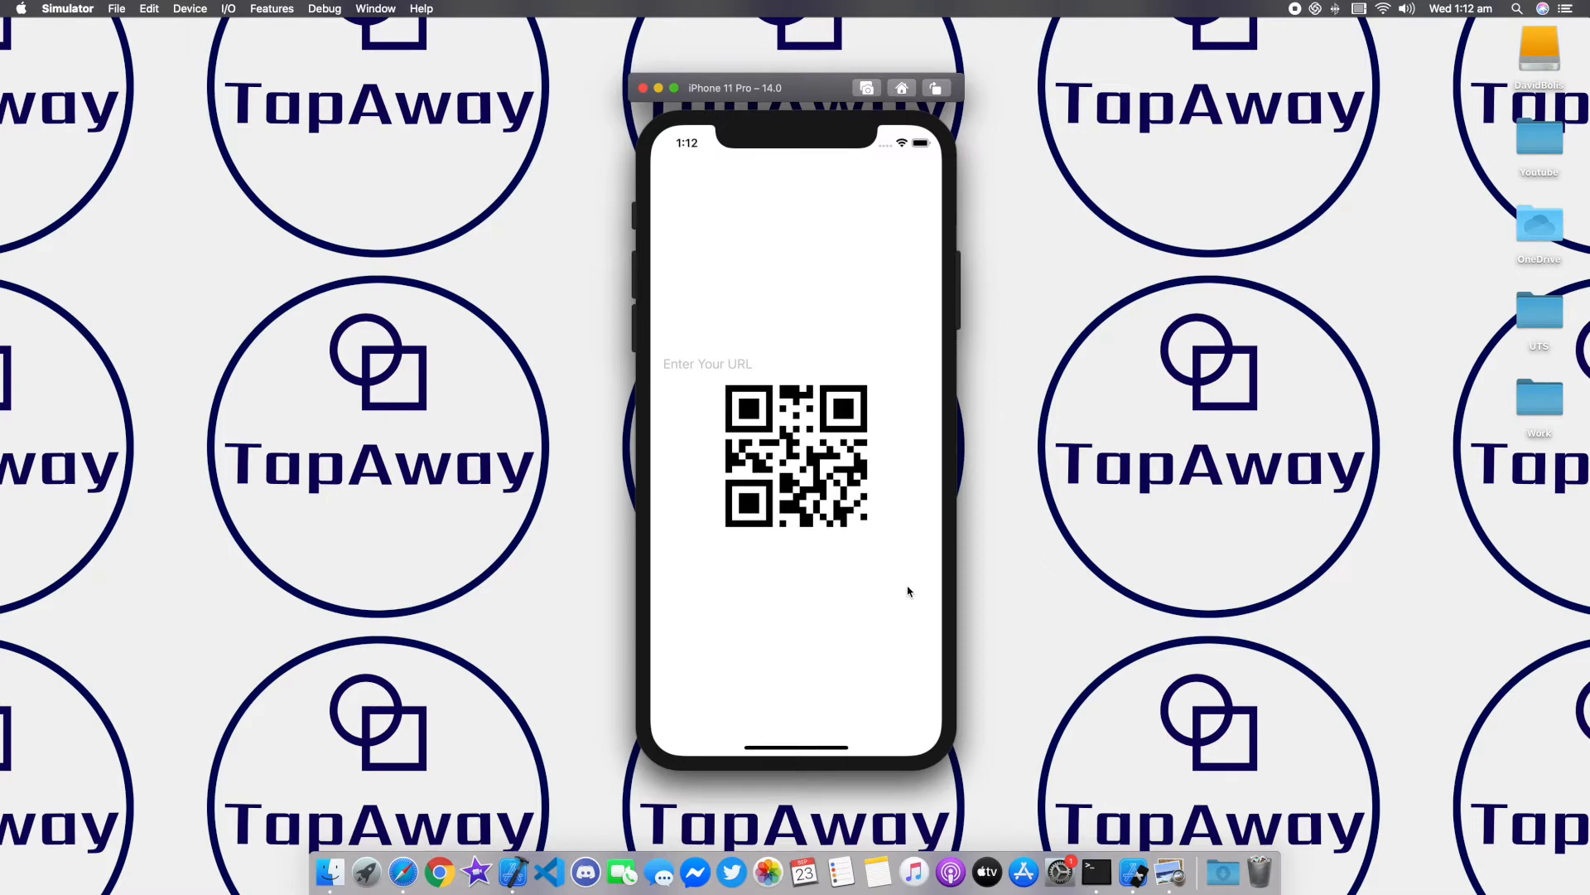
mouse_move(1202, 139)
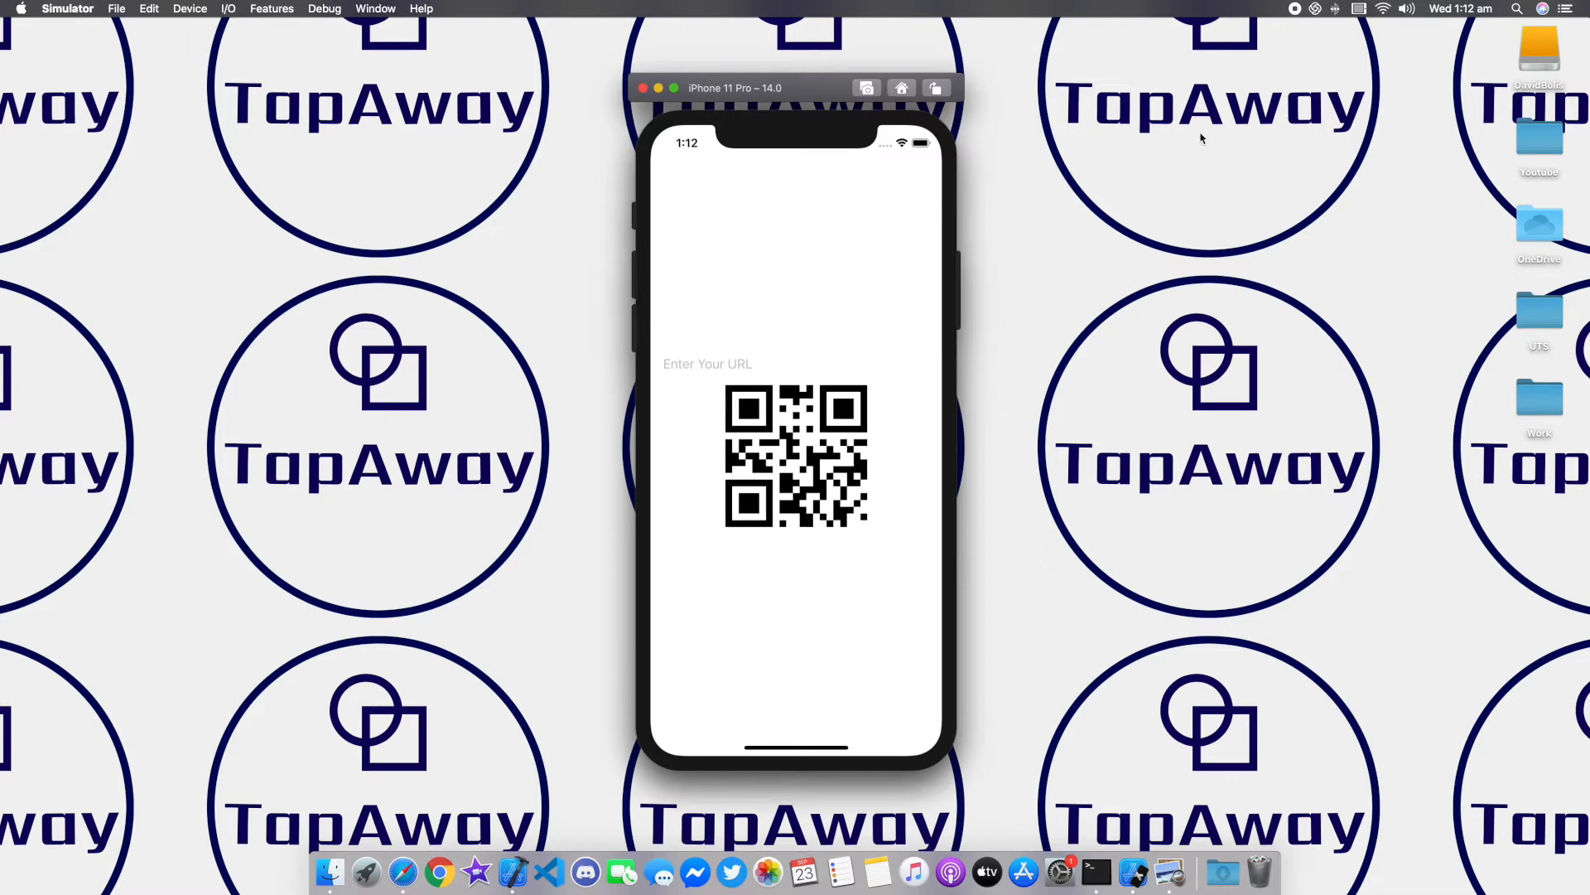
mouse_move(765, 356)
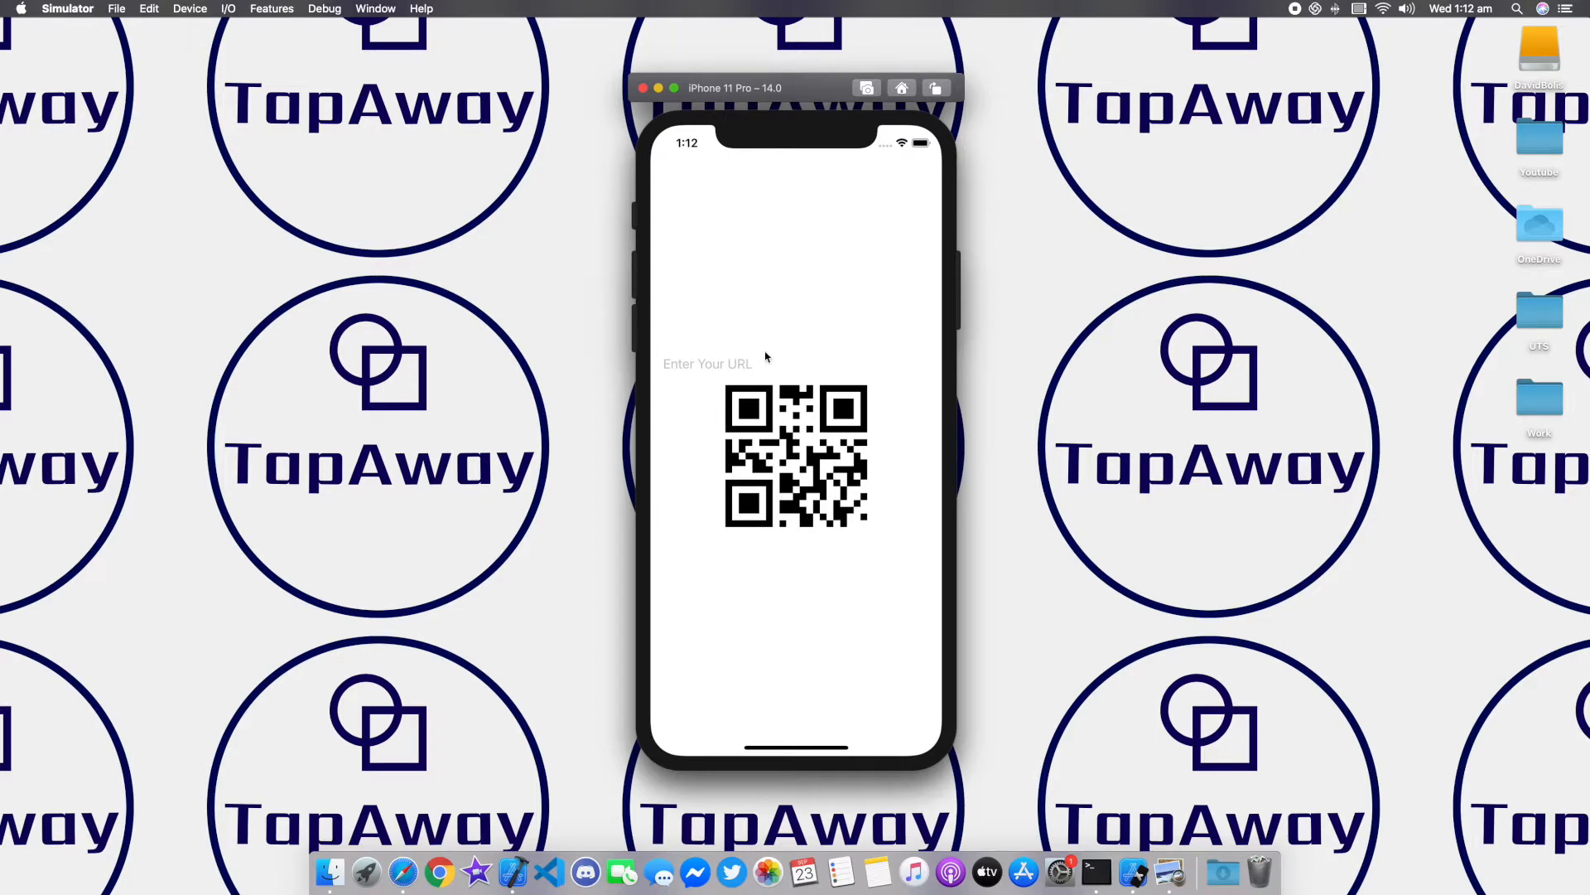
text(Werwe)
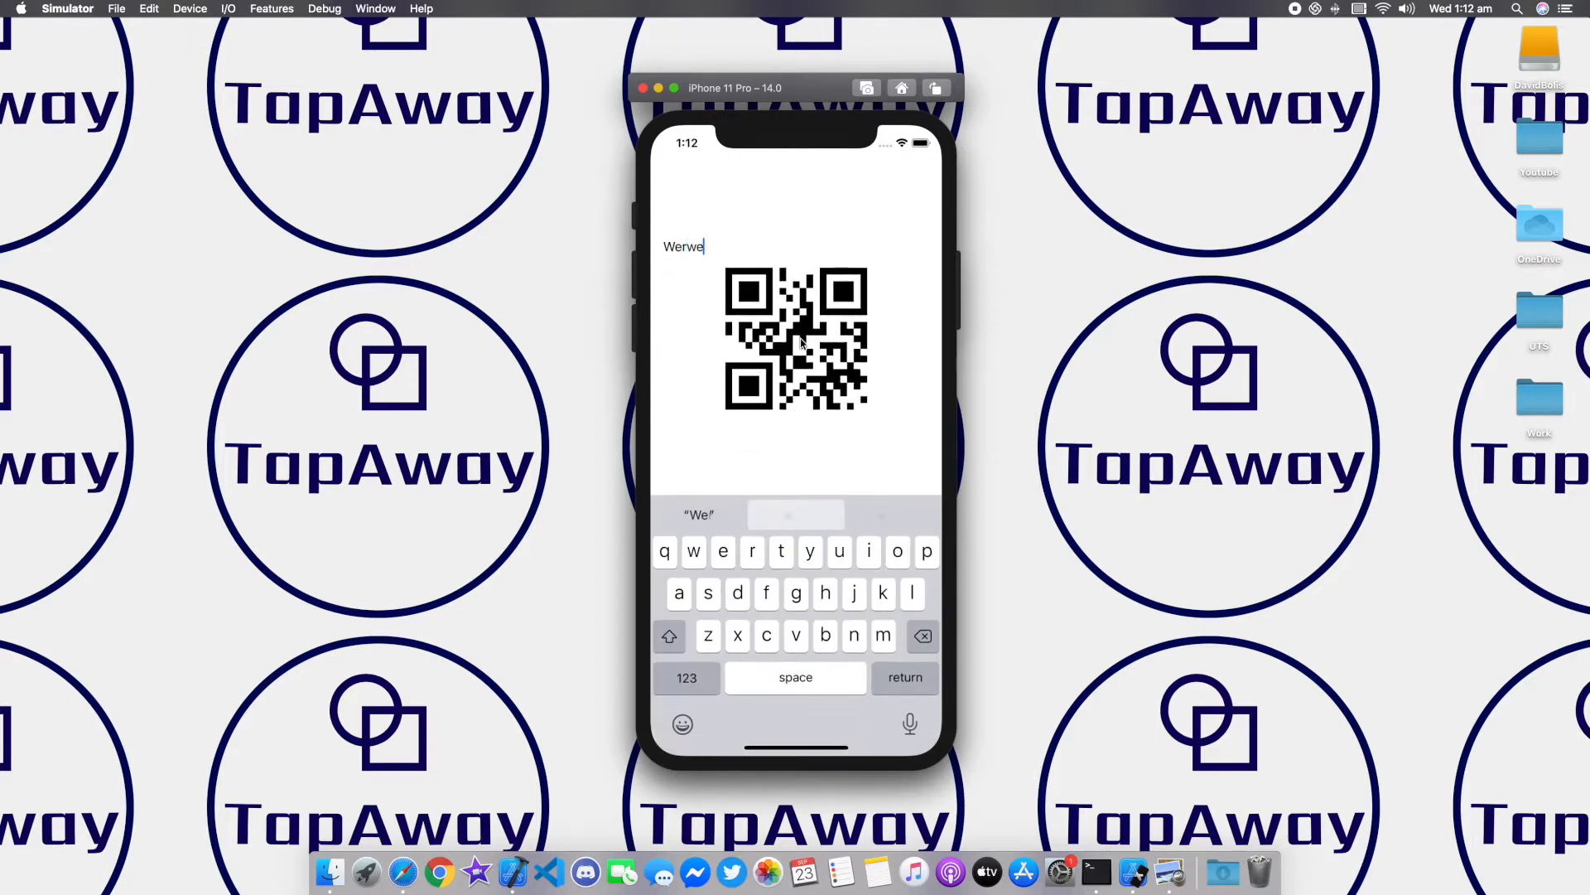
text(hxjfgjwhgfjg)
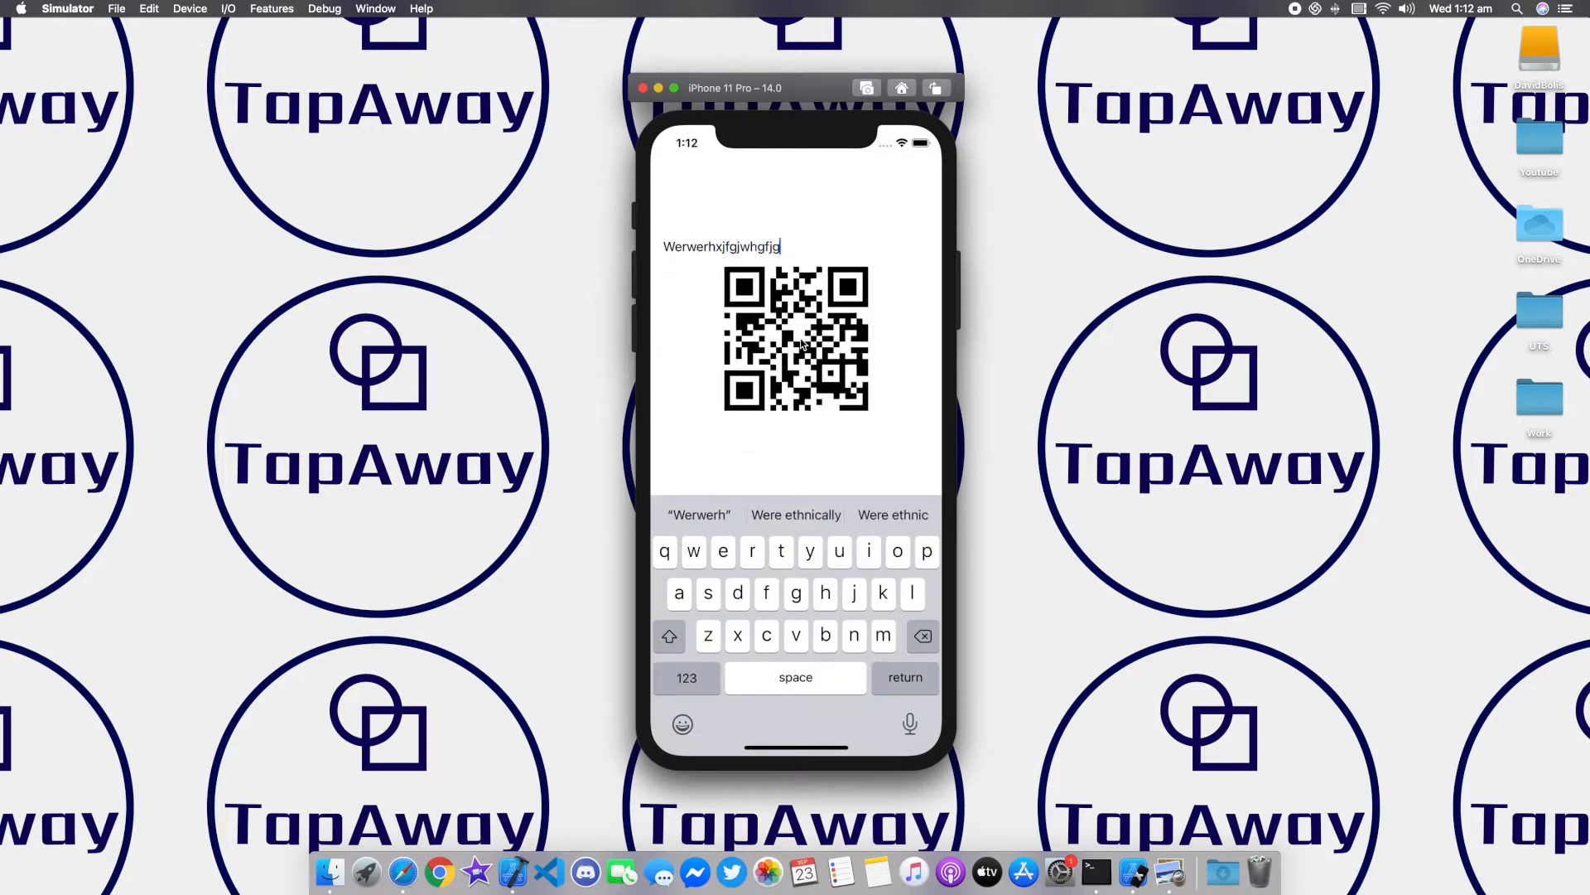
text(hef)
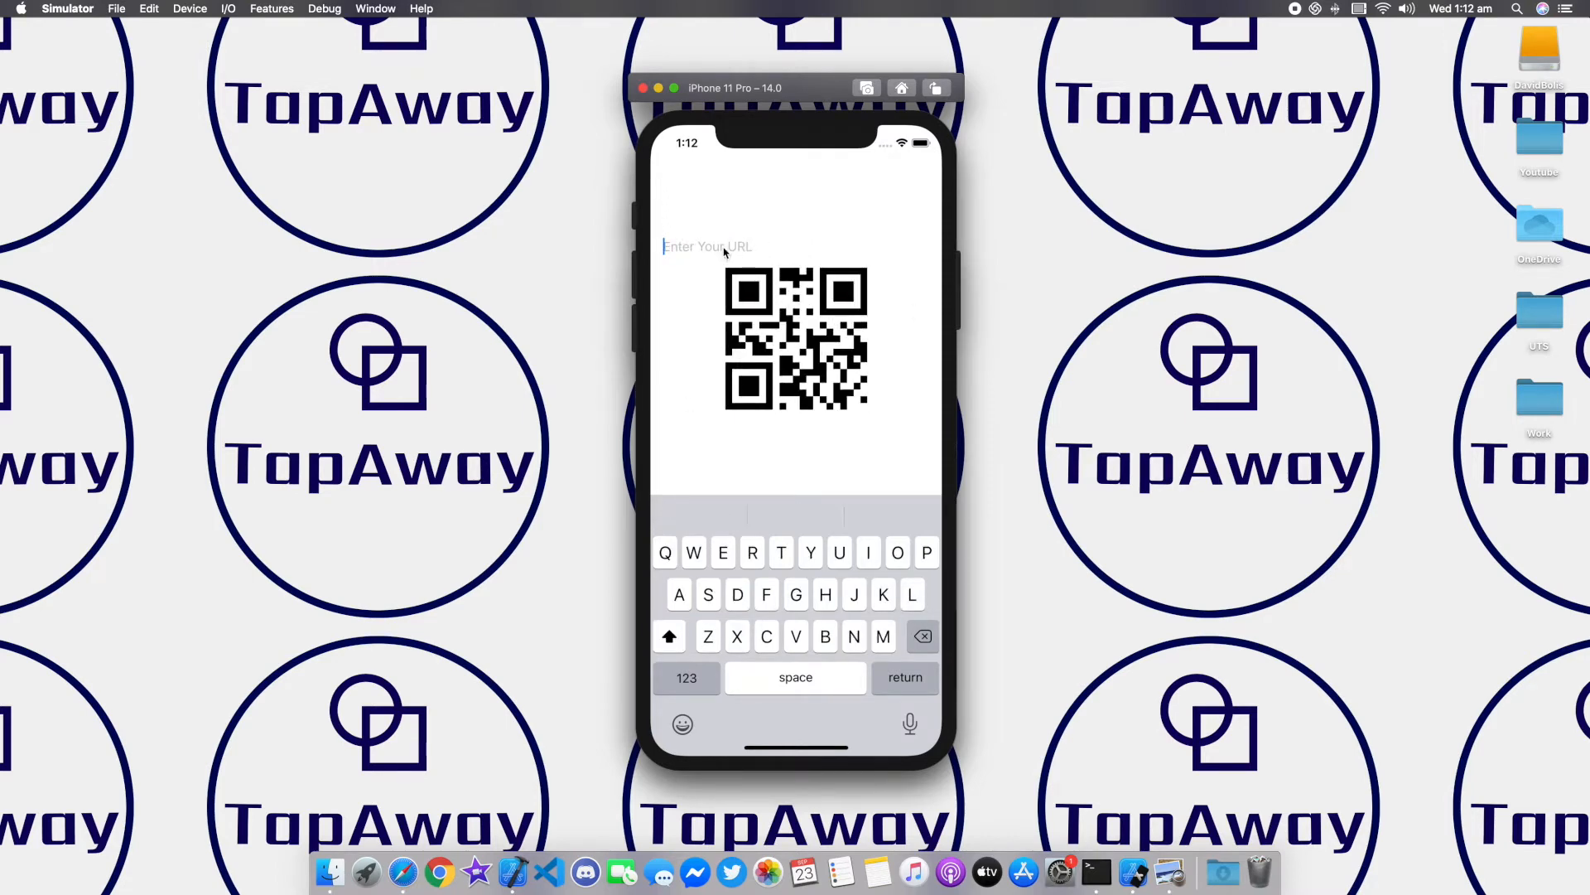
text(https://www.tapaway.com.au)
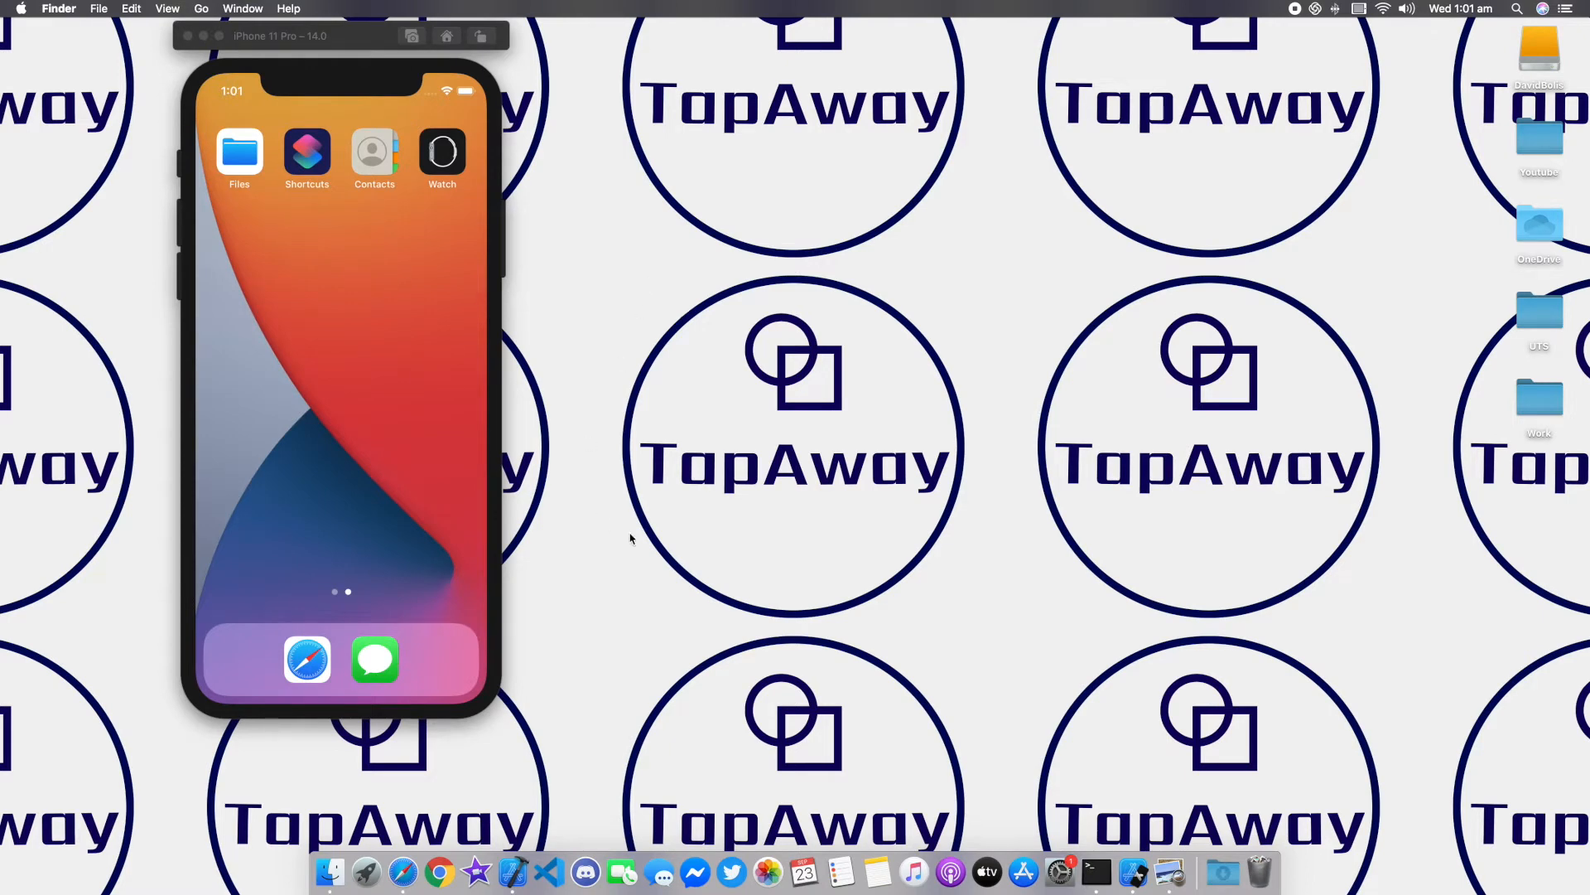
Launch Xcode and start a new project from the iOS App template.
click(512, 871)
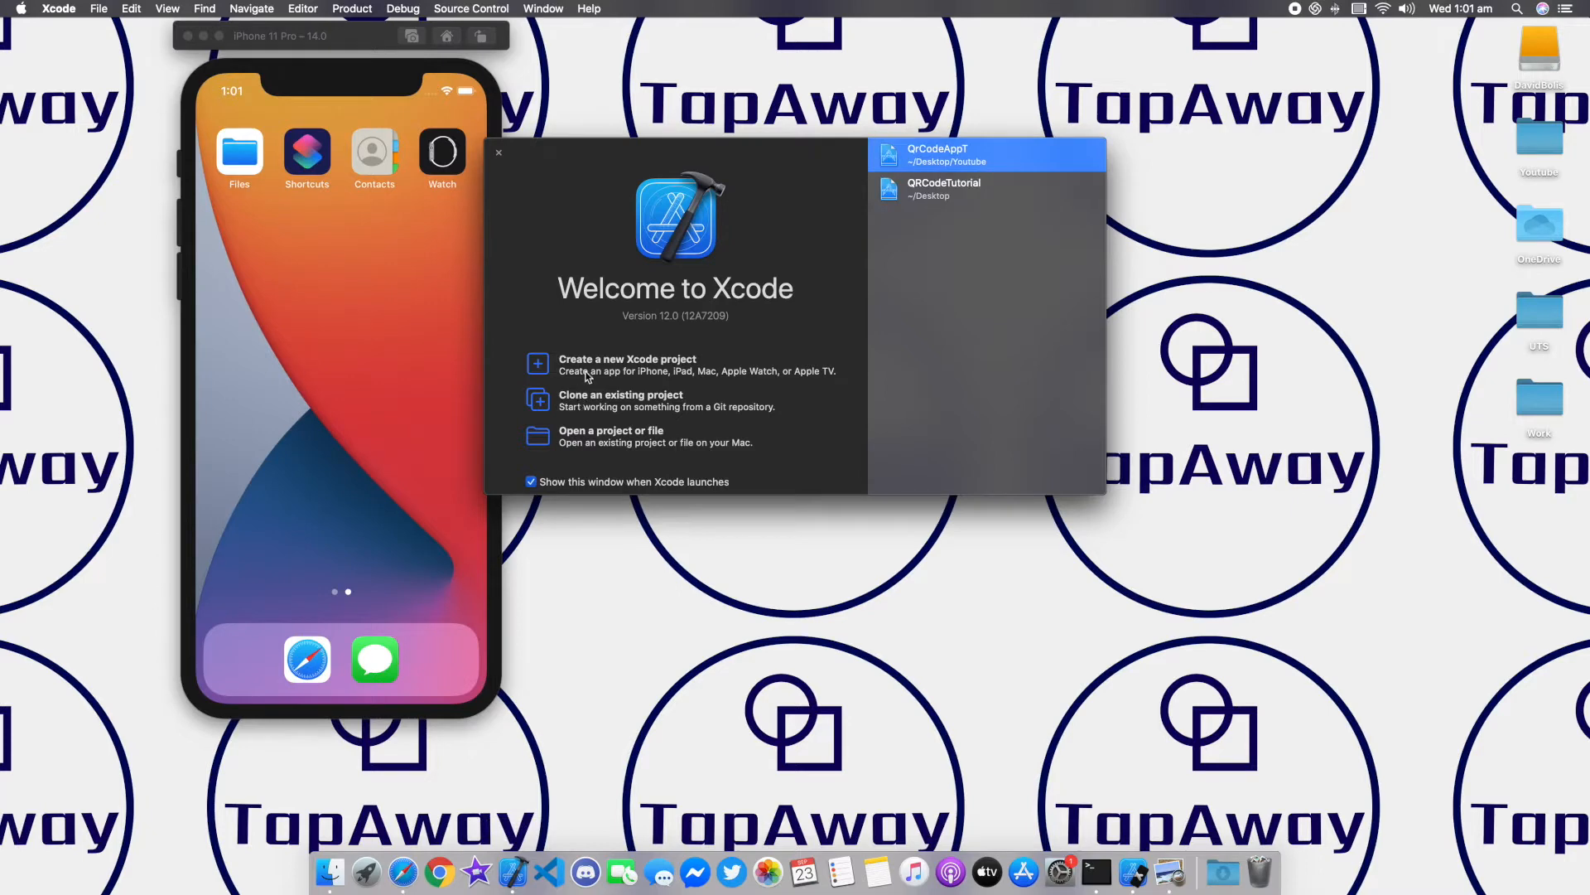
click(627, 364)
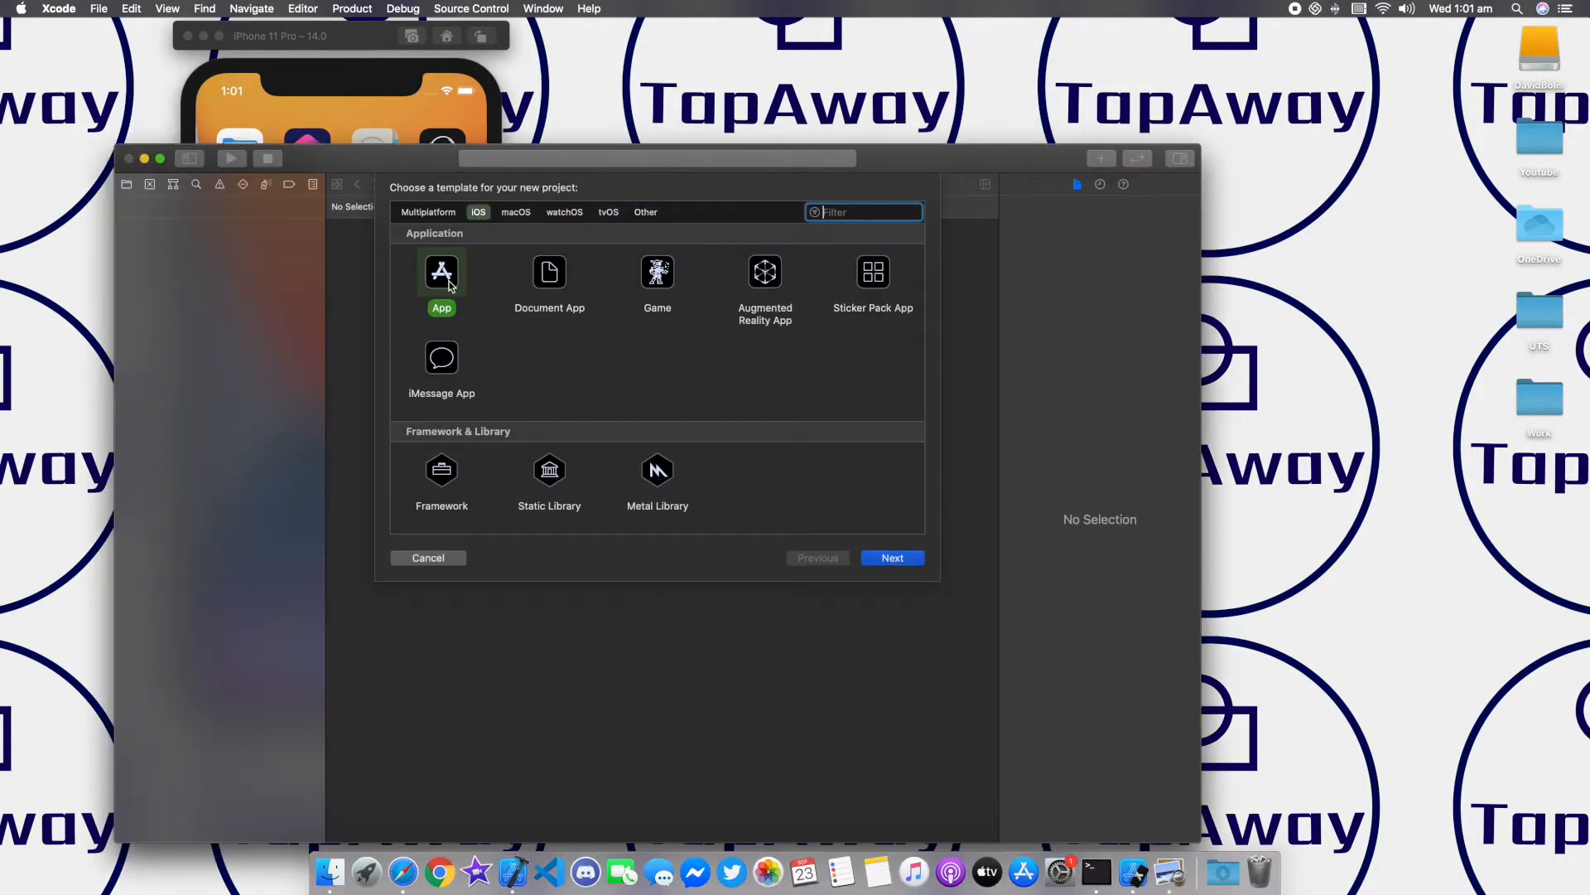
click(890, 557)
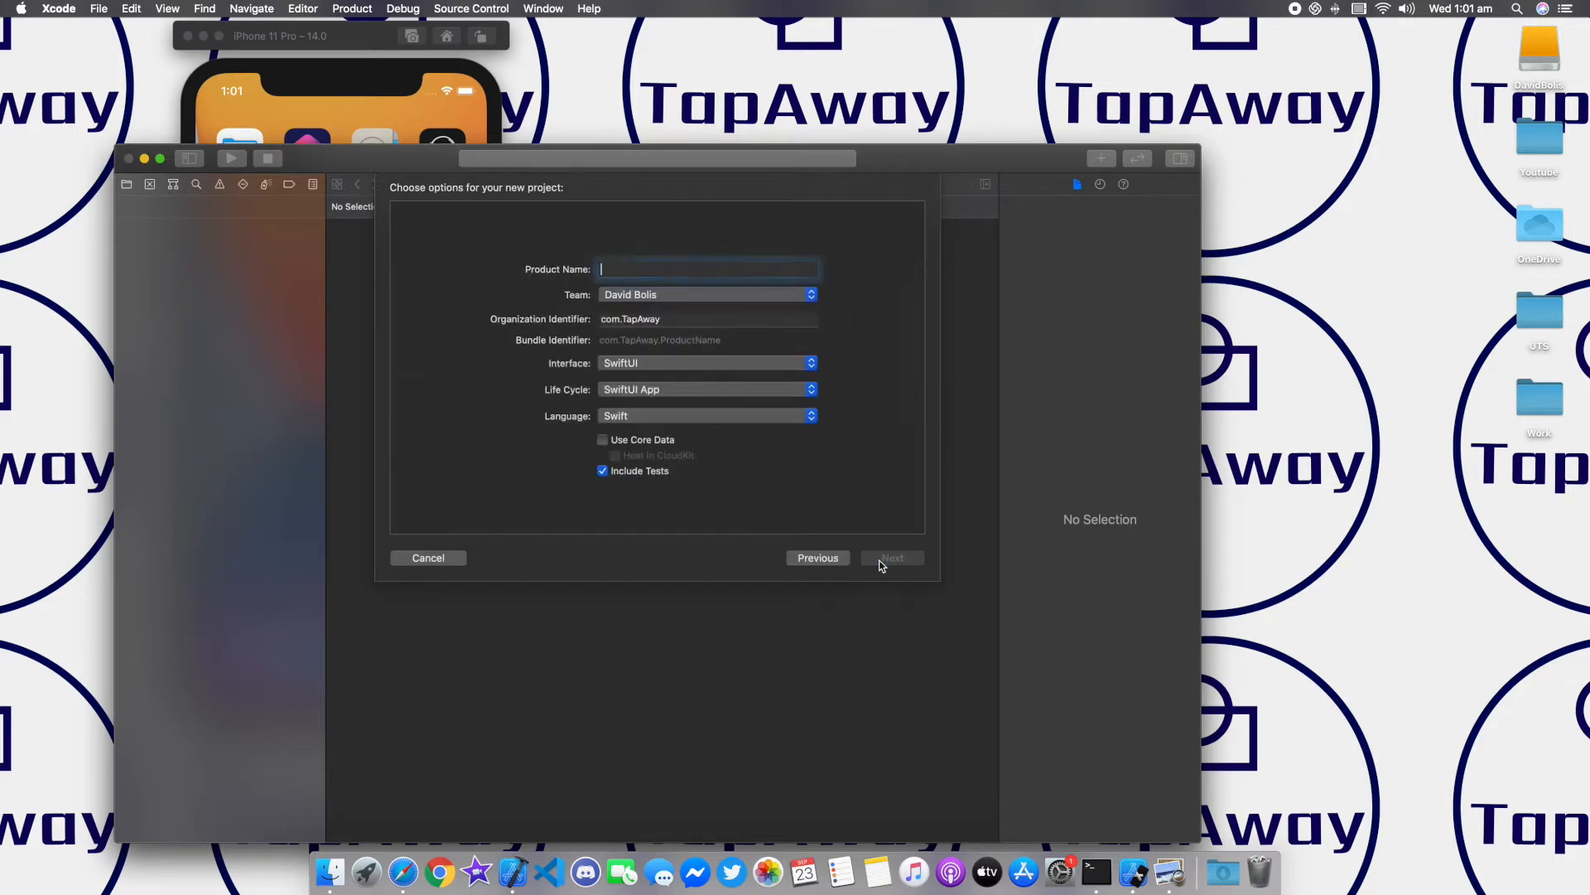
Name the project QRCodeT without tests and save it in the Youtube folder.
text(Q)
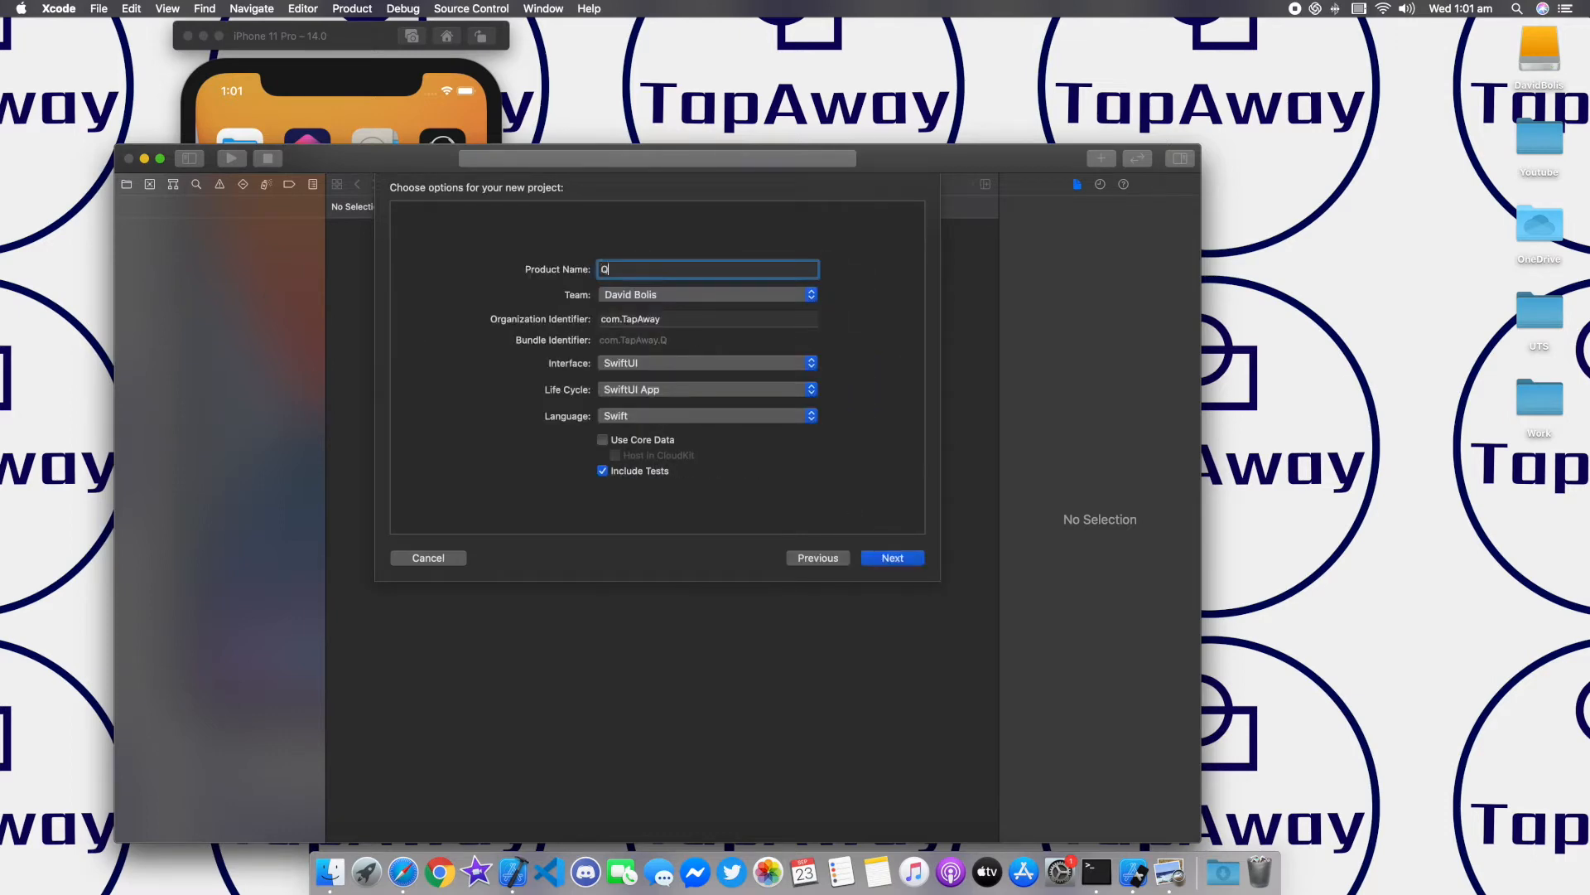
text(RCodeT)
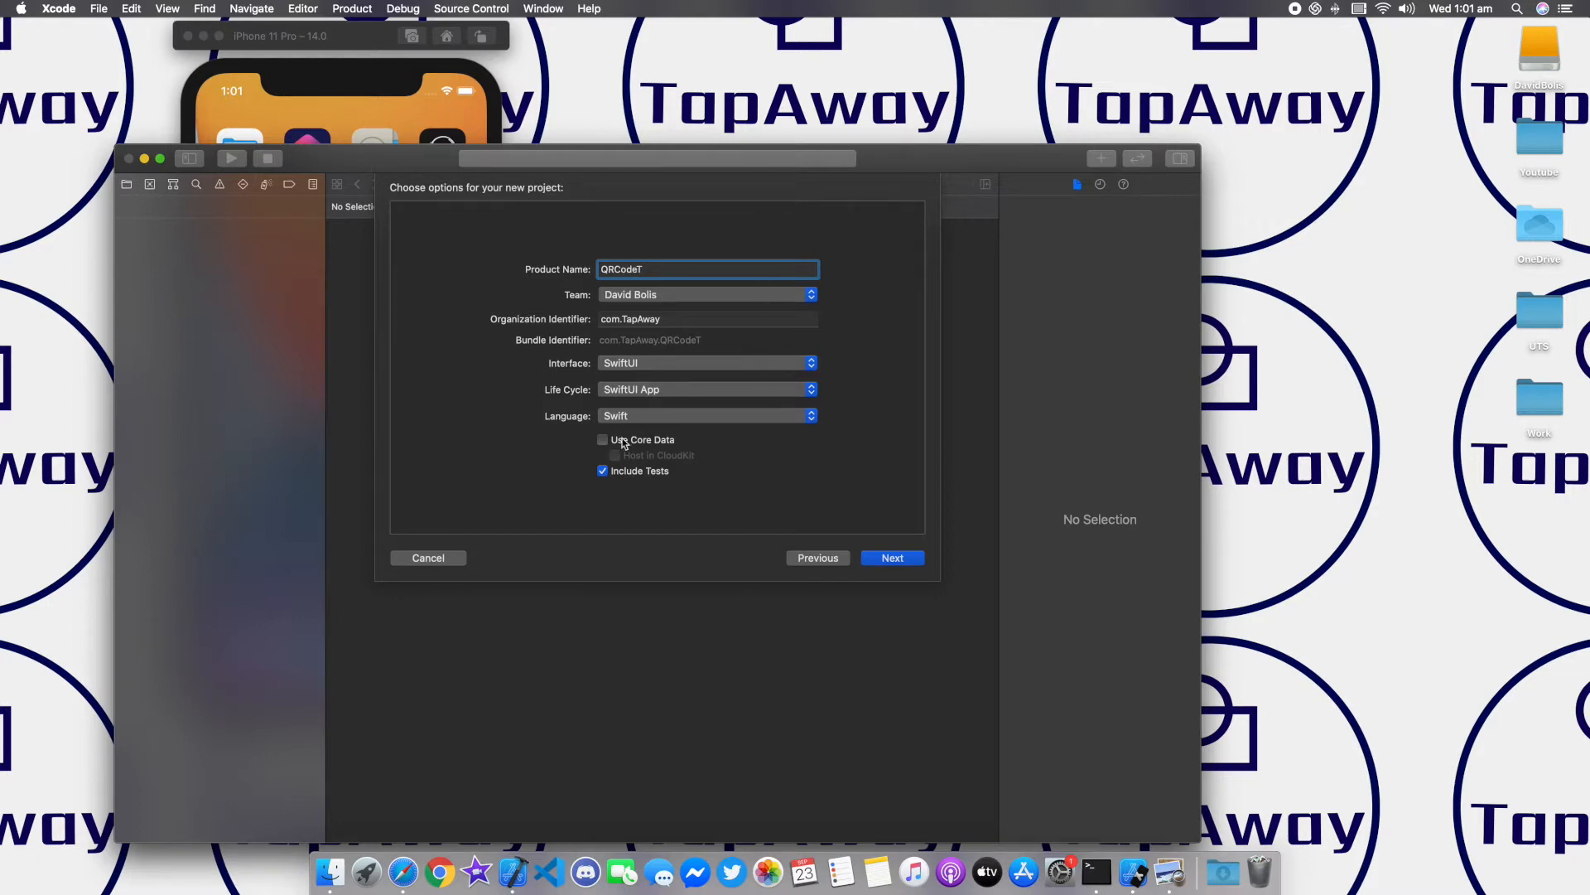
click(602, 471)
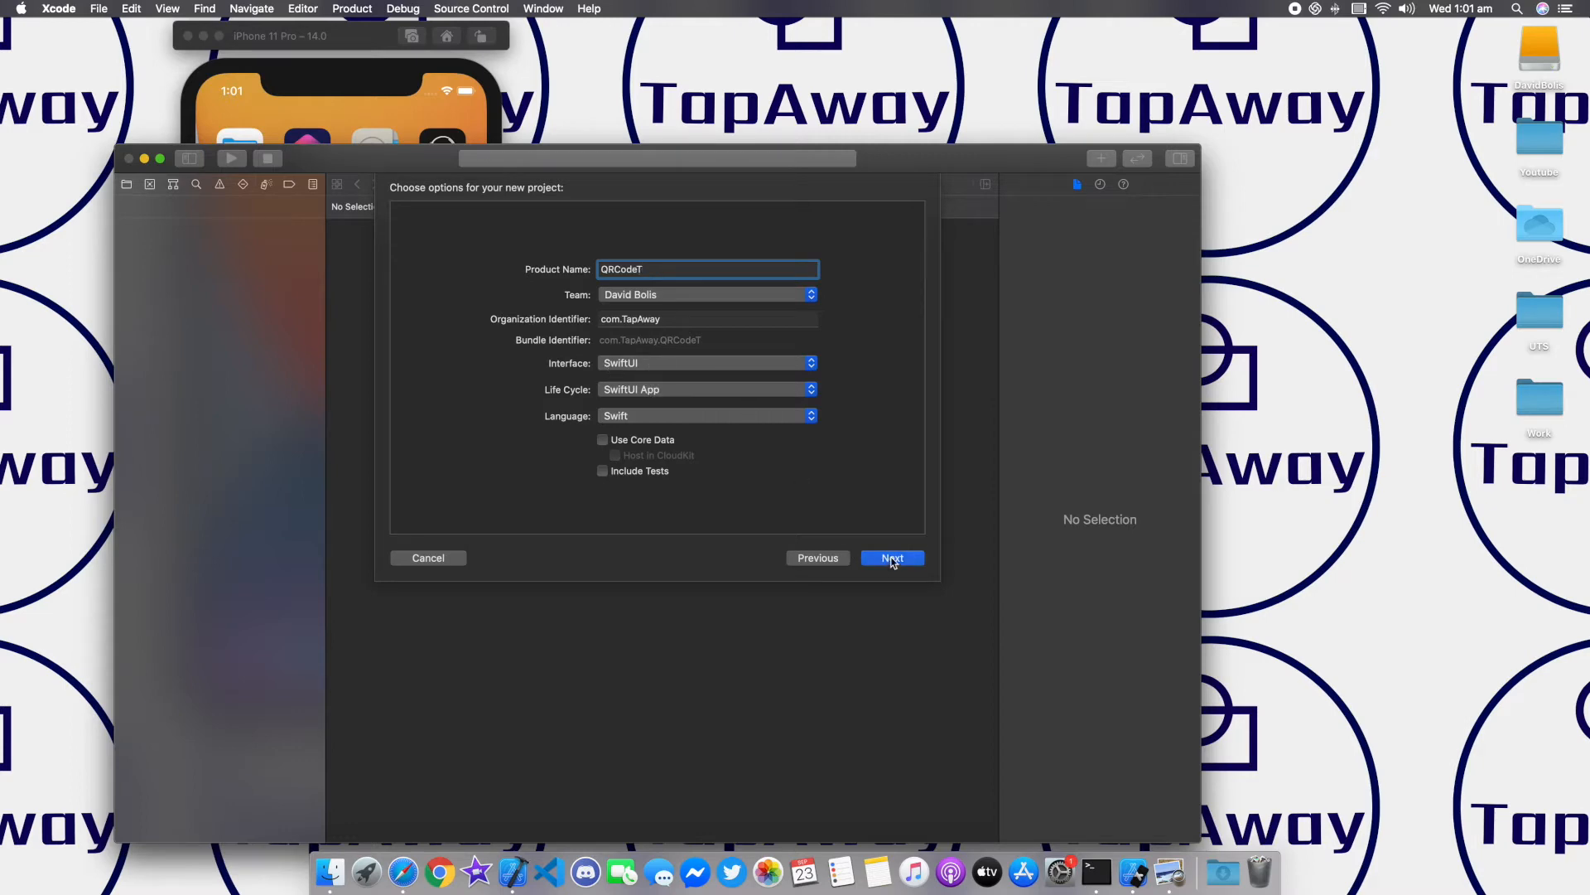
click(891, 557)
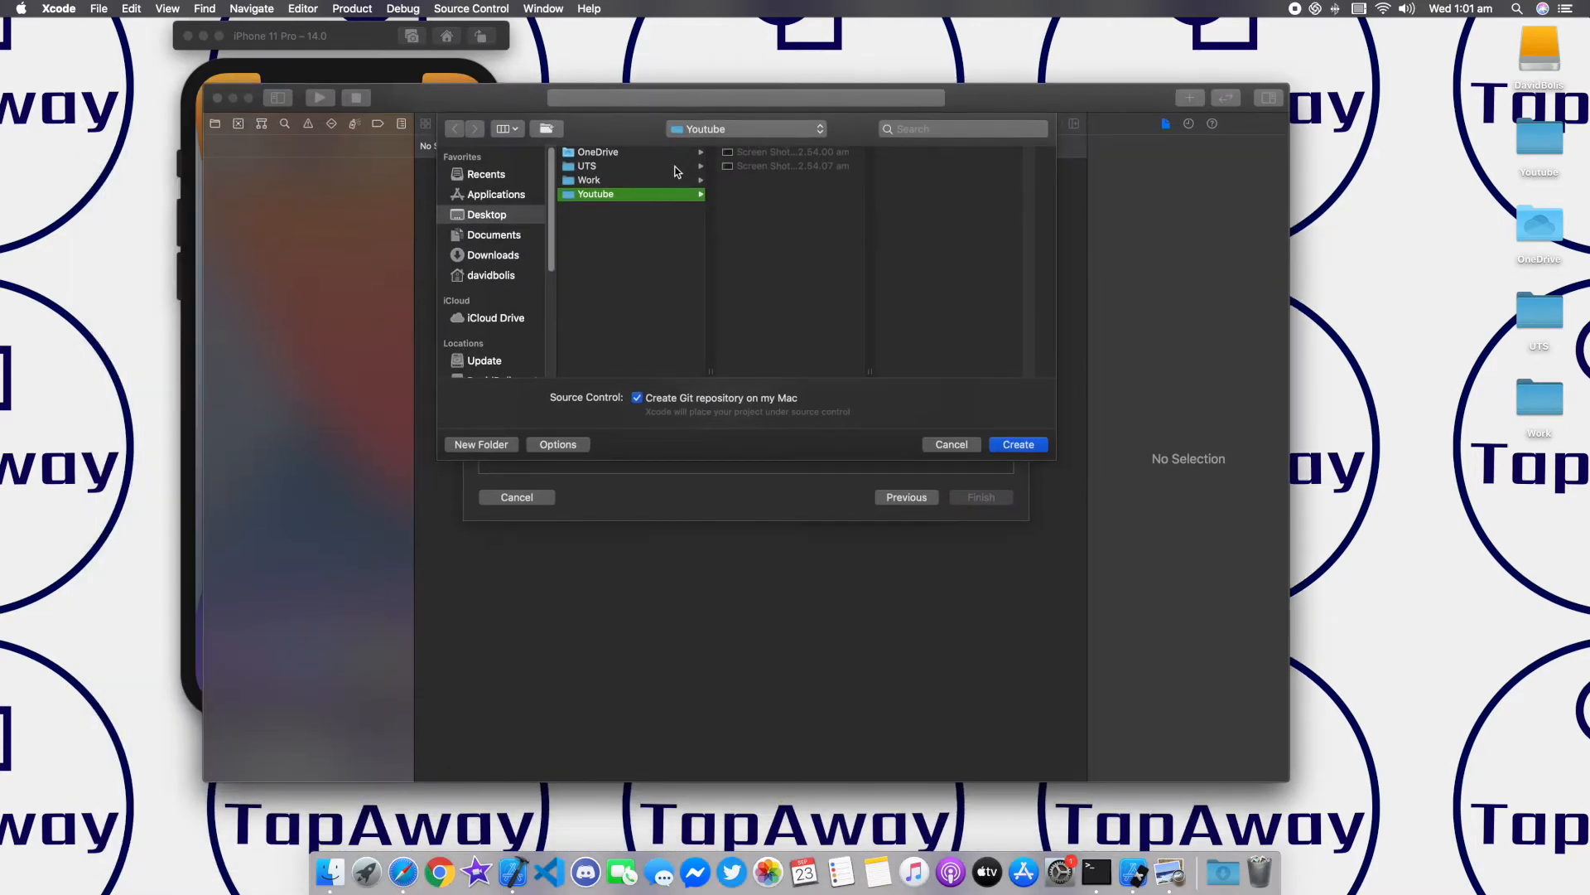
click(1017, 444)
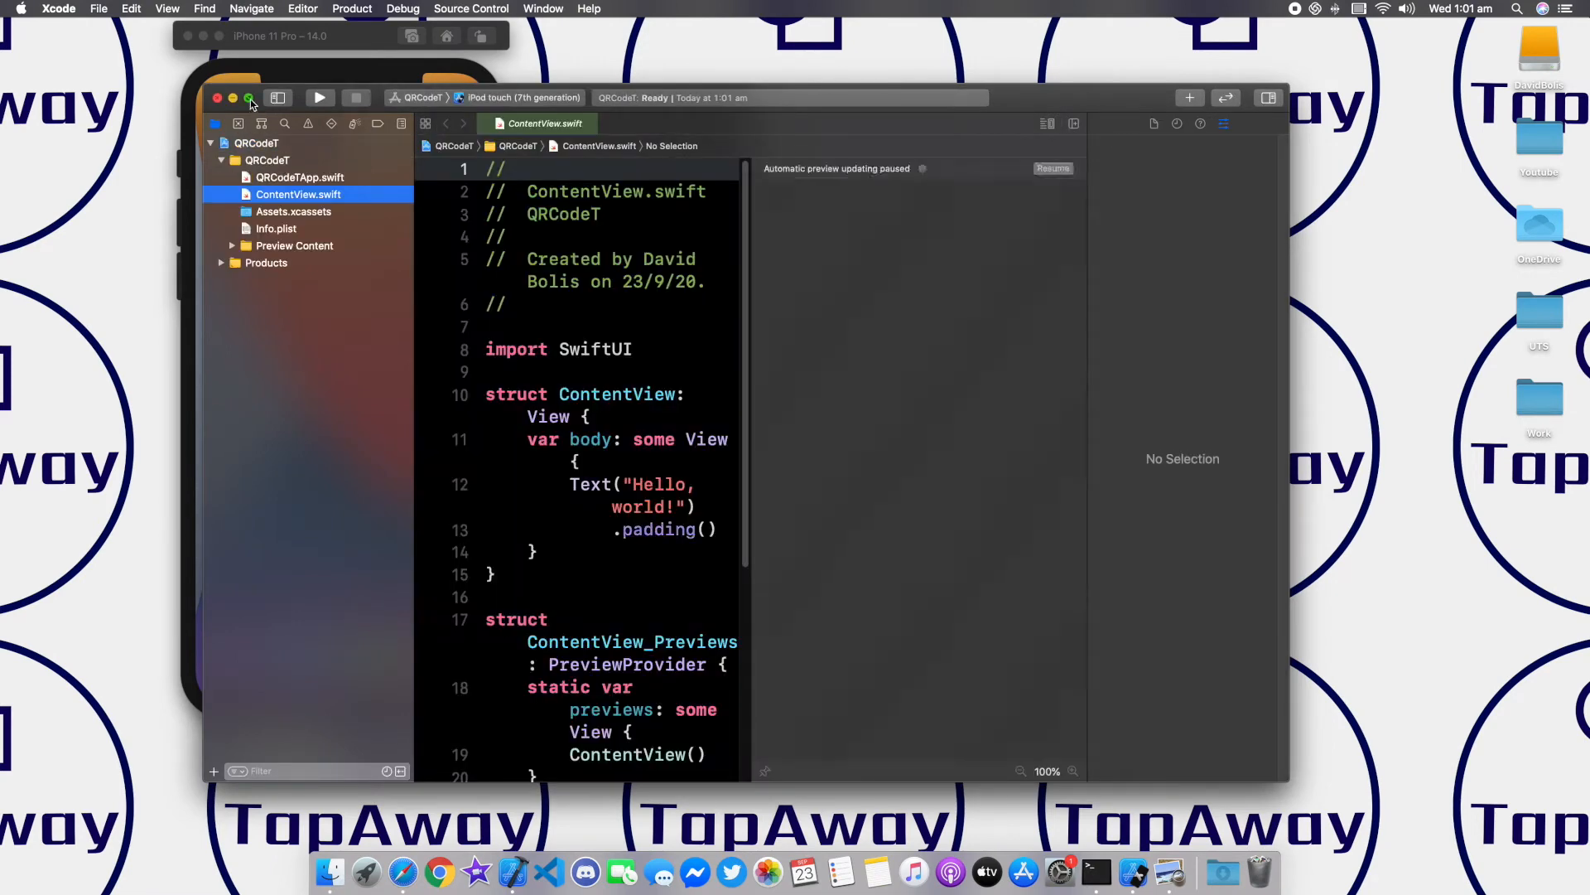
Maximize the Xcode window and show ContentView.swift as code only, with the preview canvas hidden.
click(249, 103)
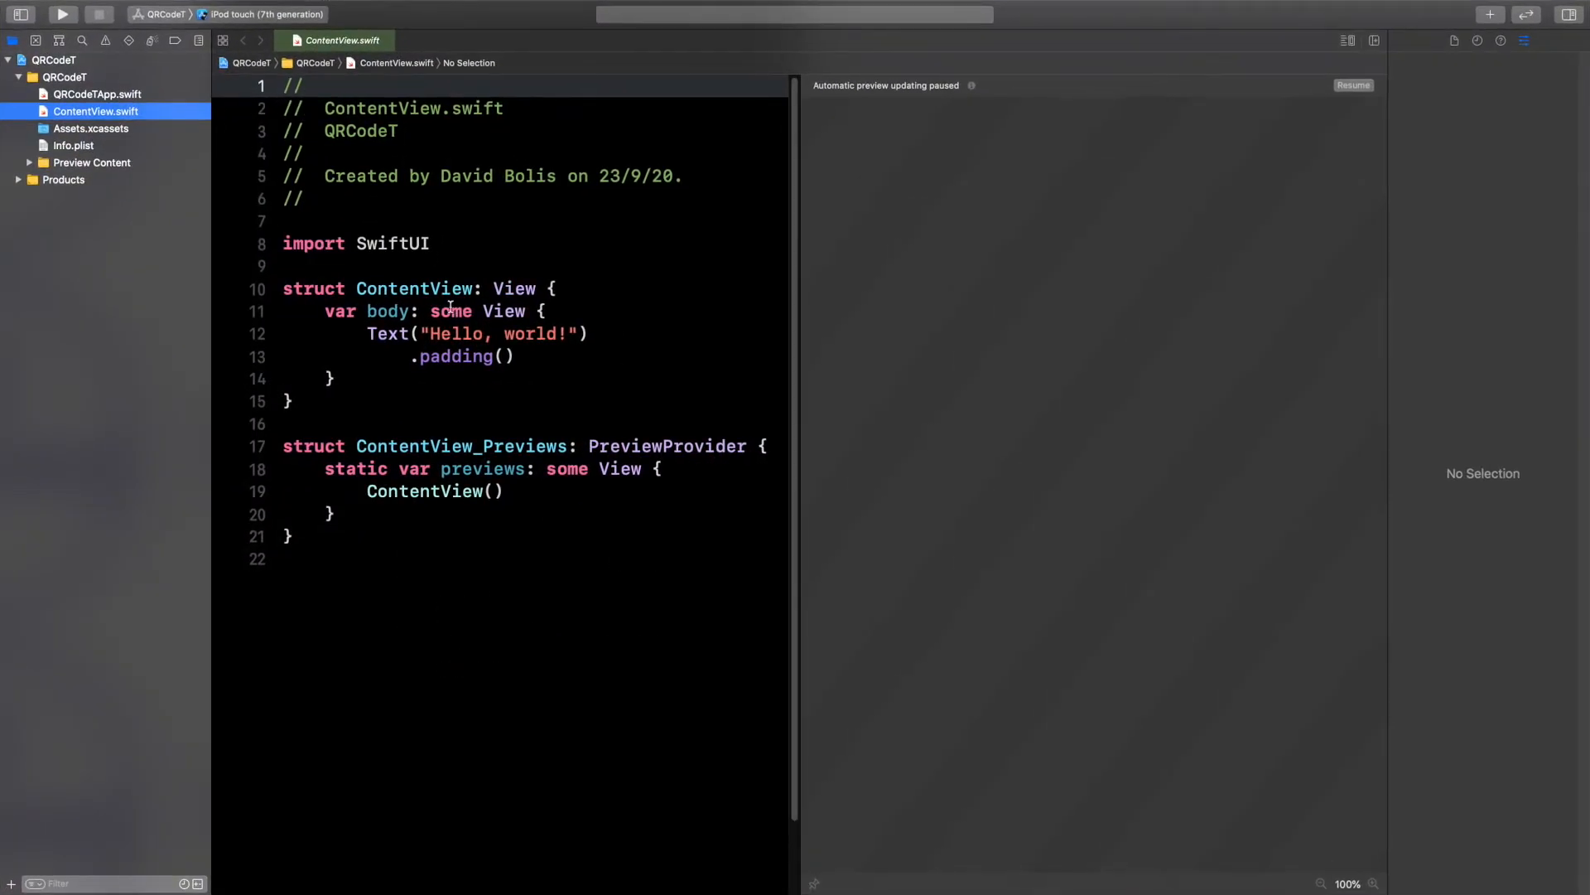
click(1349, 40)
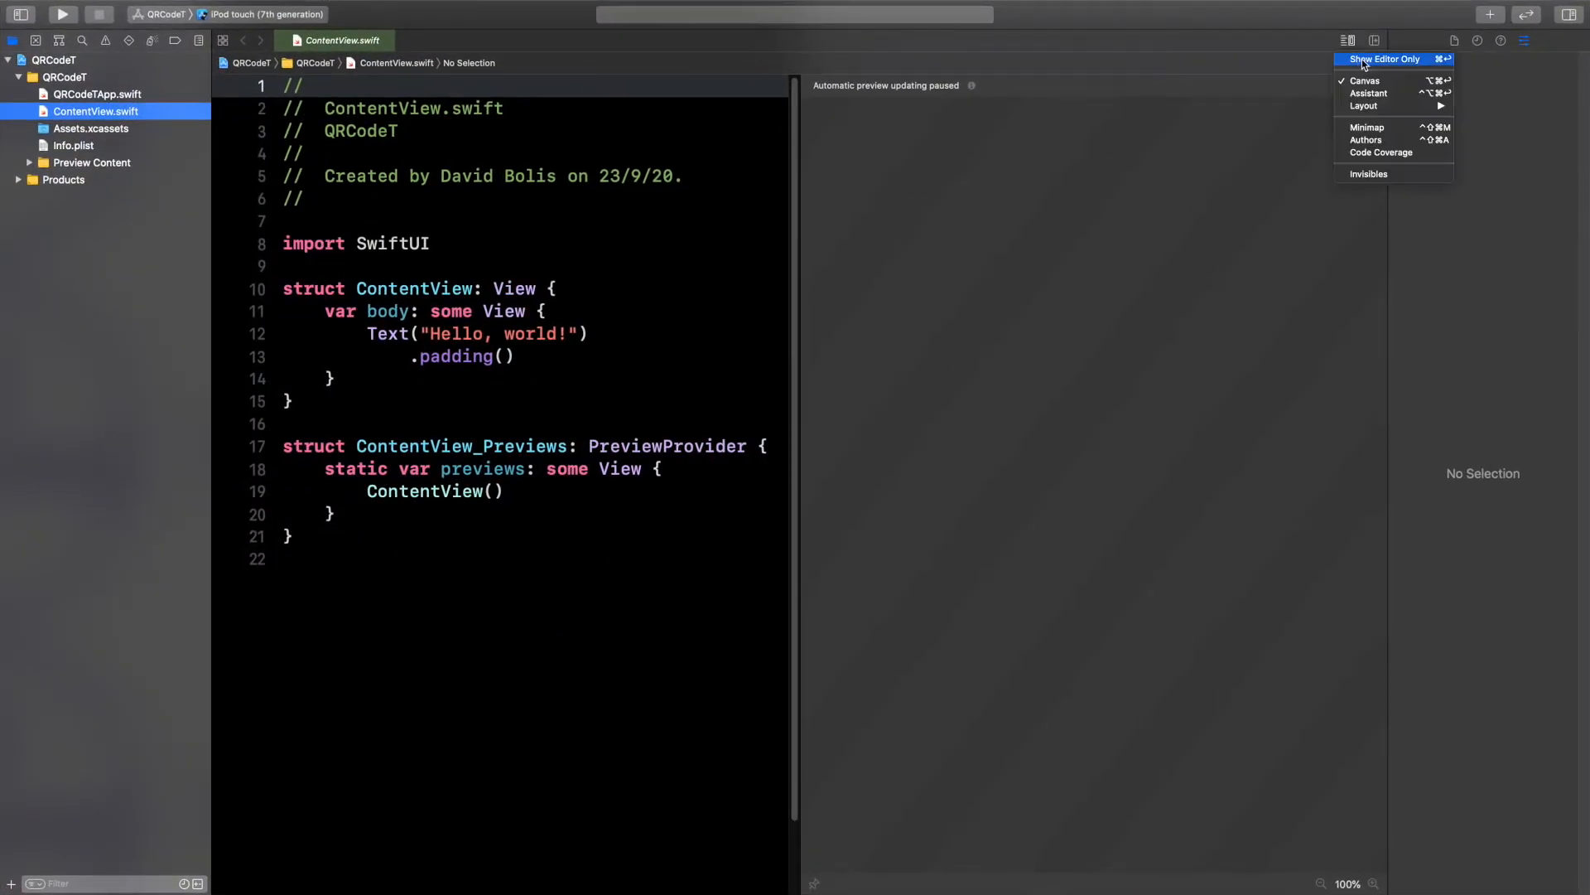
click(1387, 58)
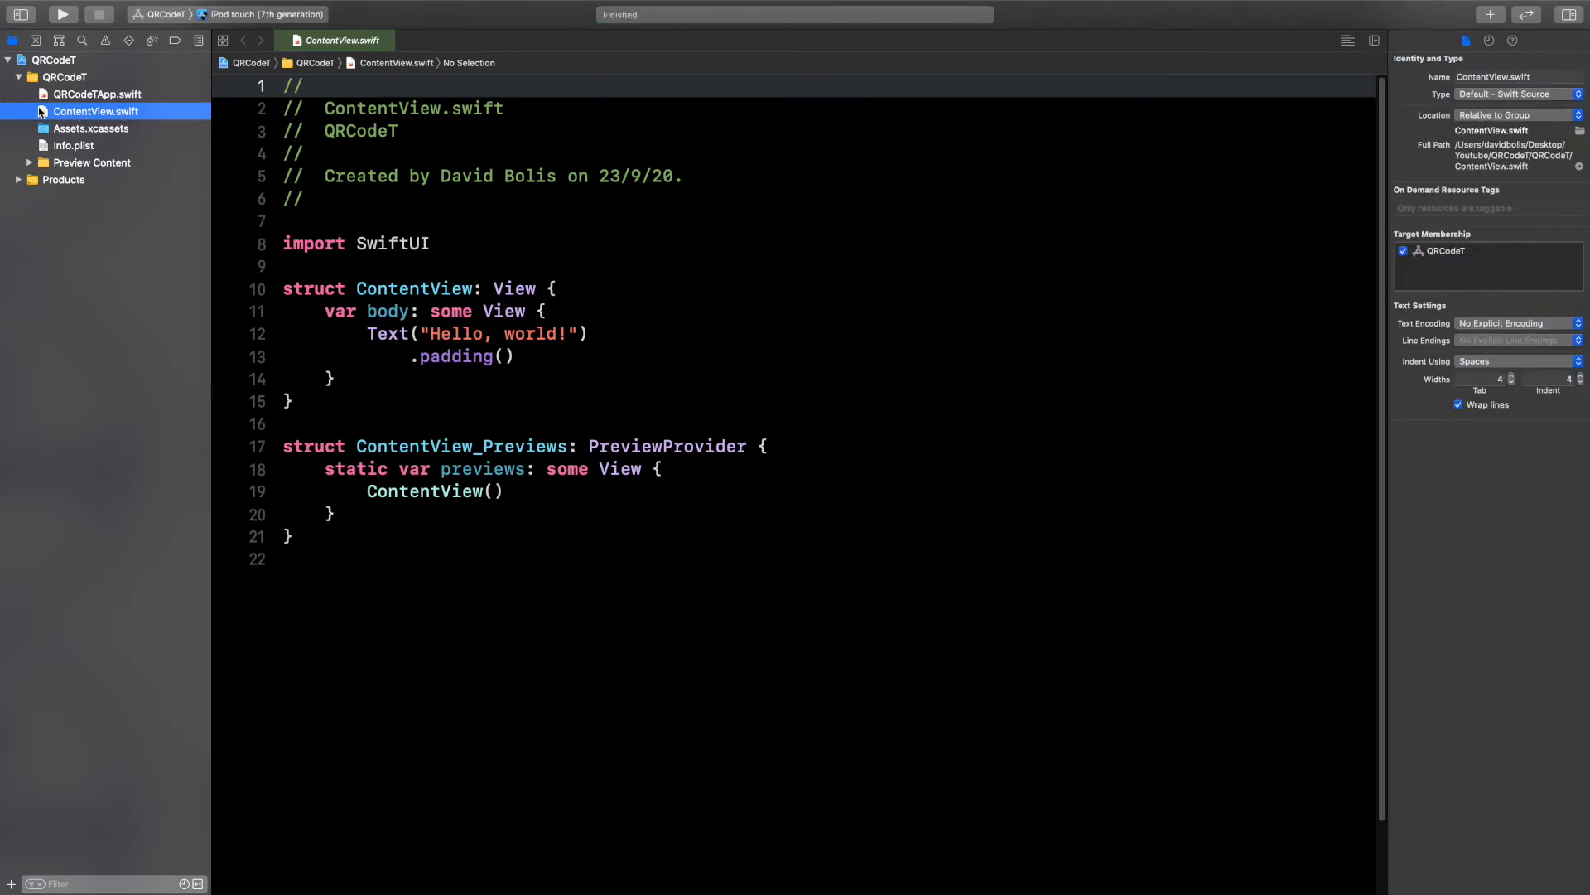
right_click(96, 110)
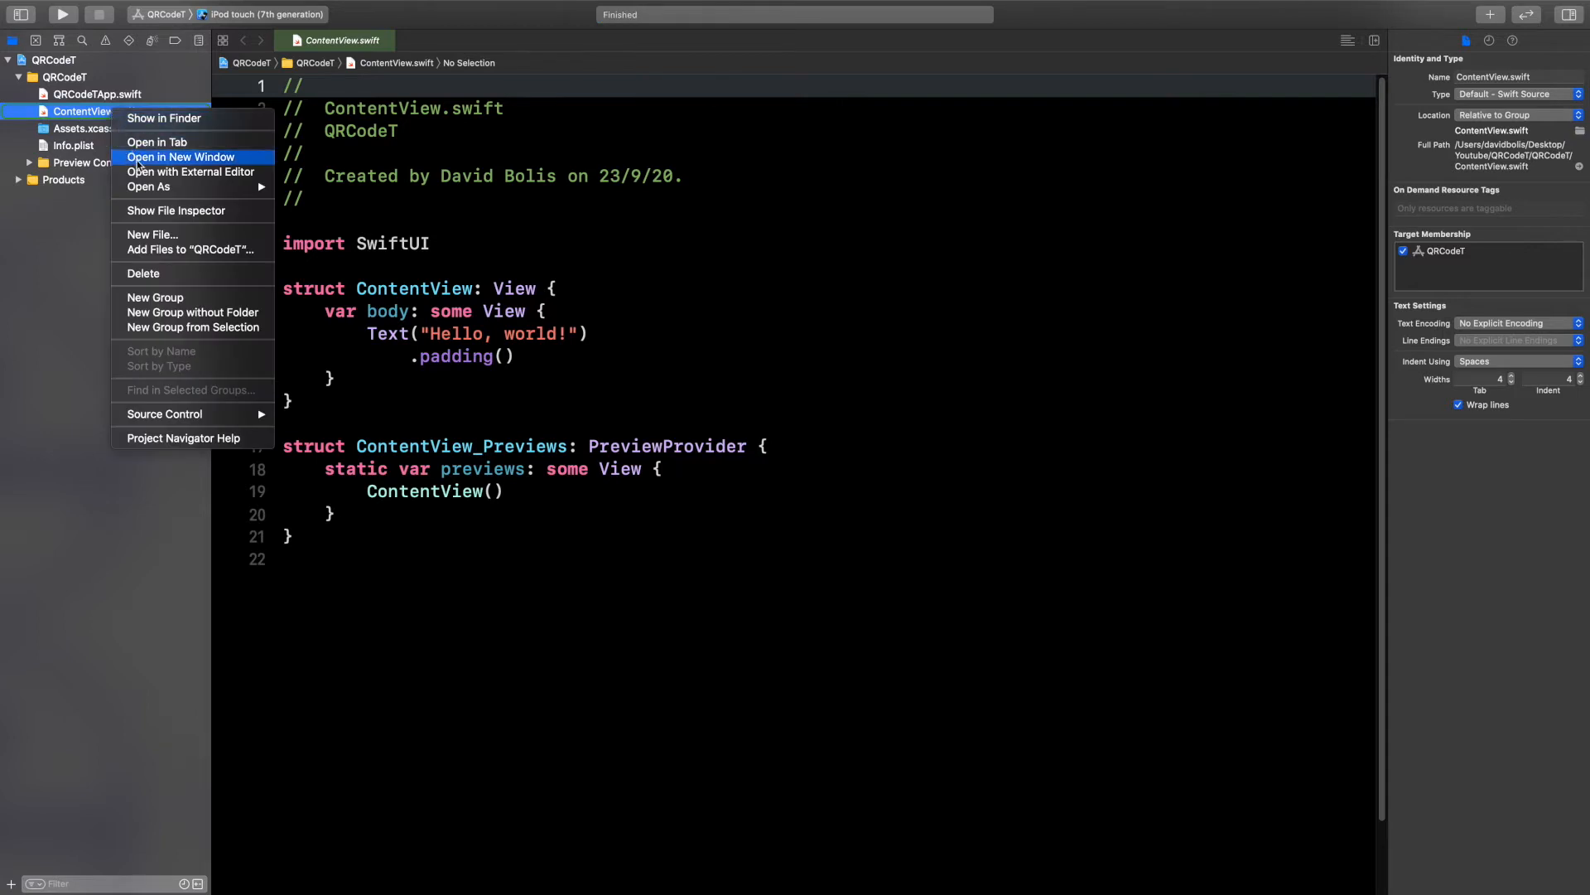
click(145, 239)
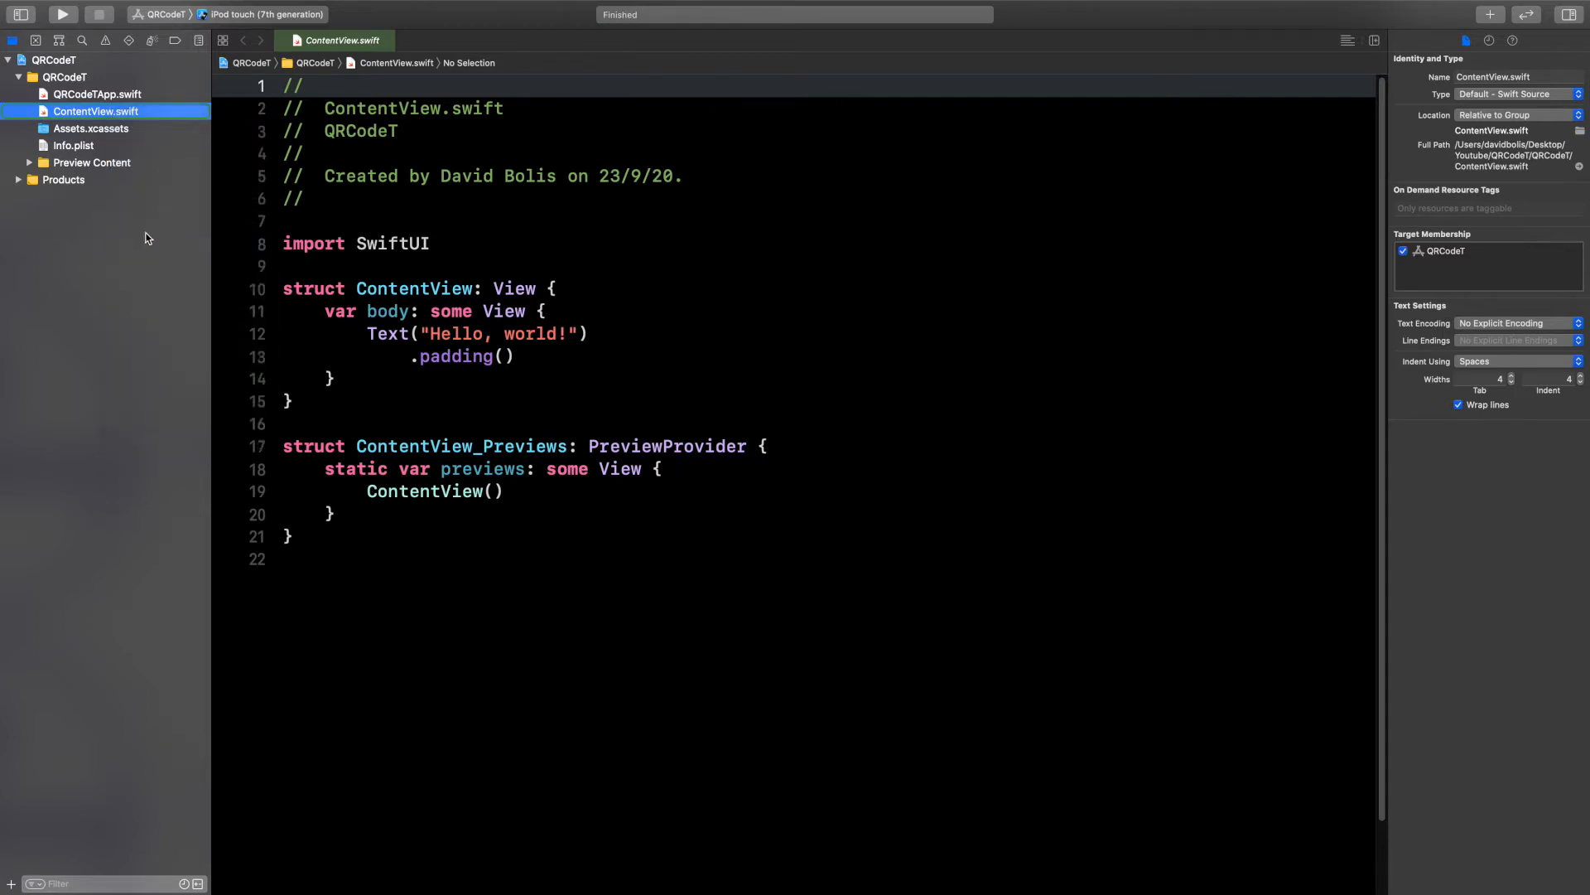
Create a SwiftUI View file named QRCodeView from the template chooser.
click(1489, 15)
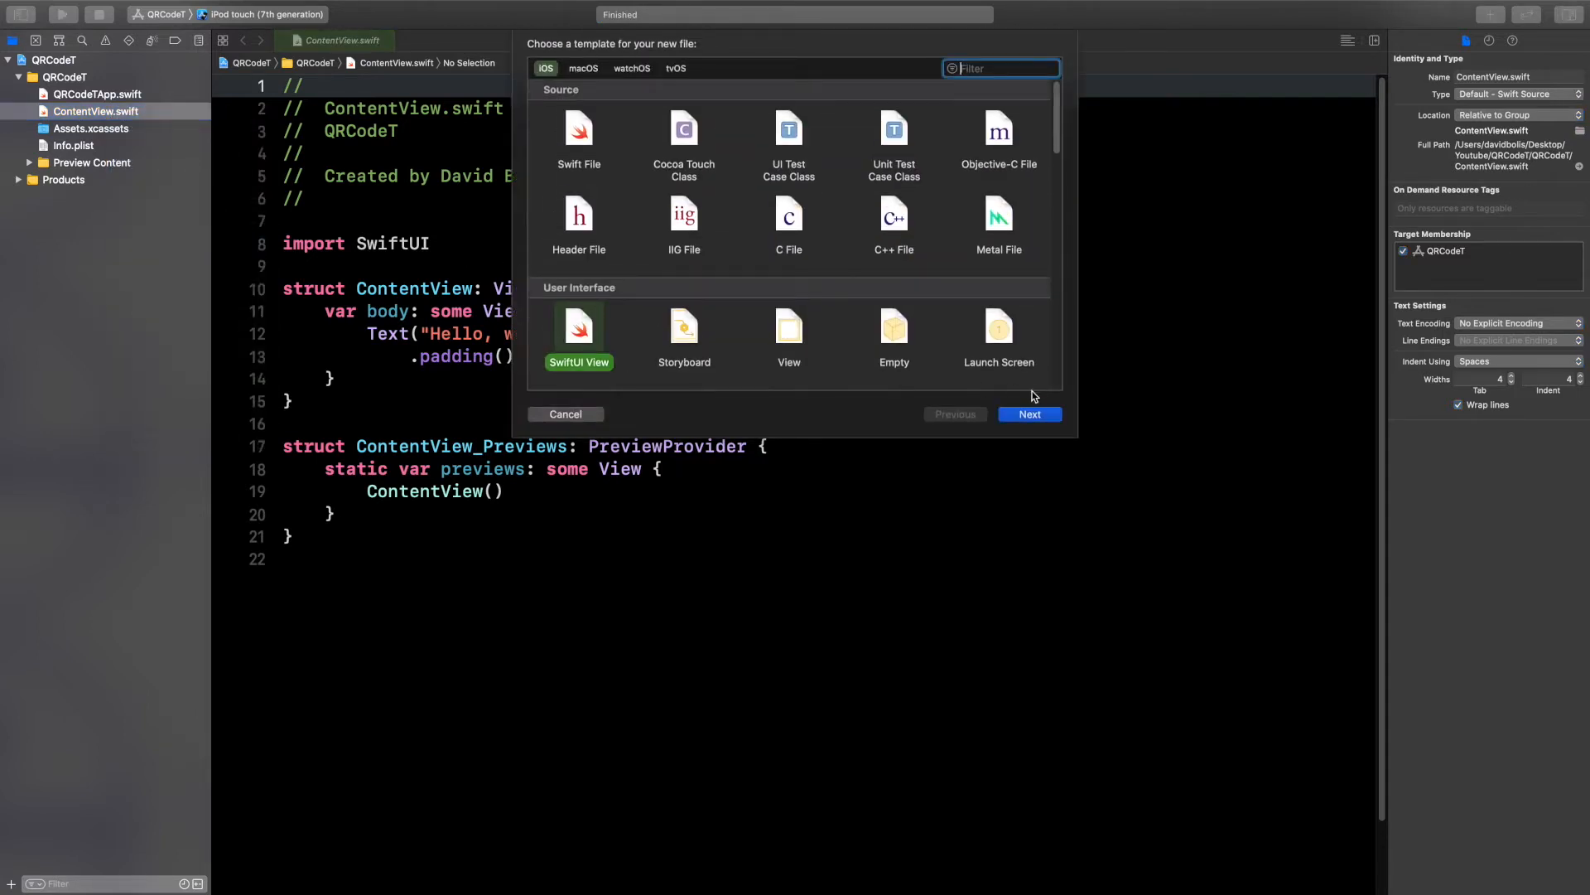
click(1027, 414)
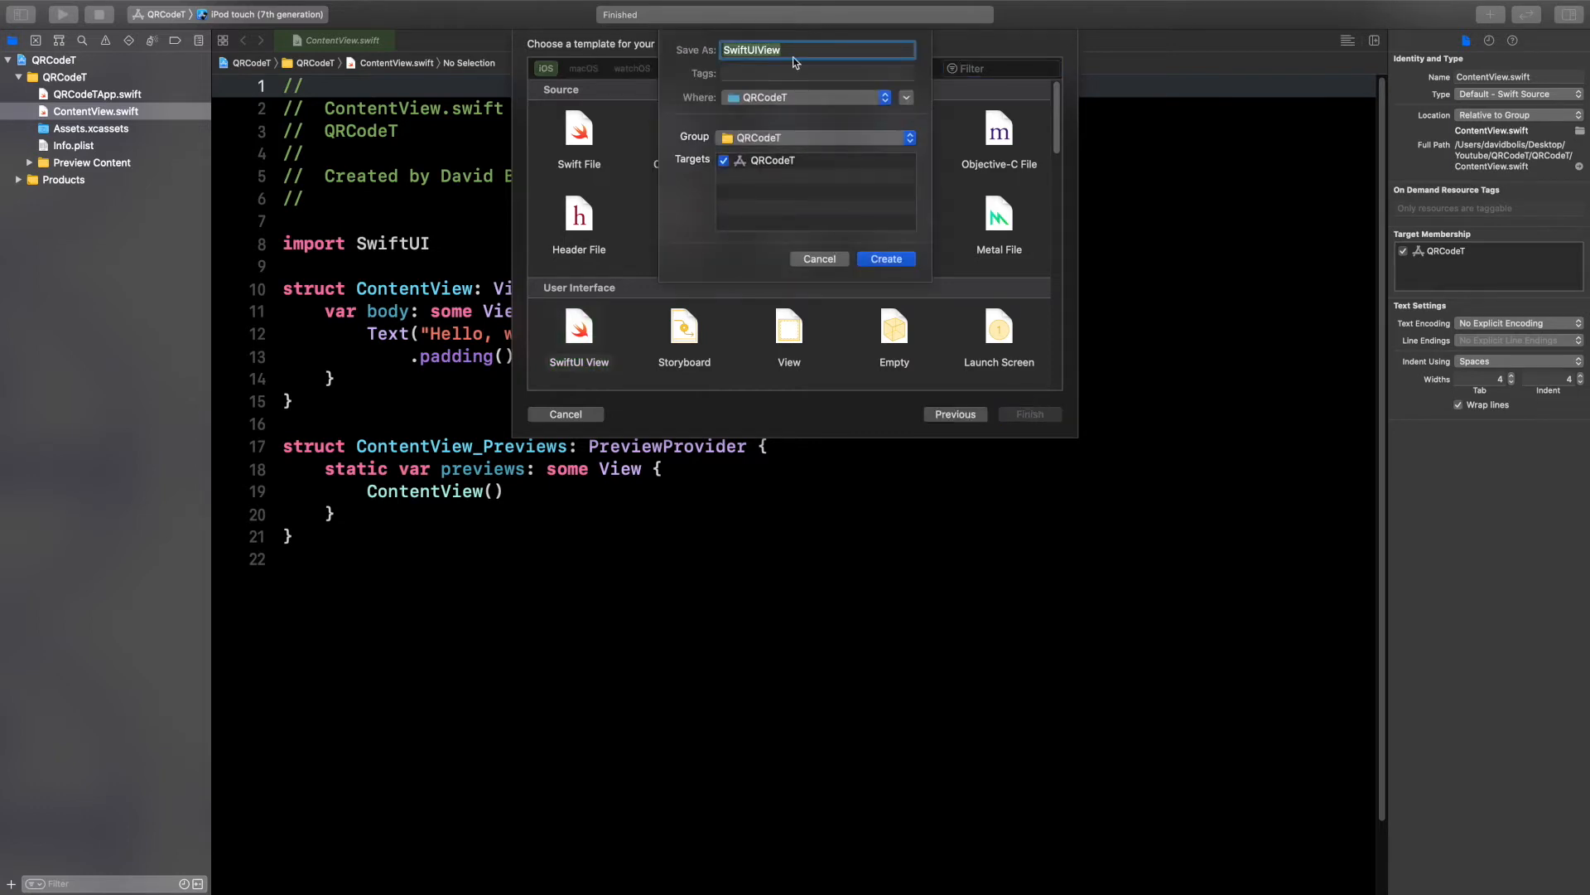
text(QRCo)
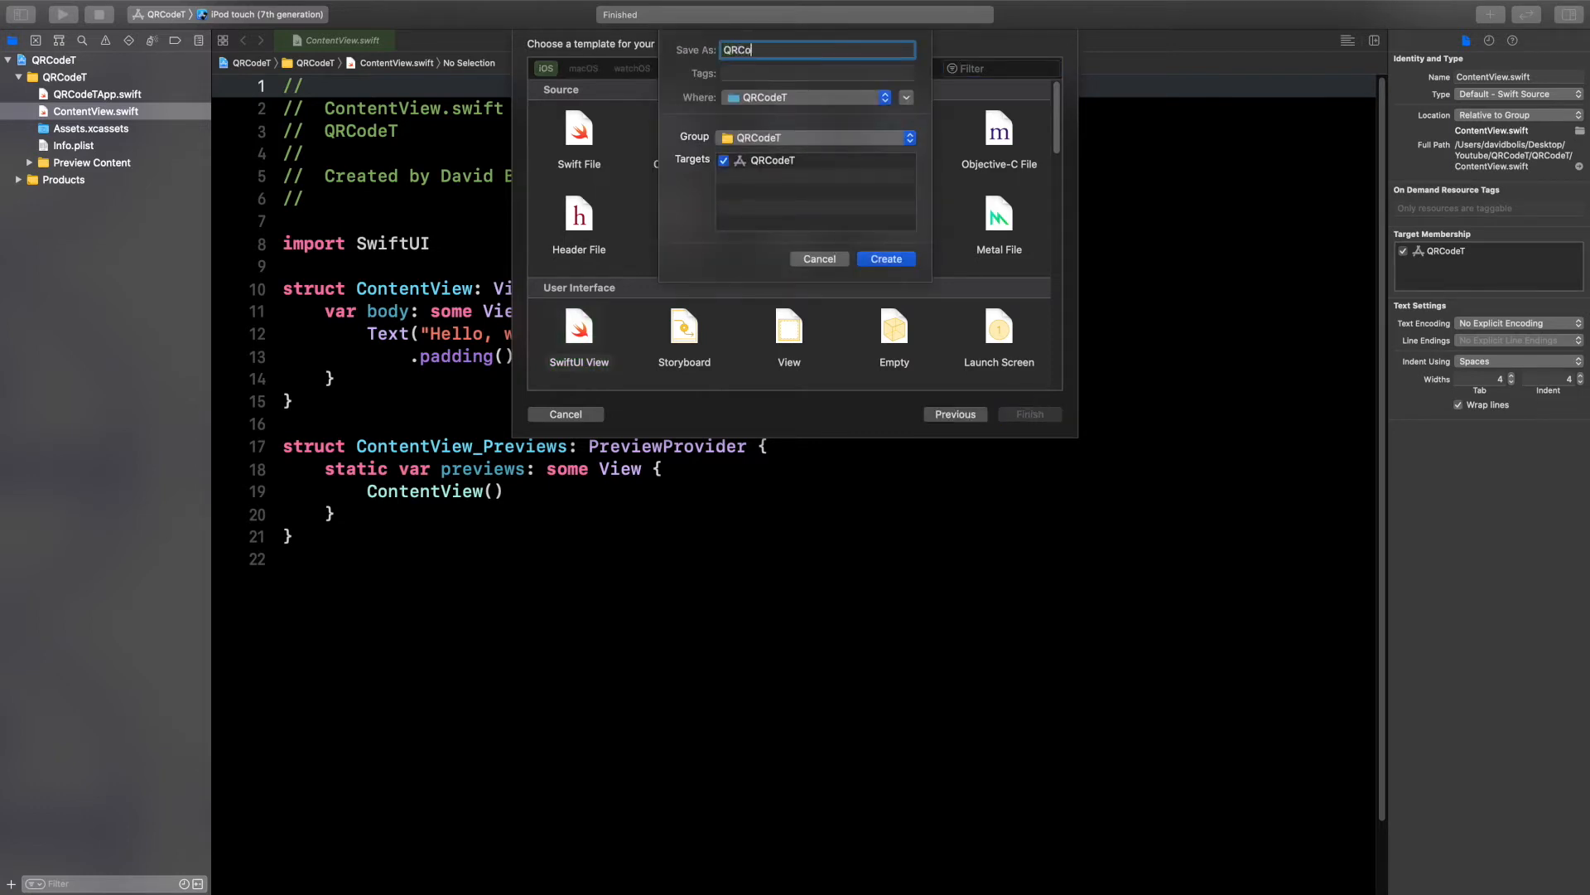
click(564, 414)
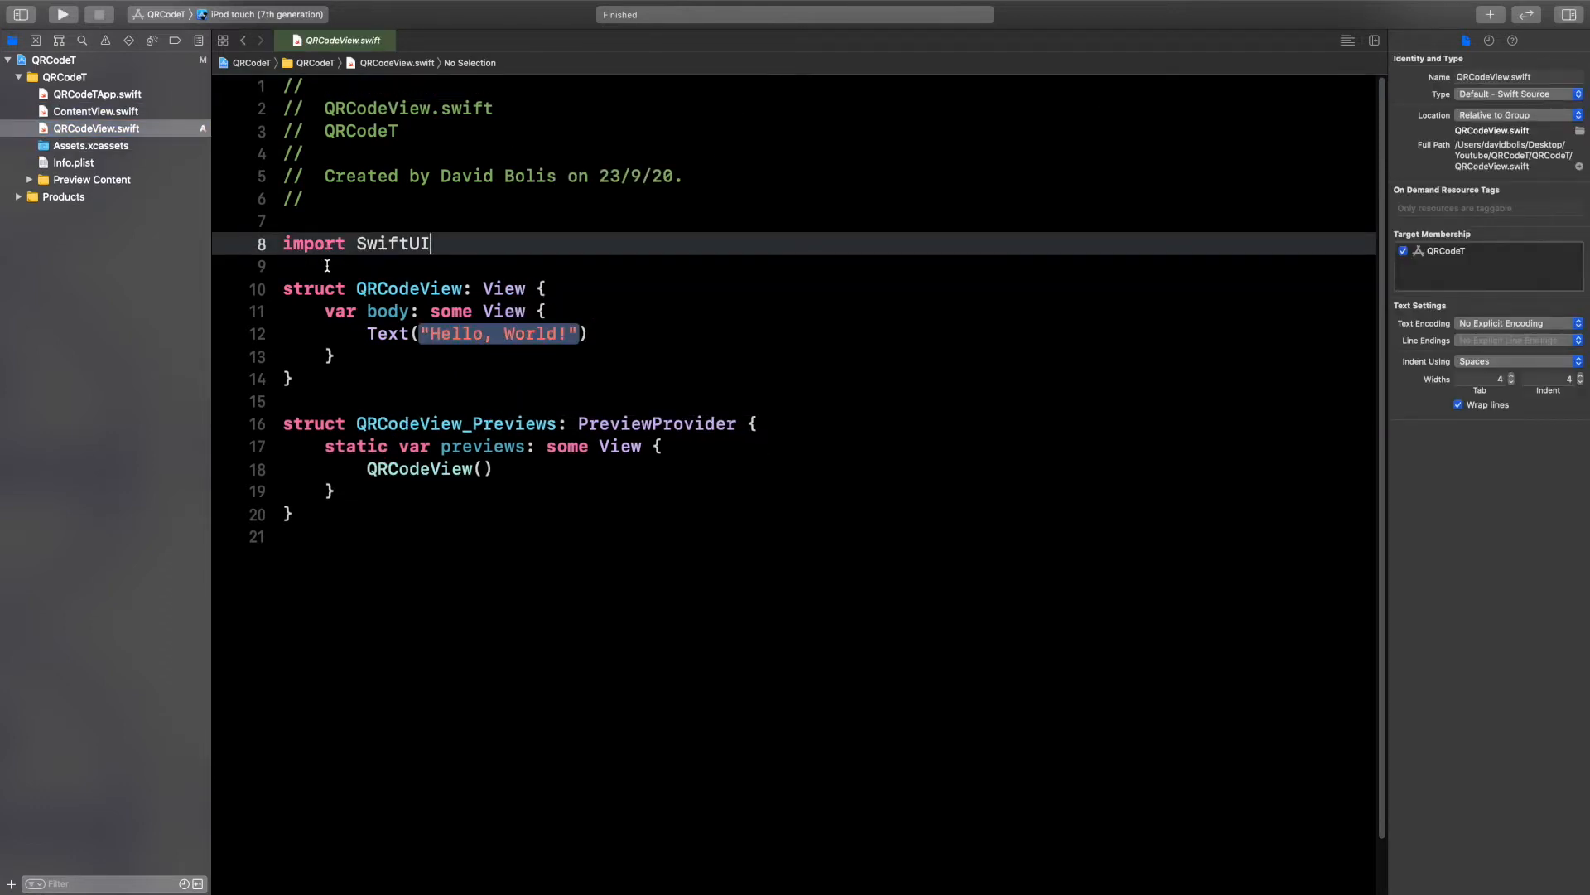
Add import Foundation and import CoreImage.CIFilterBuiltins below import SwiftUI.
text(impo)
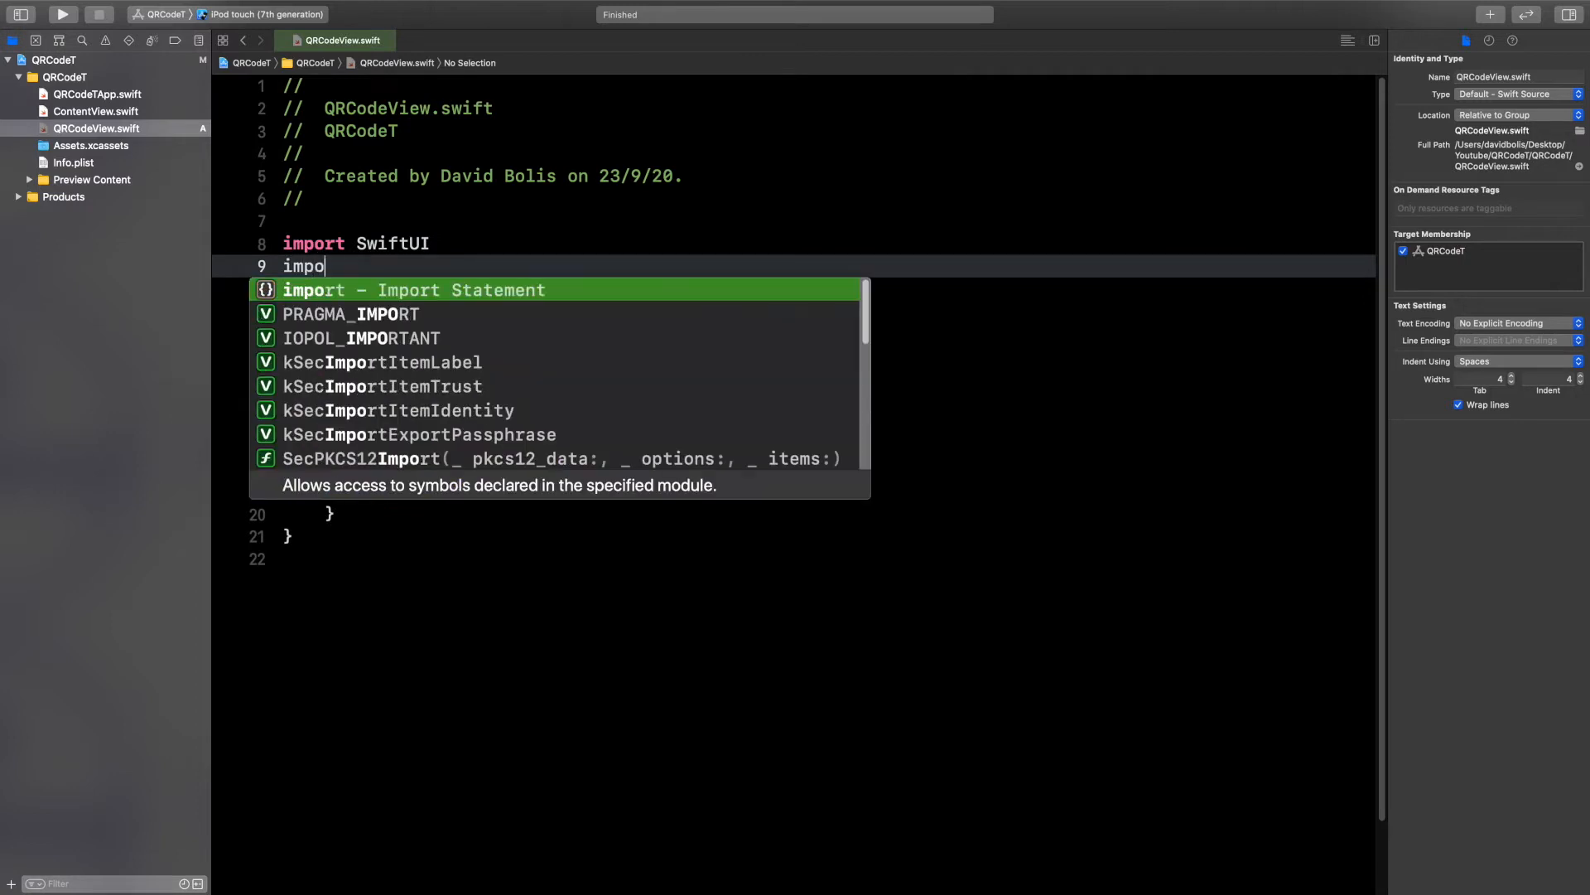
text(rt Foundation)
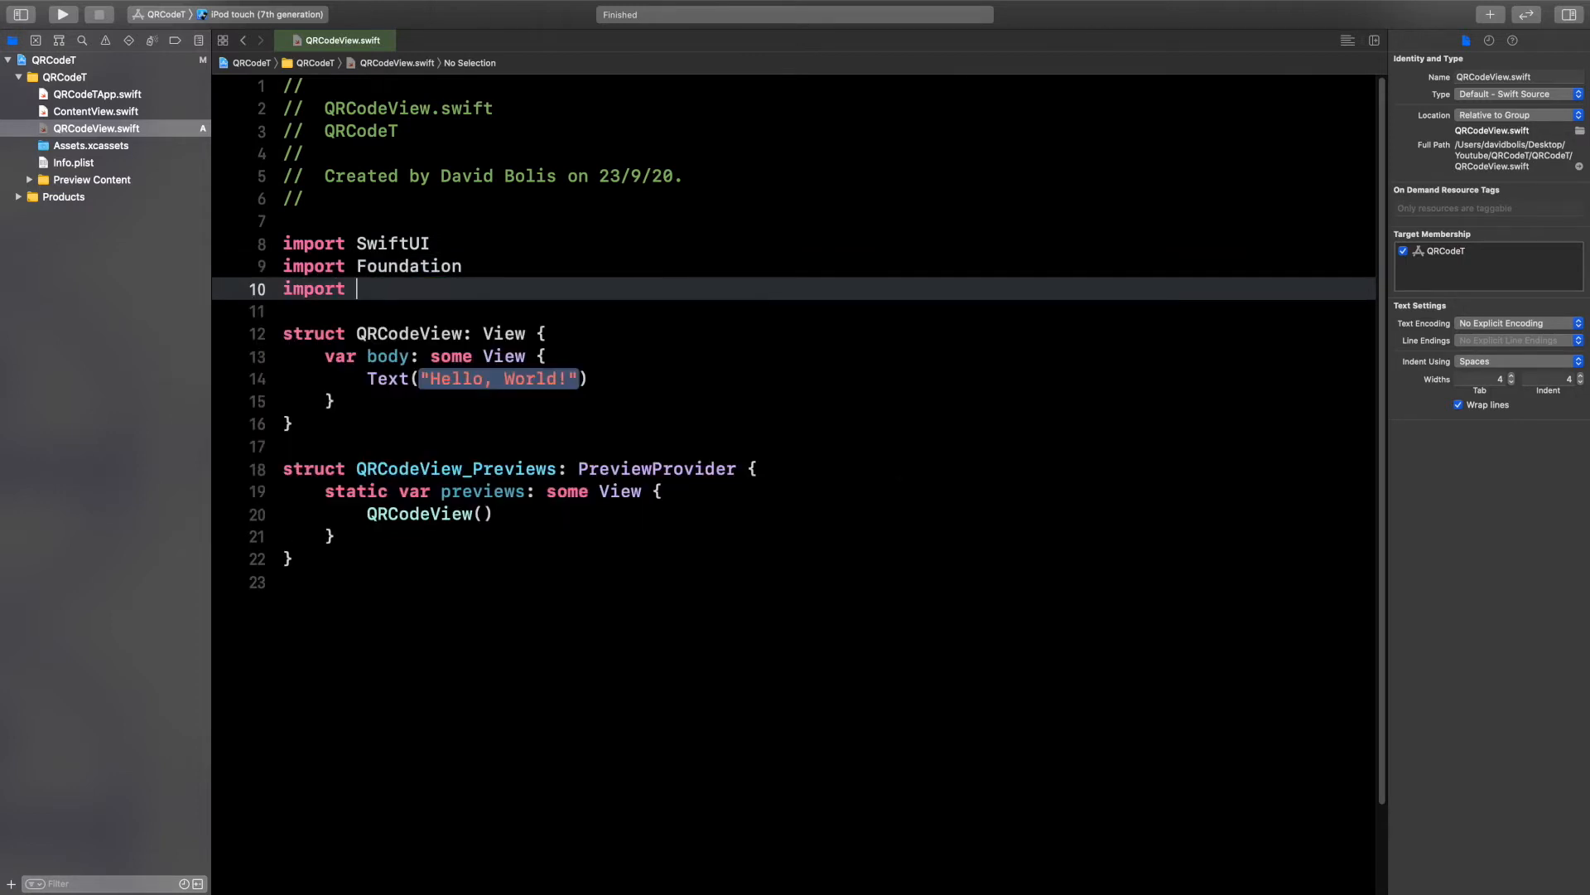
text(CoreImage.)
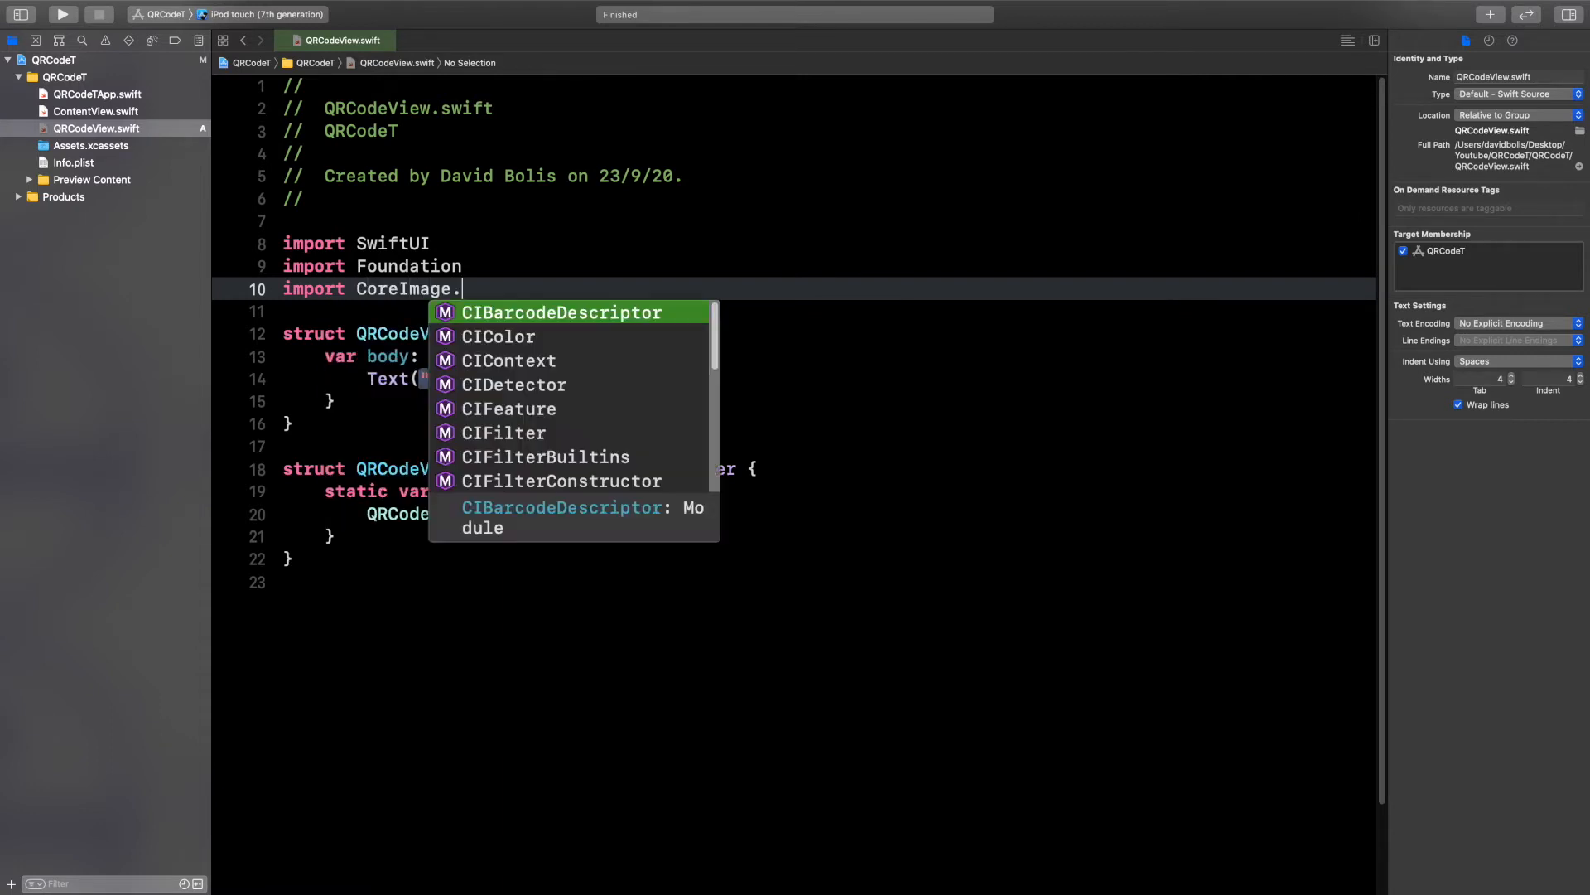
text(CIFi)
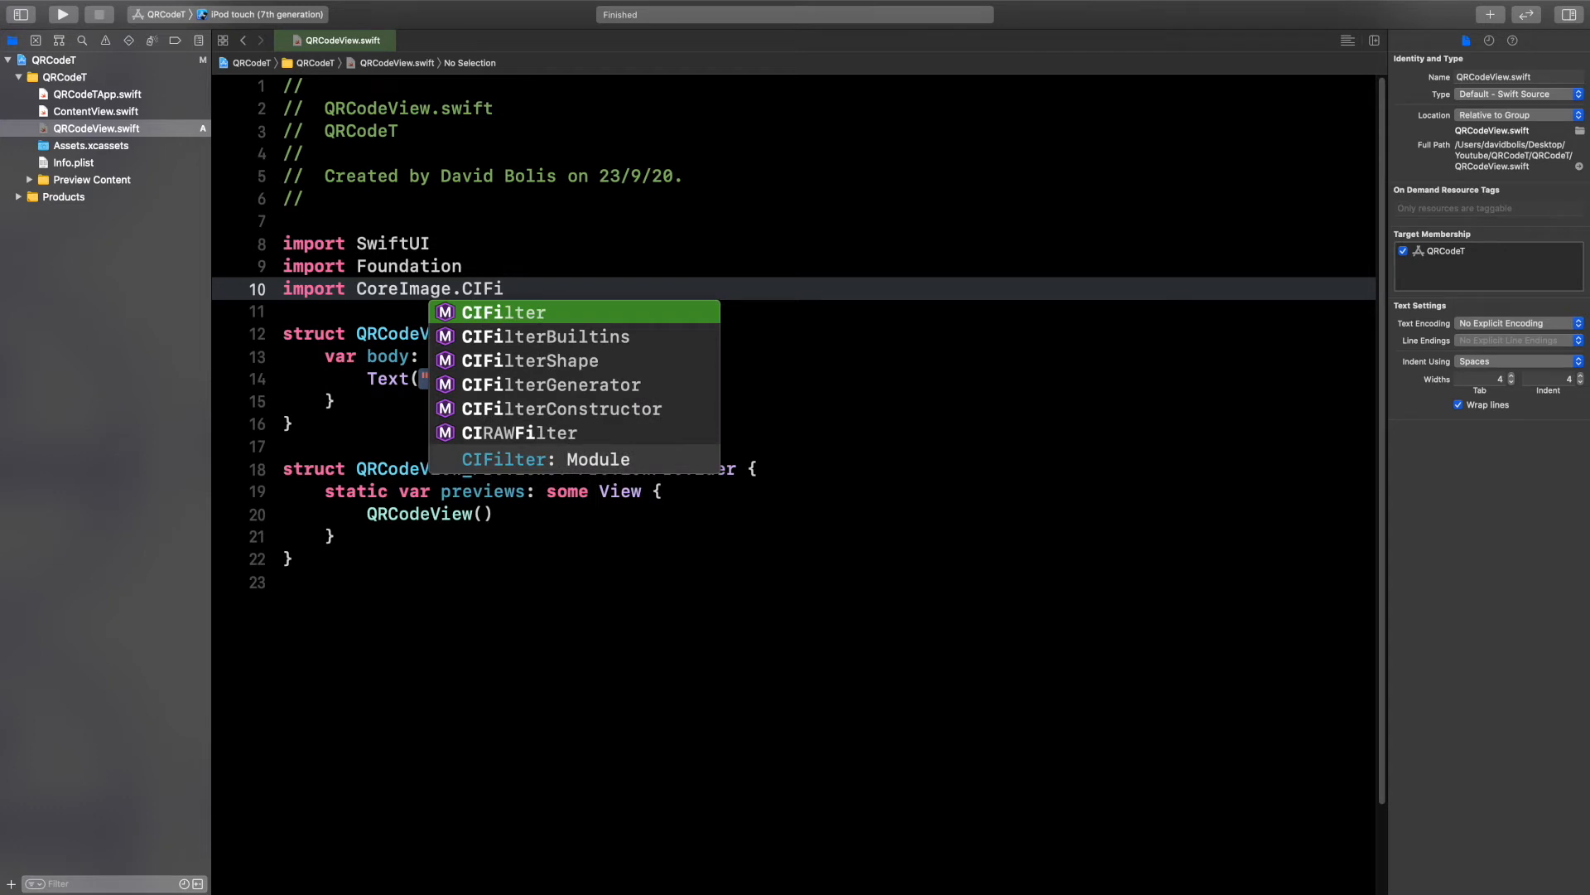
click(546, 336)
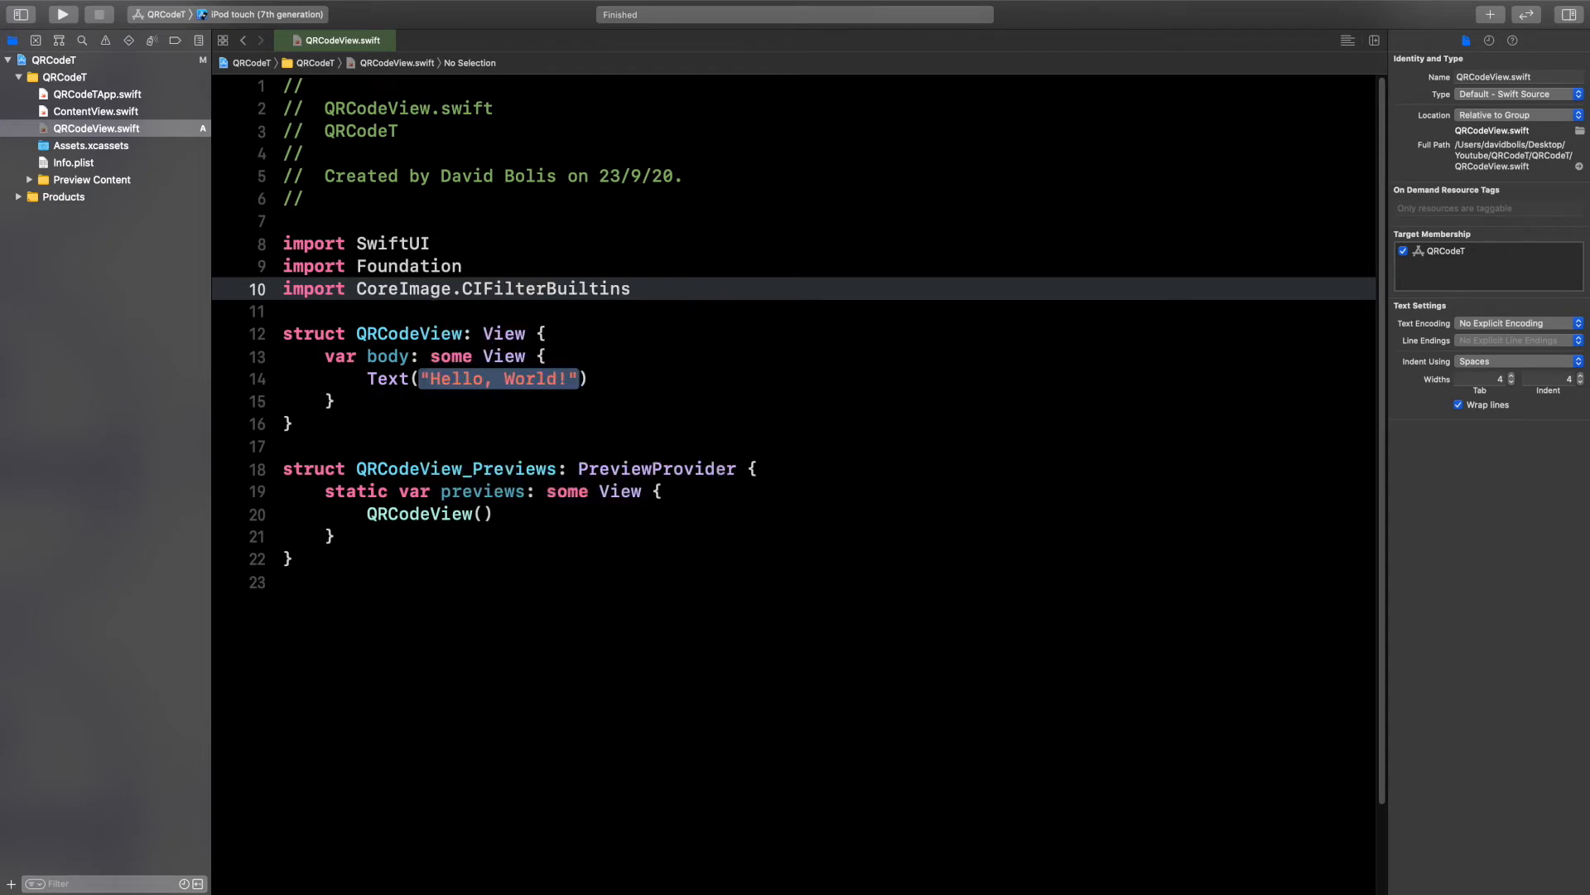
click(631, 288)
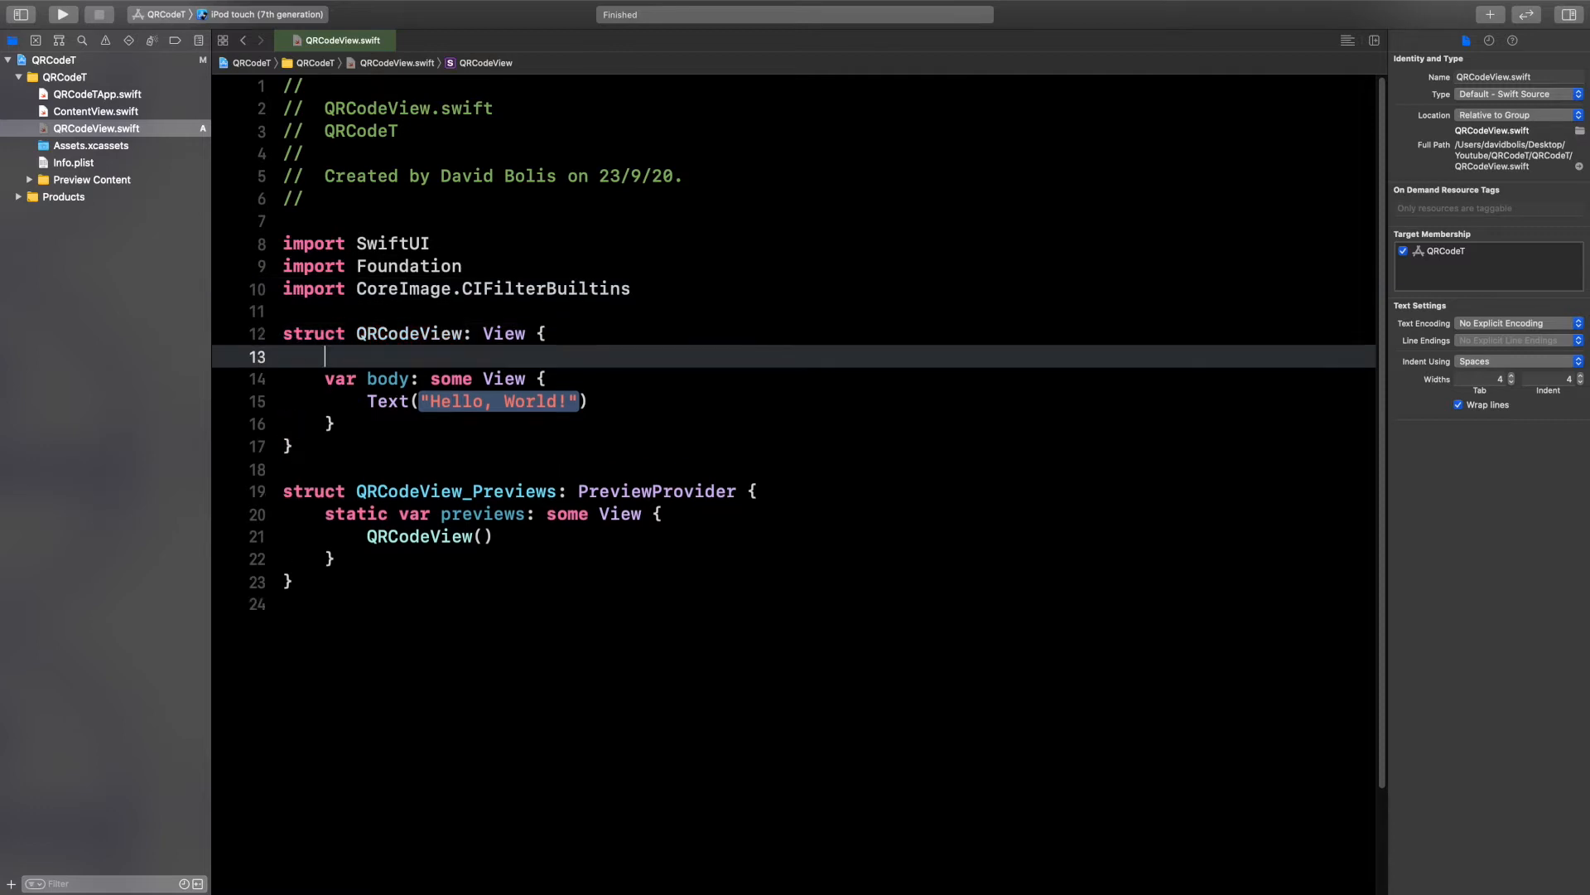
Declare let context = CIContext() in QRCodeView.
text(let)
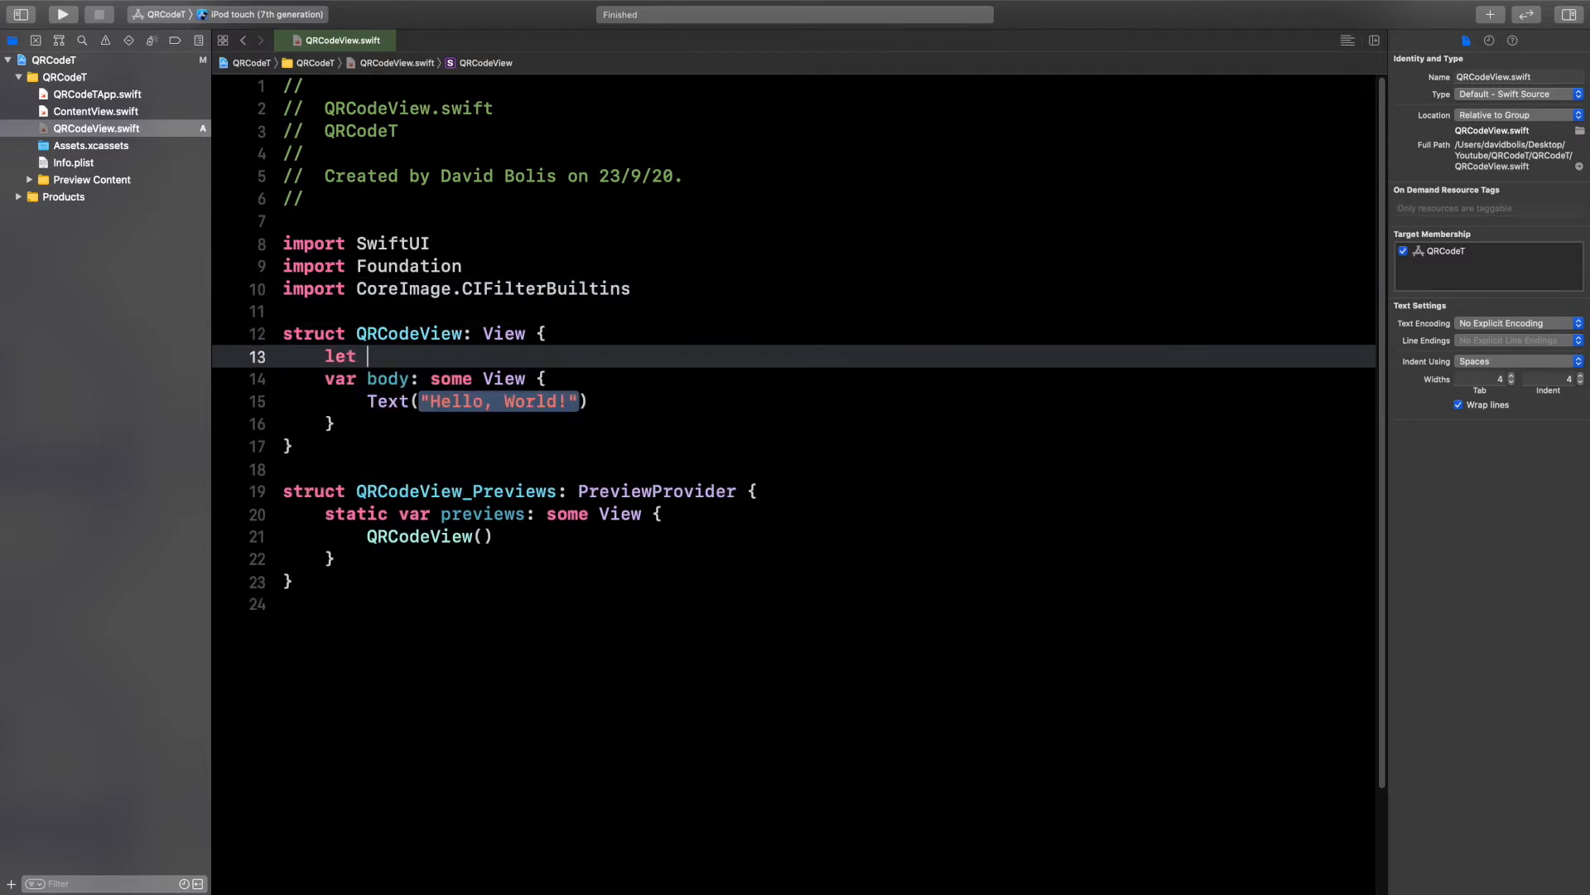
text(context =)
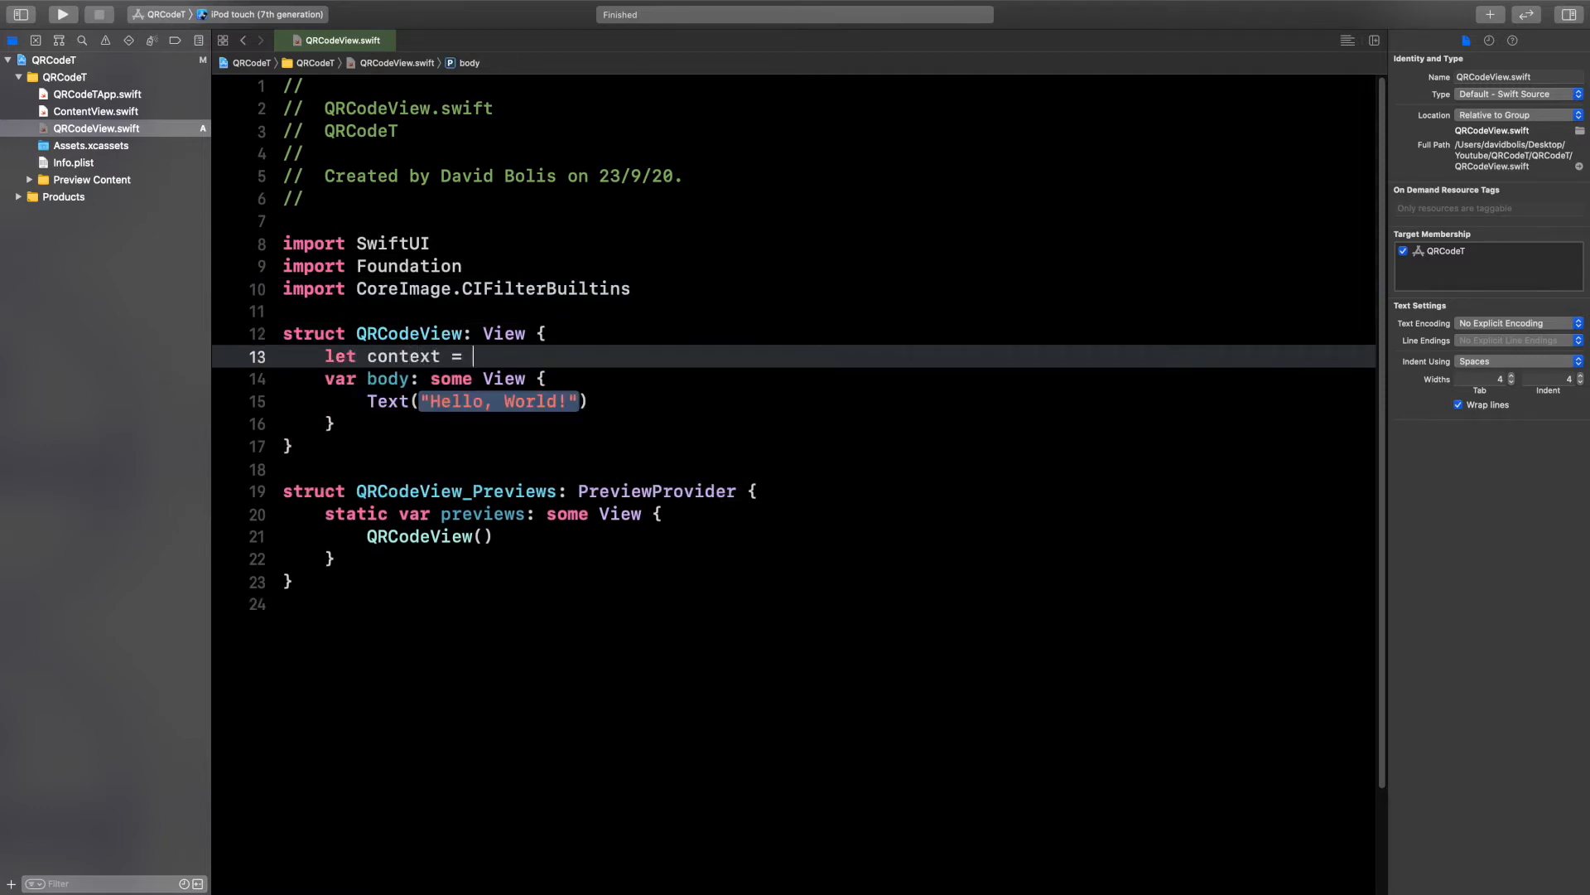
text(CIContext)
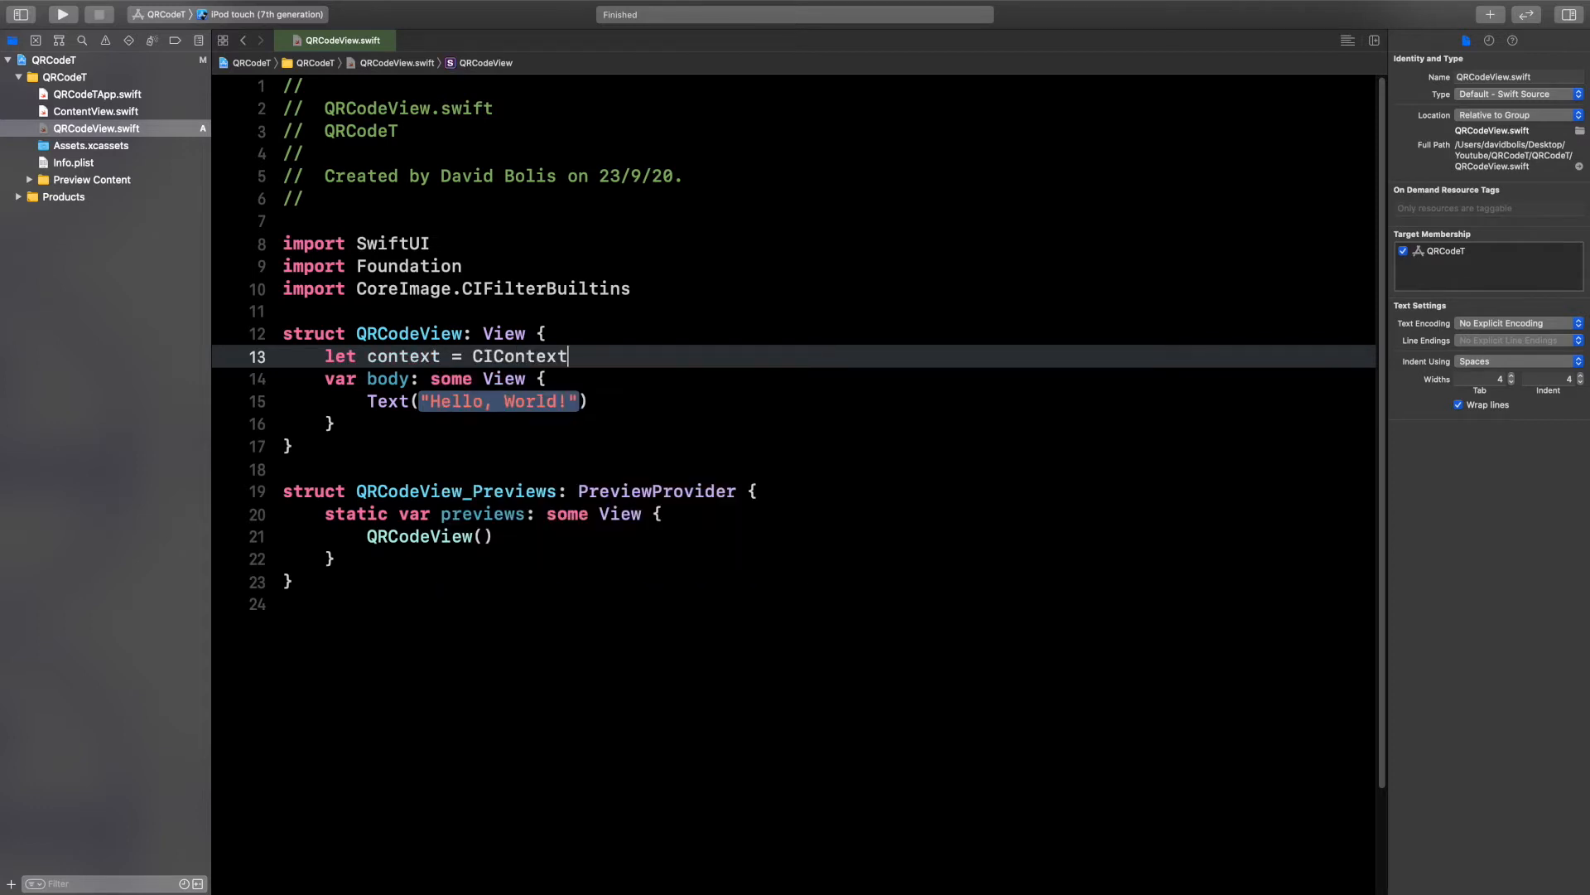
text(())
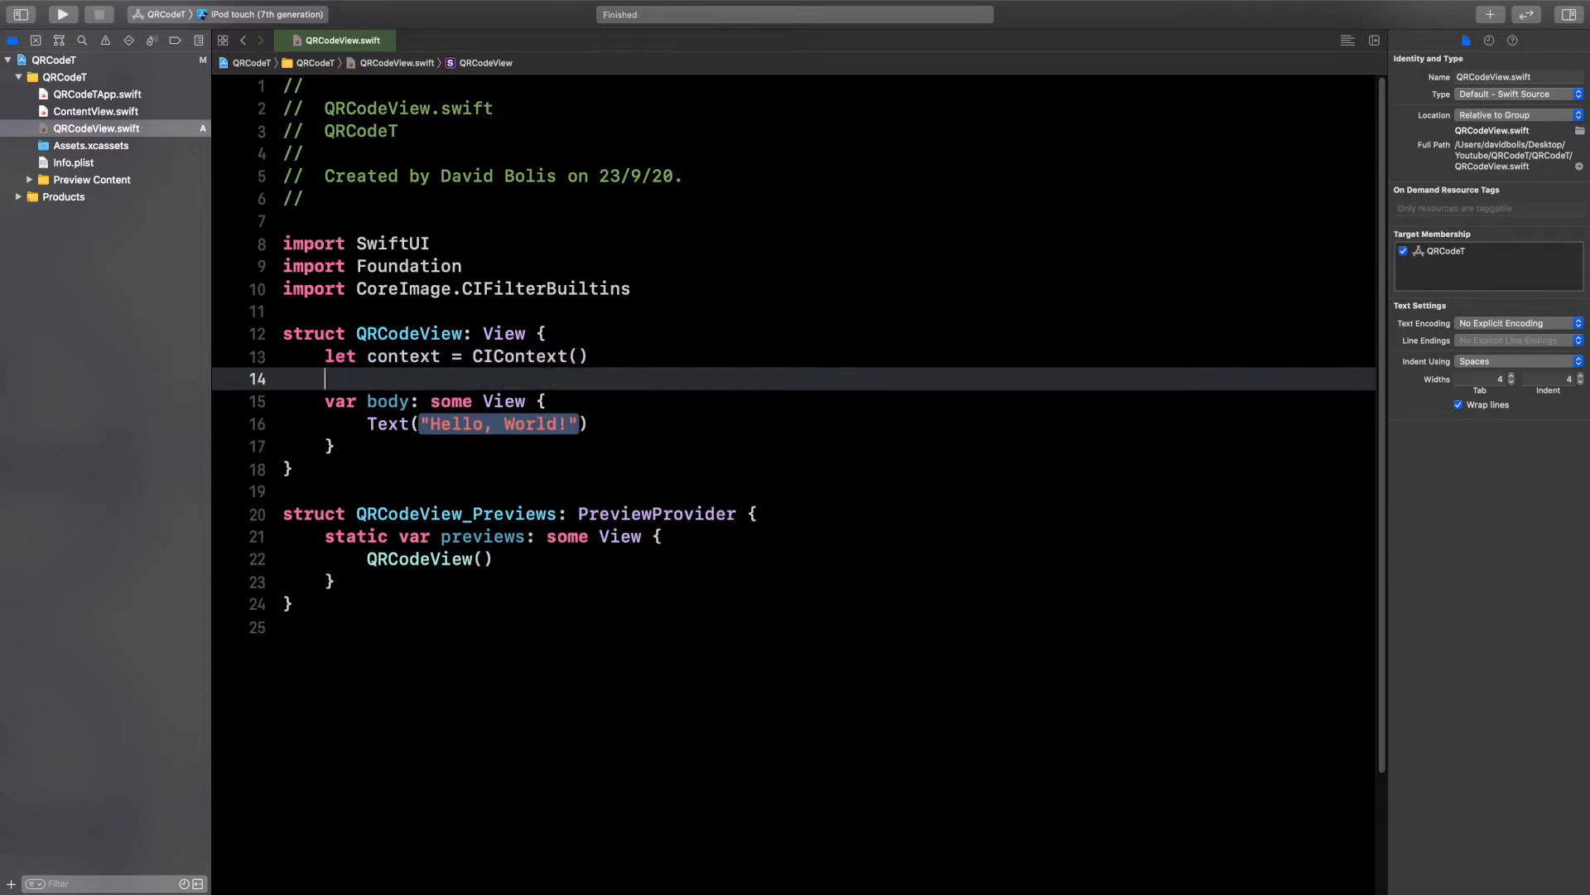
Declare let filter = CIFilter.qrCodeGenerator() below the context.
text(let)
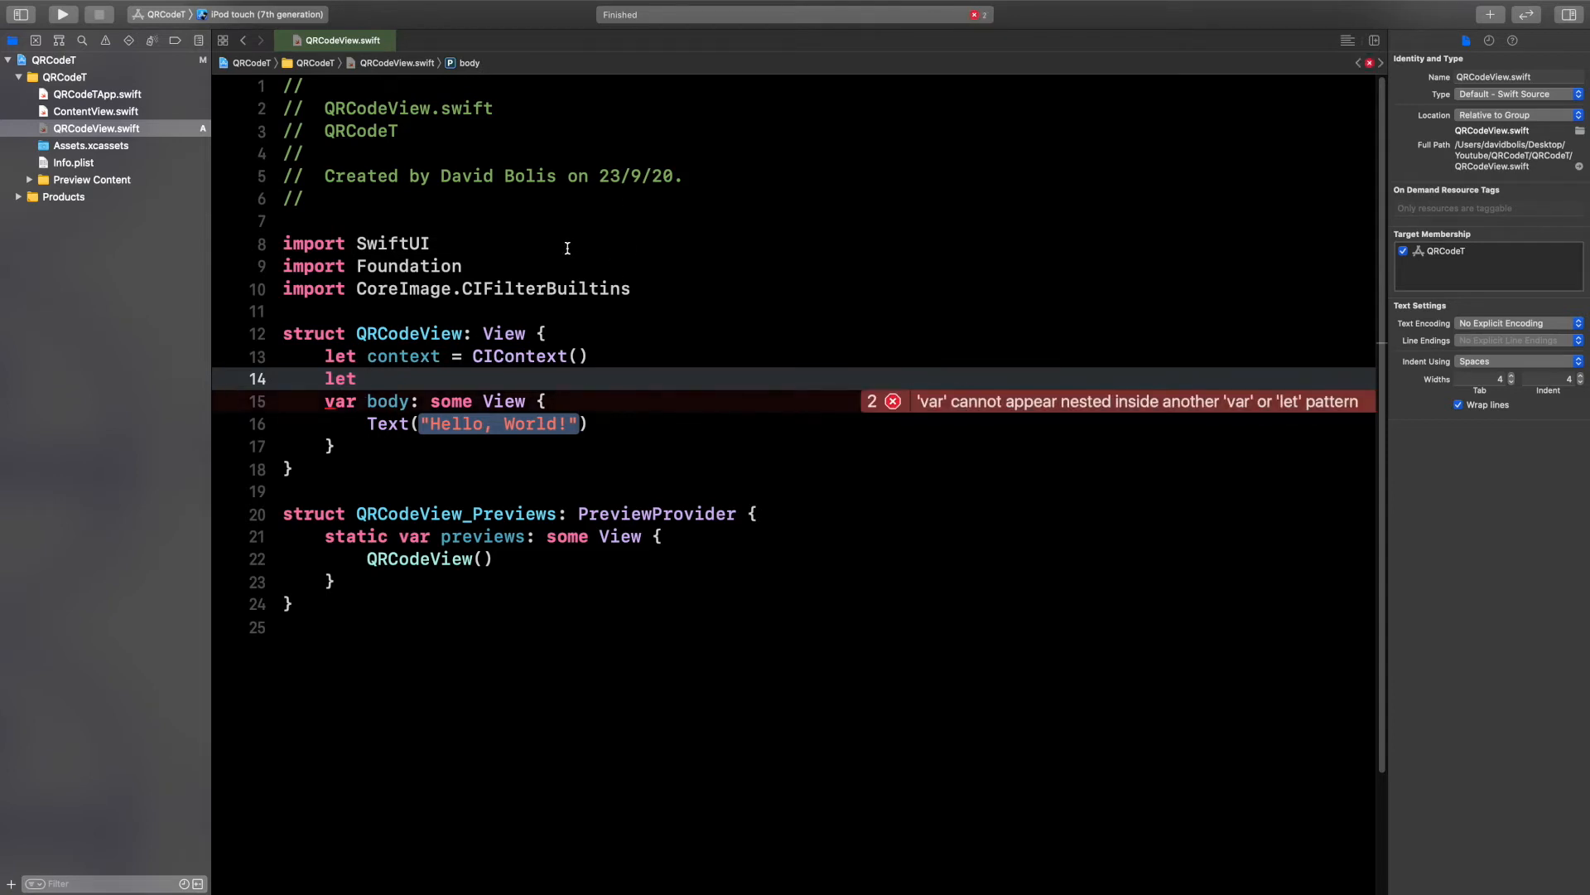
text(filter =)
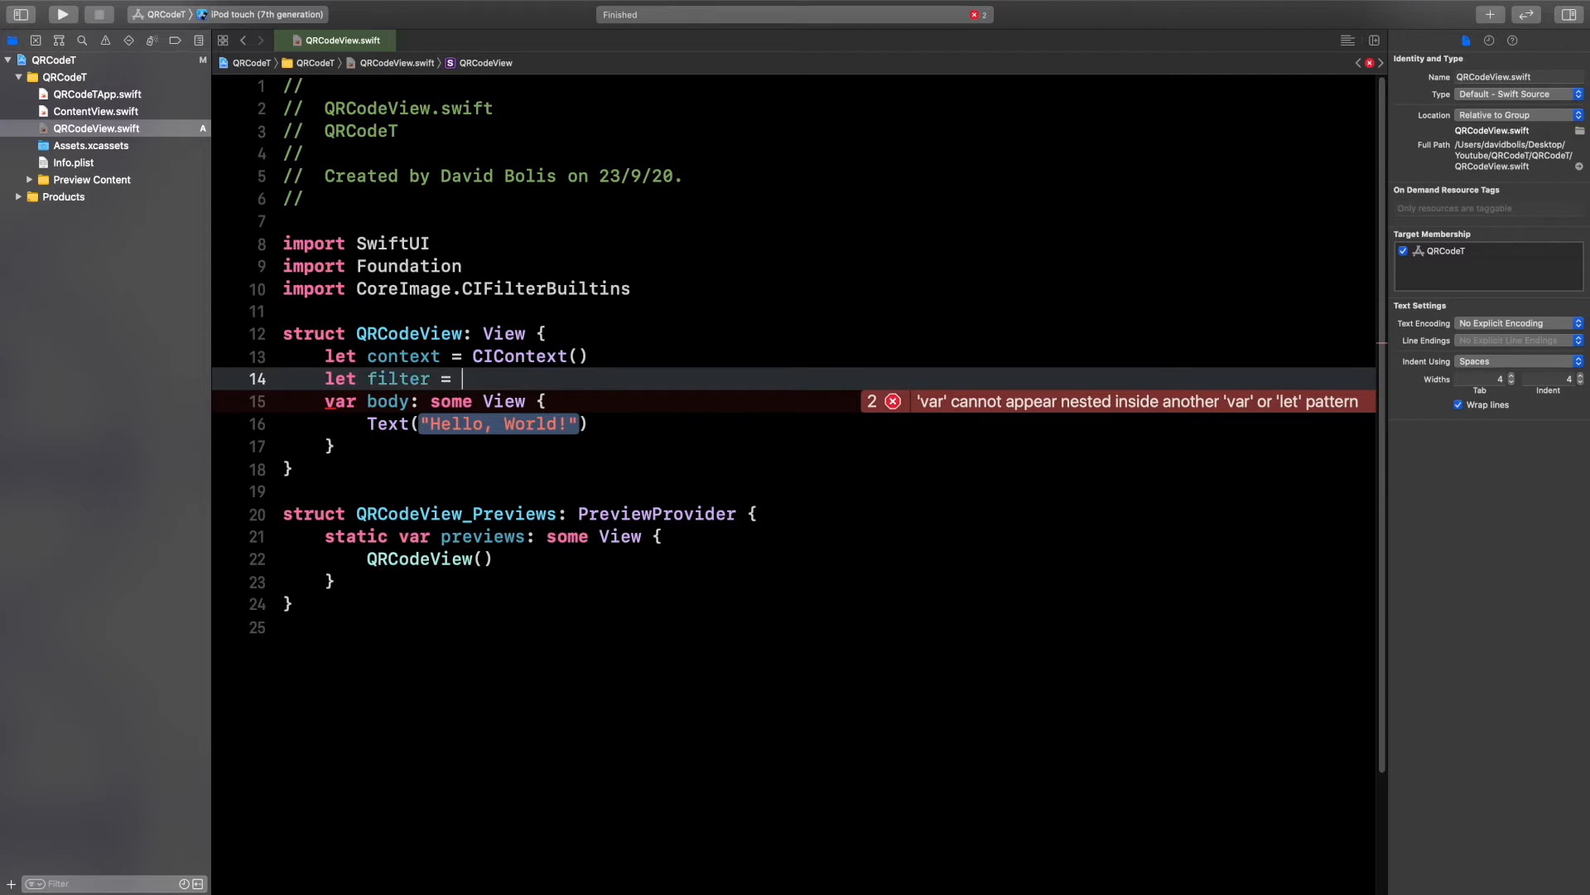
text(CI)
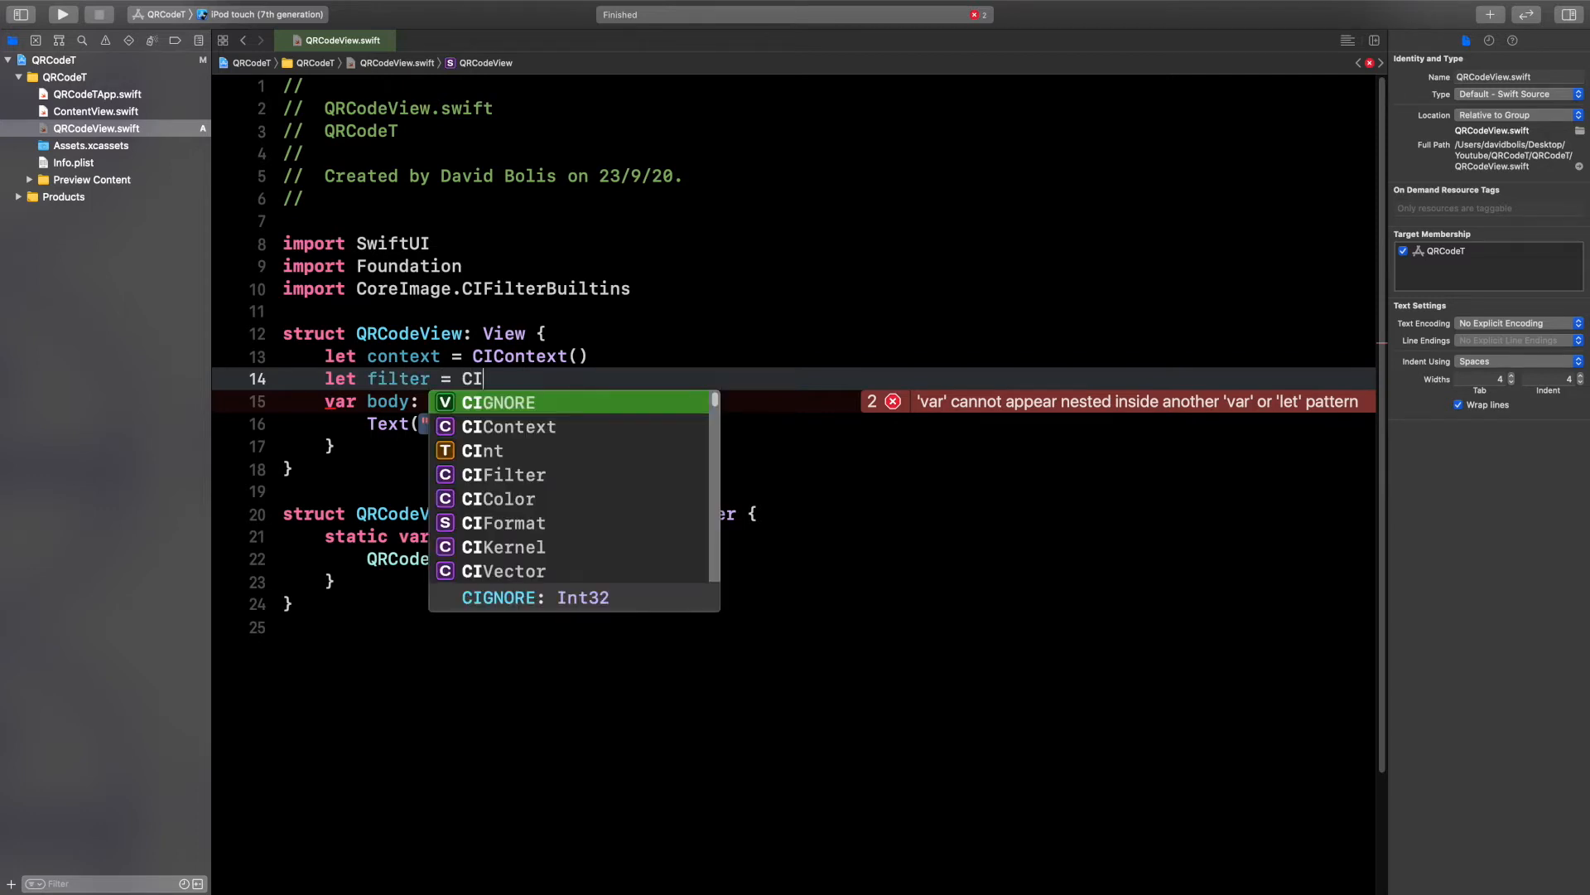
text(Filter)
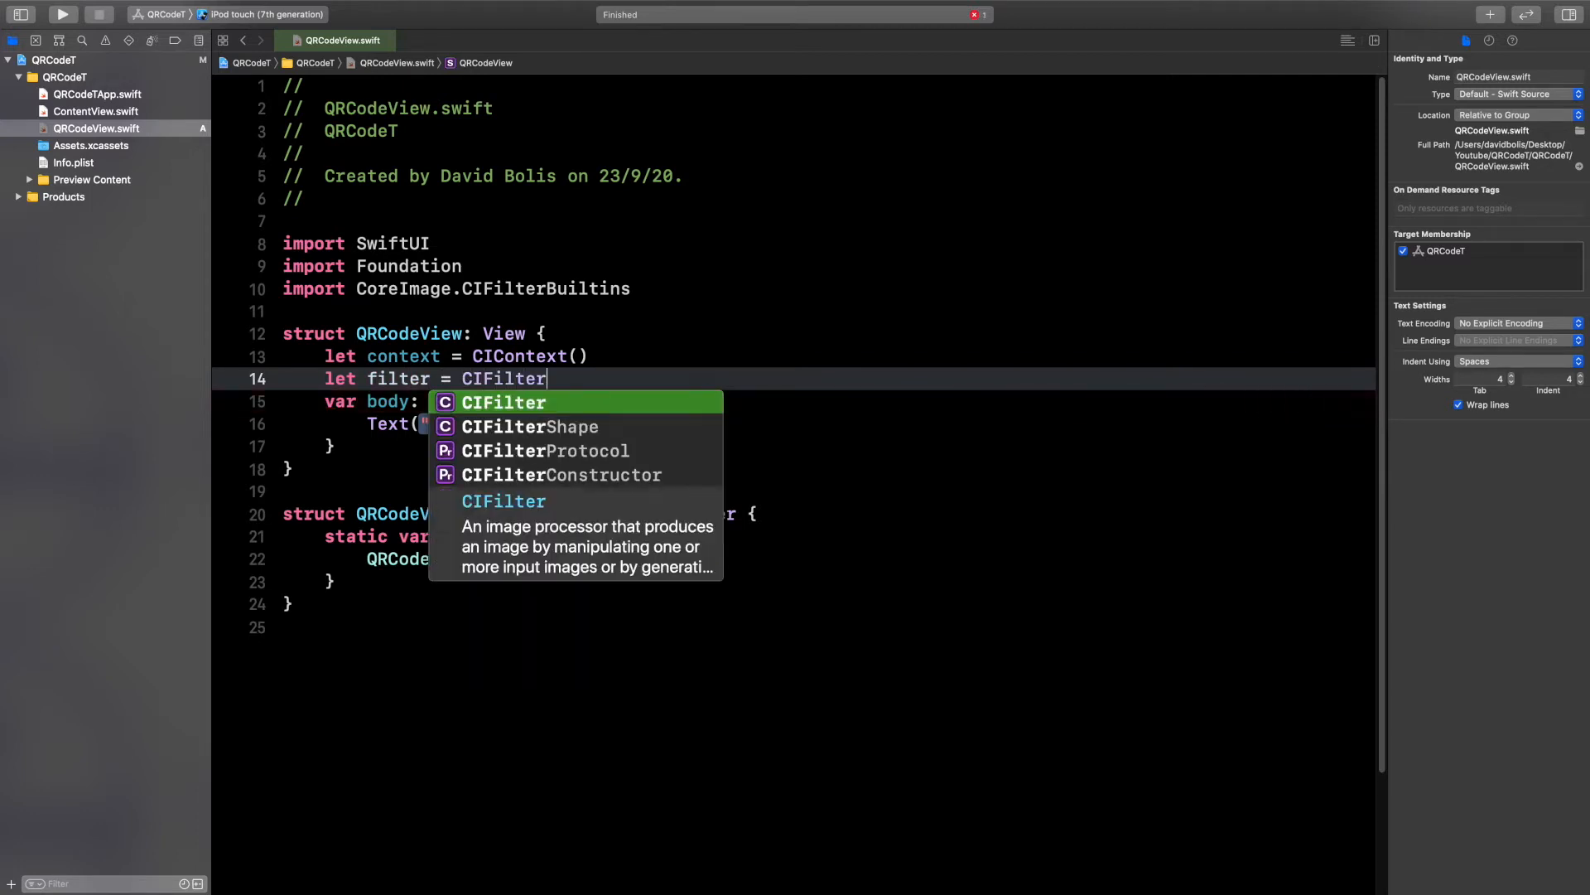
text(.qrCodeGenerator()
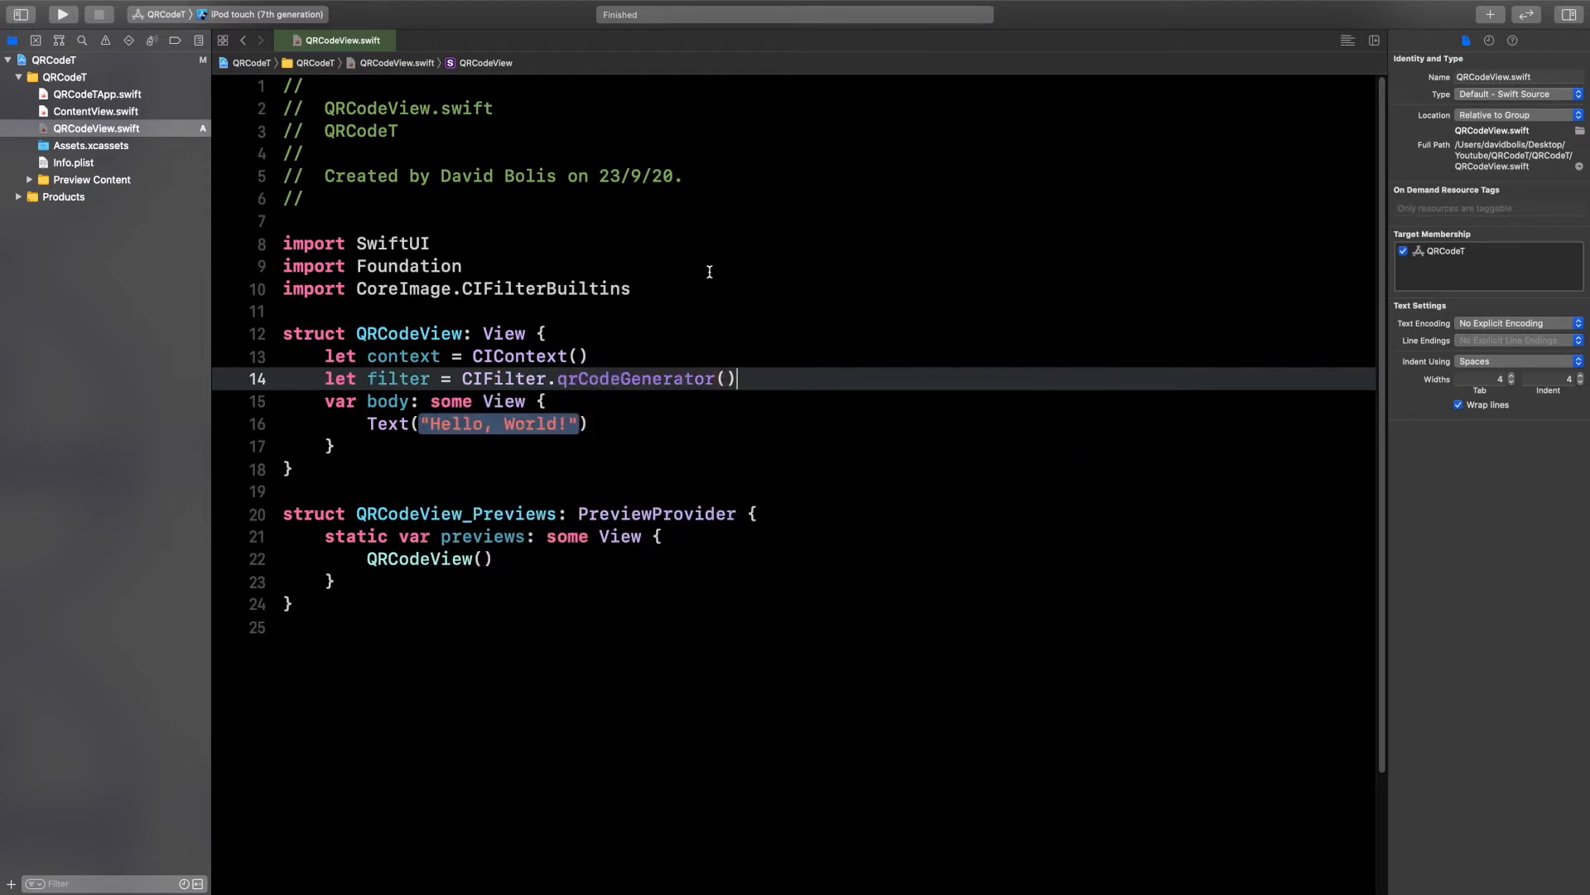
Add an empty url string property, var url = "".
text(let)
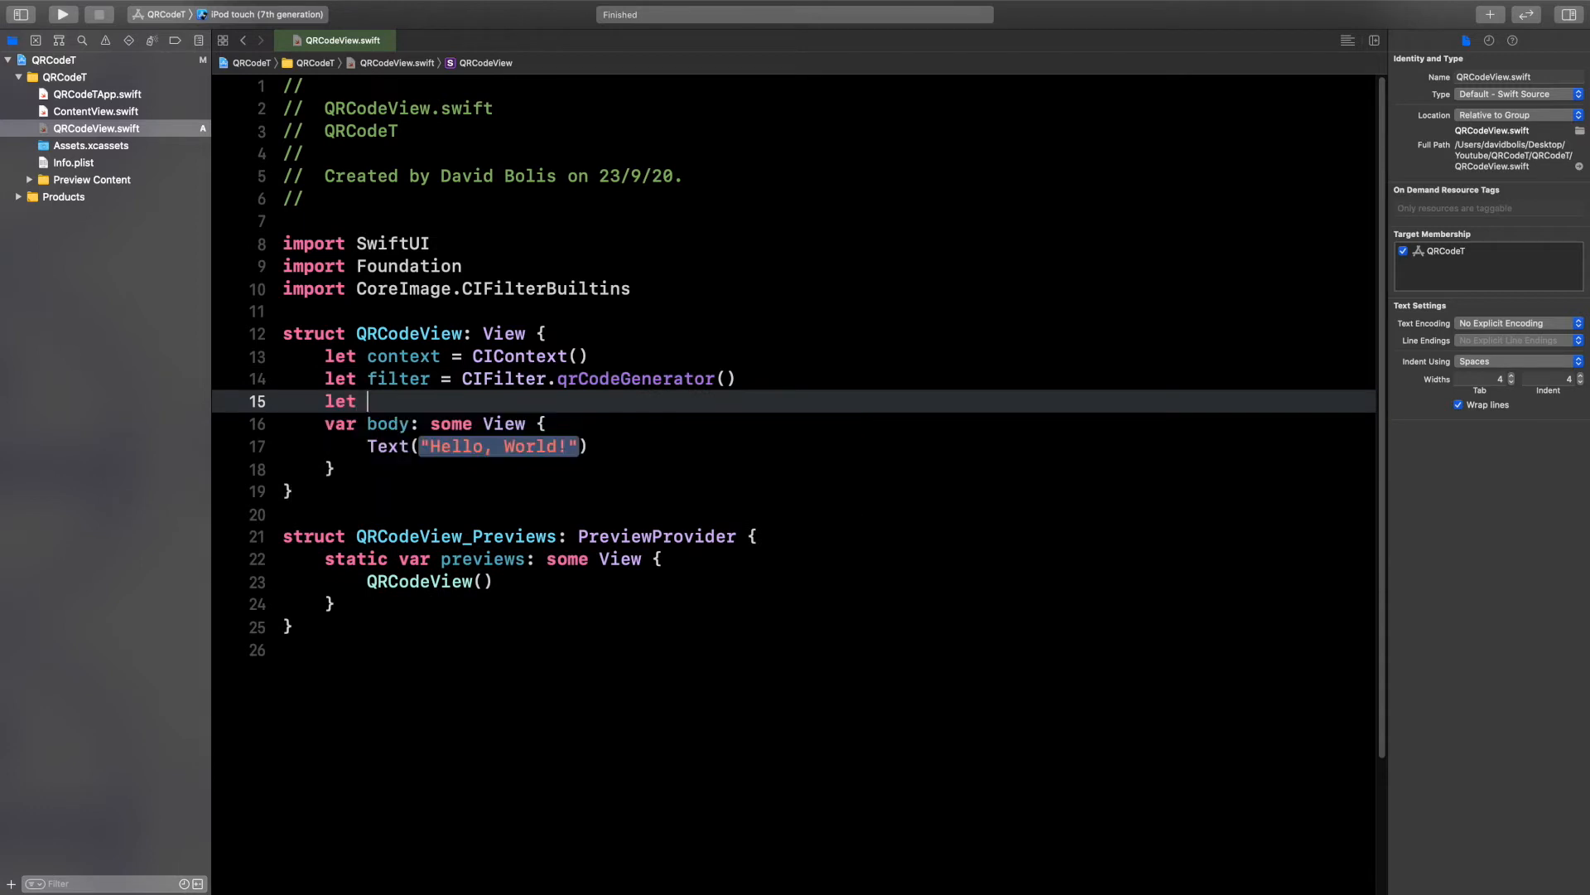
text(var)
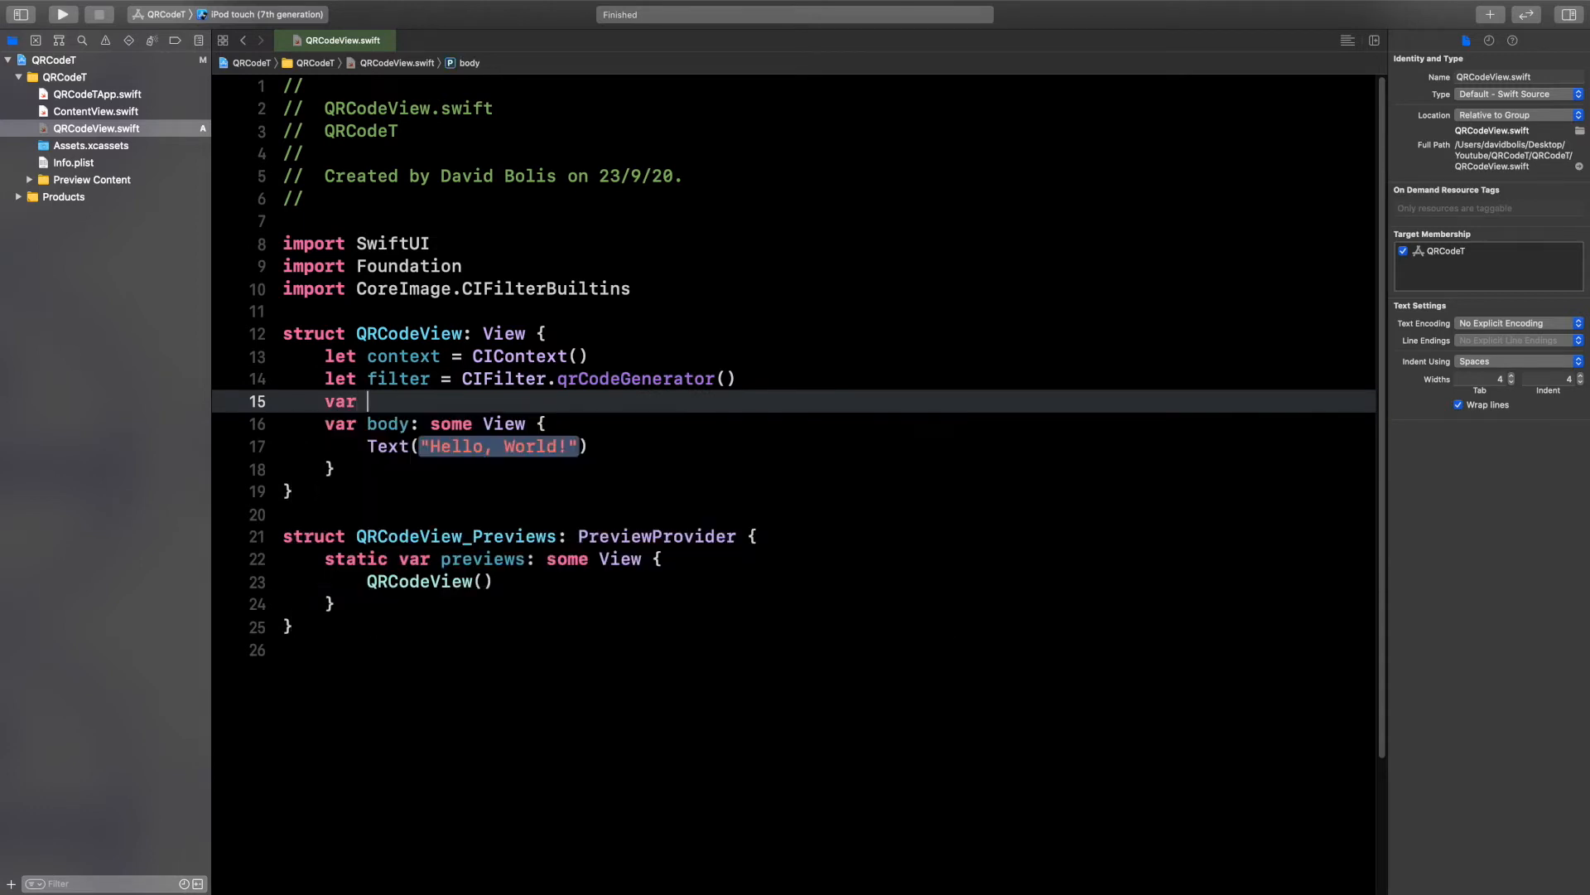
text(url =)
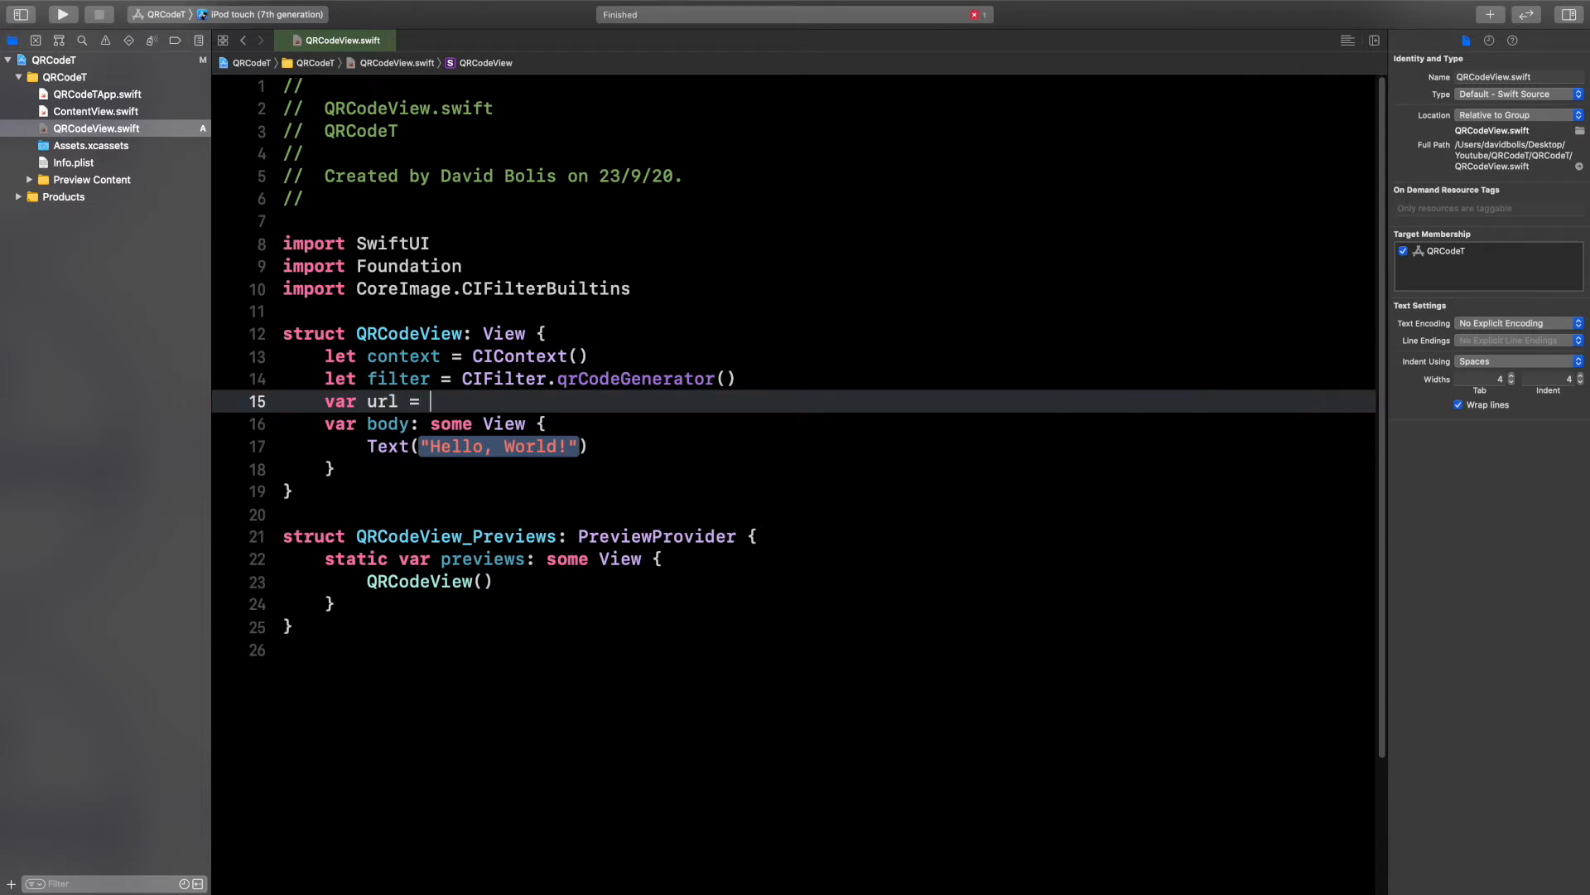
text("")
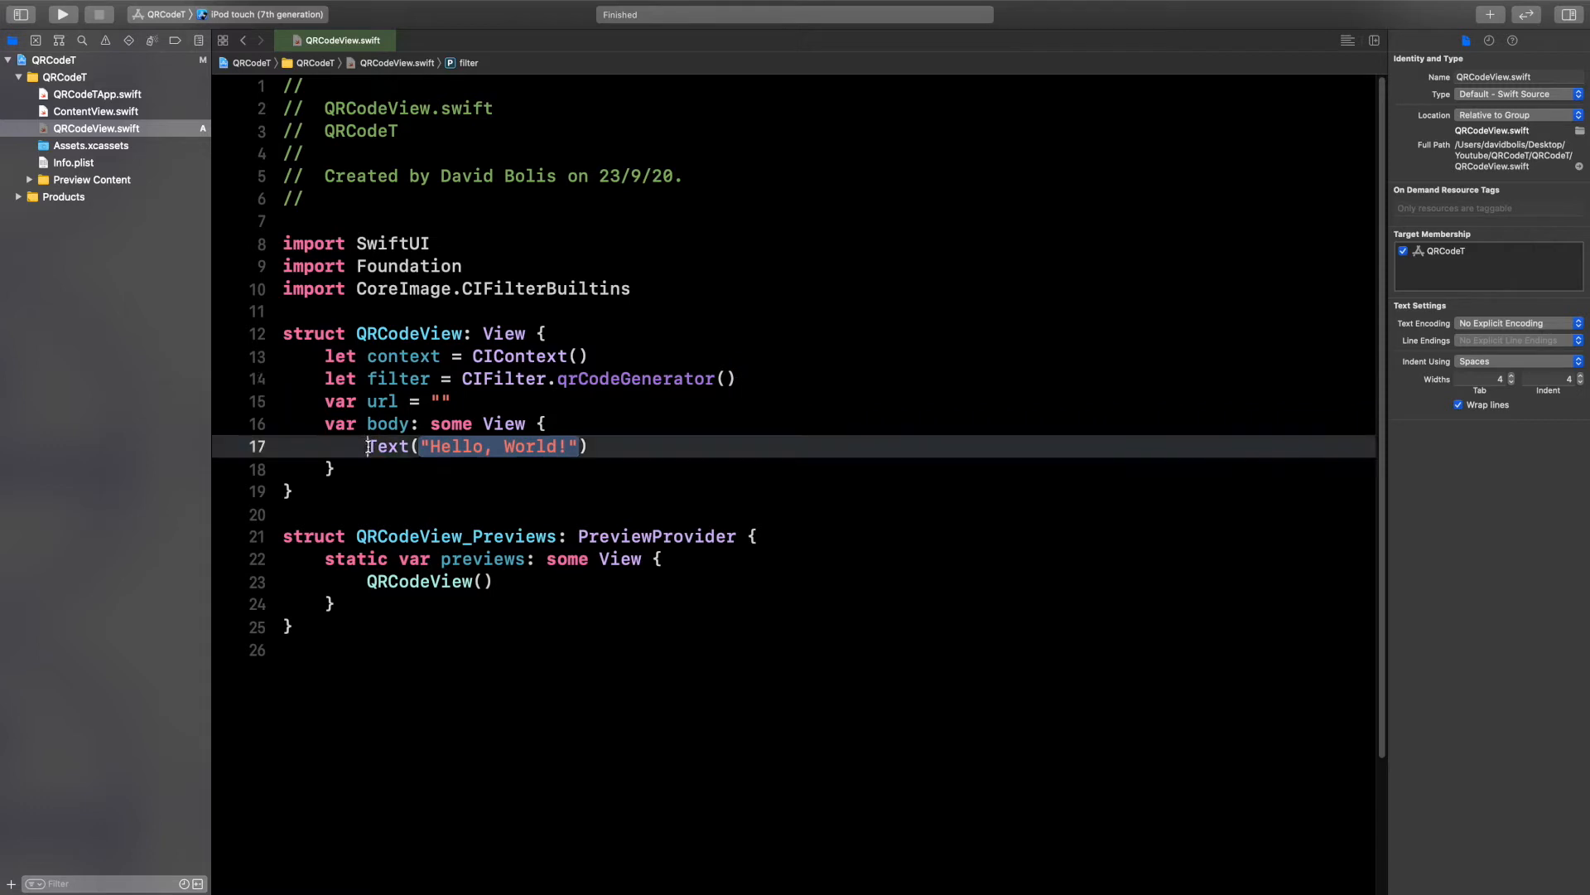
Replace Text("Hello, World!") in the body with Image(uiImage: generatedQR(url)).
key(Delete)
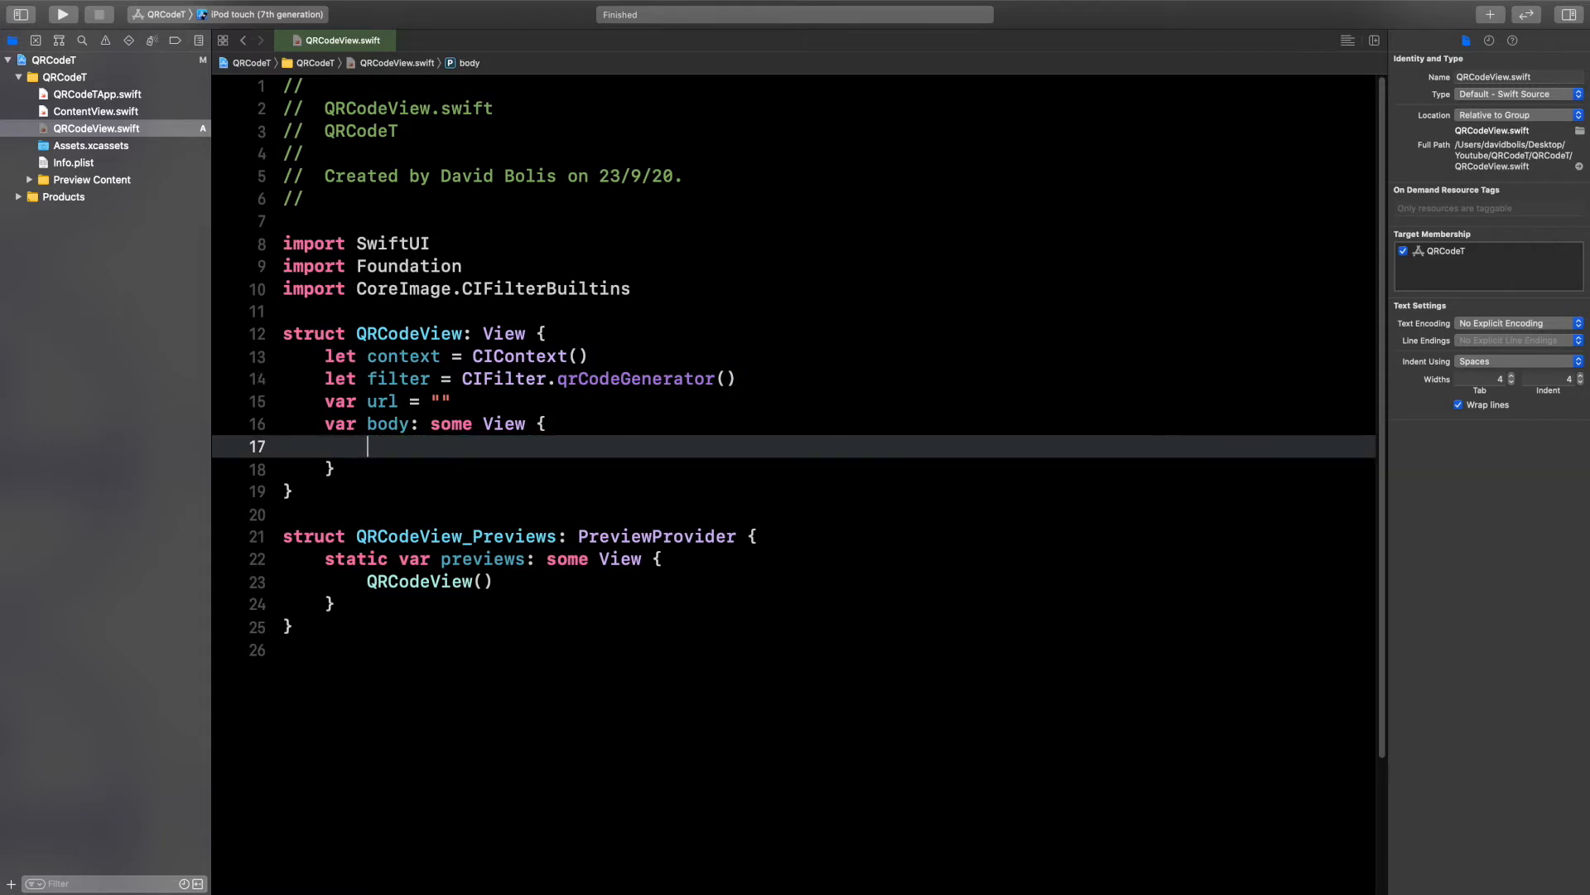
text(Image(uiImage: UIImage)
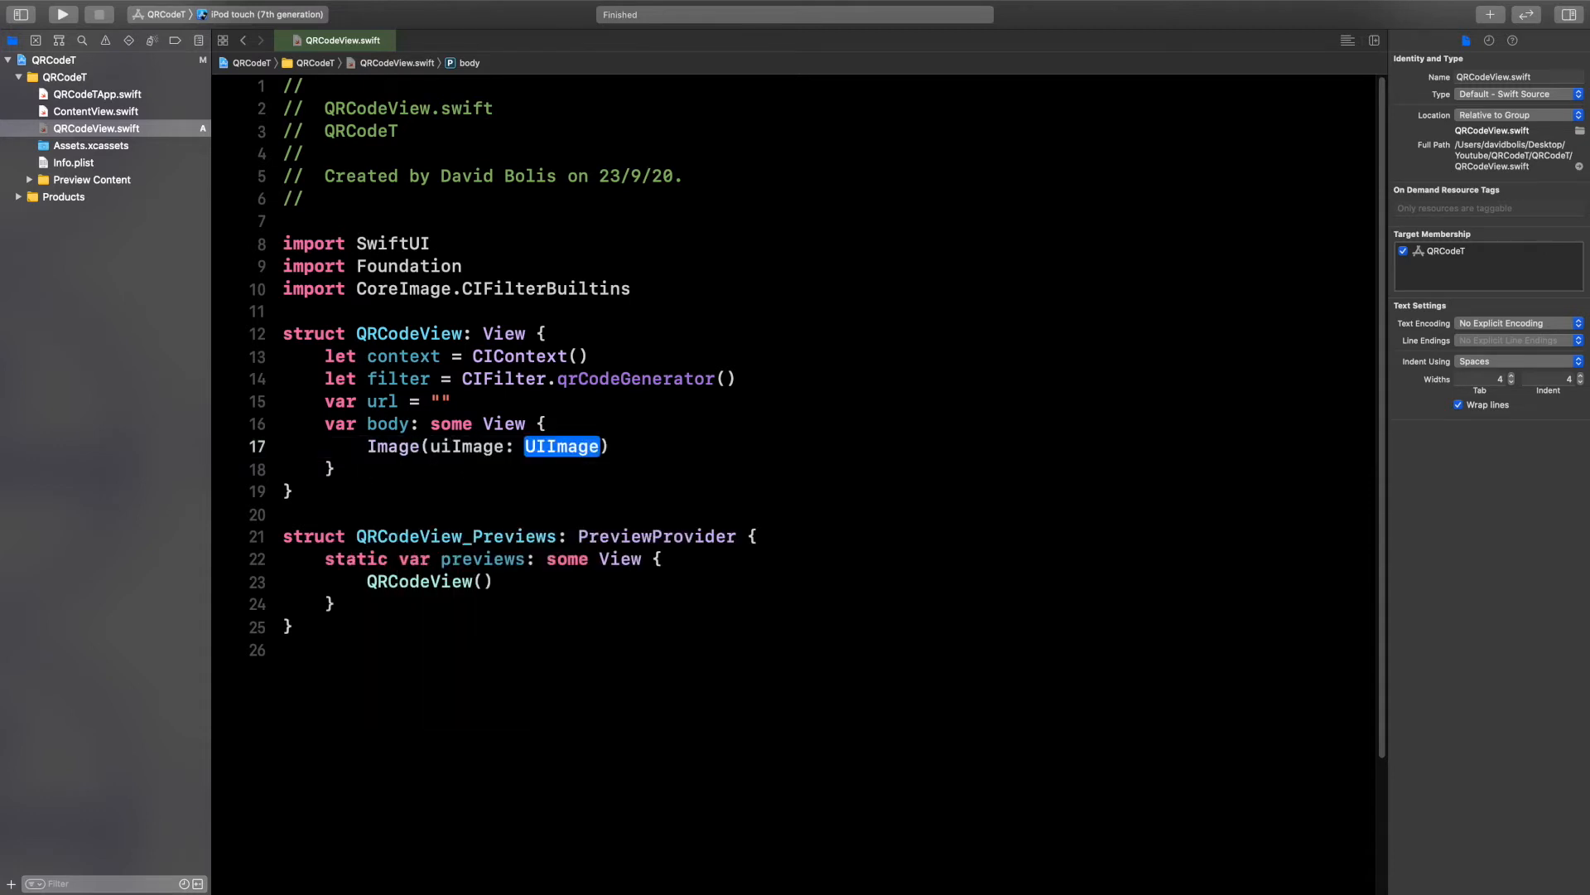
key(delete)
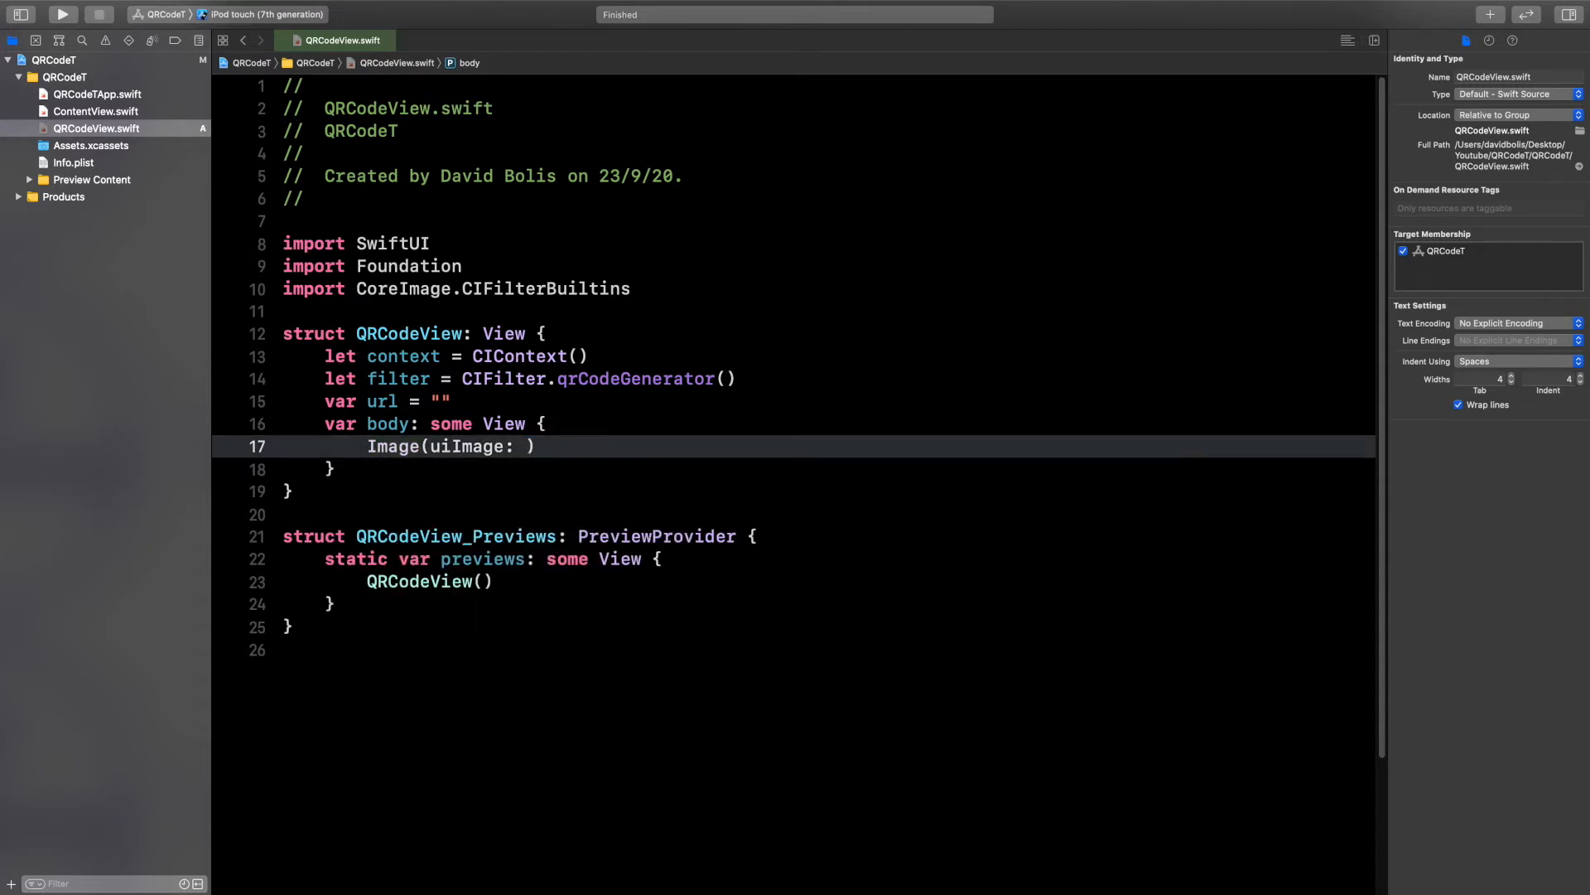
text(generatedQ)
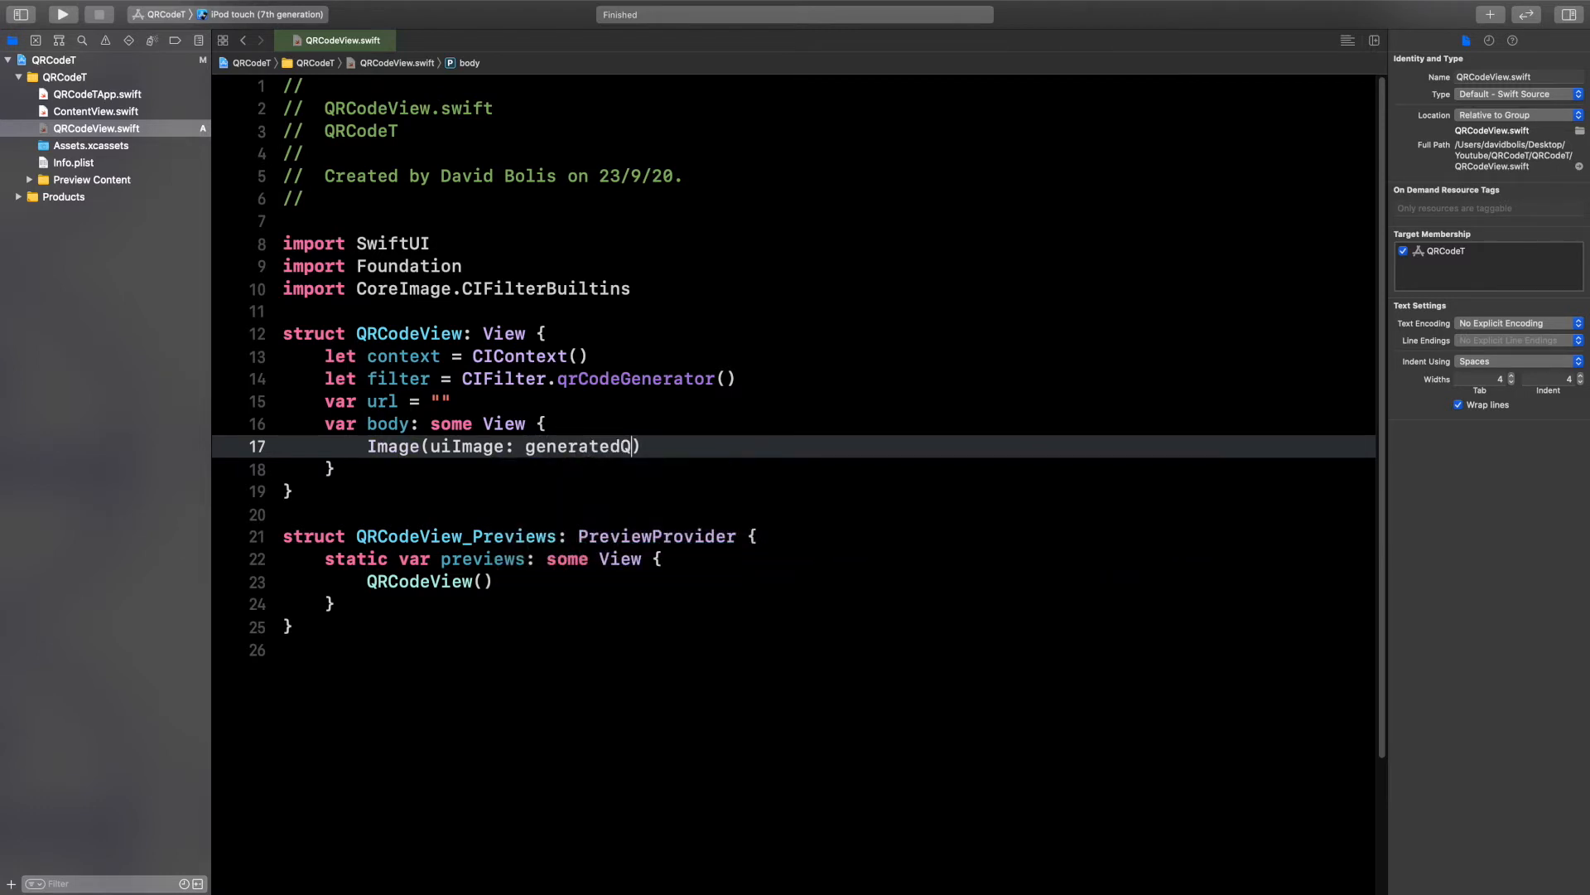
text(R())
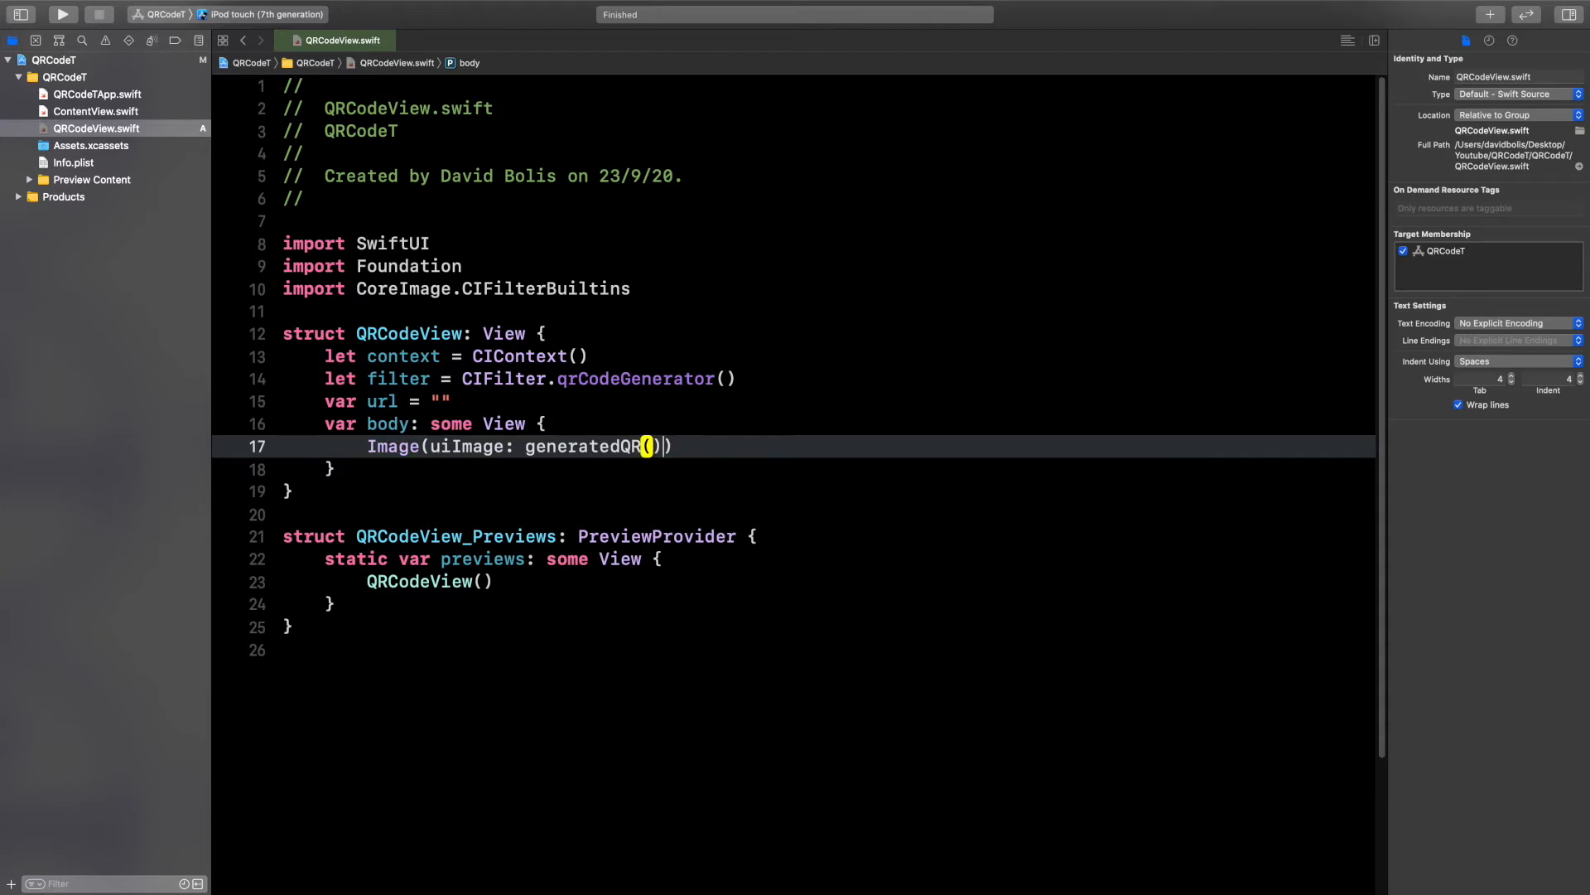
text(url)
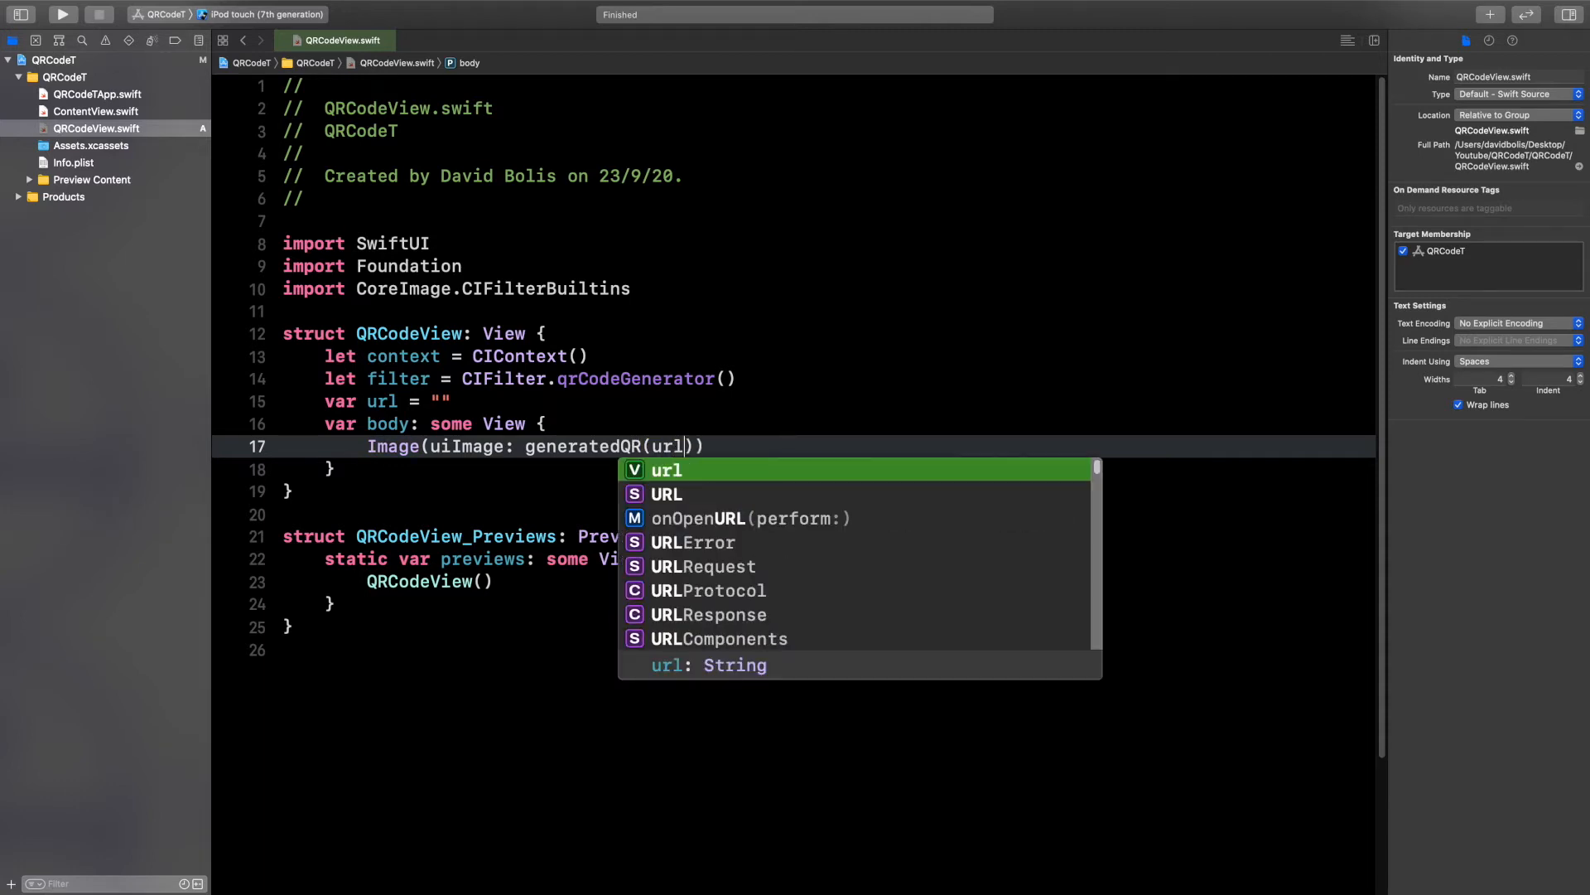
mouse_move(651, 420)
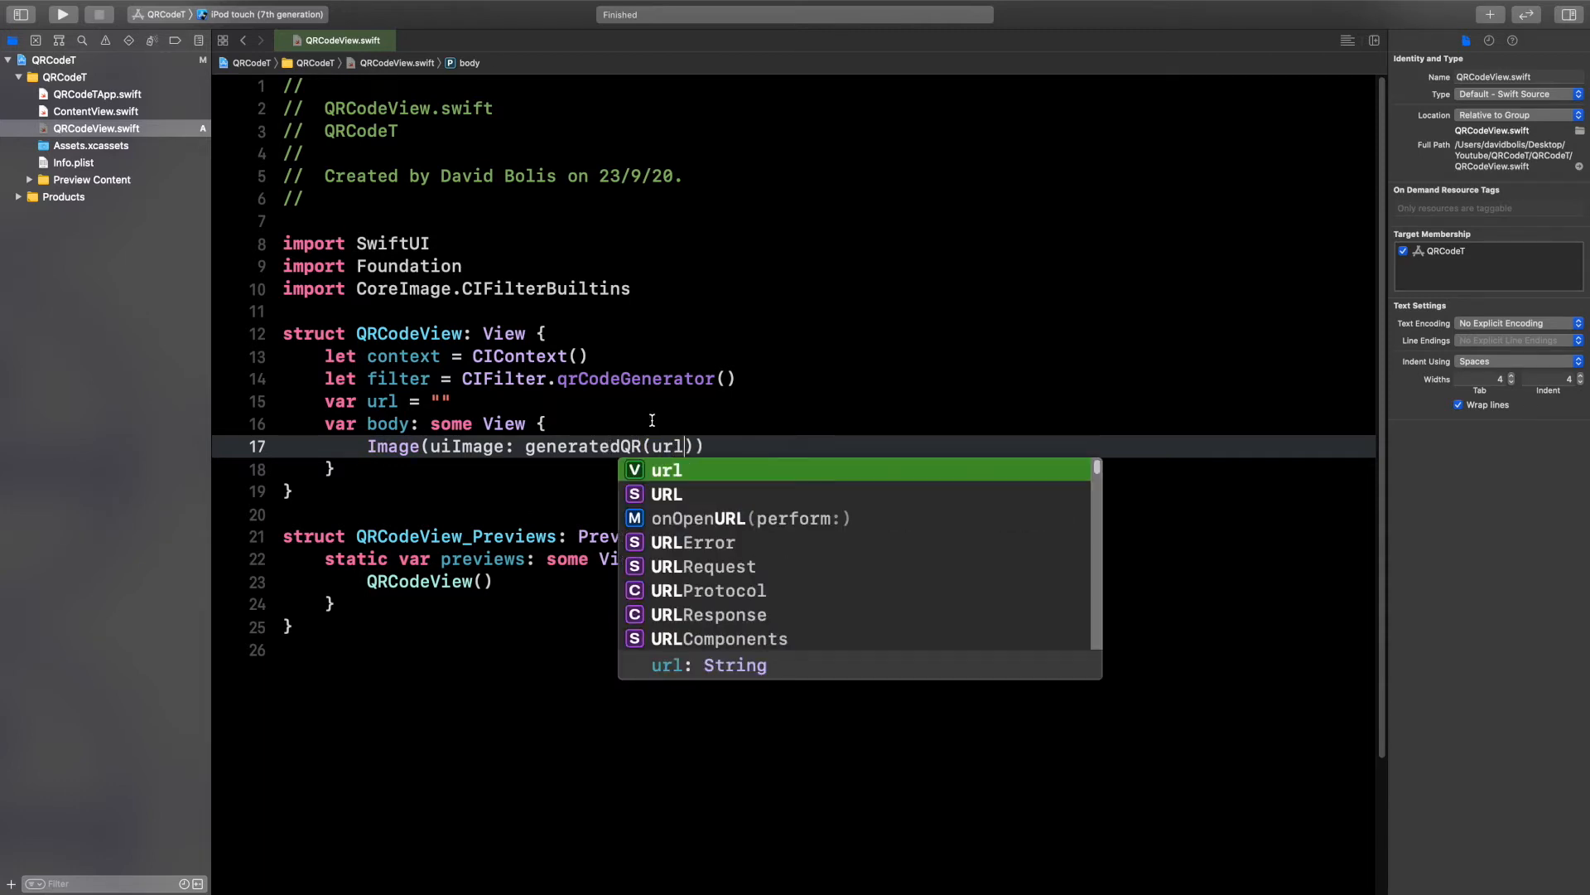
key(Escape)
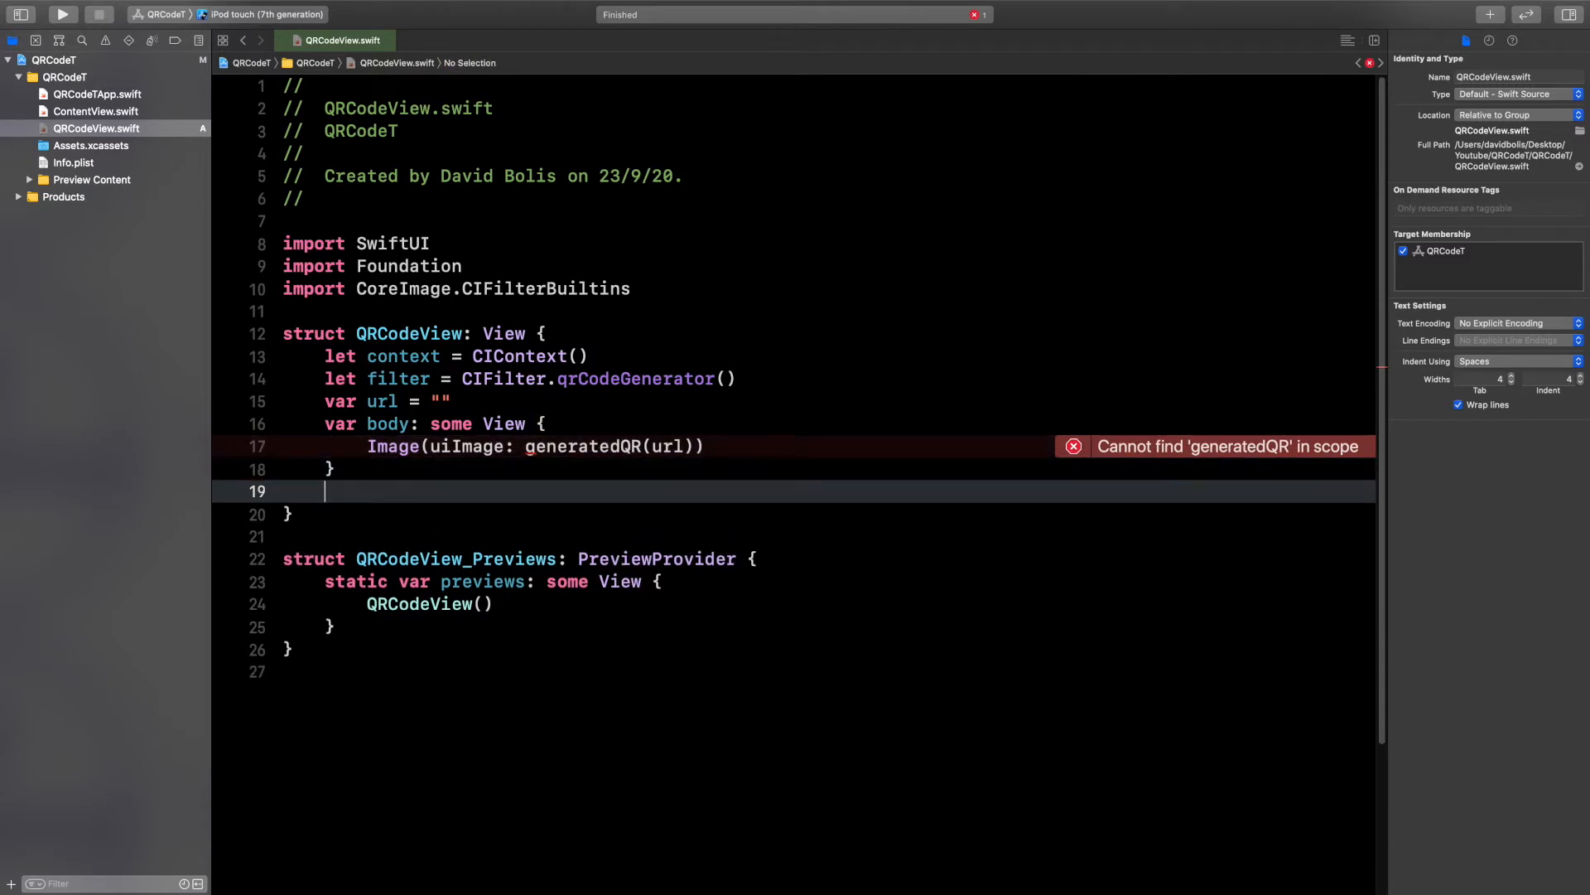
Below the body, declare func generatedQR(_ url: String) -> UIImage with empty braces.
text(func g)
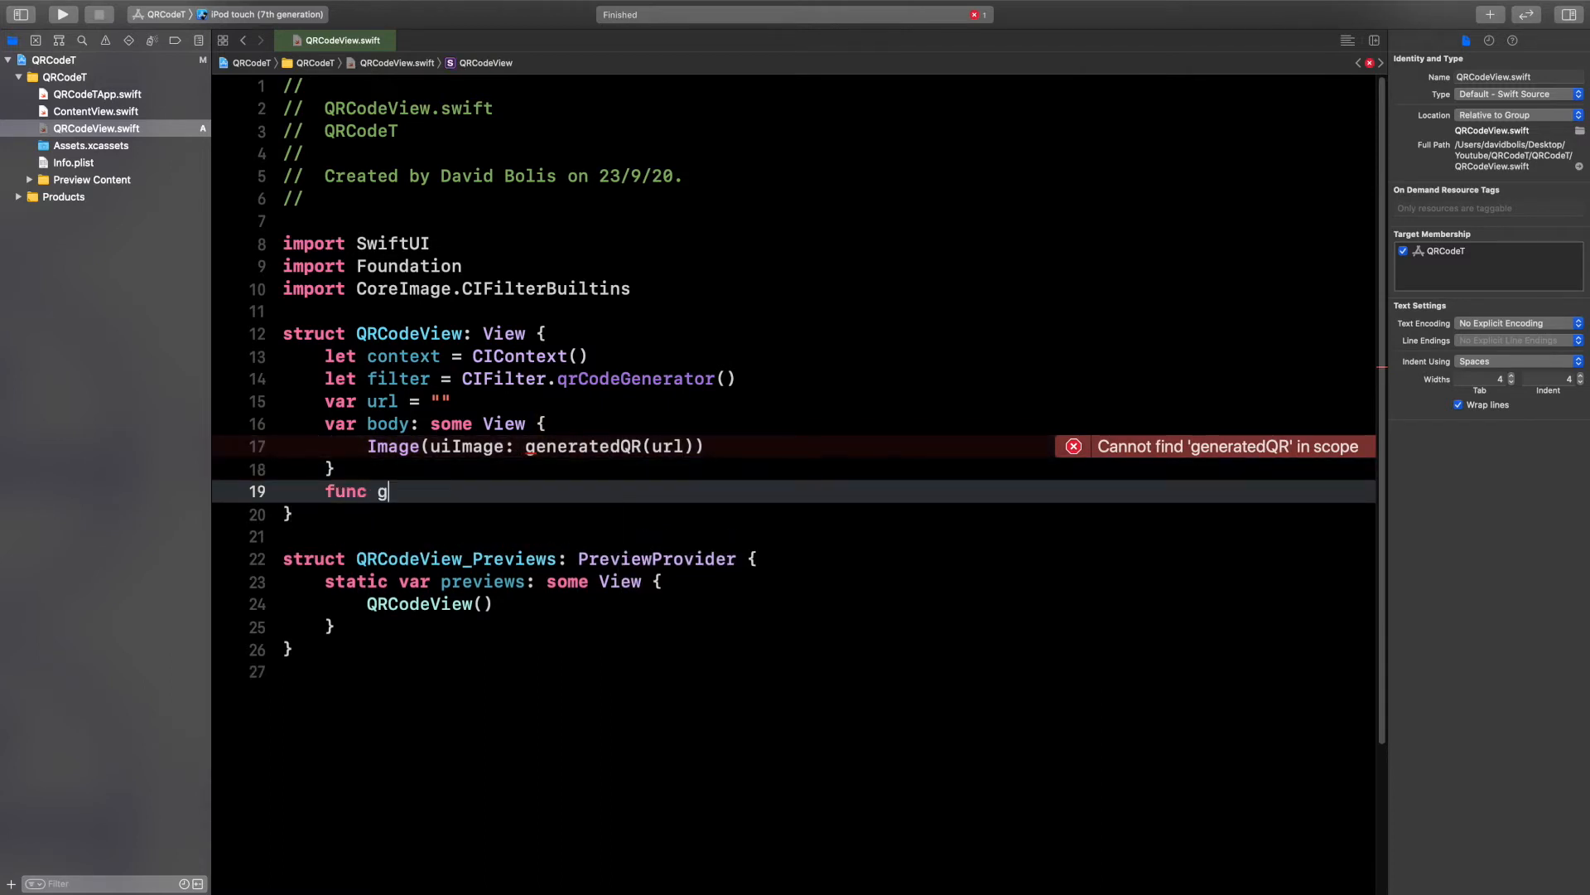
text(enerated)
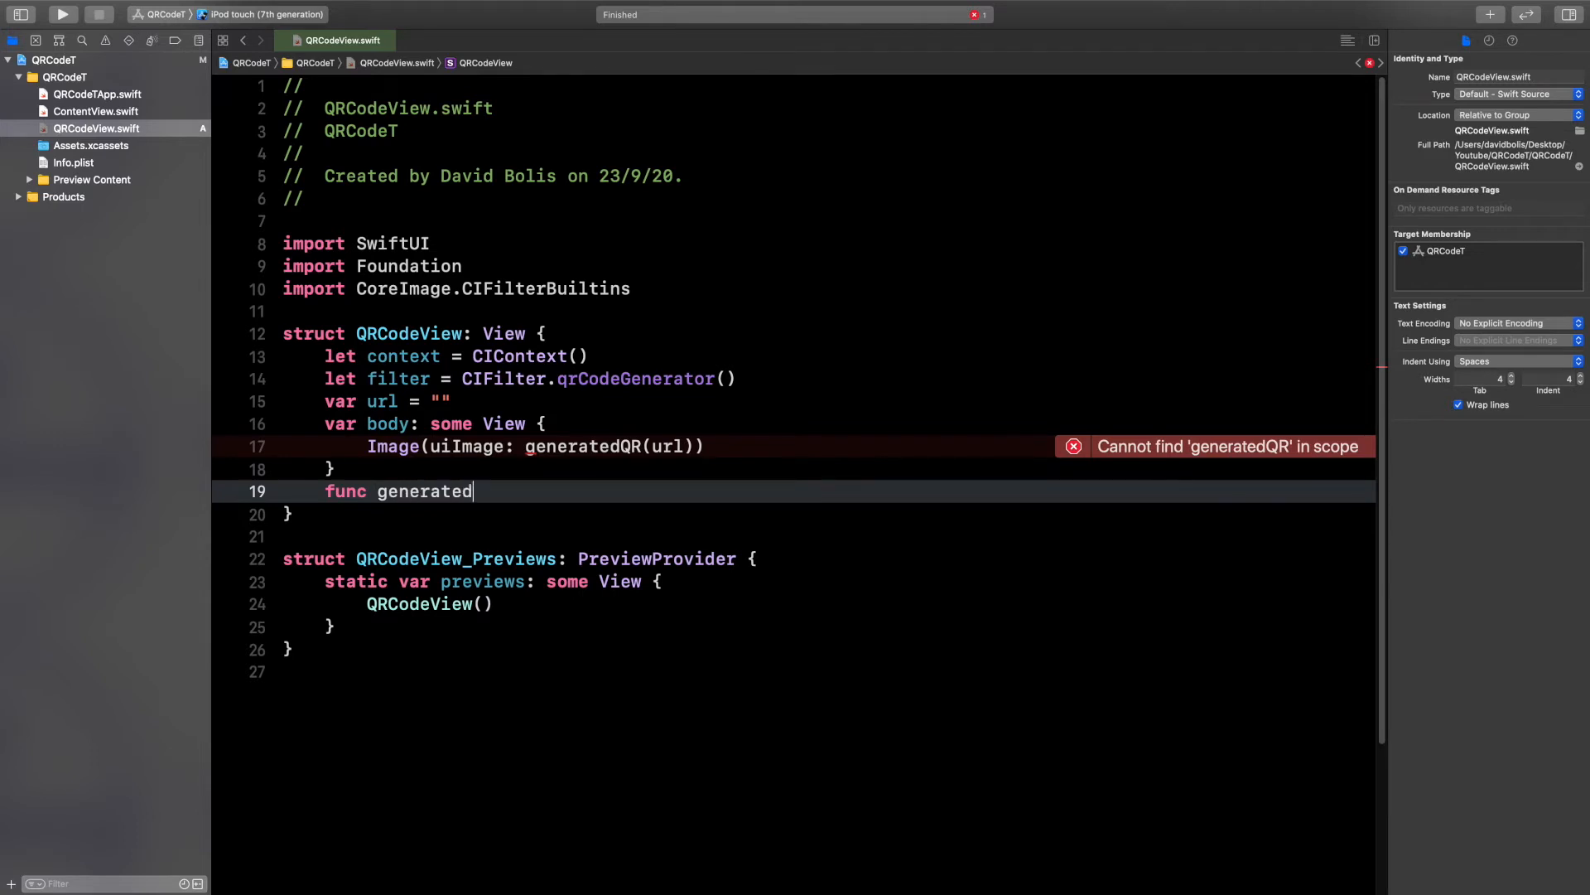
text(QR)
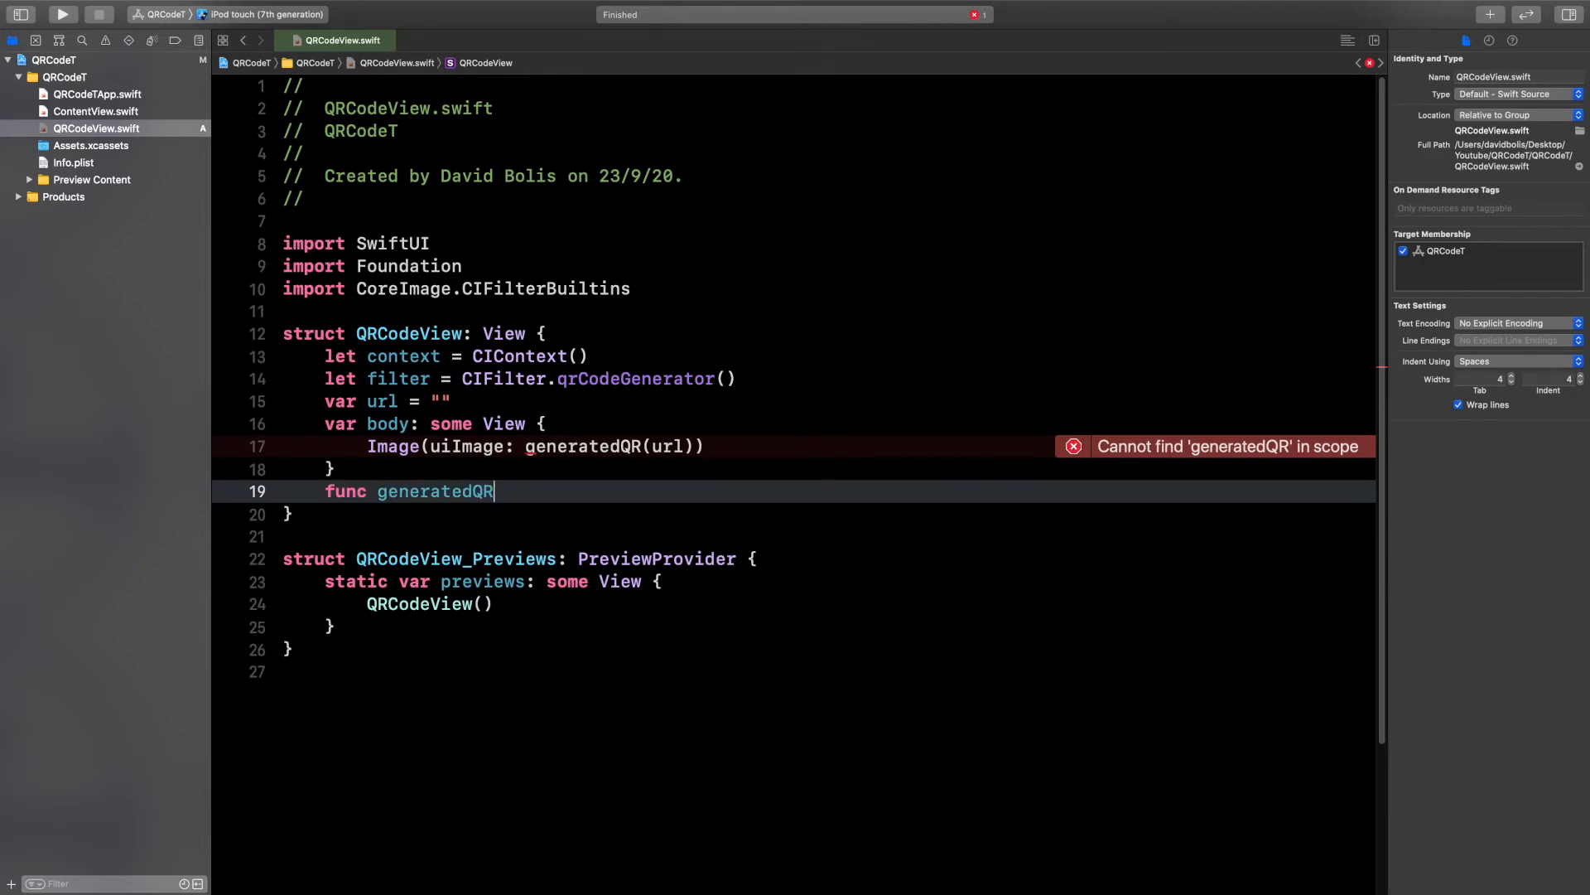
text((_))
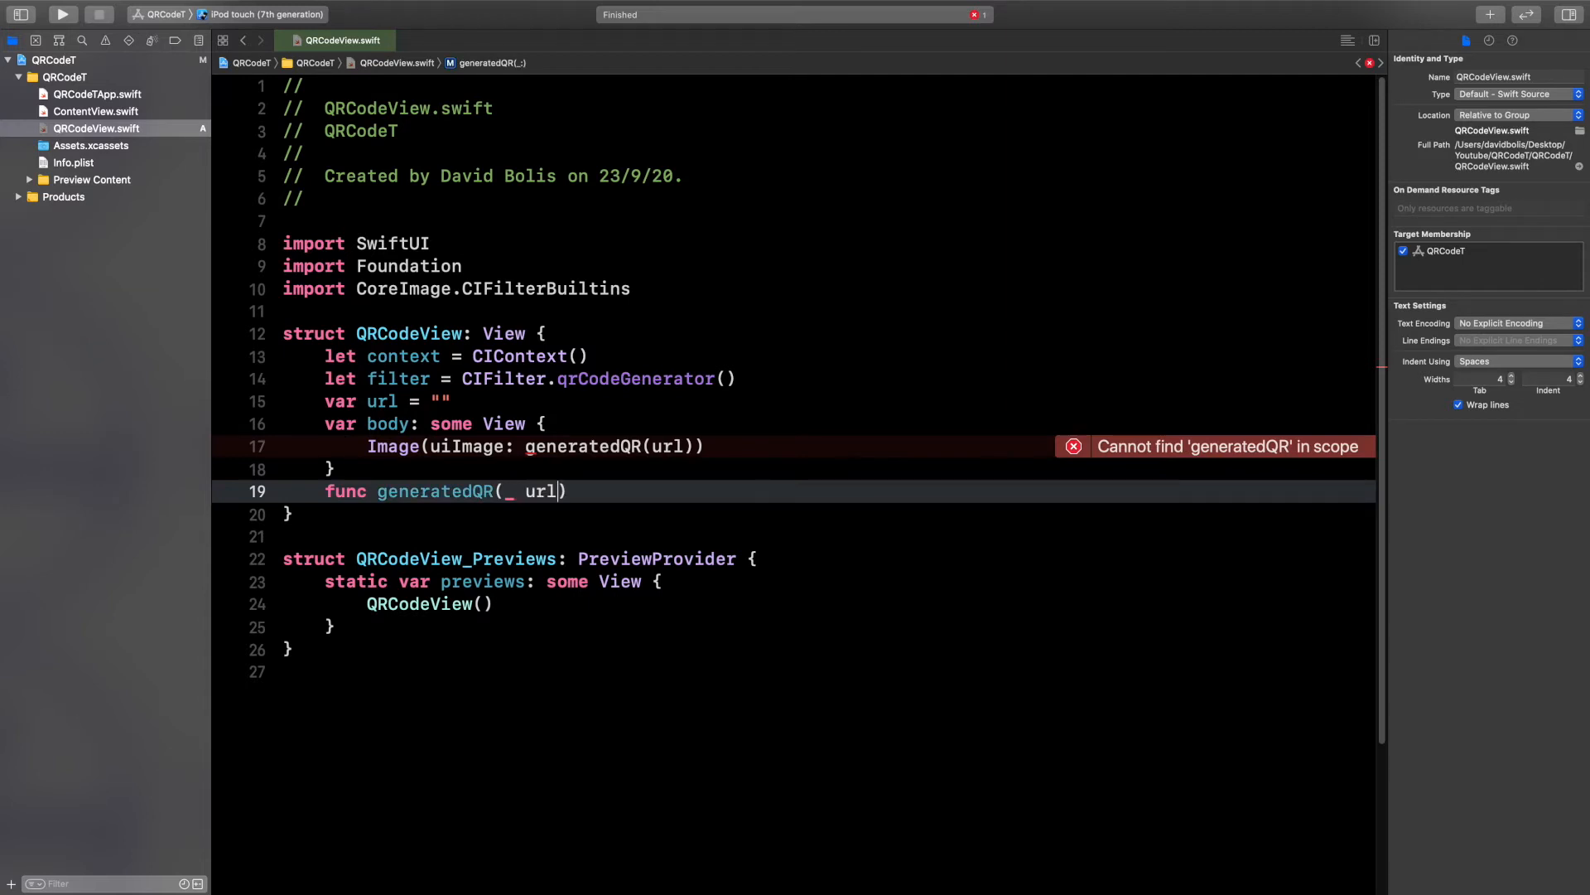
text(: String)
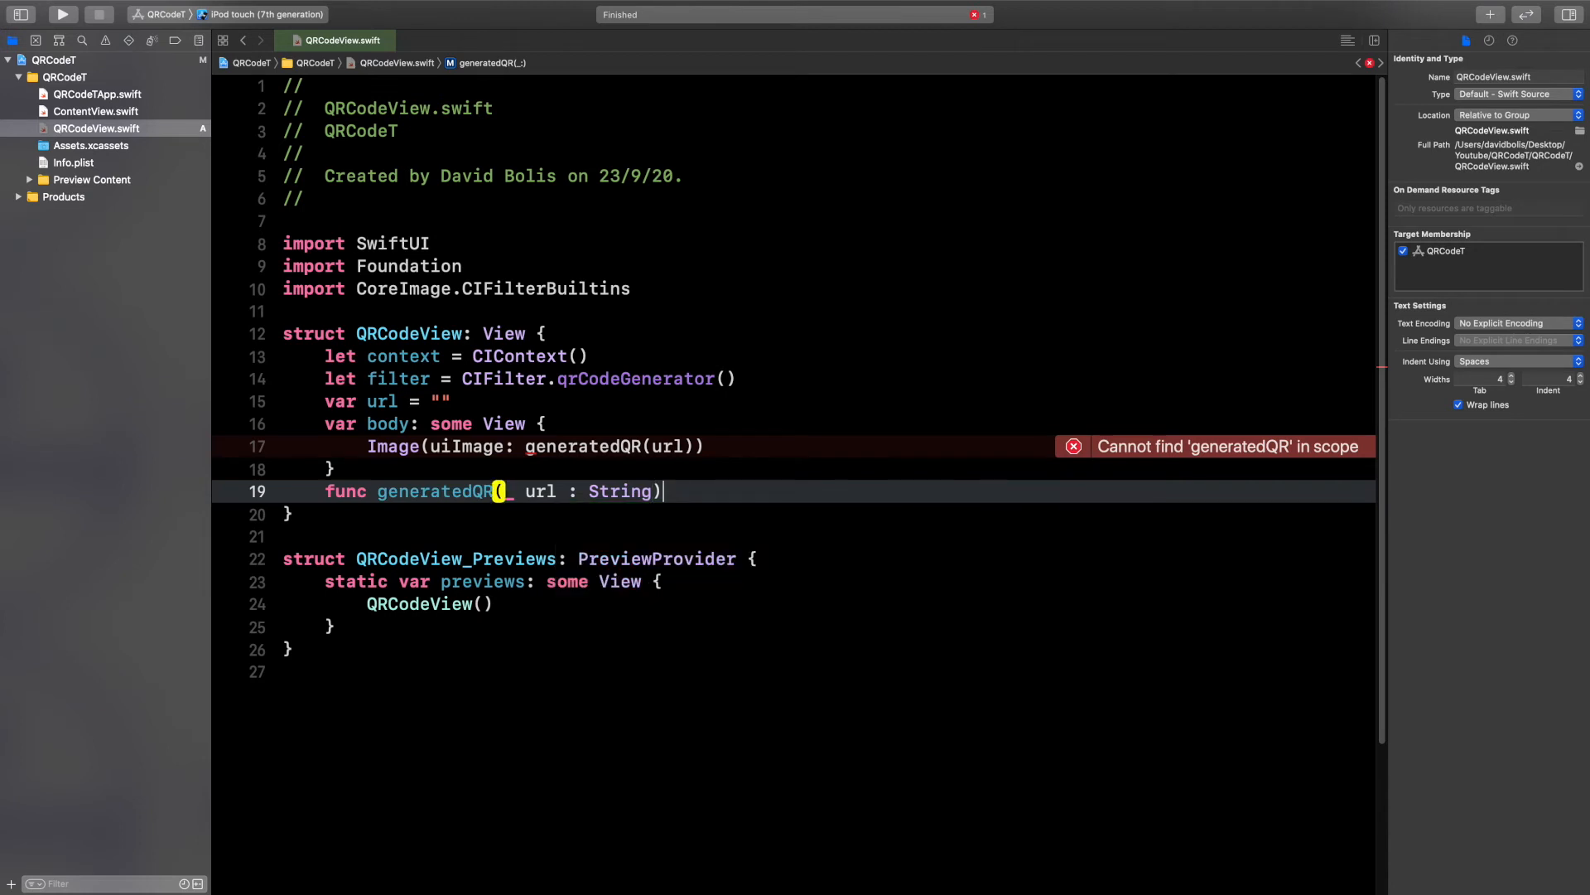
text(->)
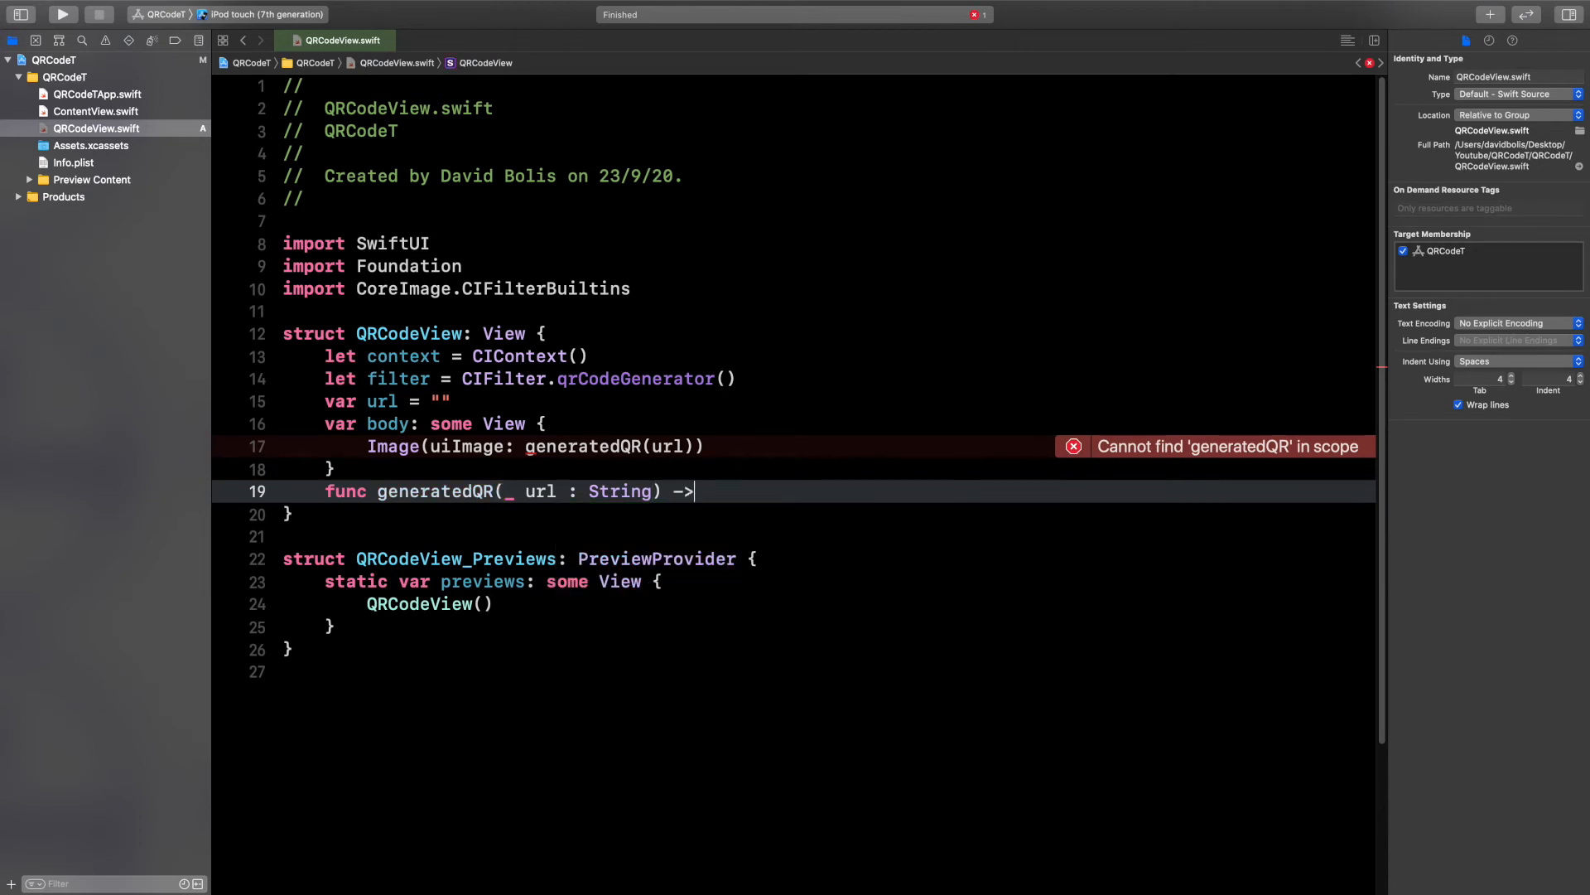
text(UI)
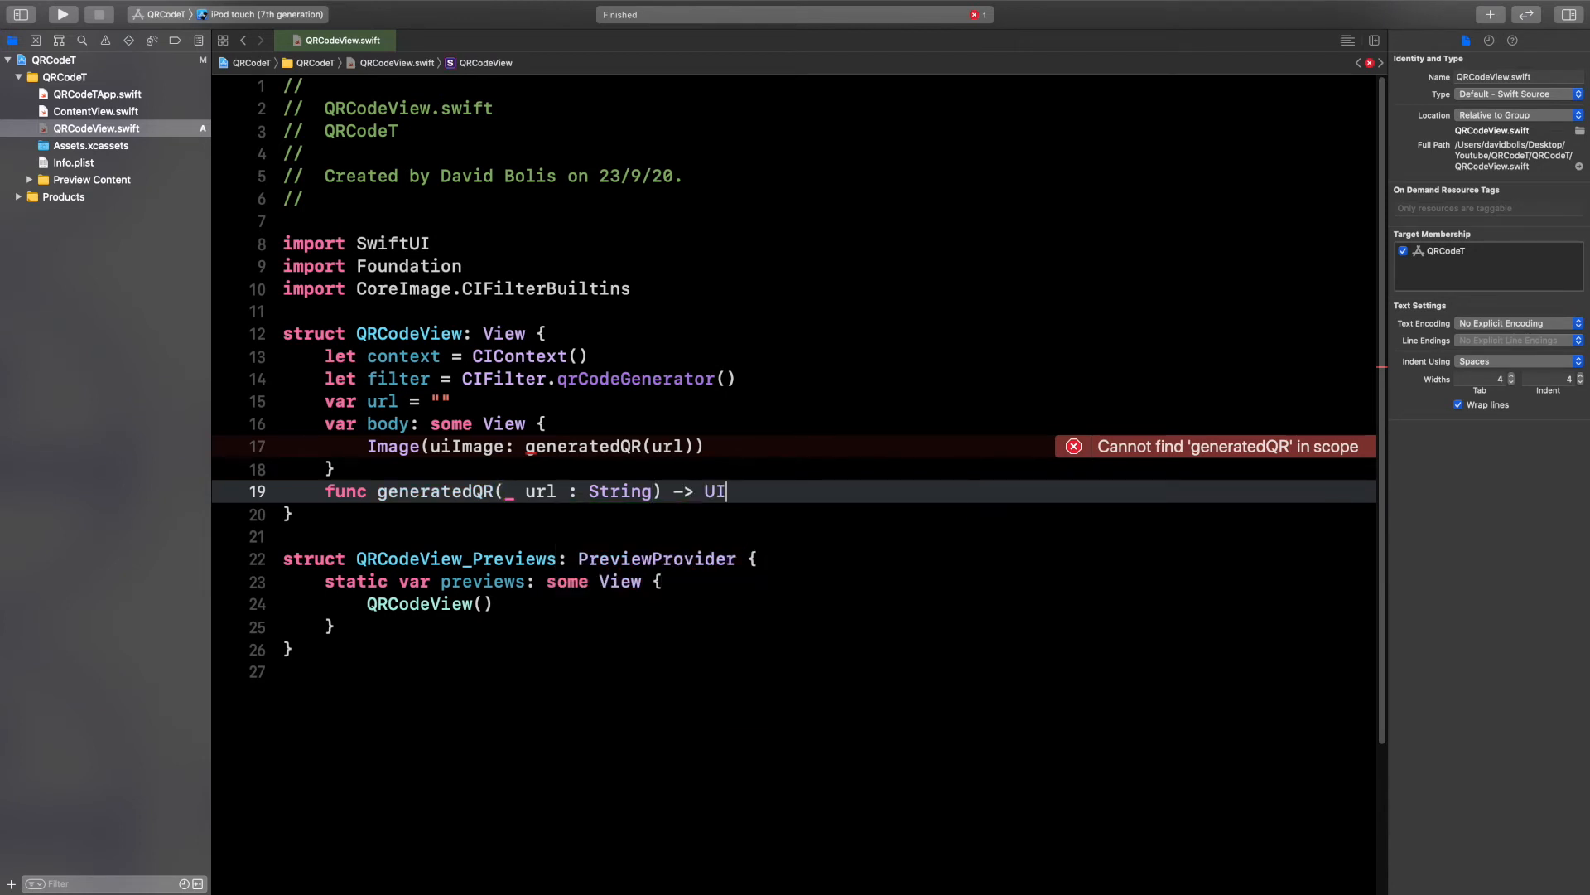
text(Image)
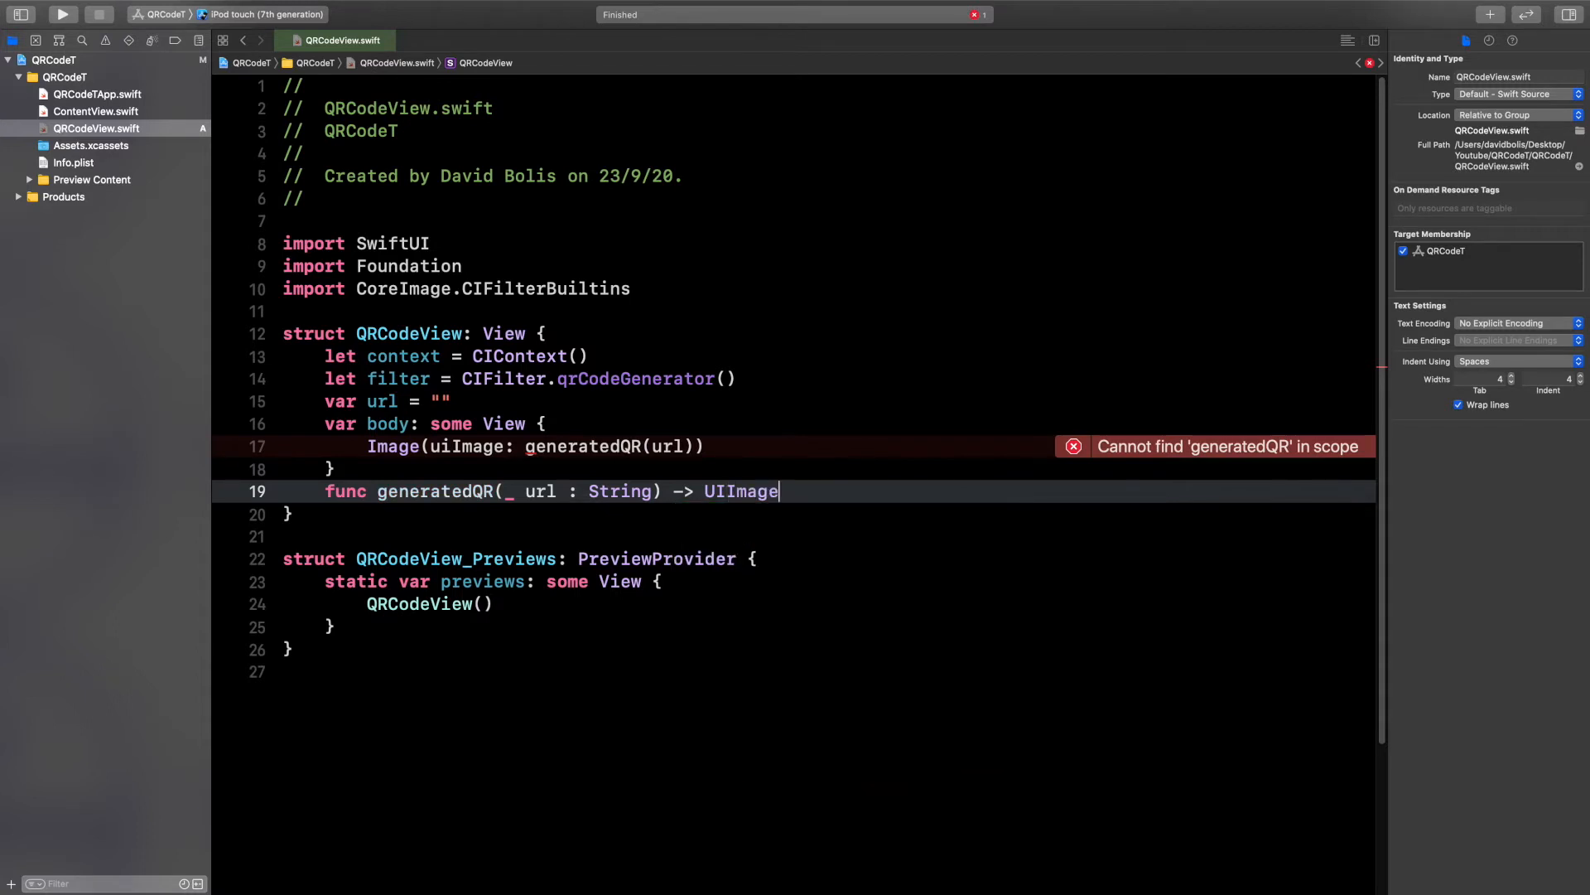
text({)
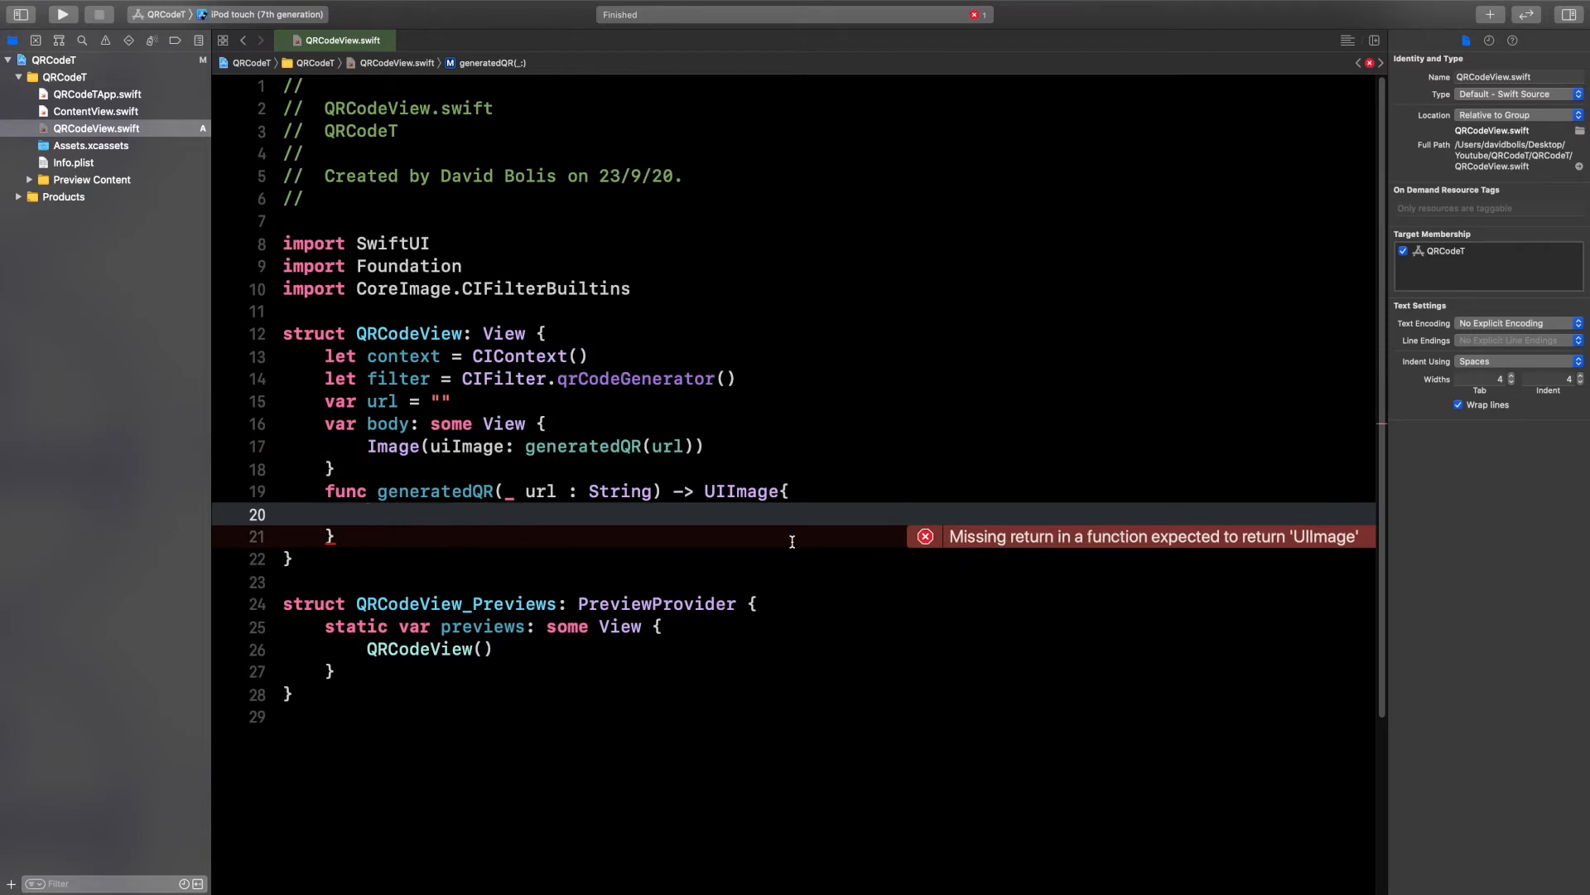
Inside generatedQR, add let data = Data(url.utf8) and begin a line with filter.
click(370, 514)
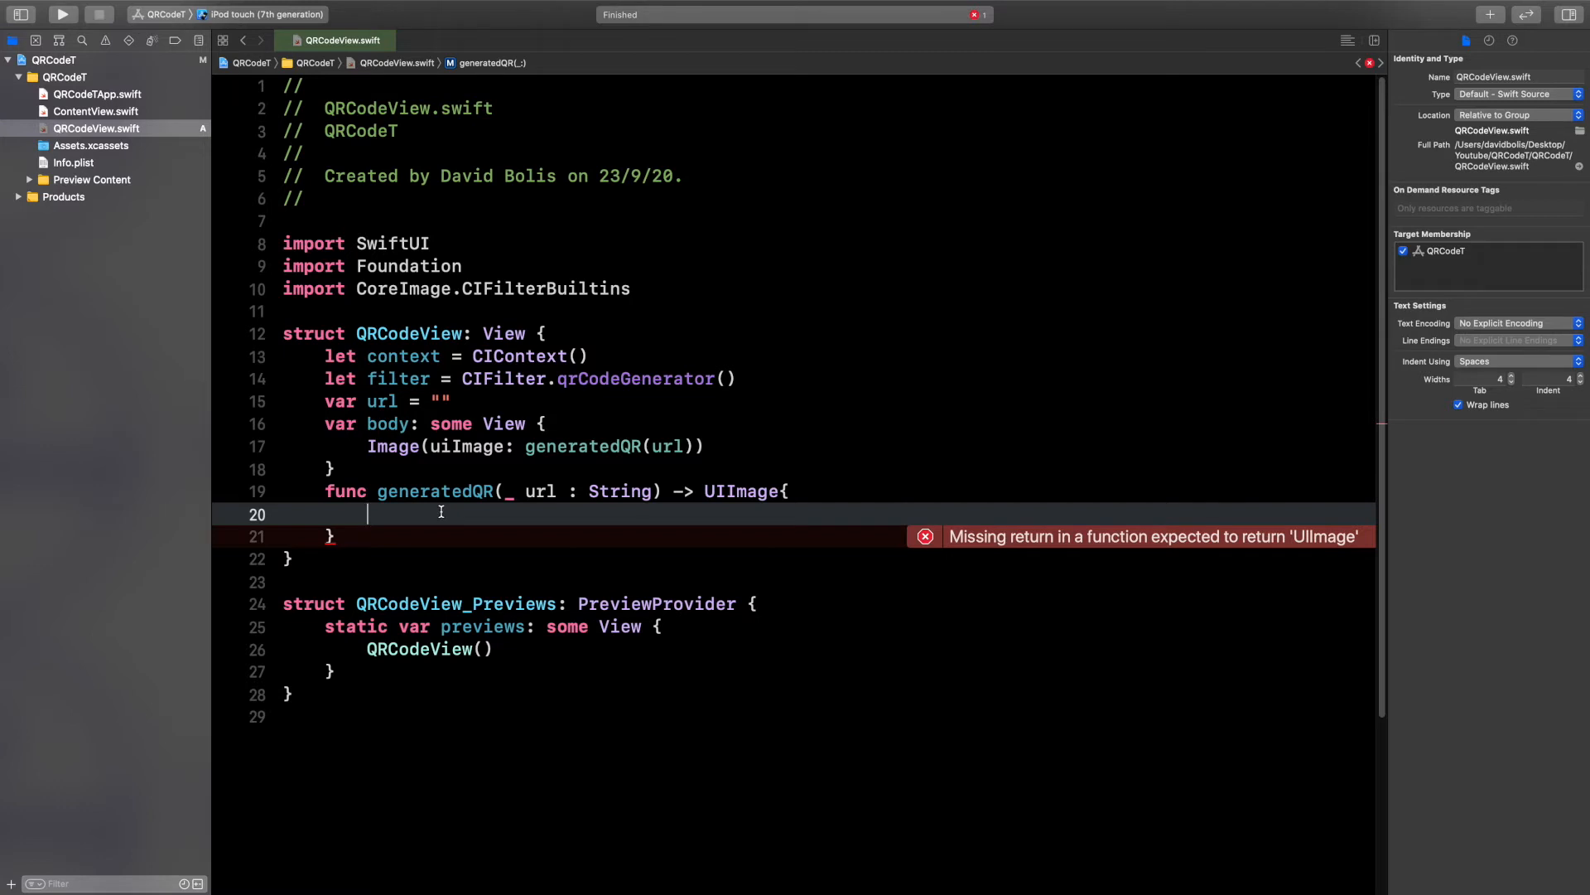
text(let)
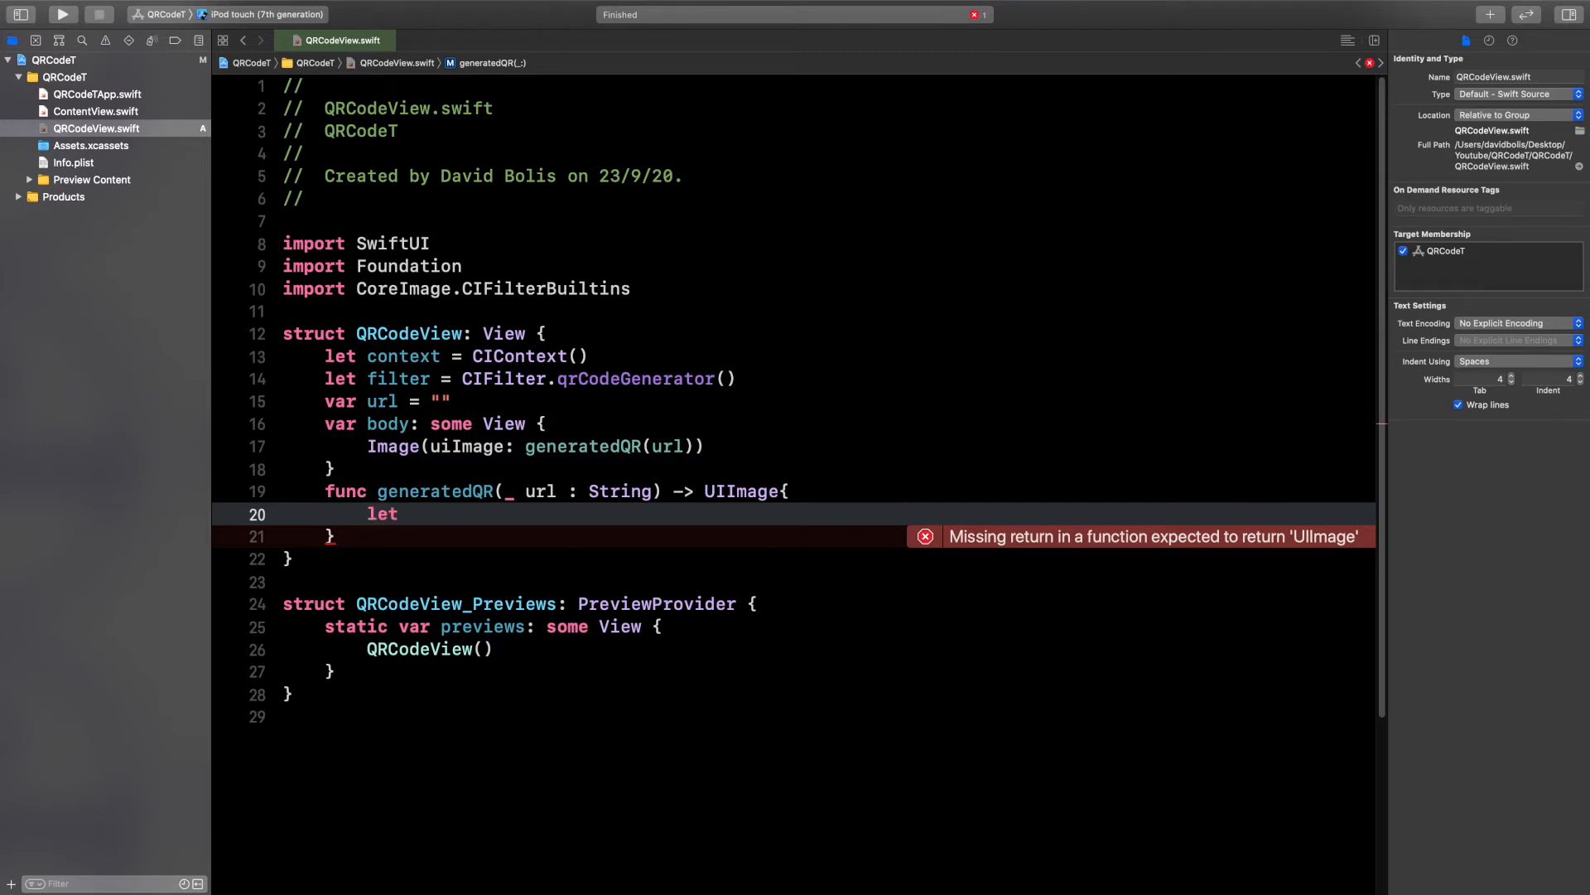
text(data = Data)
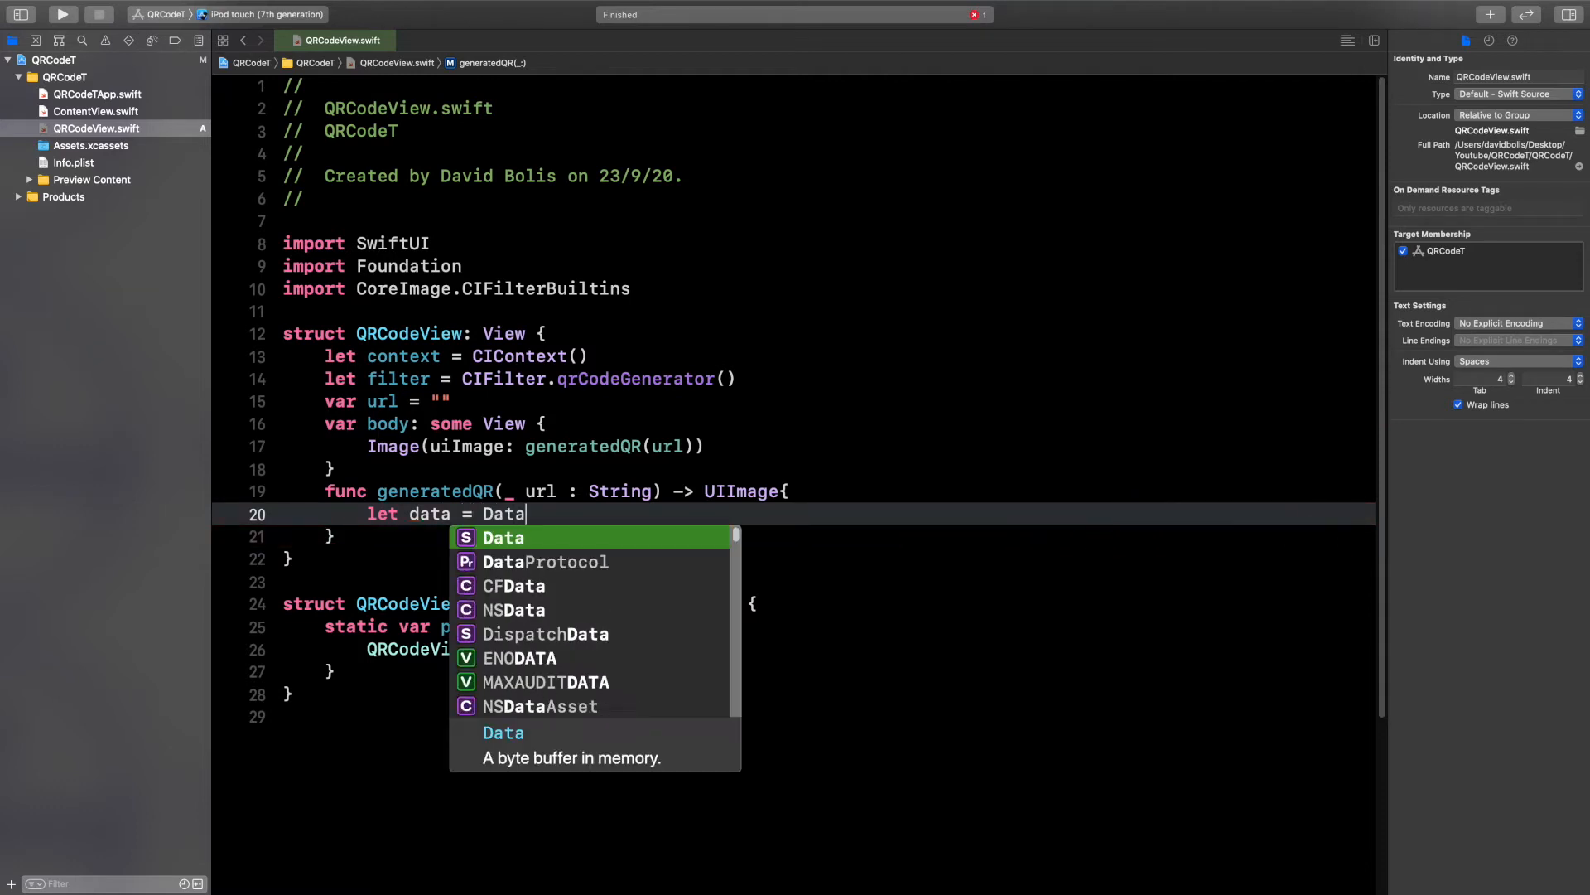
text((url)
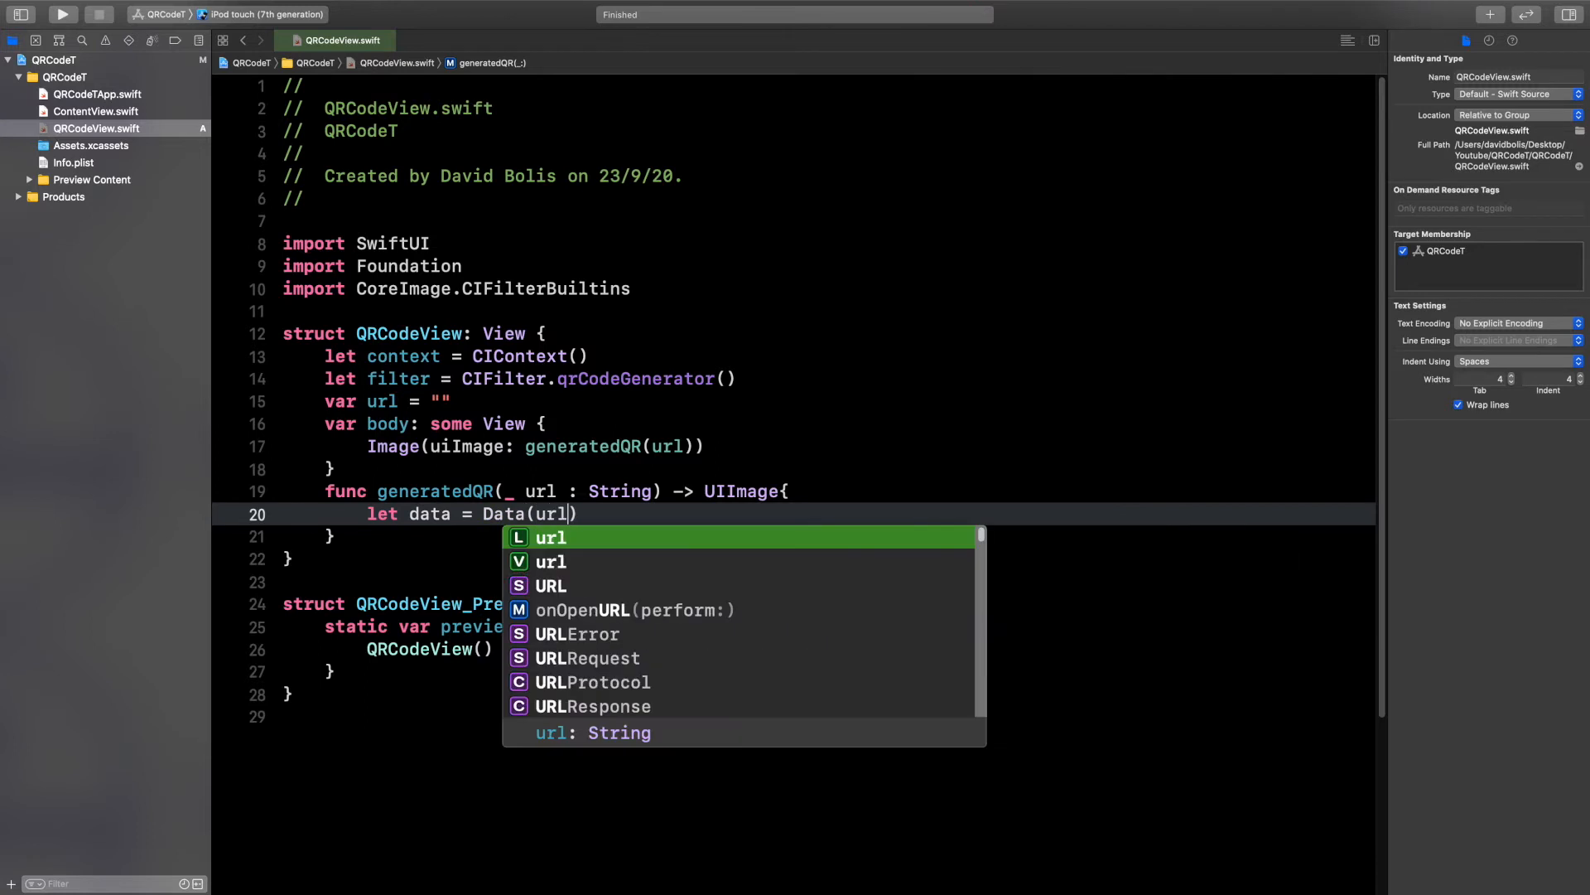
text(.utf8)
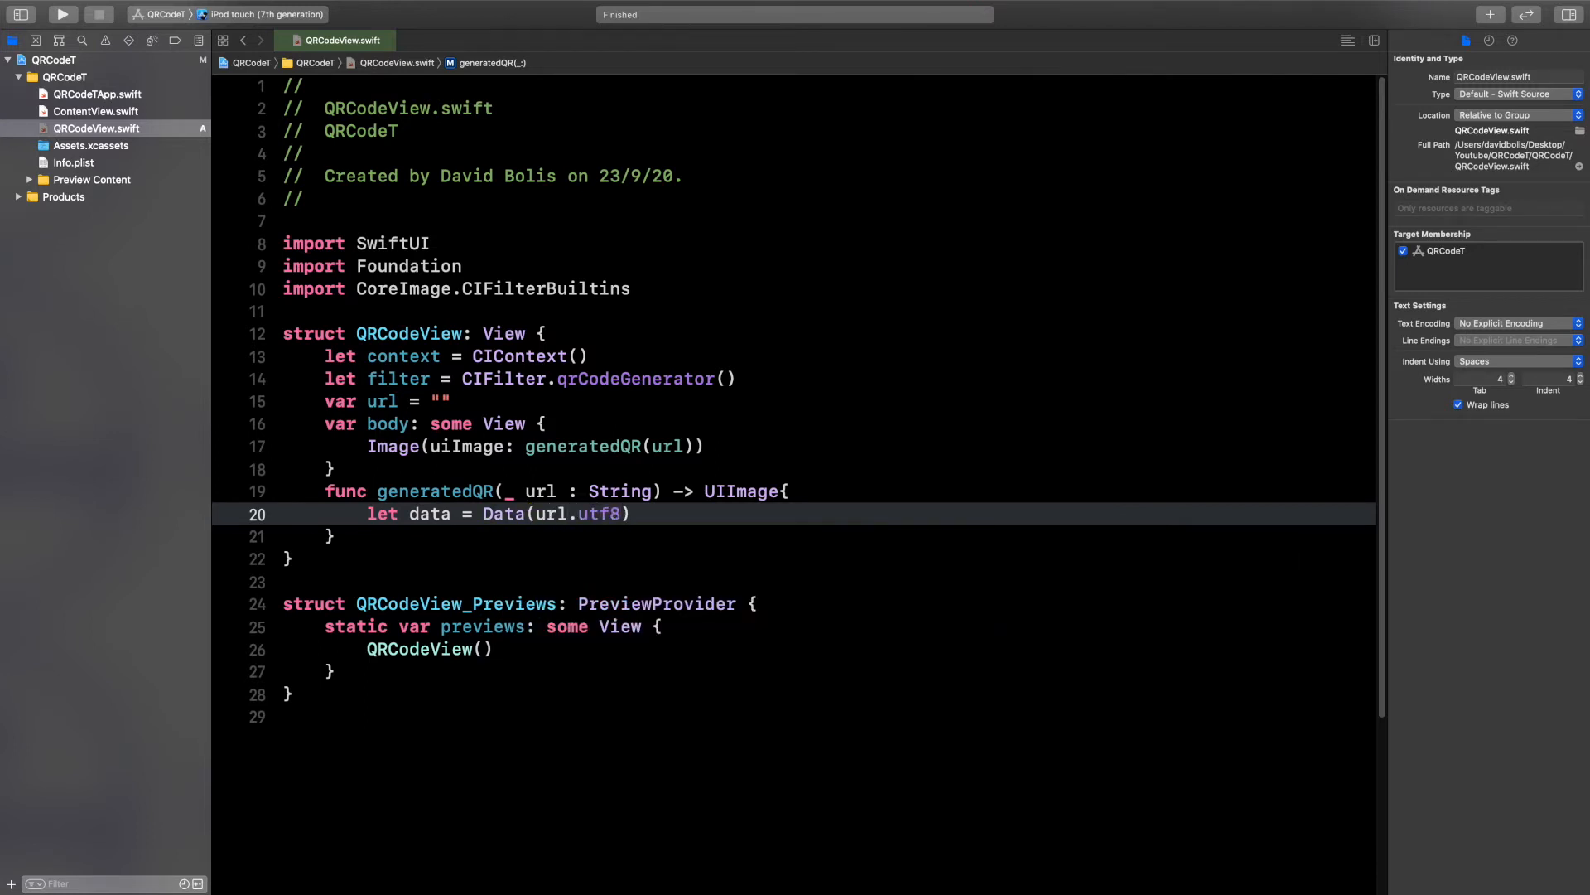
text(filter)
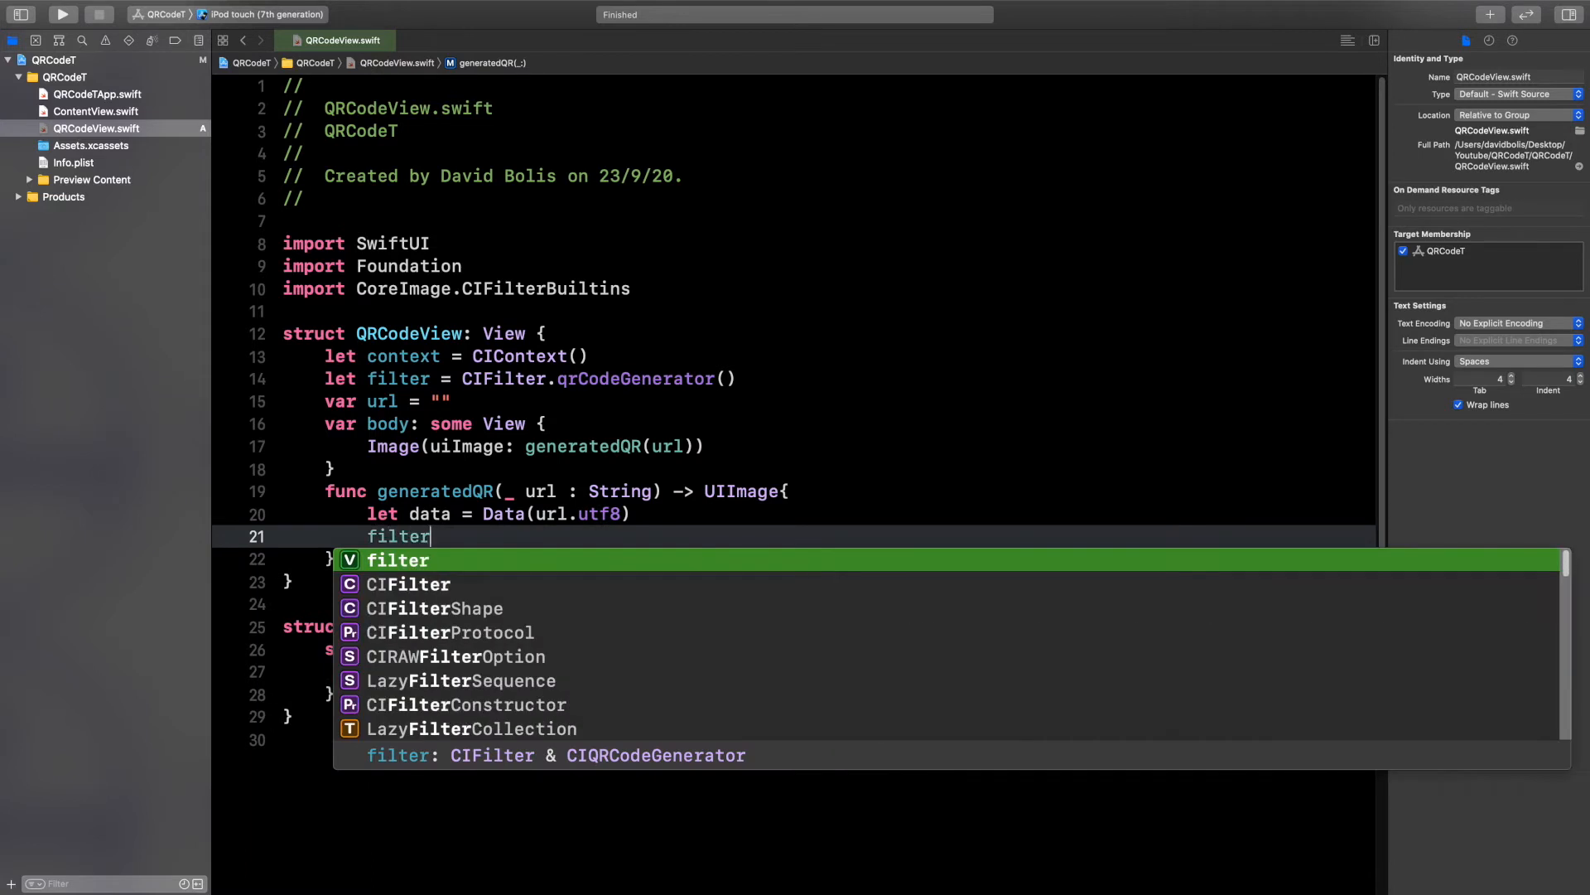
Add filter.setValue(data, forKey: "inputMessage") to generatedQR.
text(.)
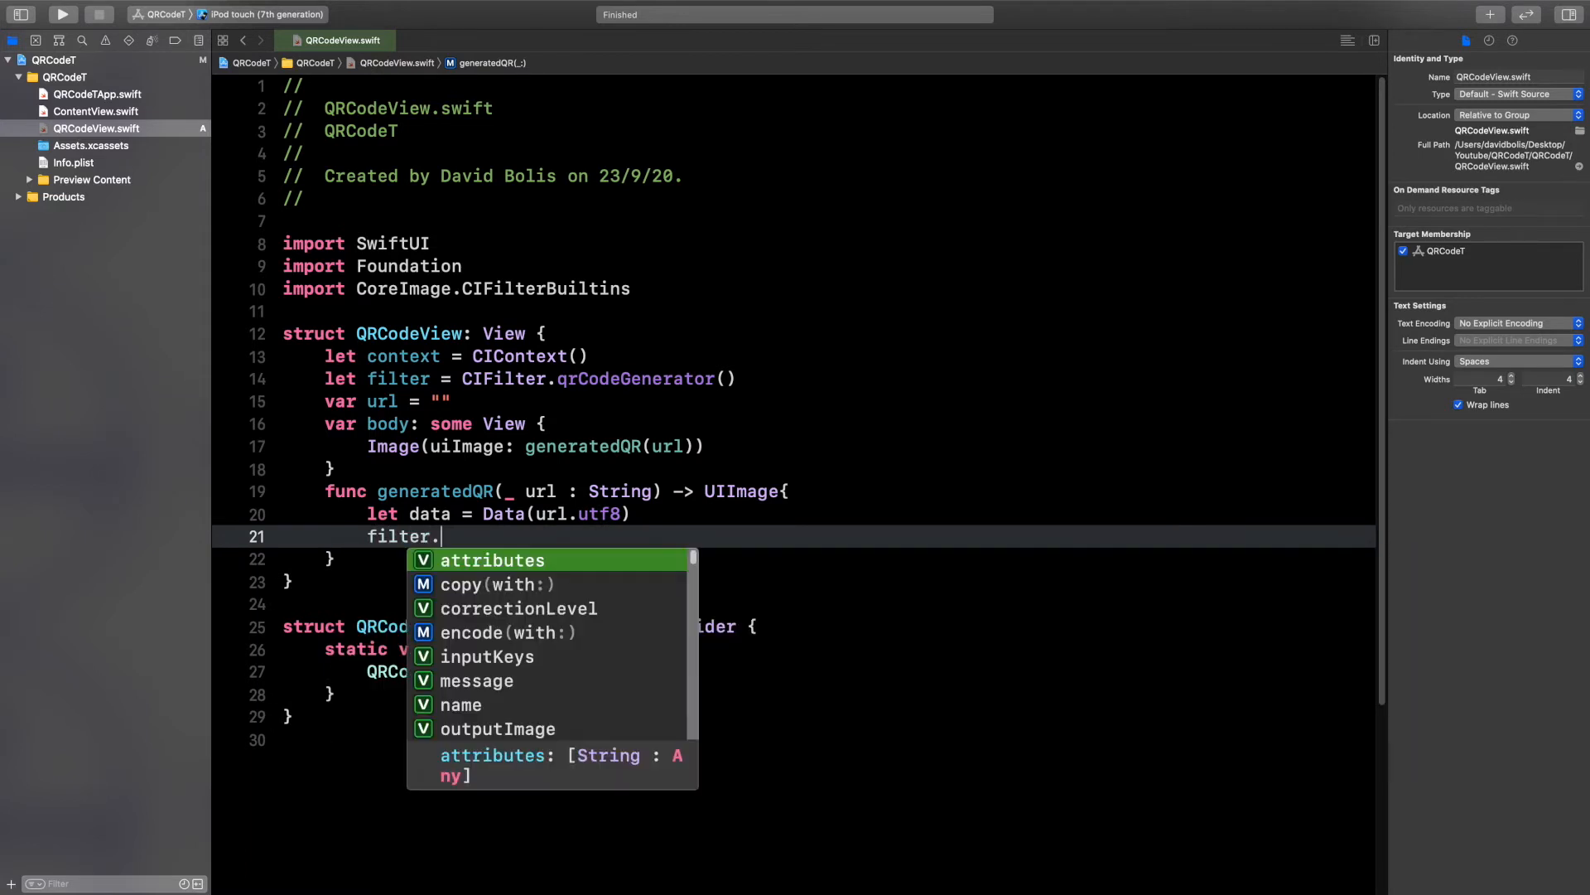
text(set)
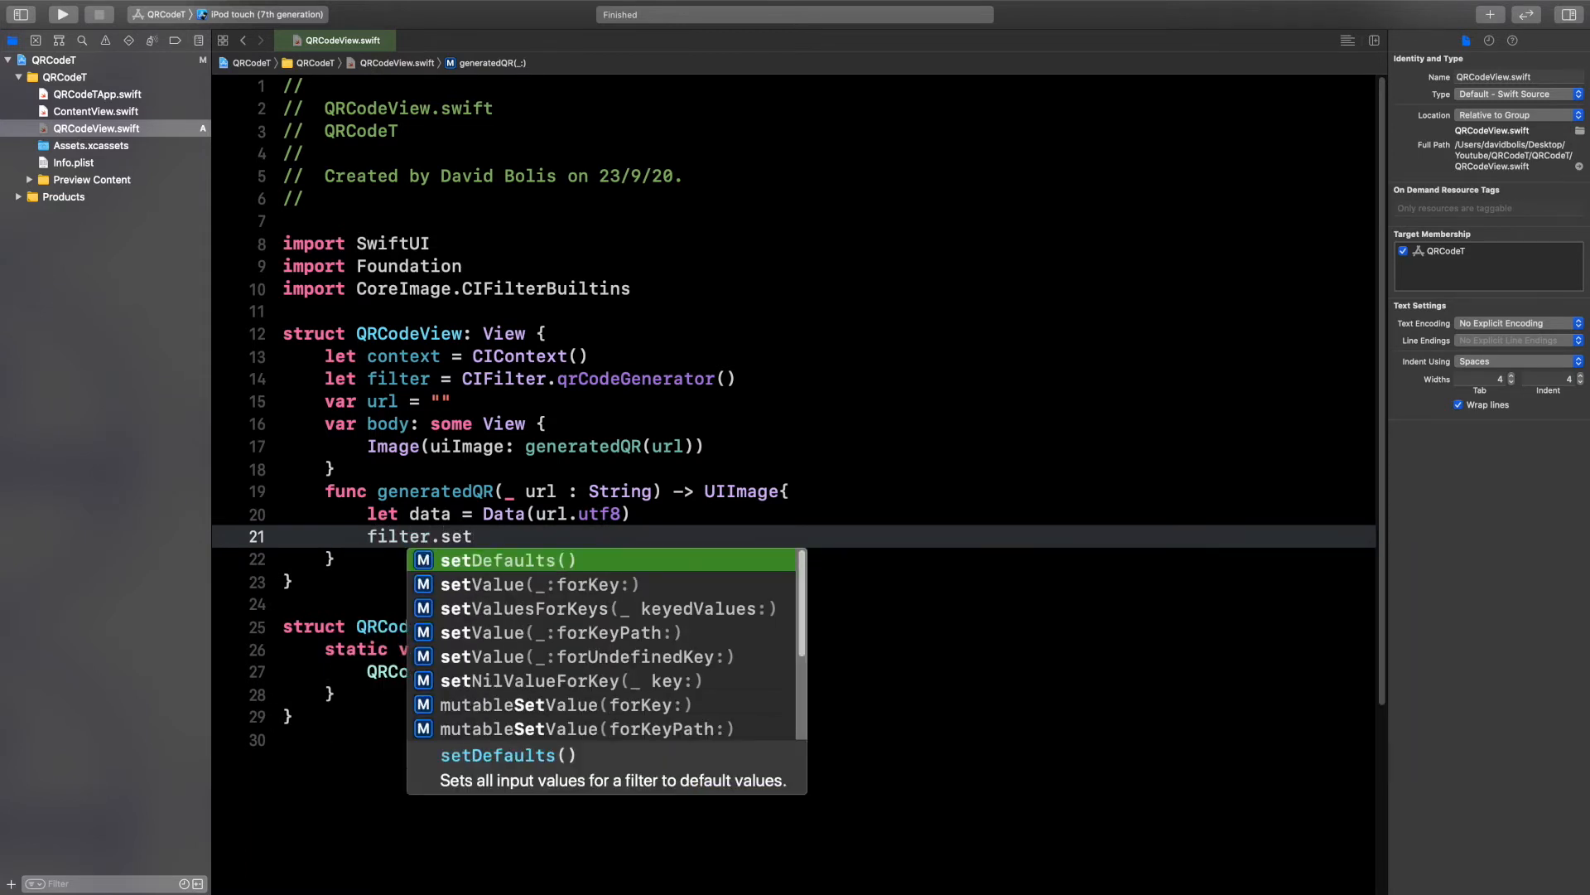
click(541, 584)
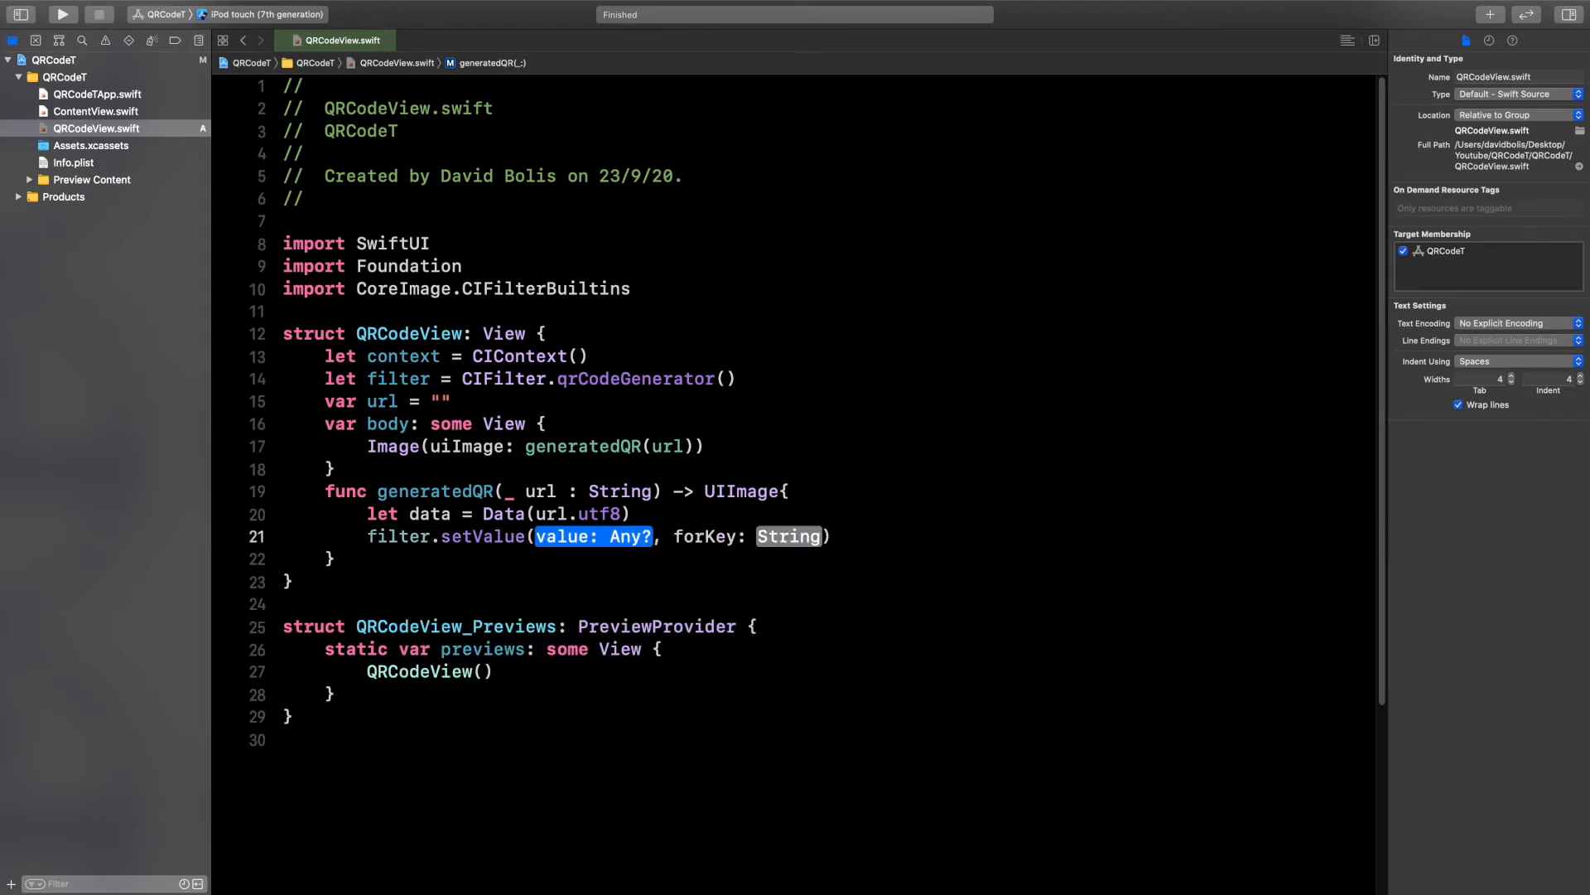
text(dat)
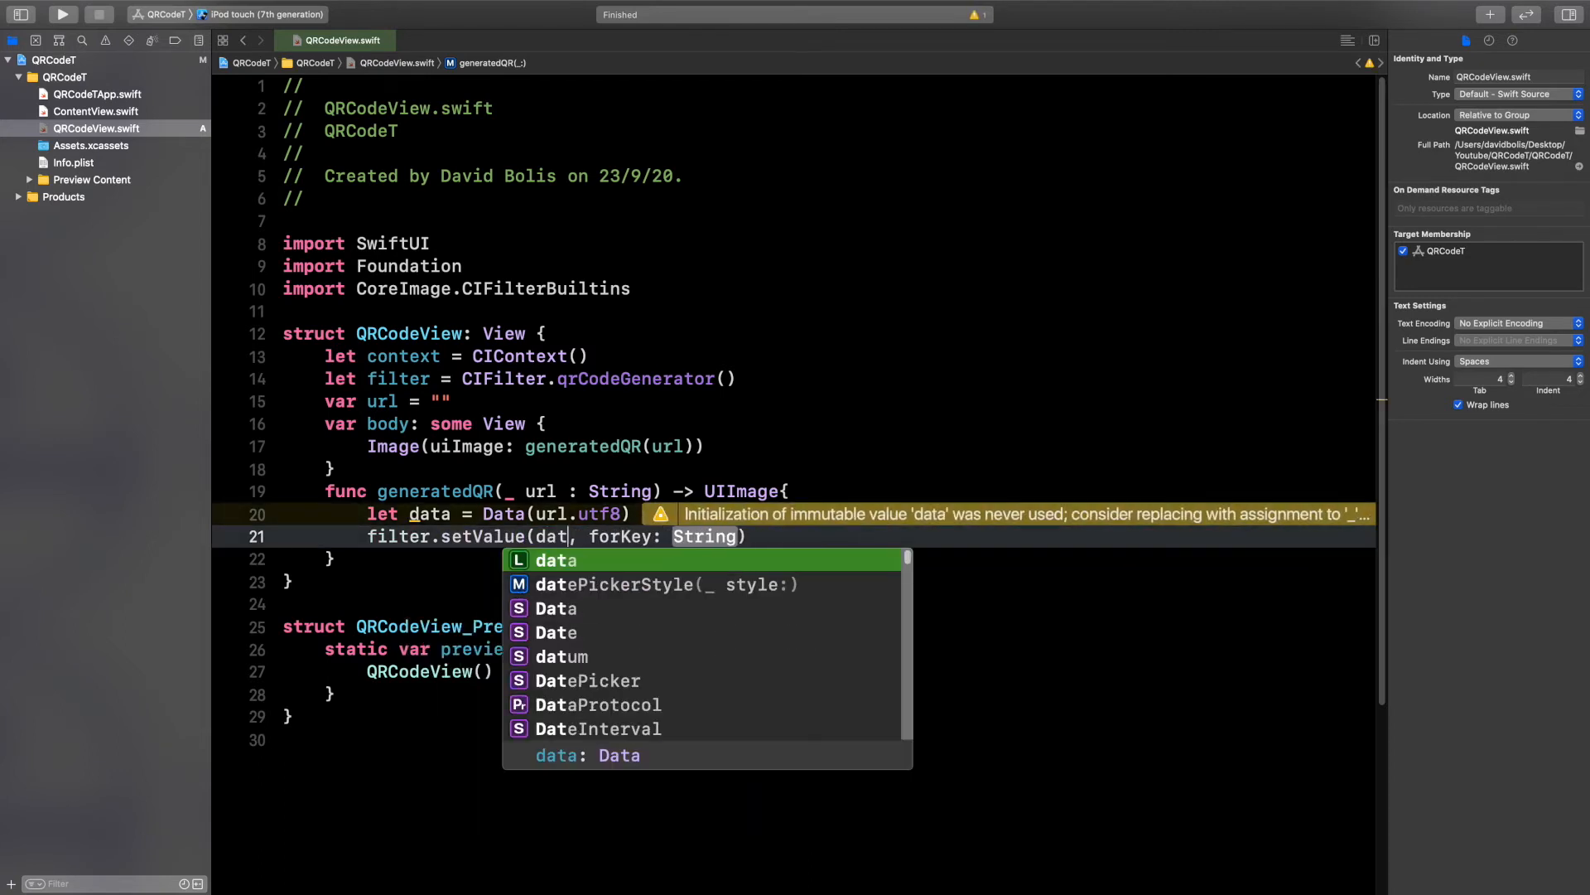
text(a)
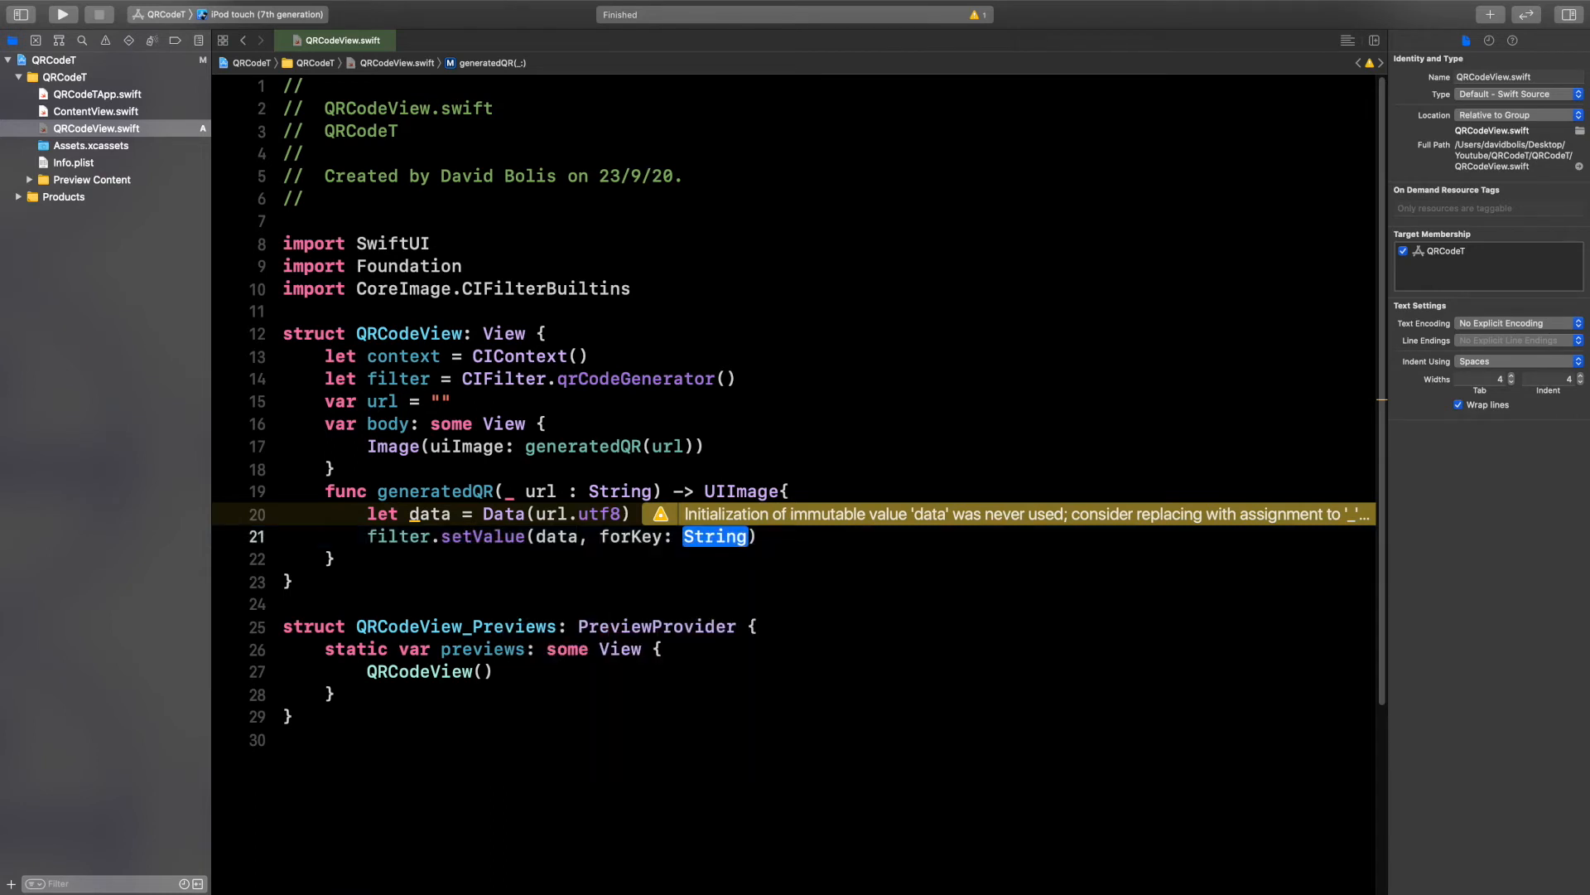
text(")
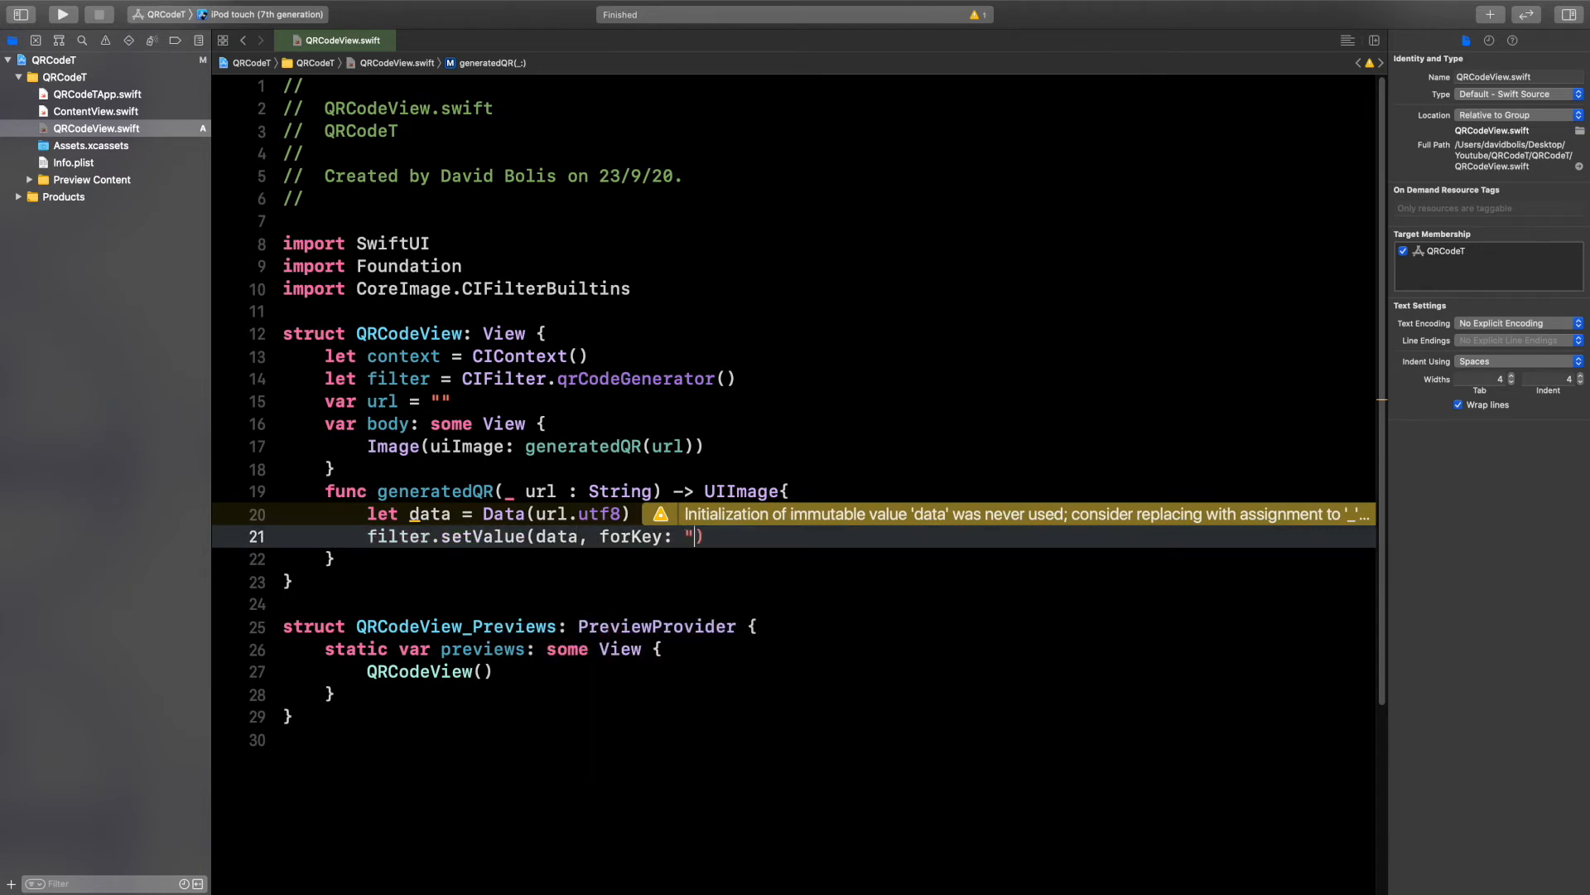
text(input)
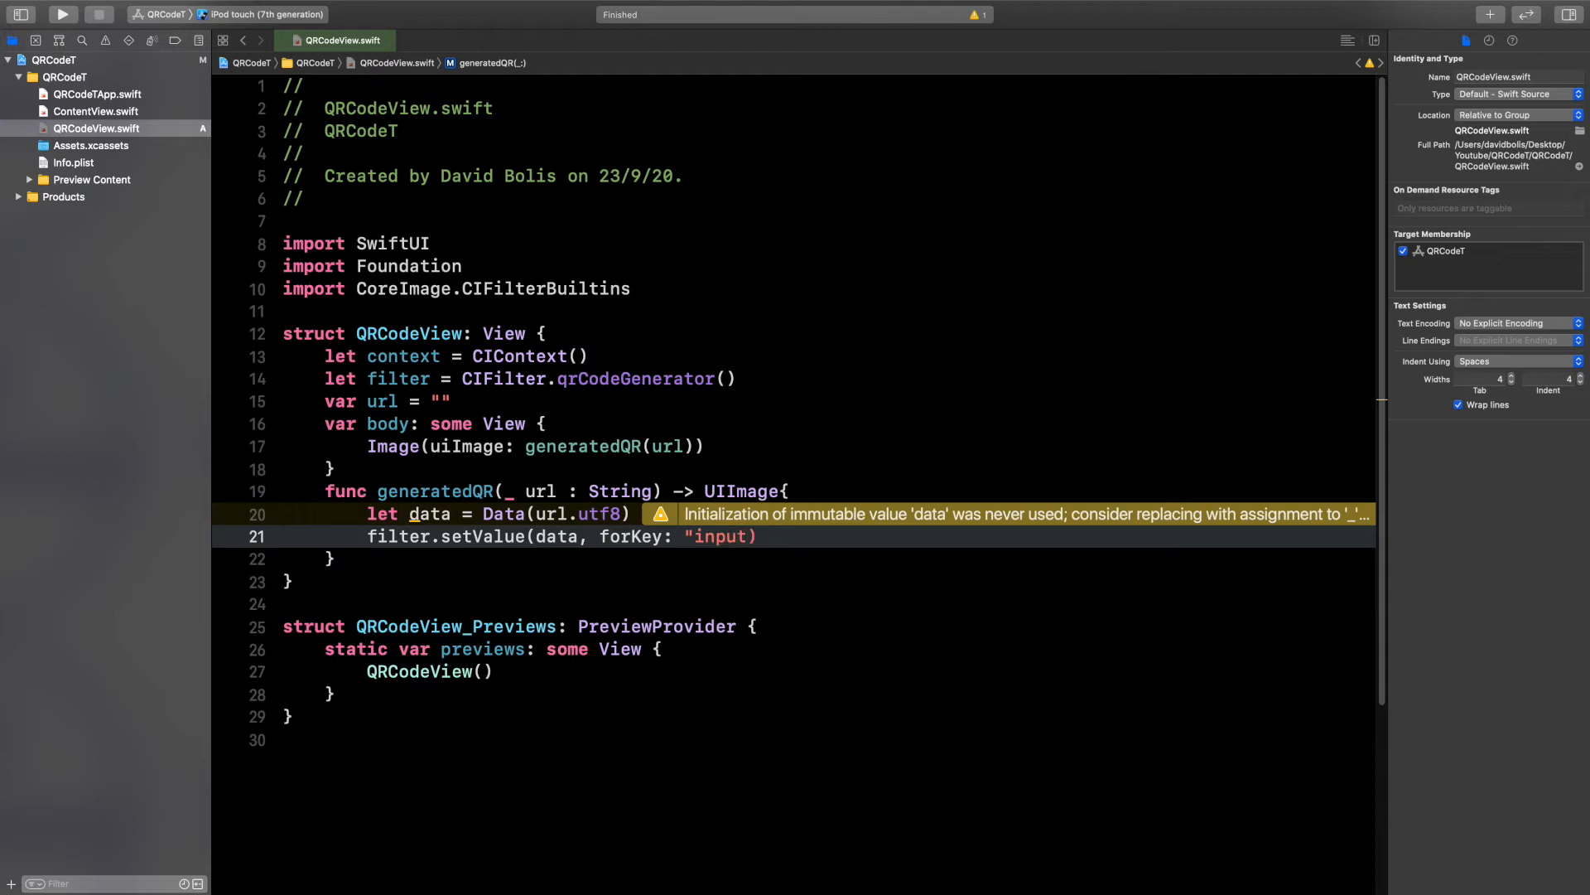
text(Message)
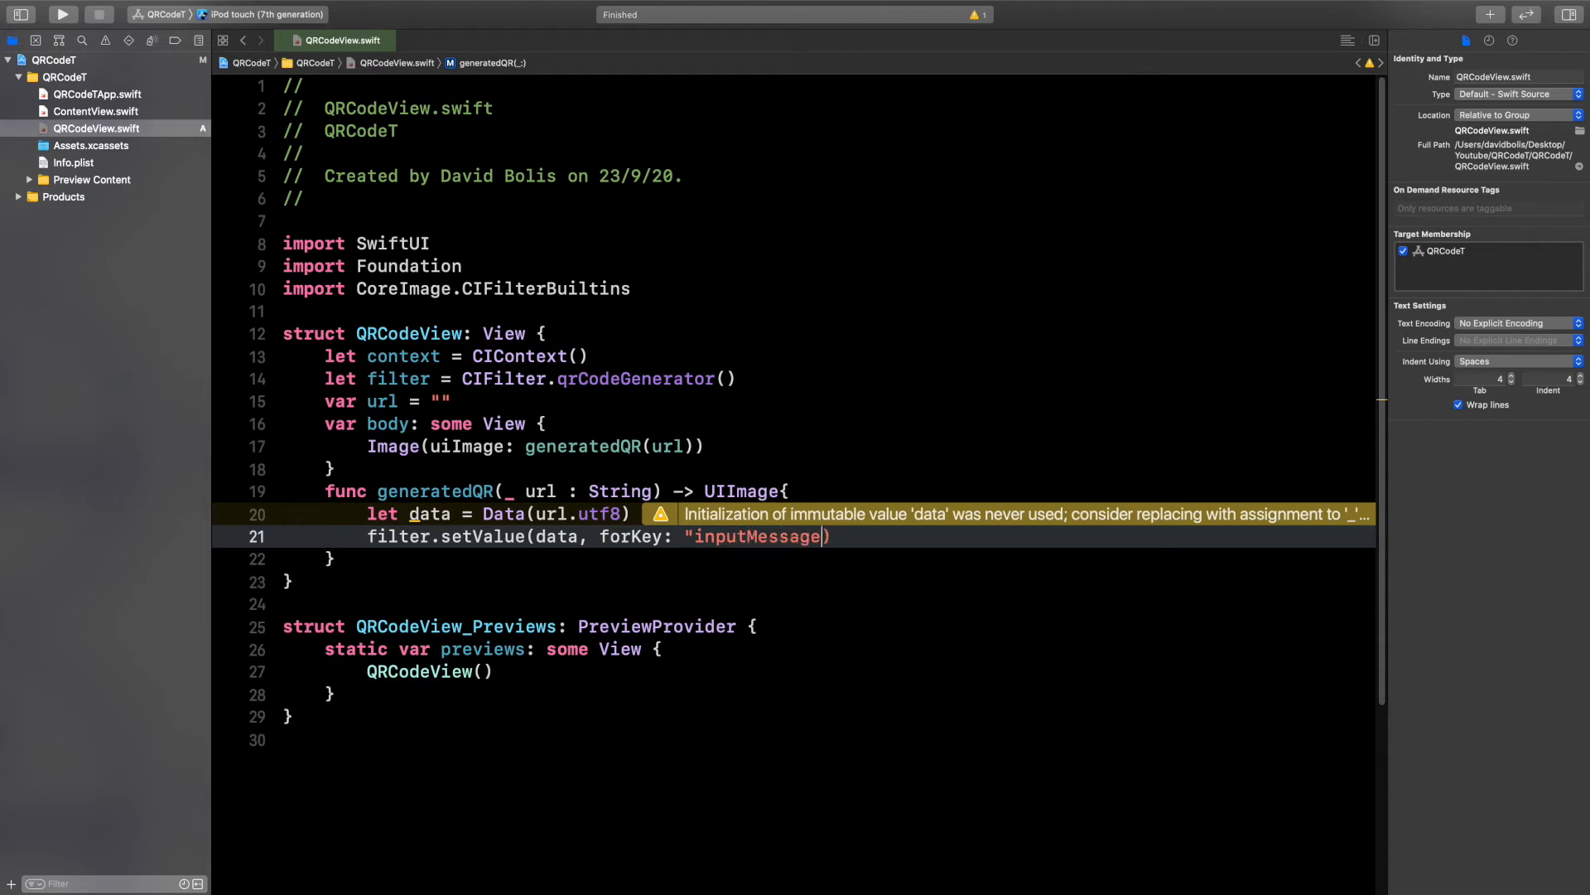
text())
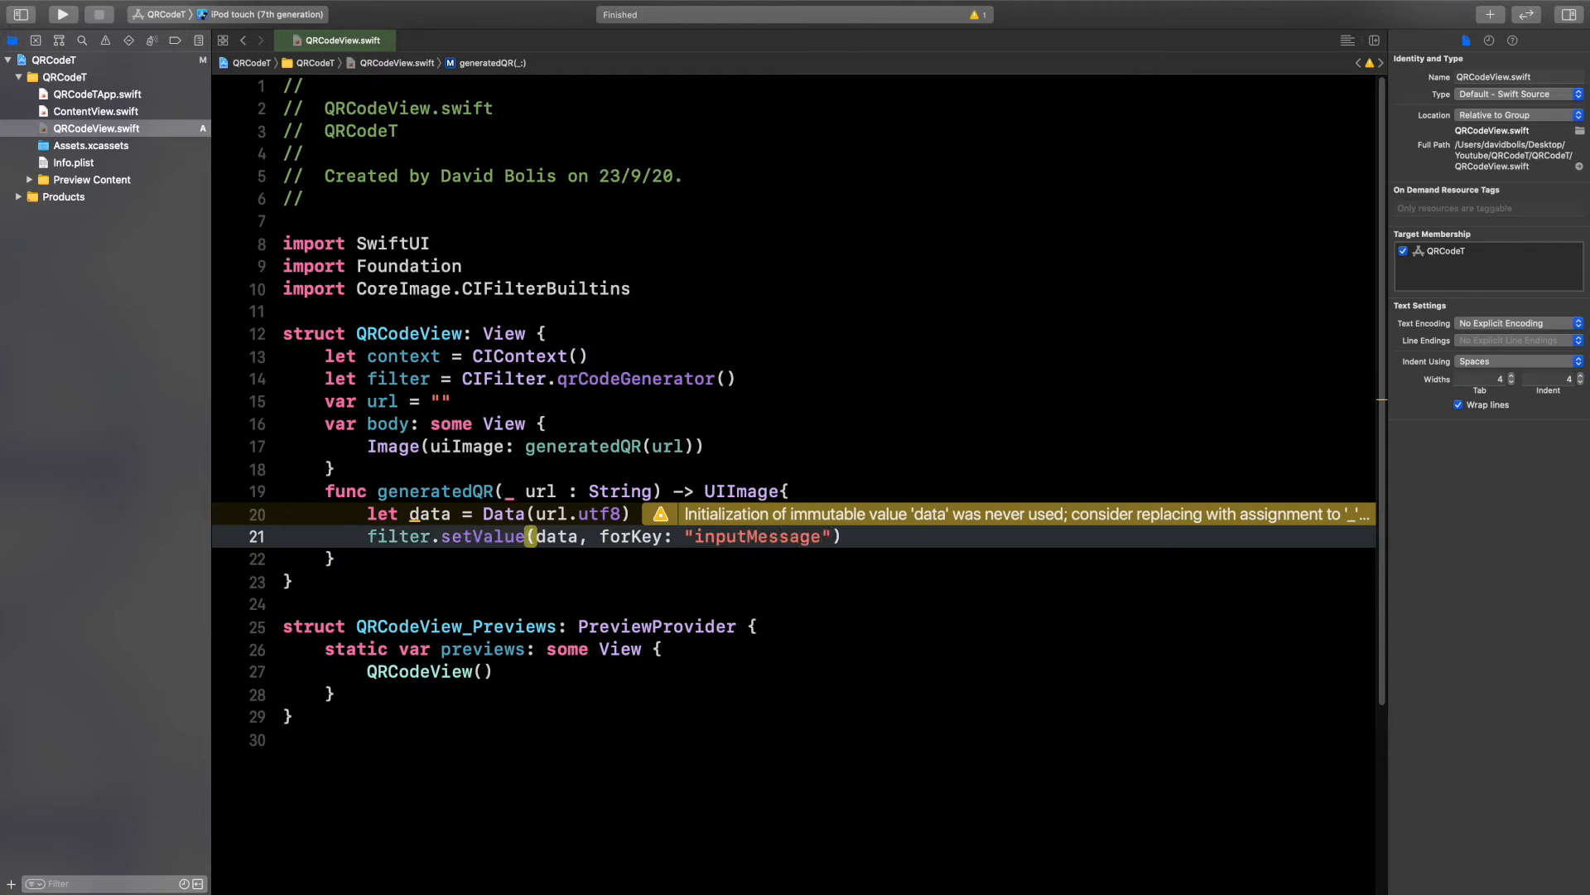
key(enter)
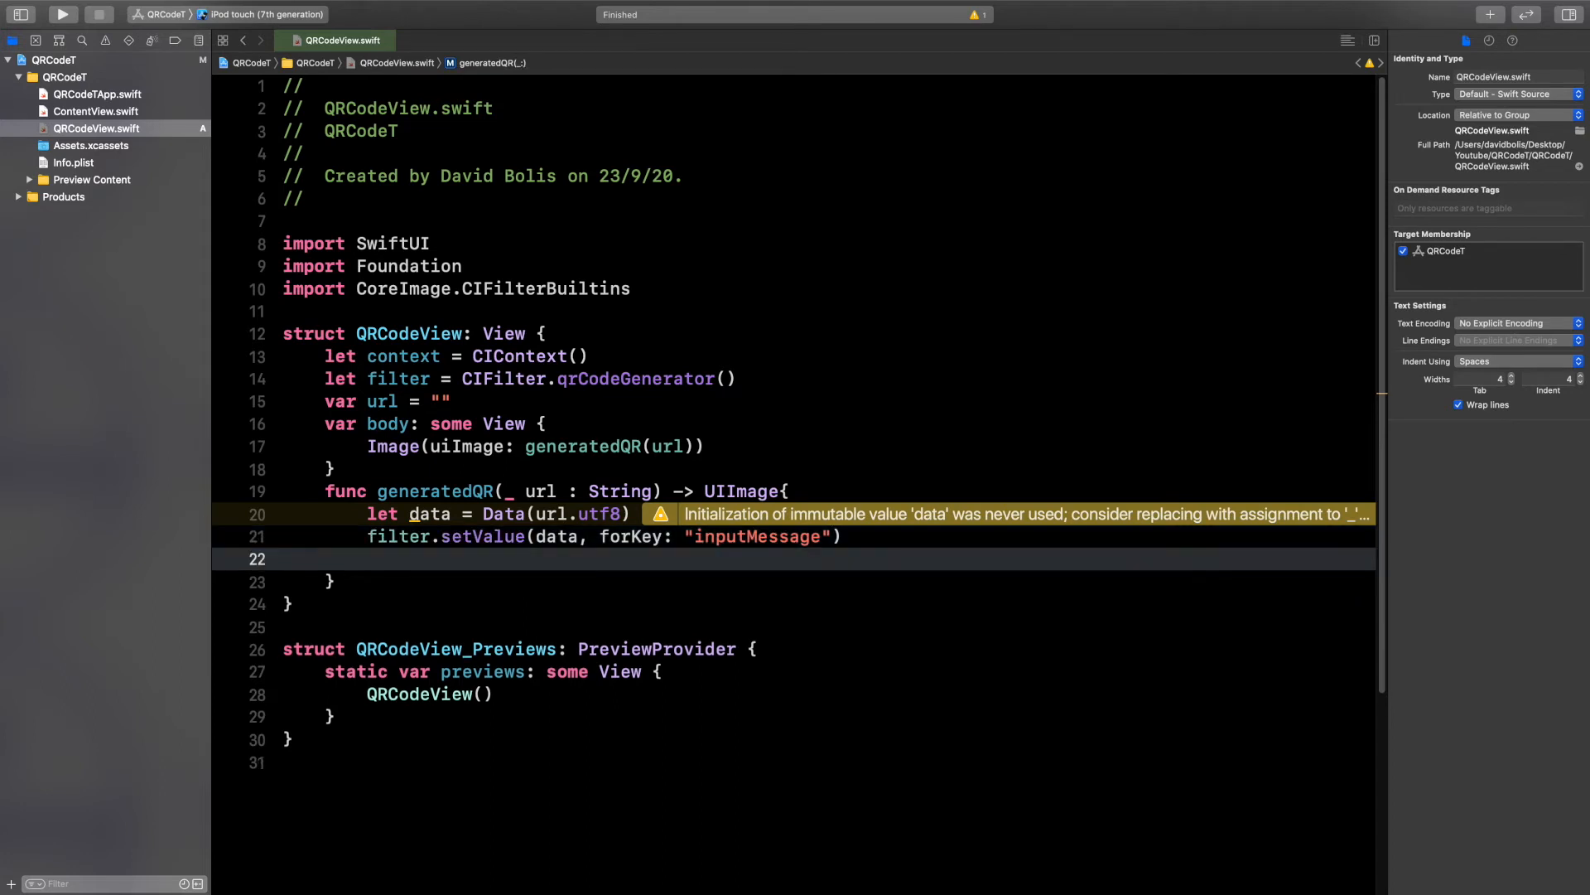
Open an if let image1 = filter.outputImage block.
text(if)
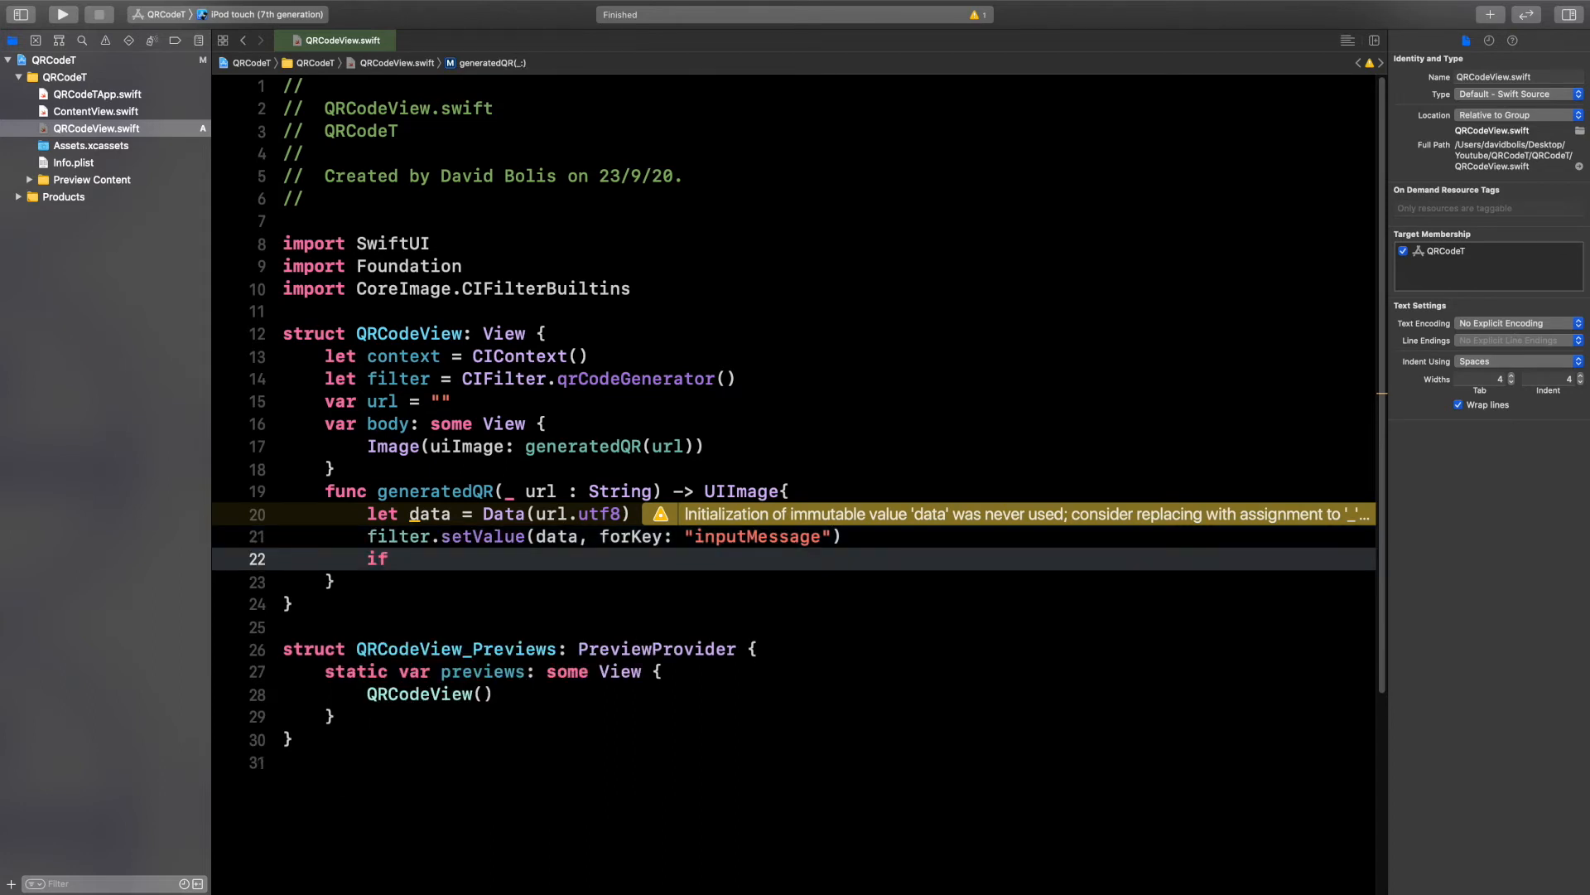
text(let qr)
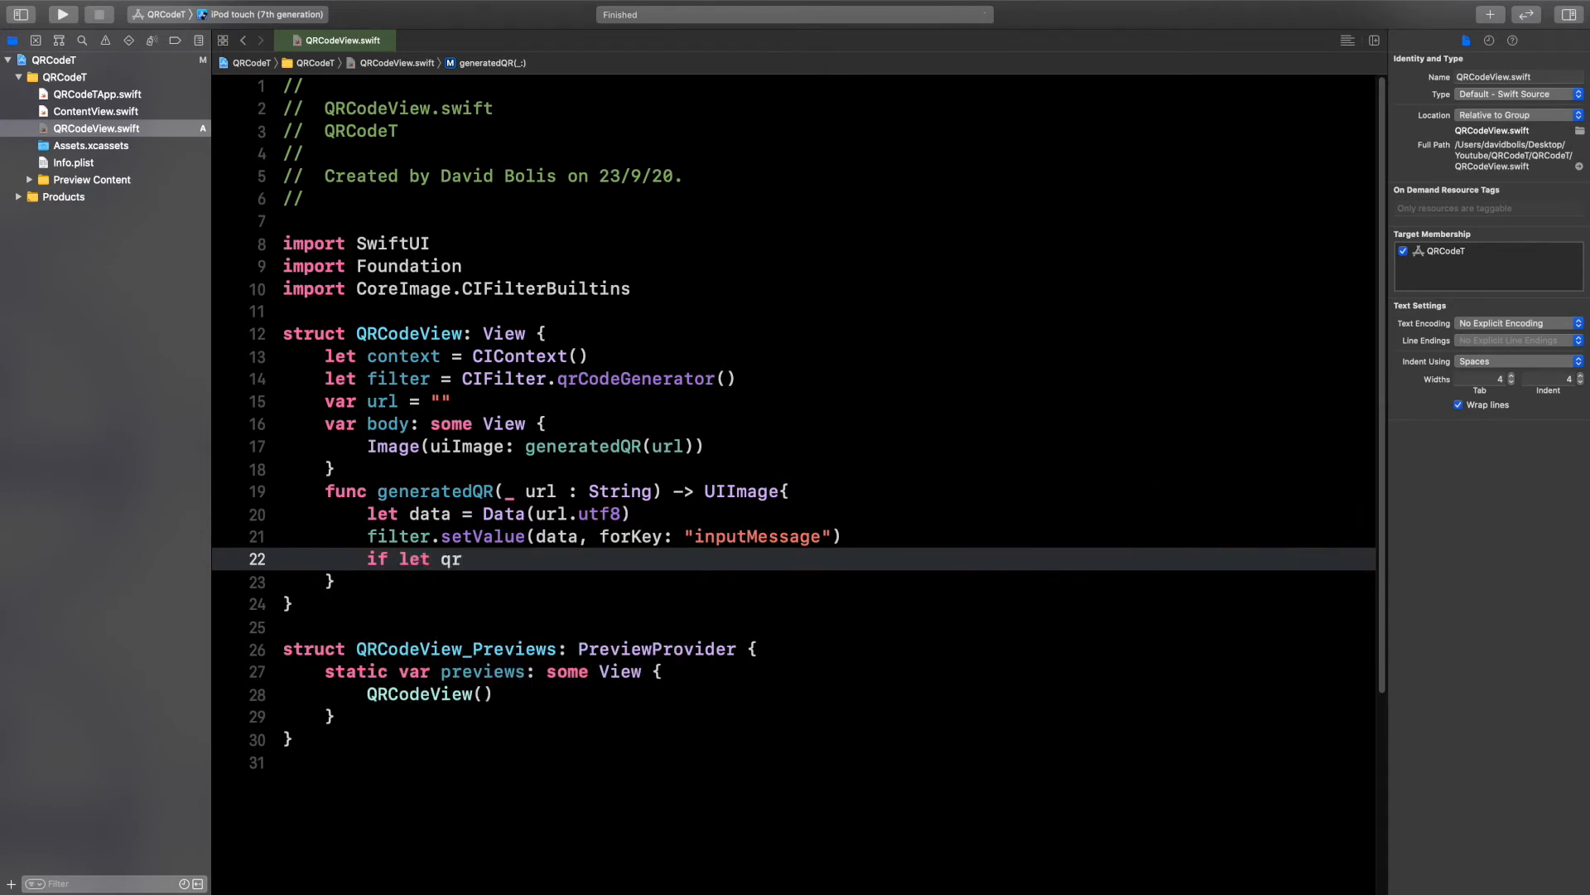
text(CodeC)
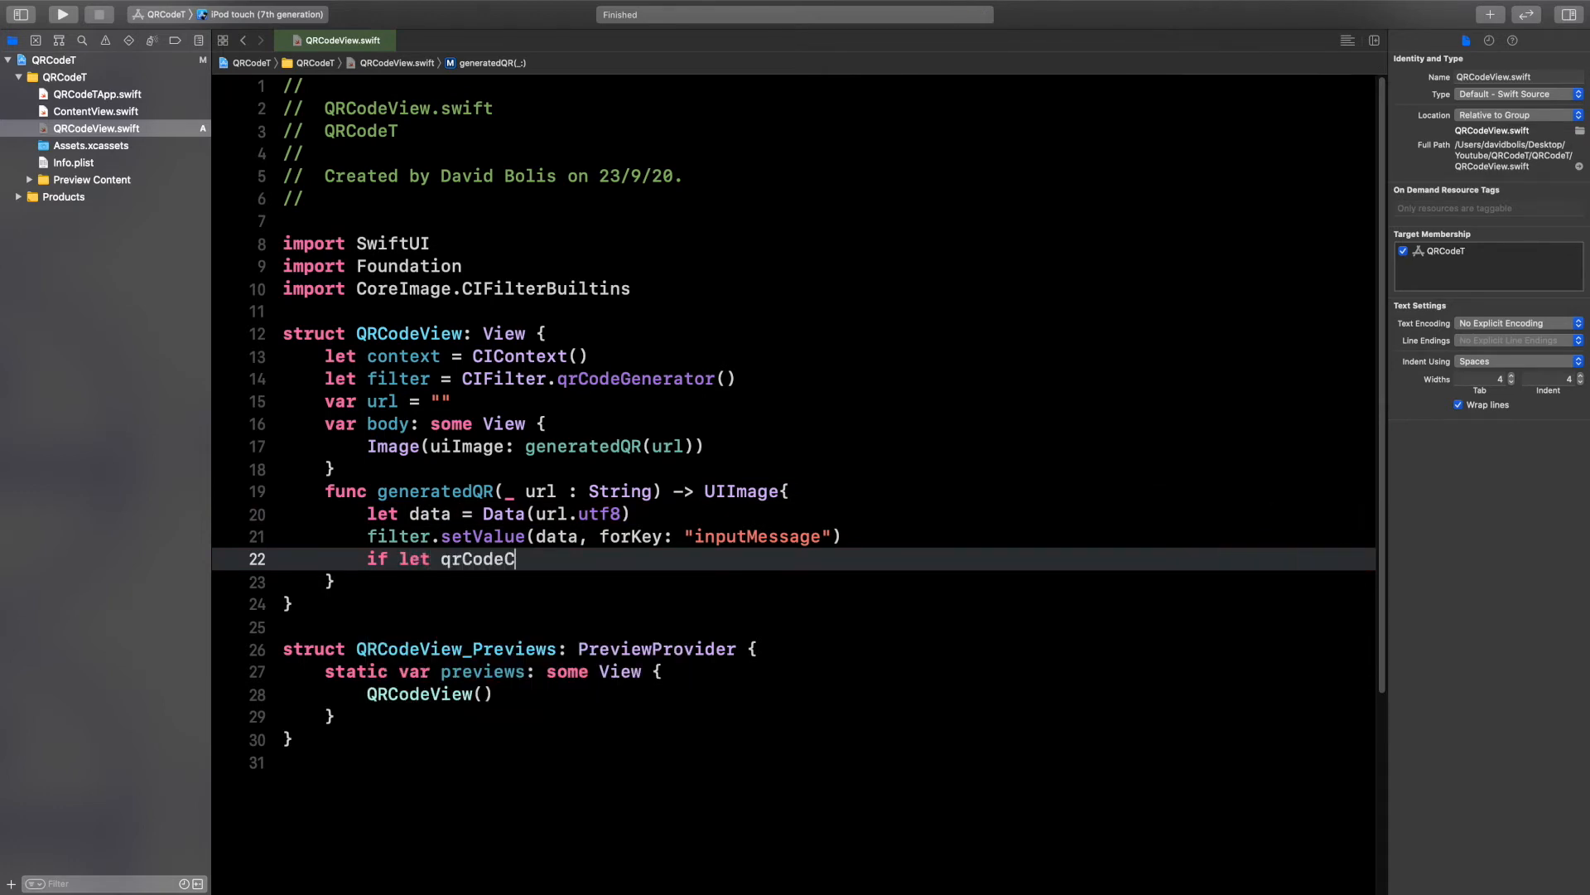
text(G)
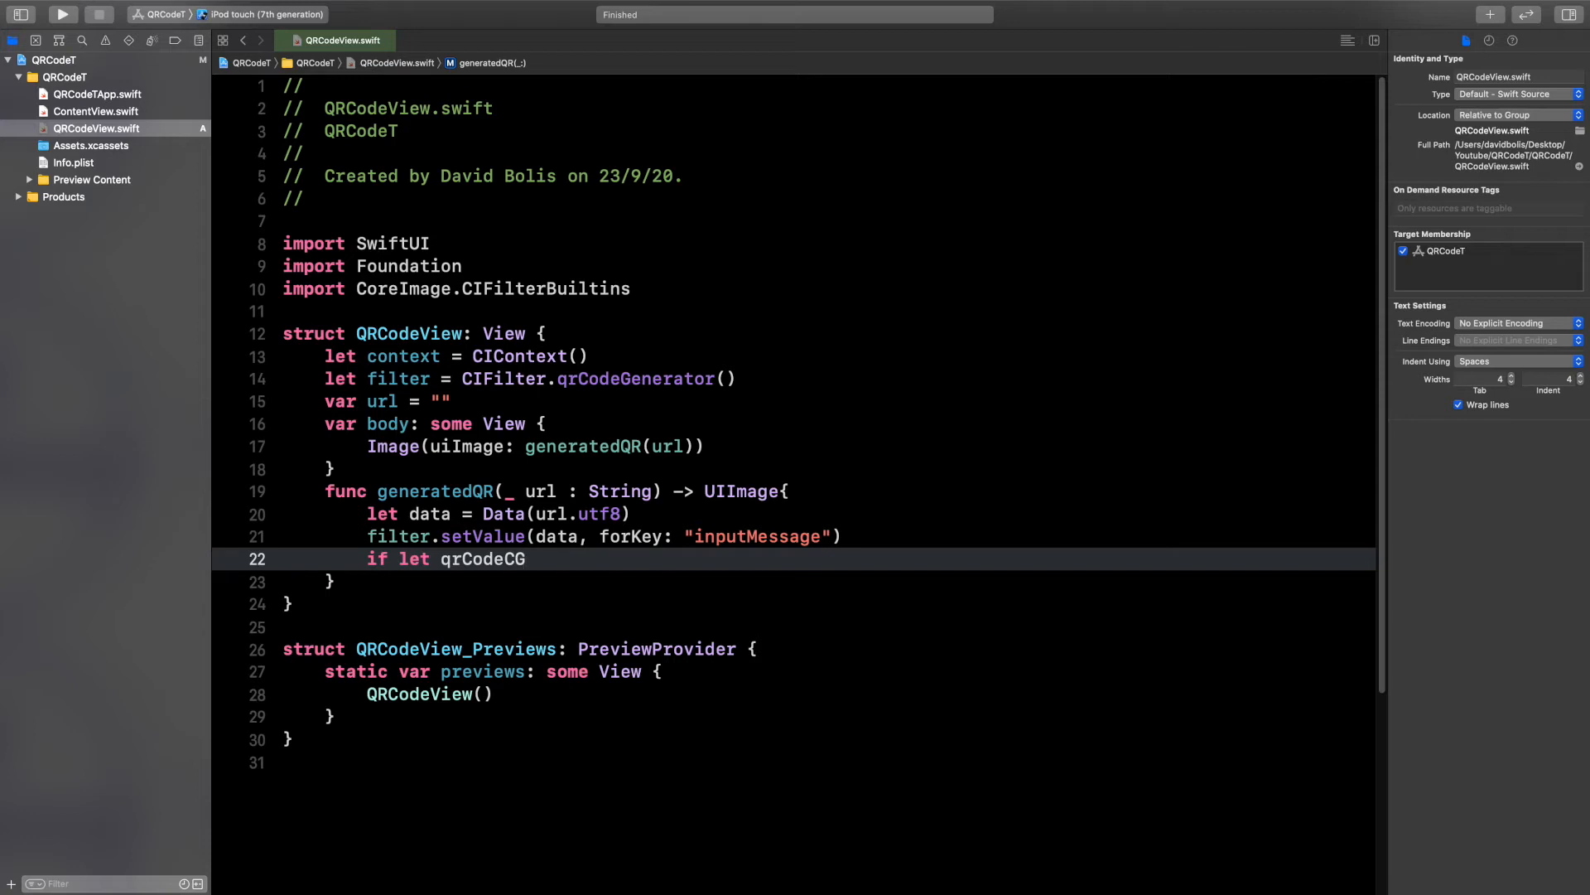
key(Backspace)
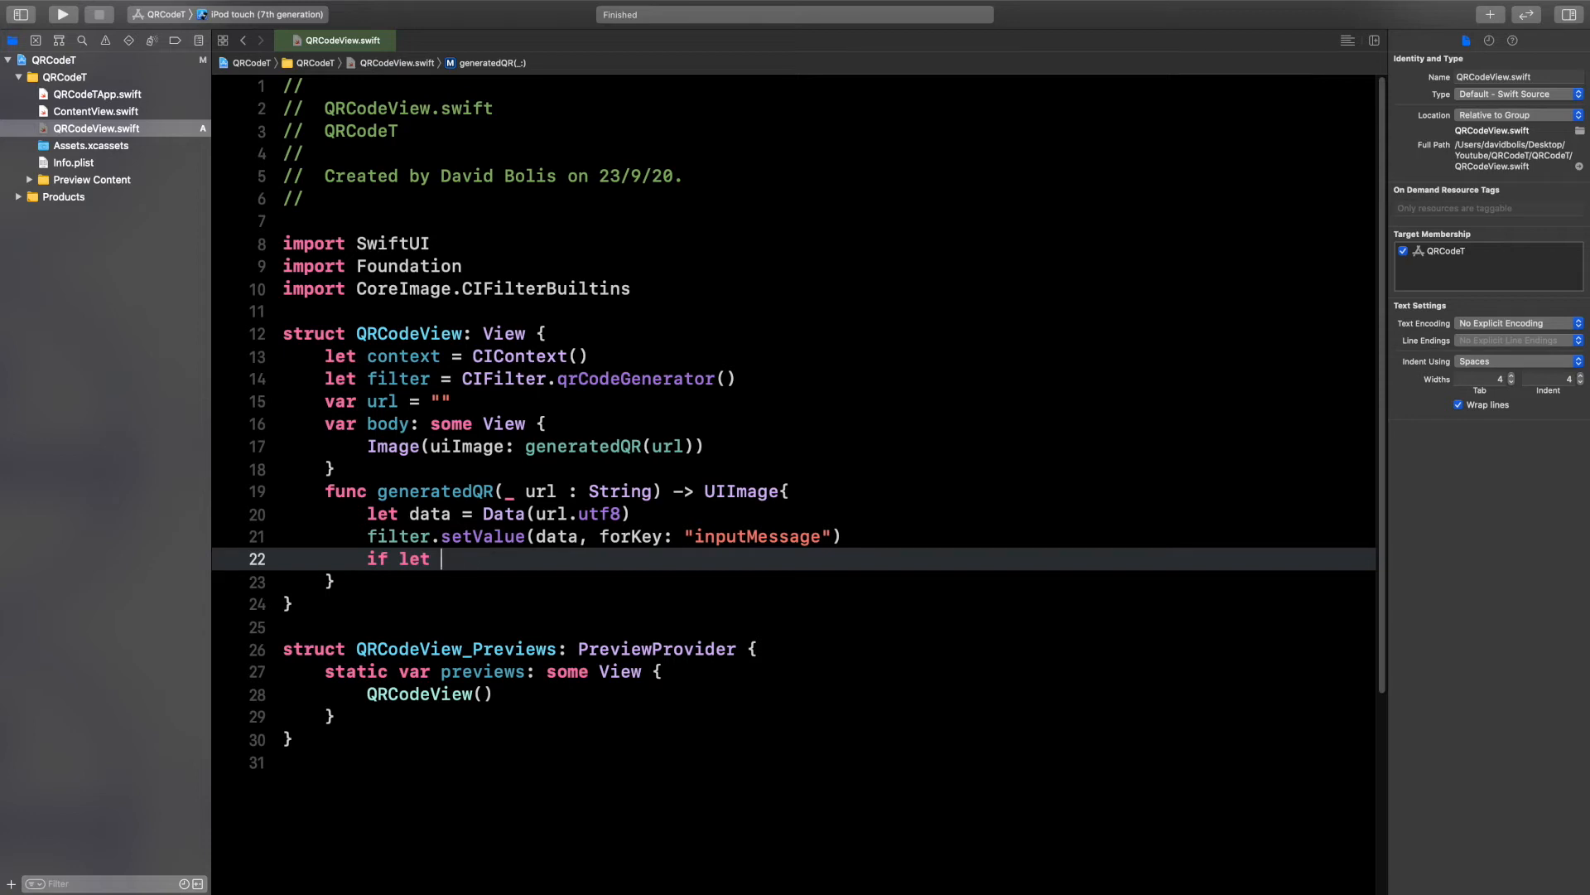
text(image1)
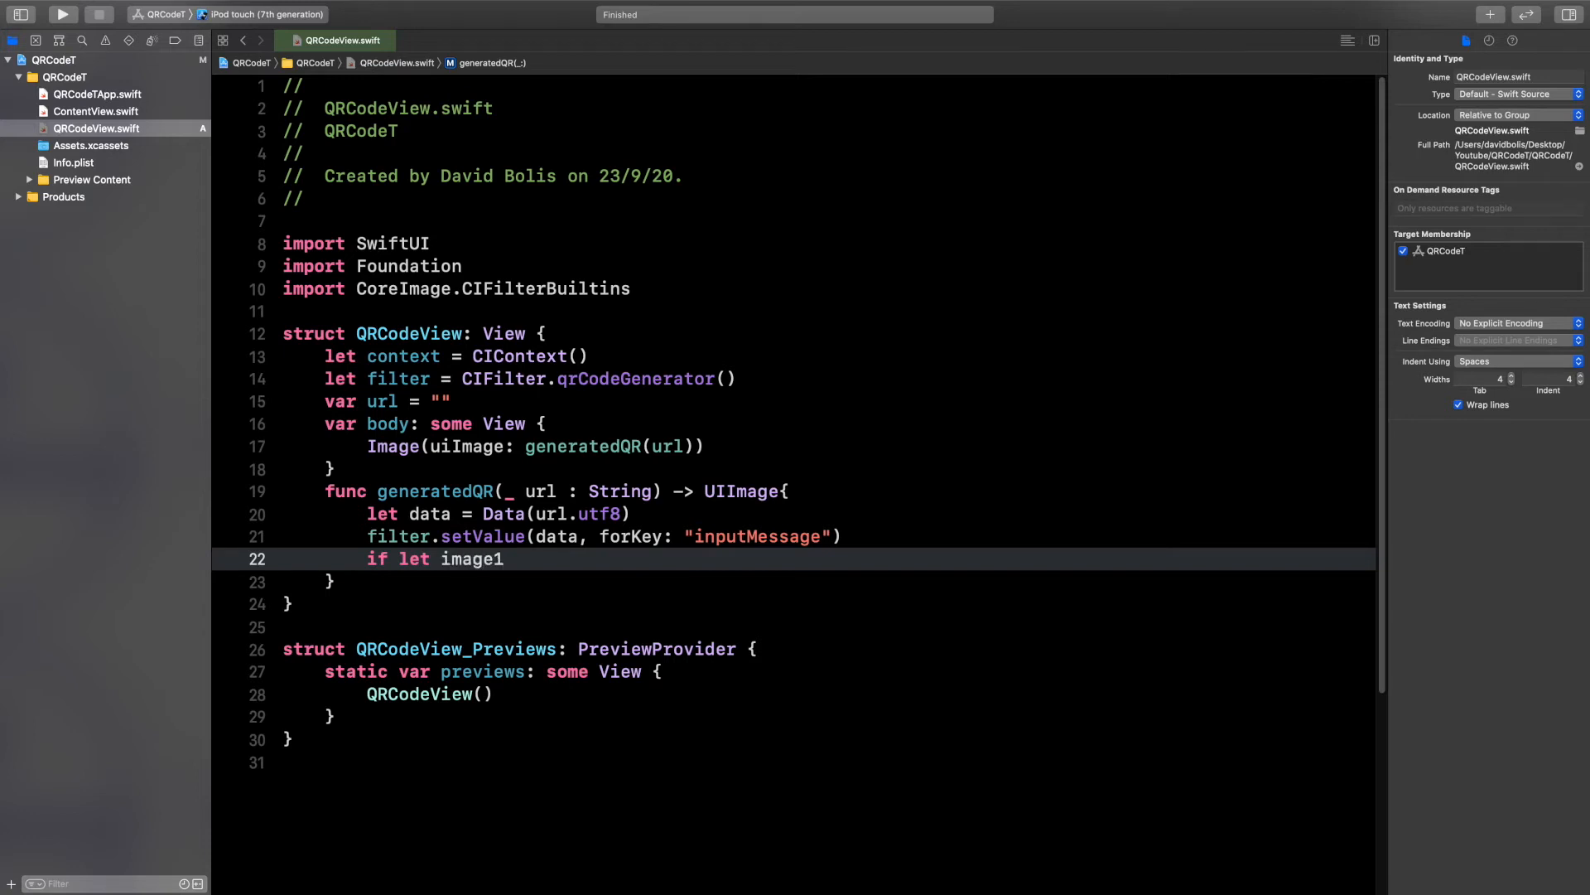
text(= filter)
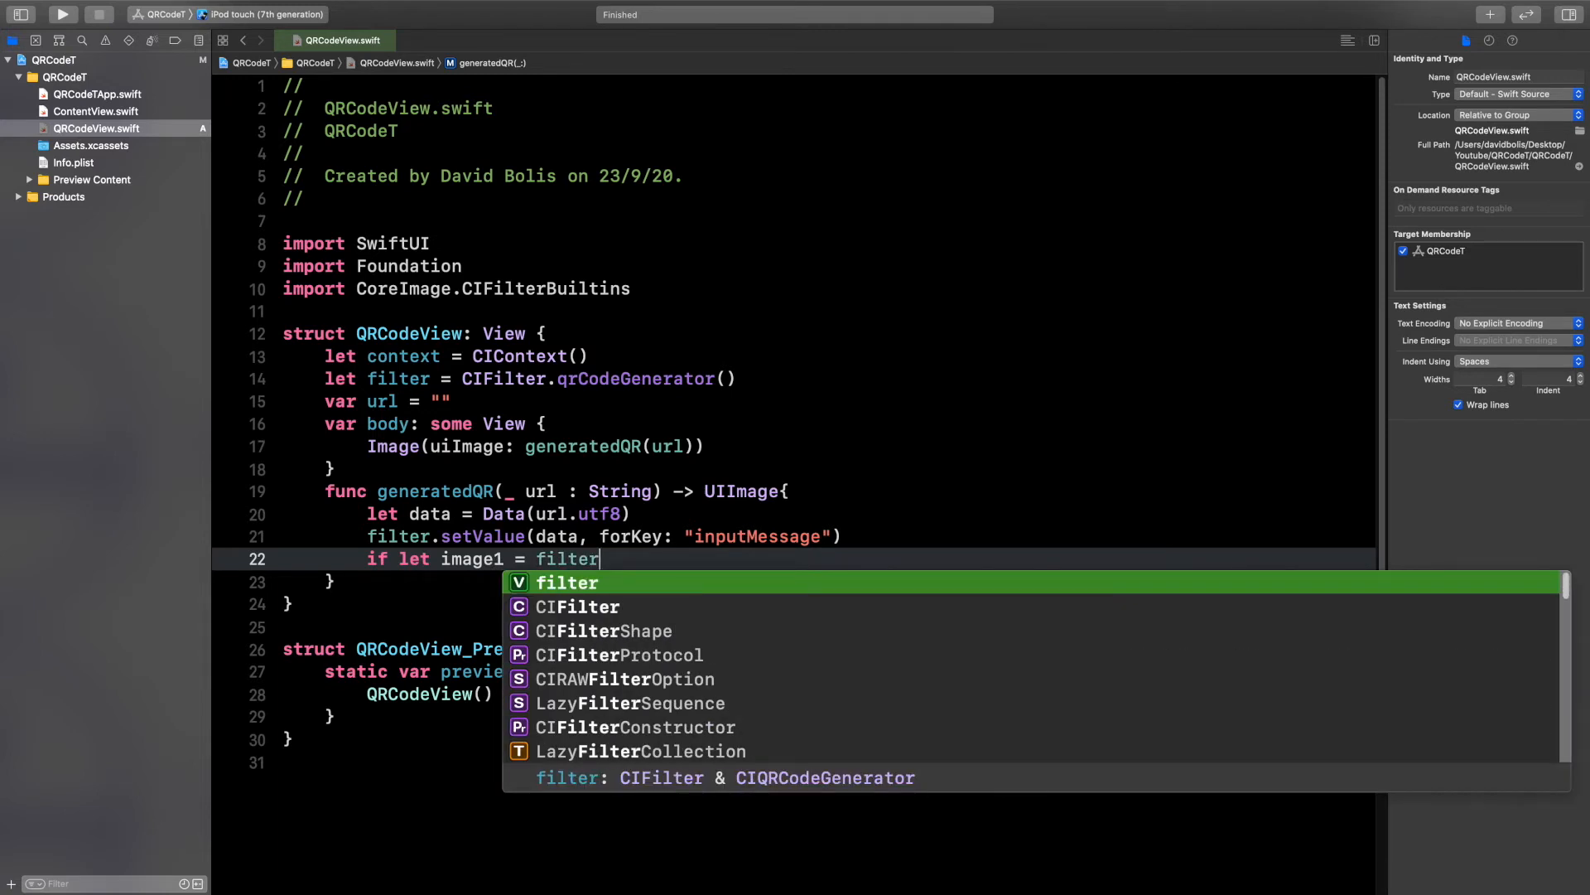
text(.outputImage{)
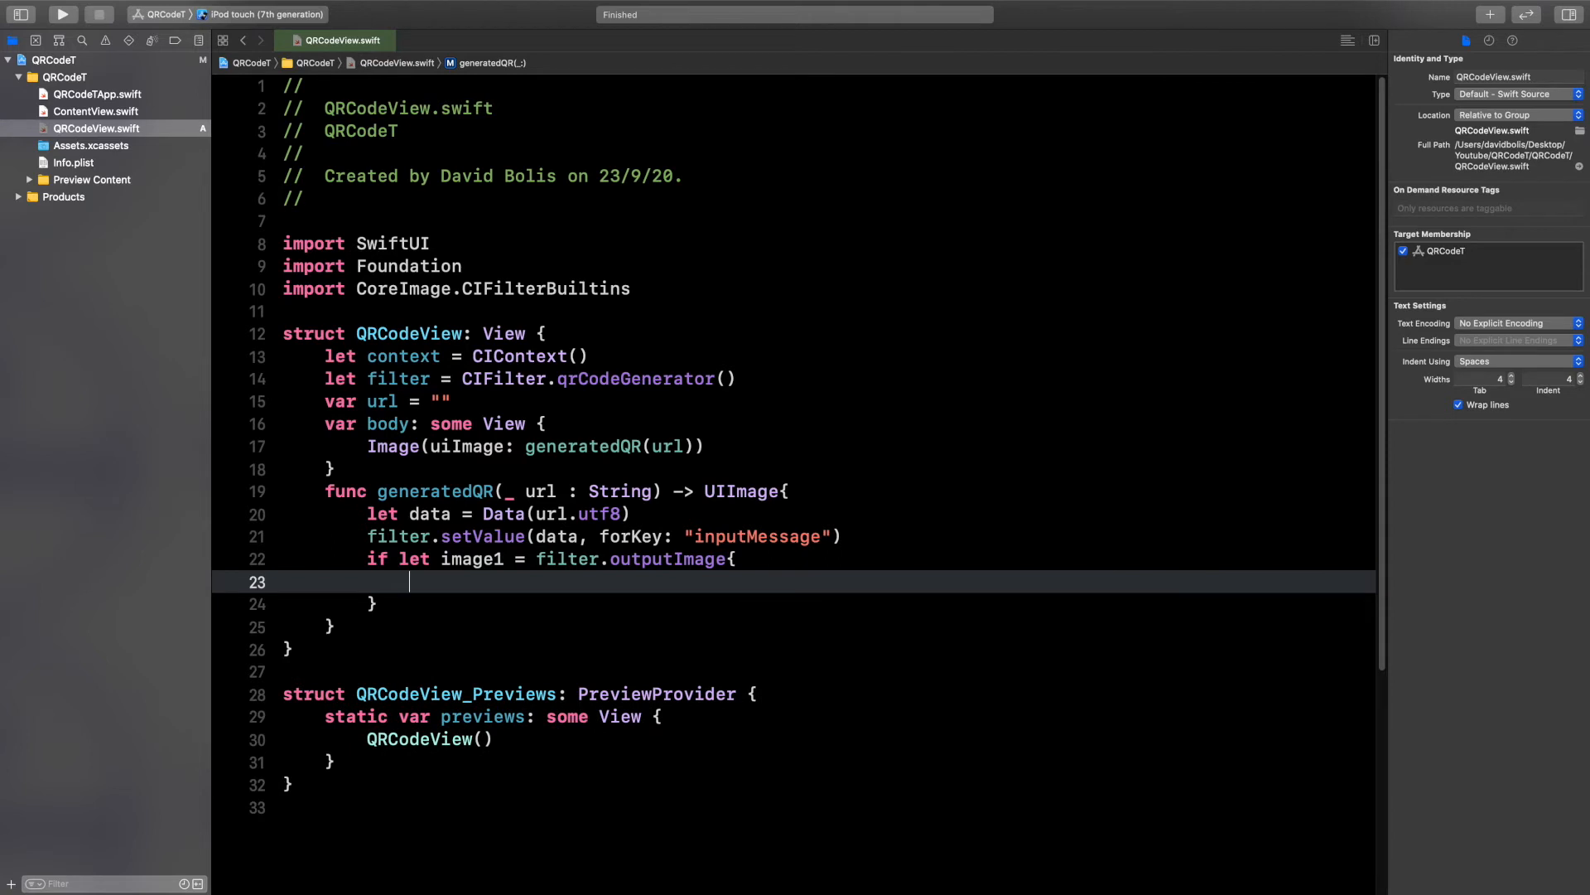
Write if let image2 = context.createCGImage with image1 as the source image.
text(if let im)
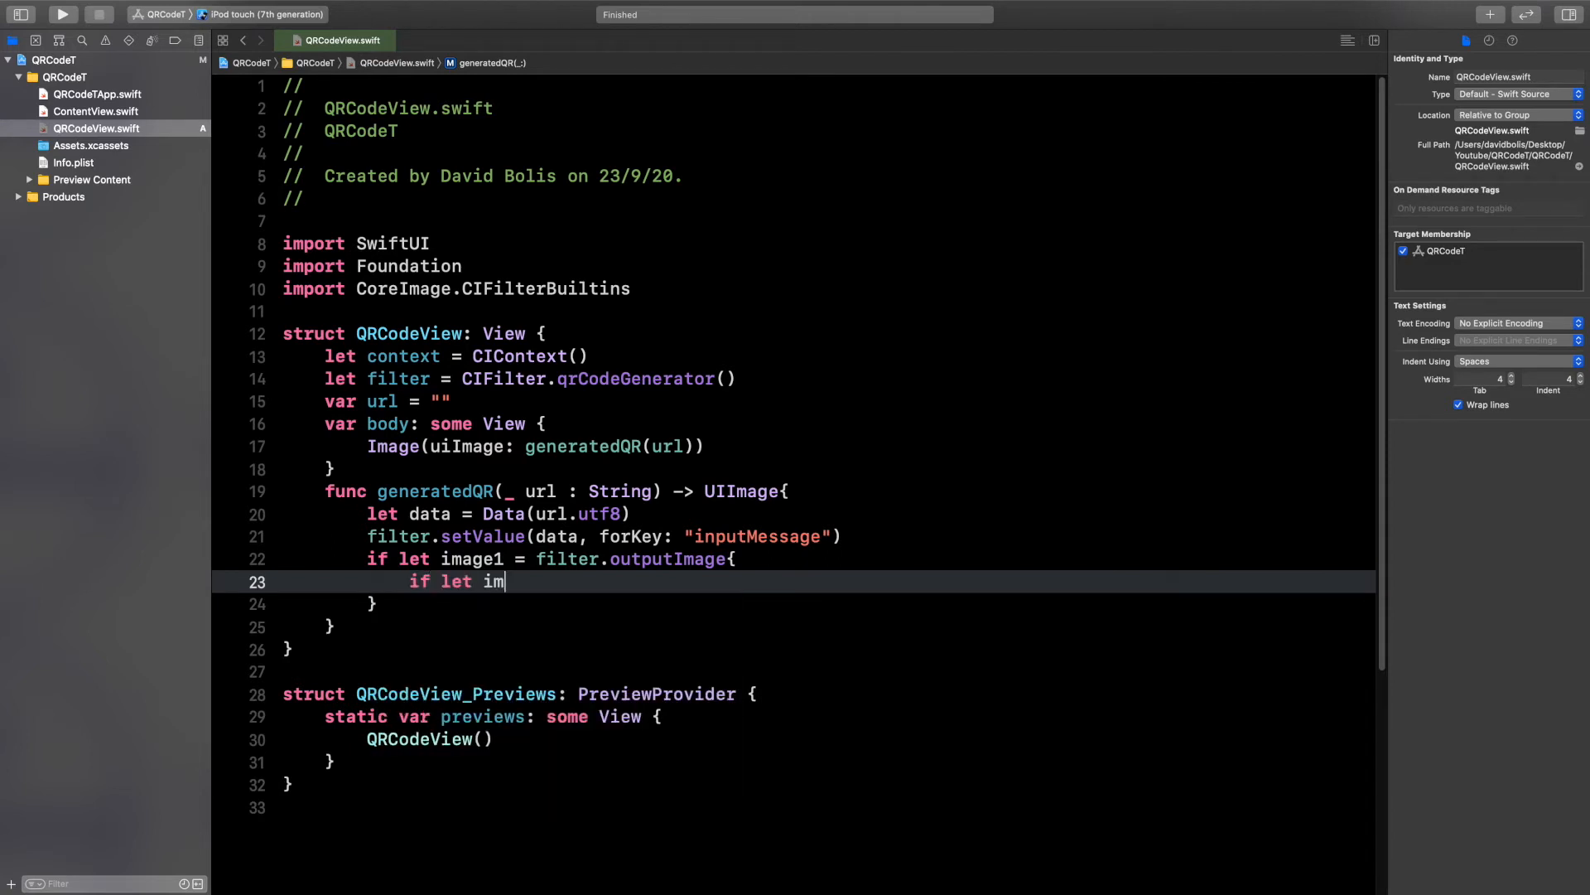
text(age2)
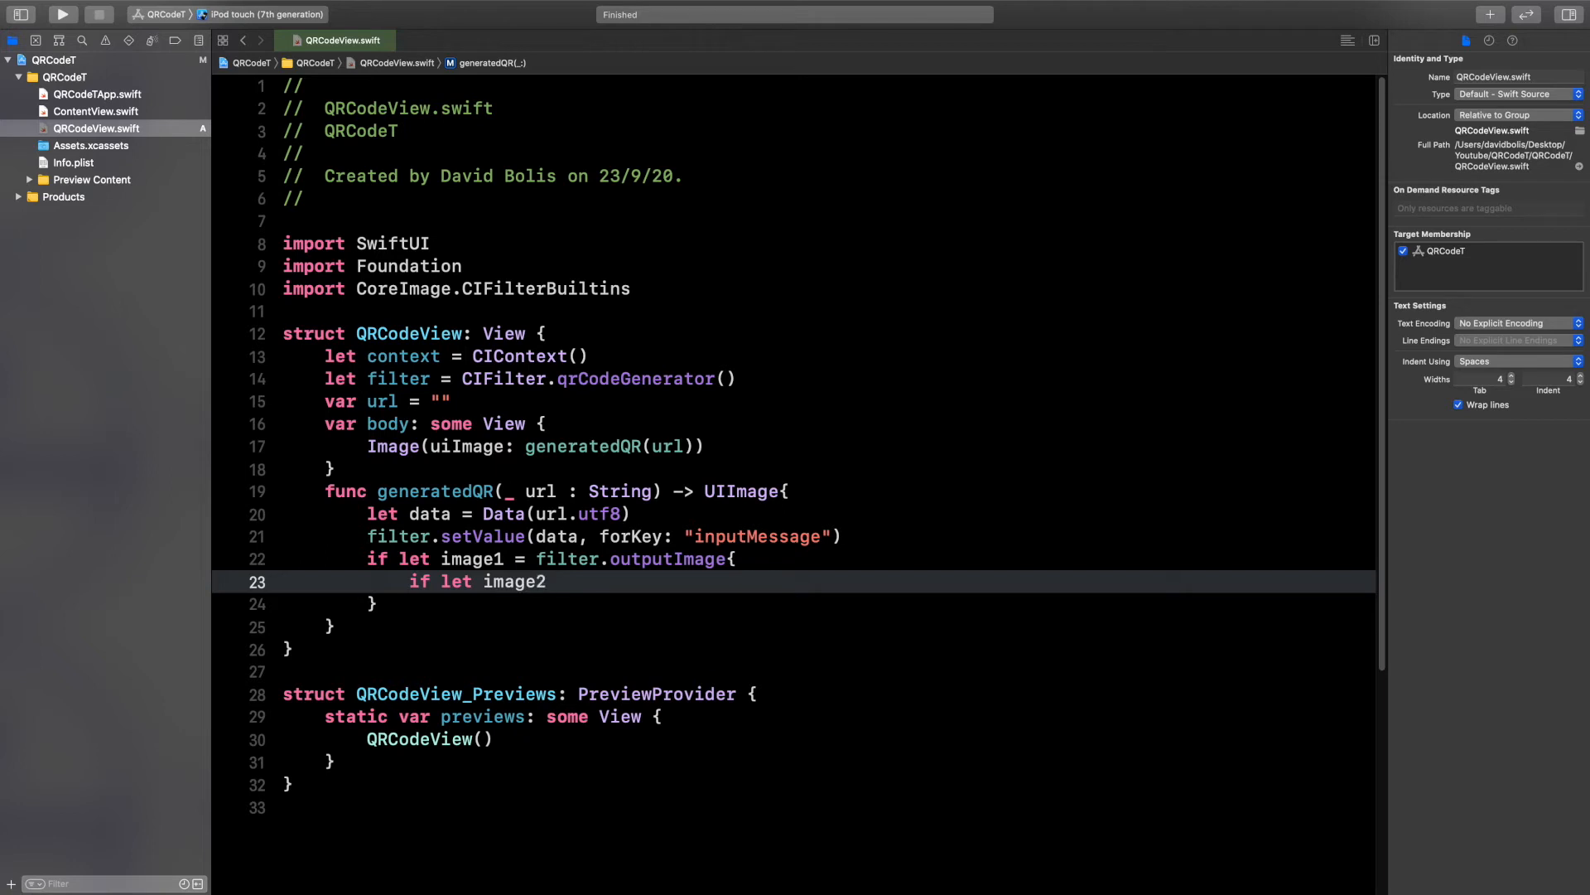
text(= context)
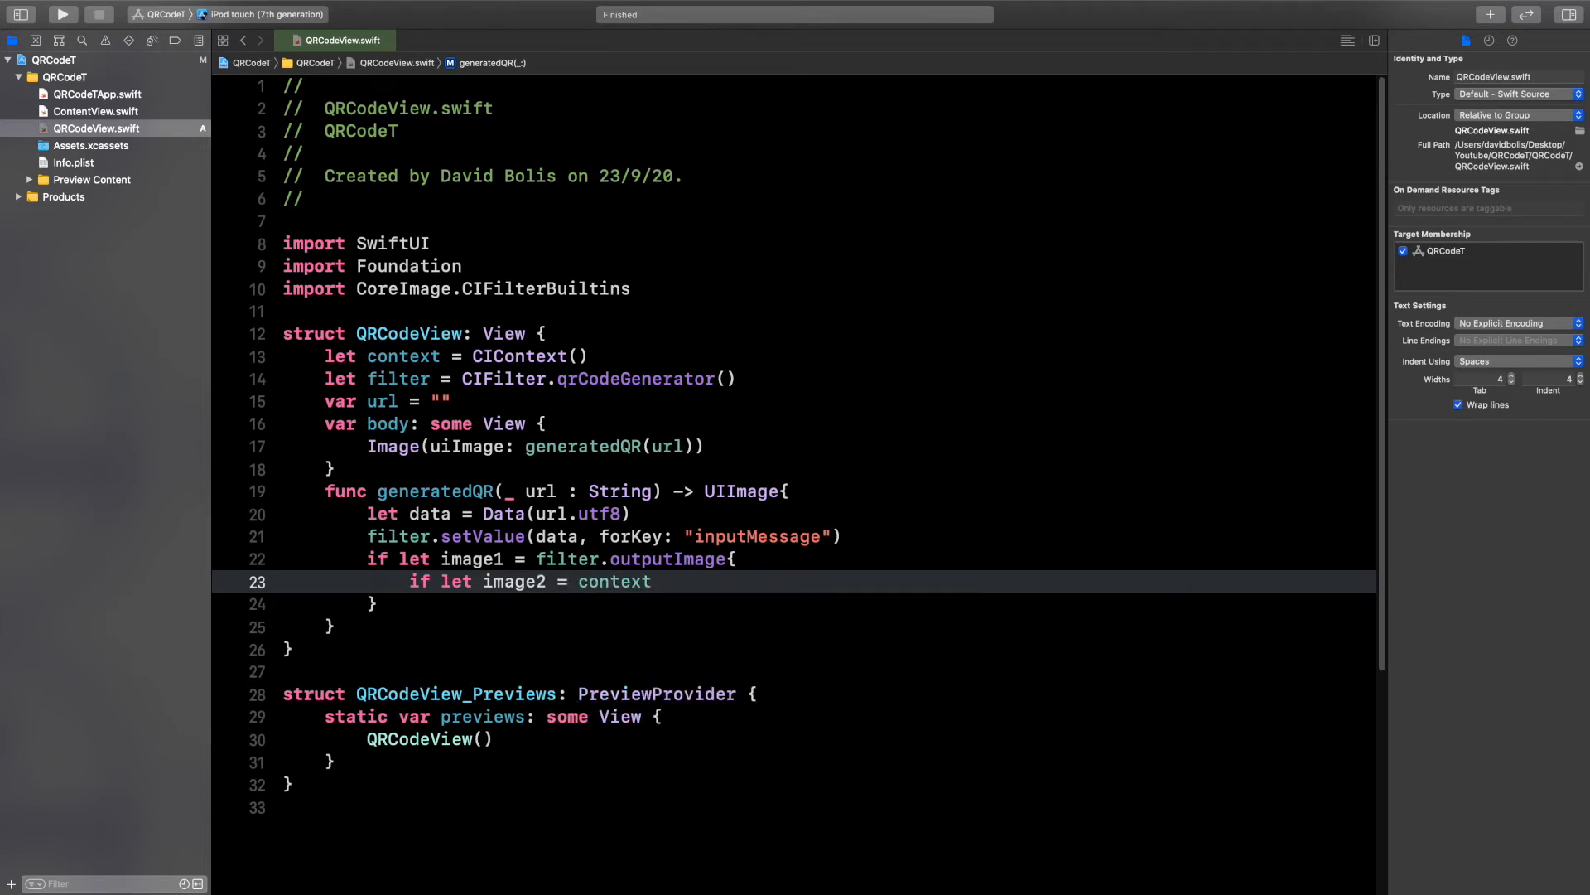
text(.createCGImage(image: CIImage, from: CGRect)
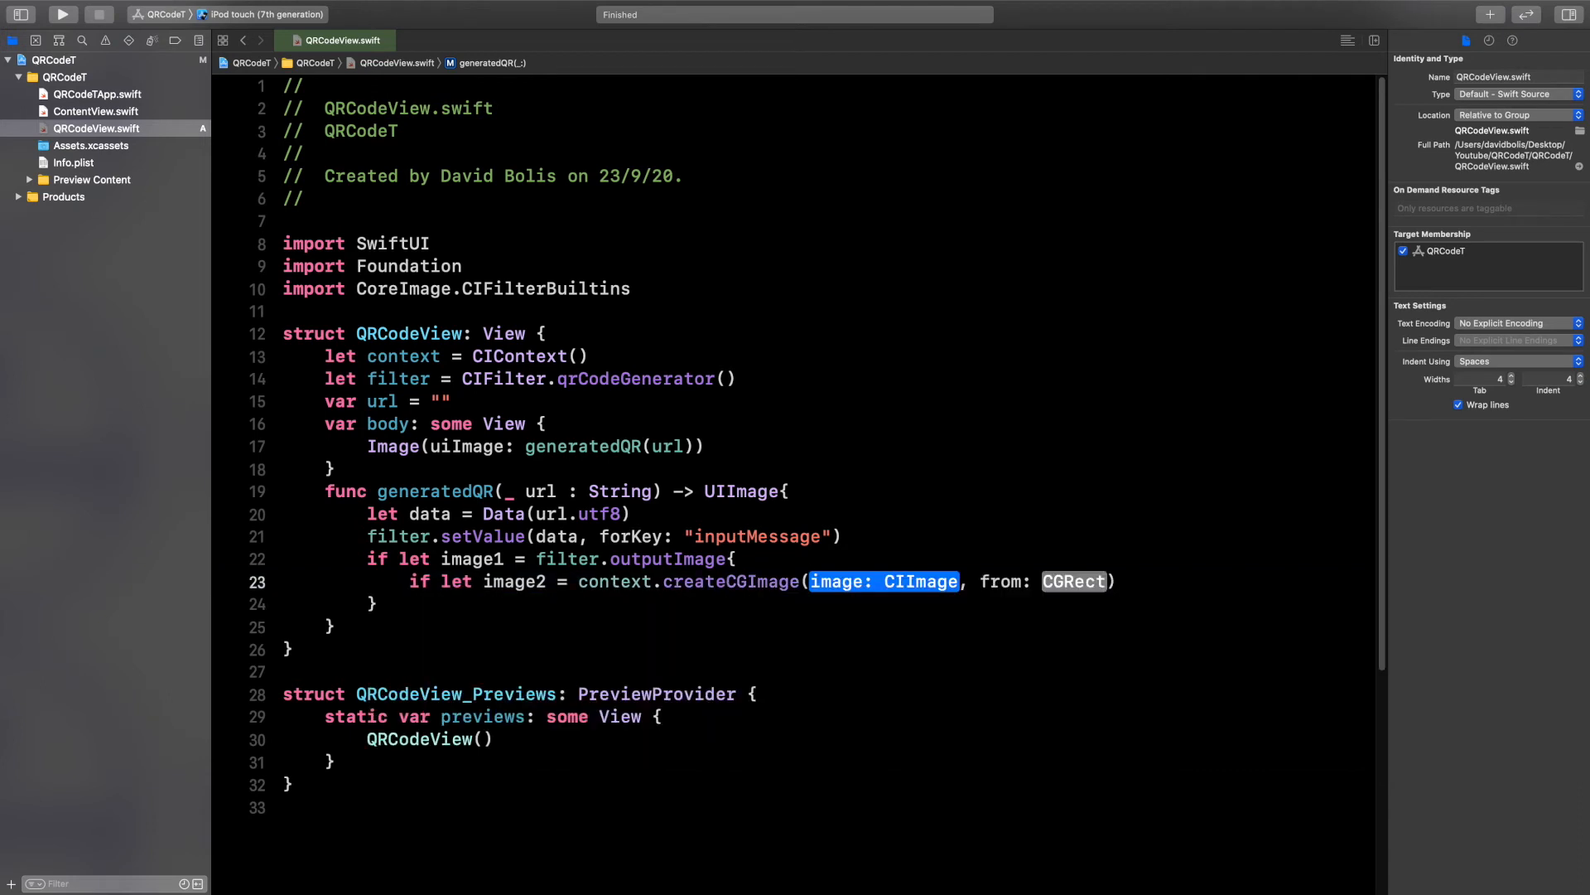
text(qrCo)
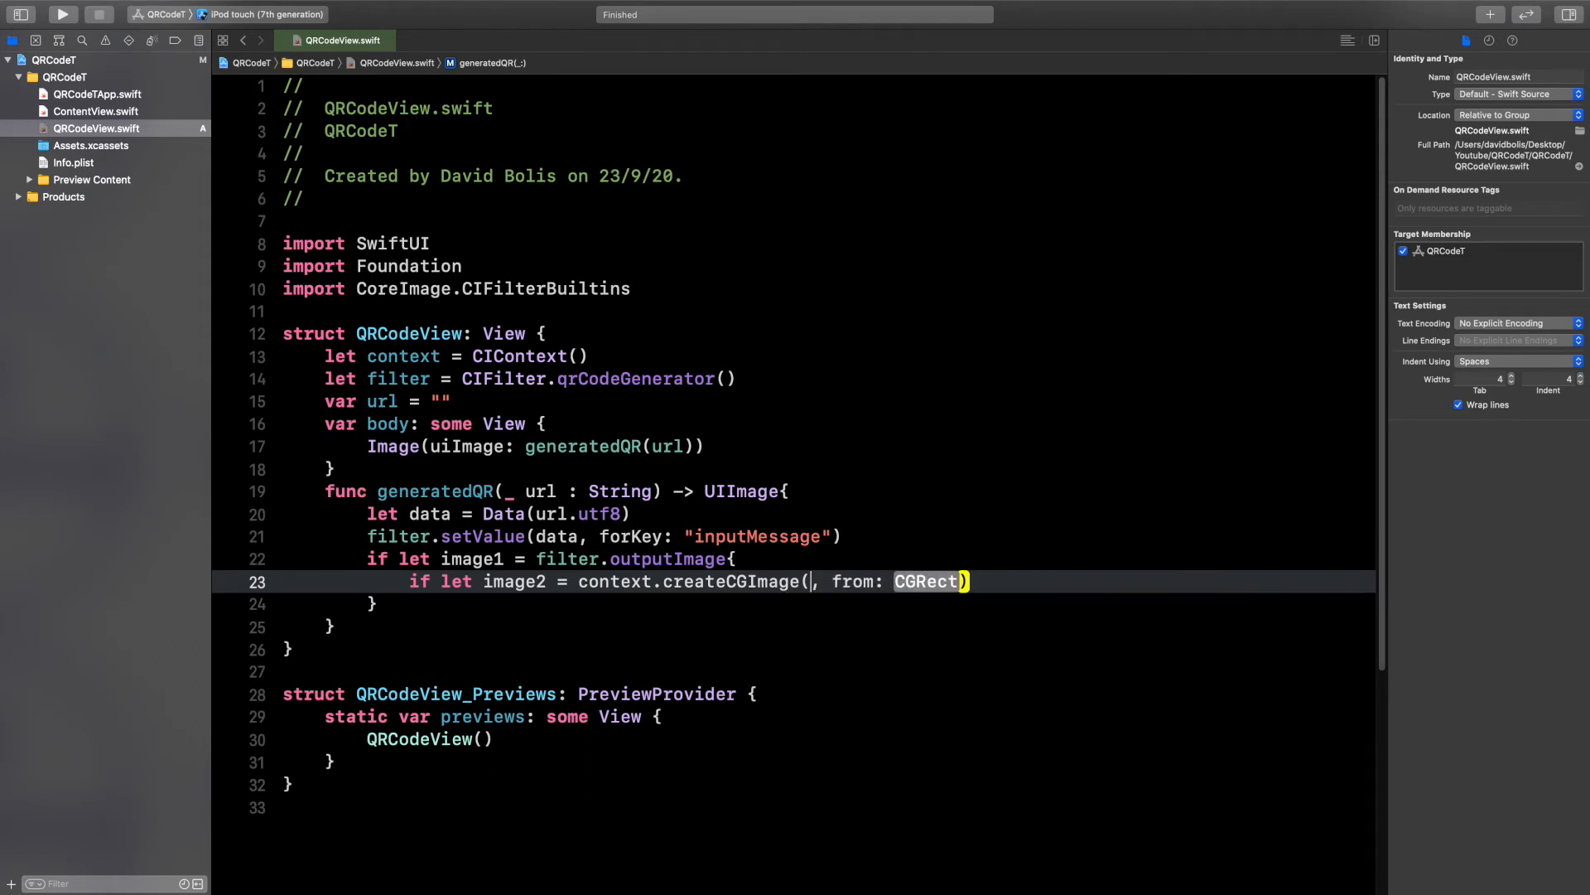
text(image1)
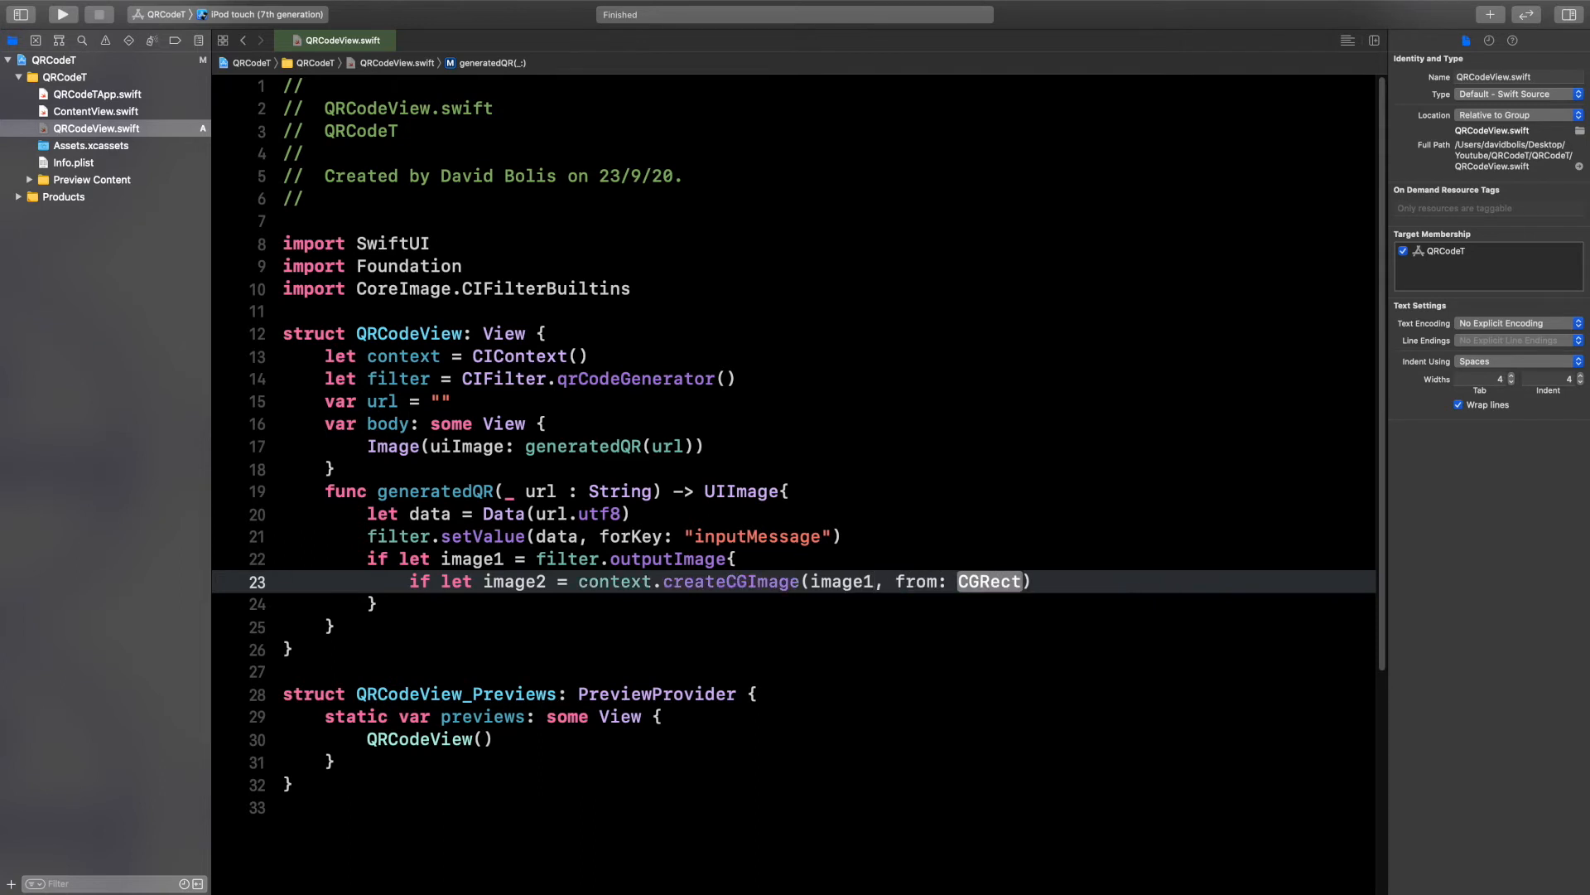
Fill the CGRect argument with image1.extent and open the if-let body.
double_click(989, 581)
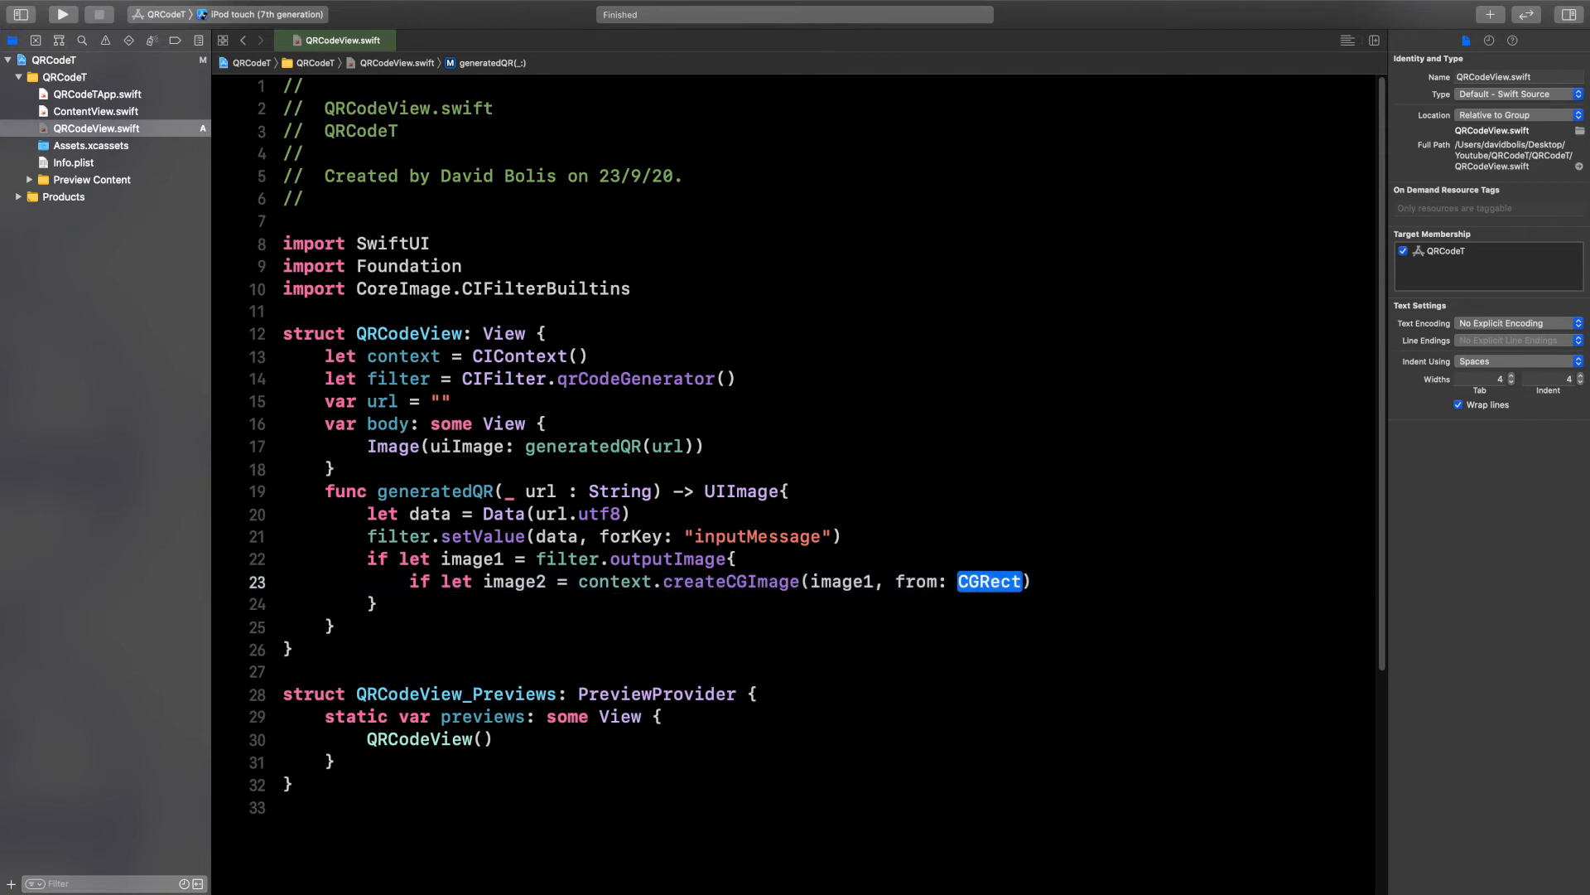
text(image1)
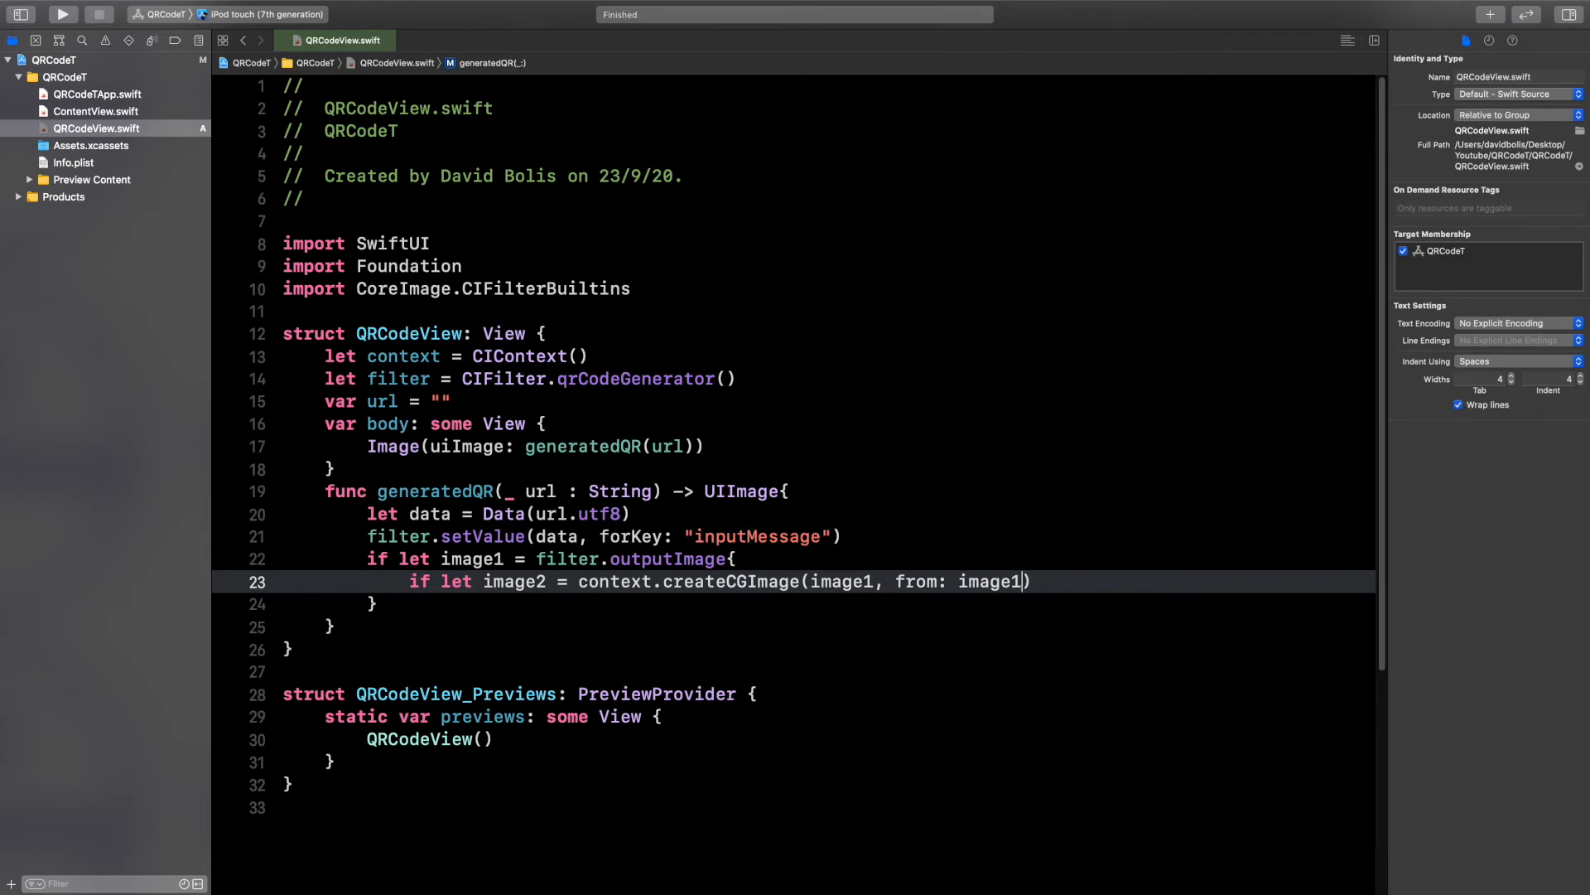
text(.extent)
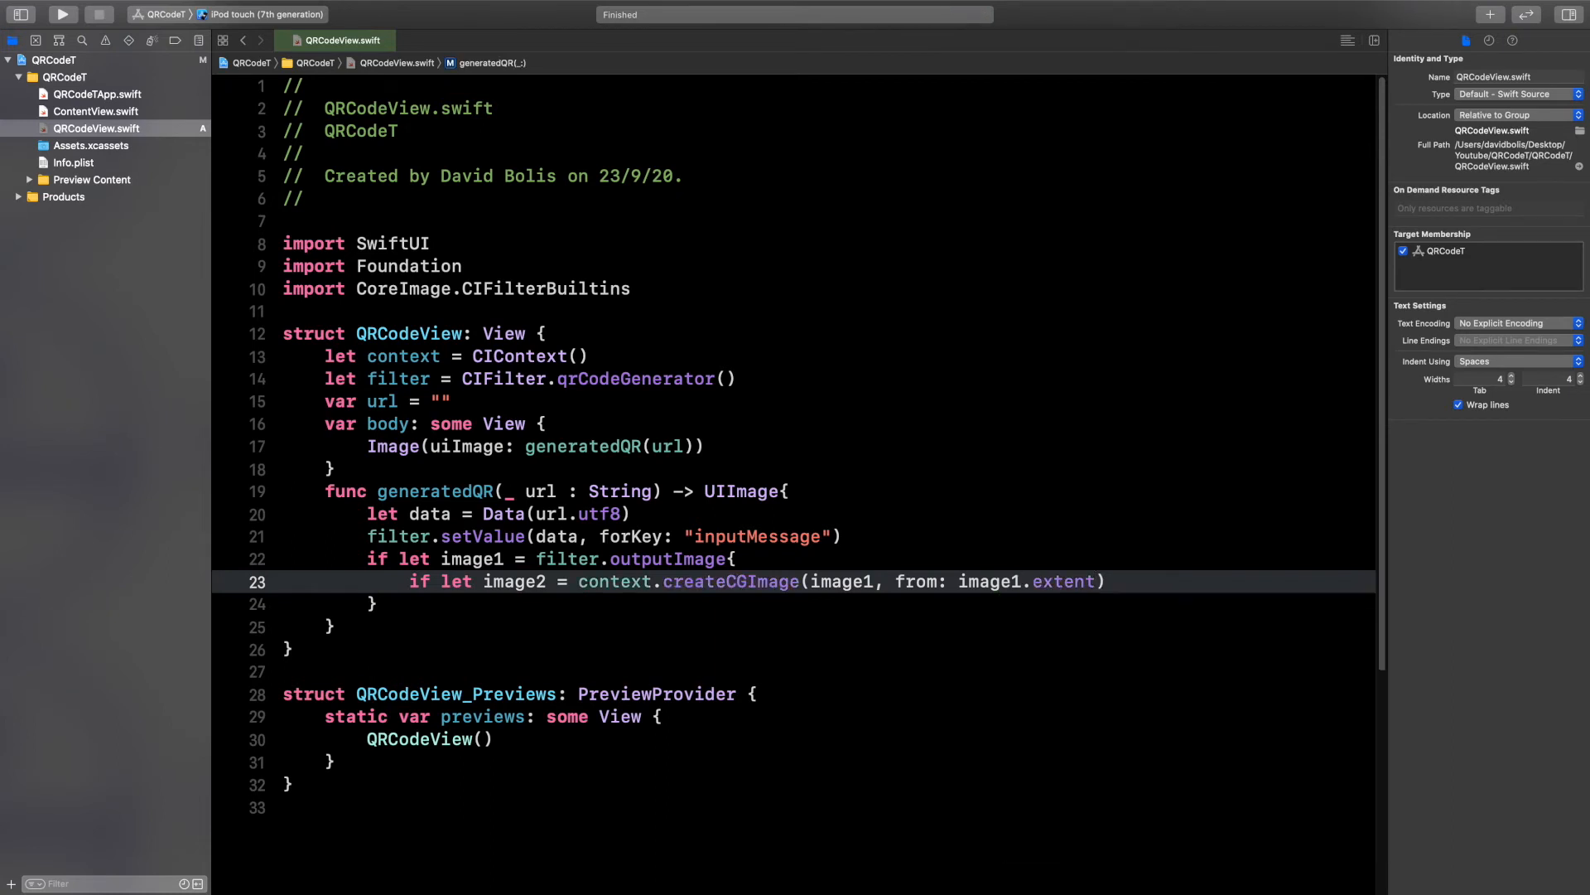
text({)
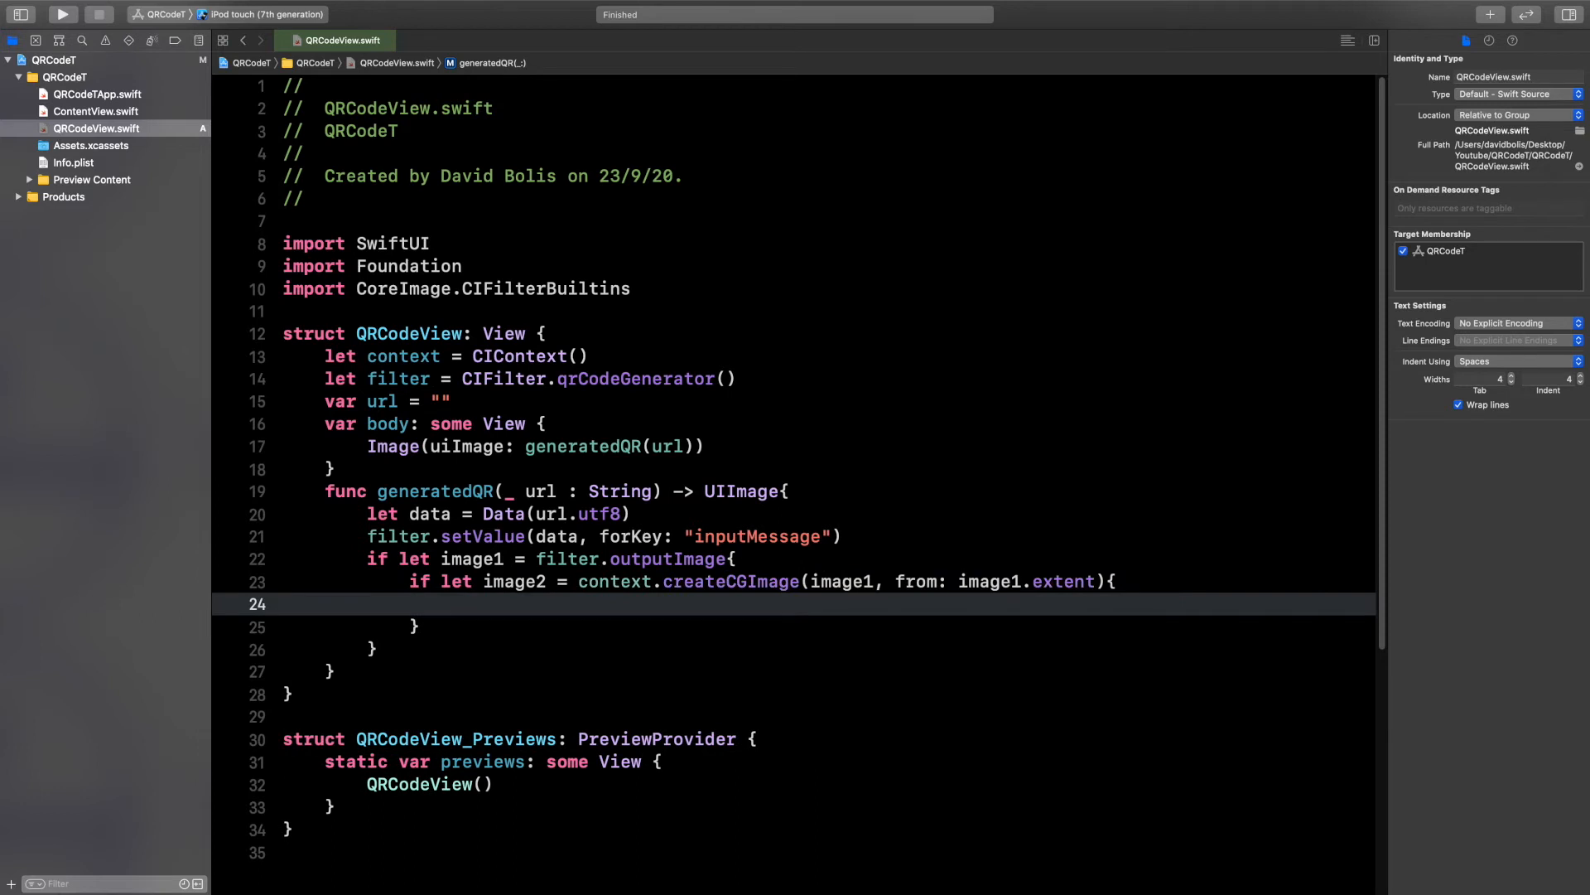
Return UIImage(cgImage: image2) inside the image2 block.
text(return UIImage()
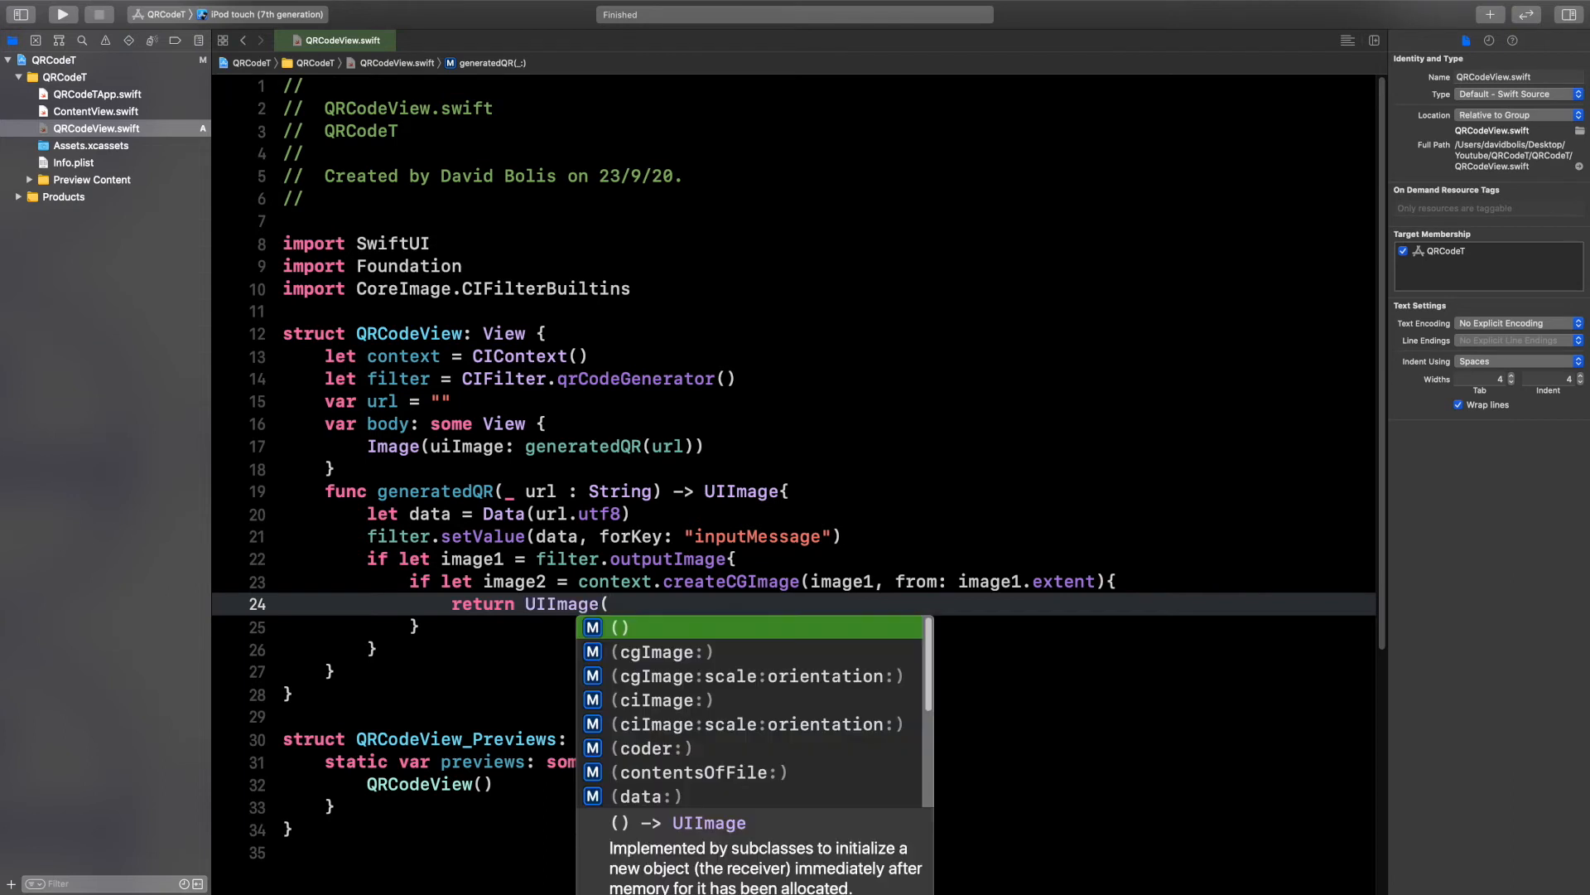
click(660, 651)
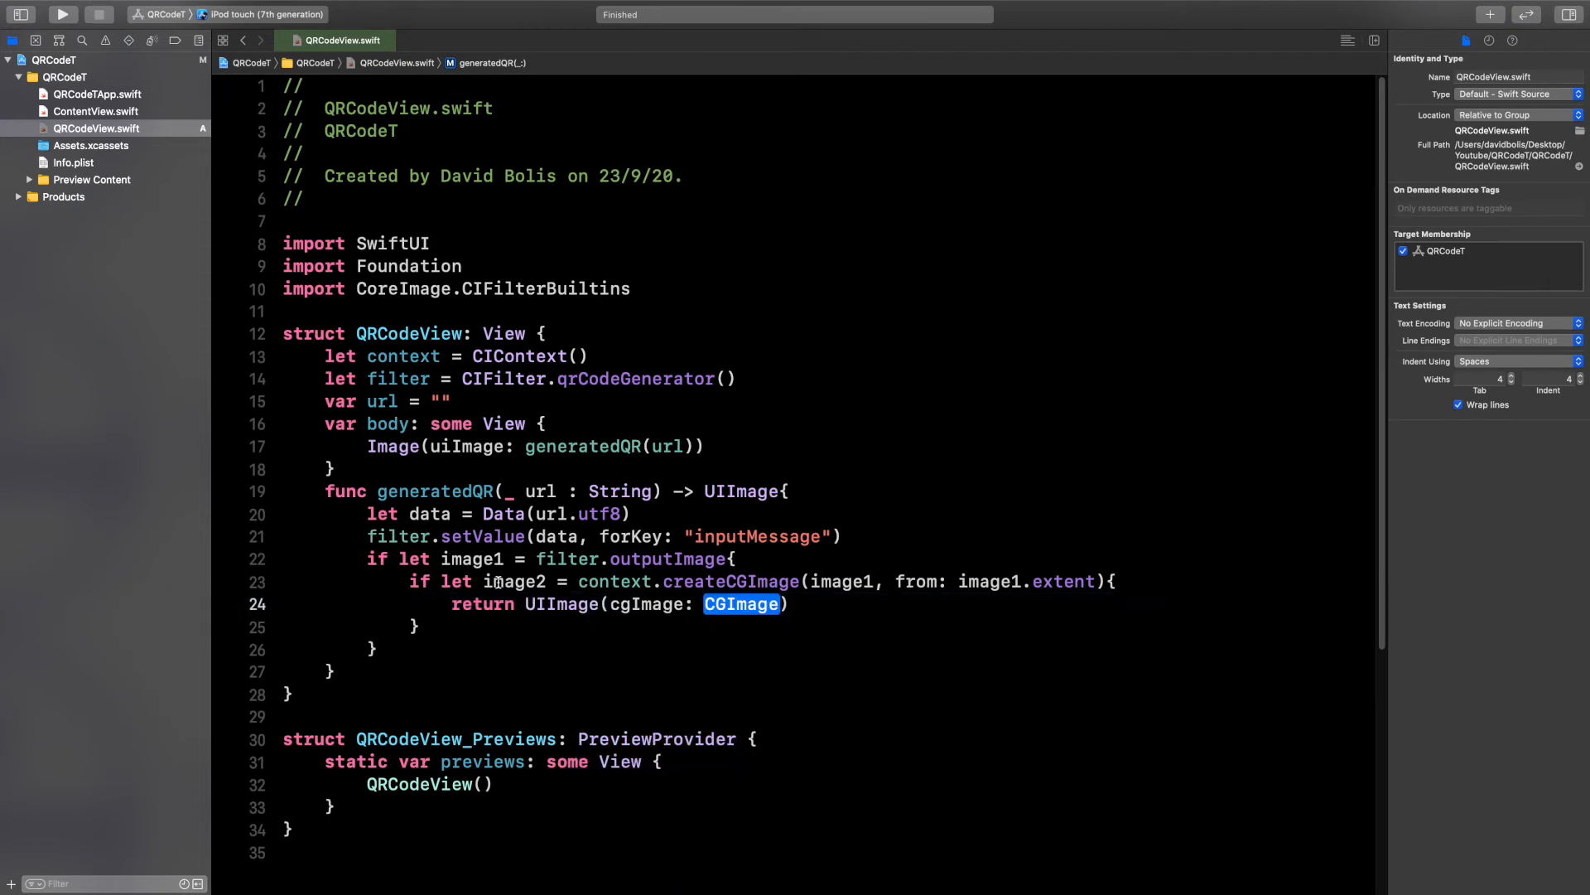
text(ima)
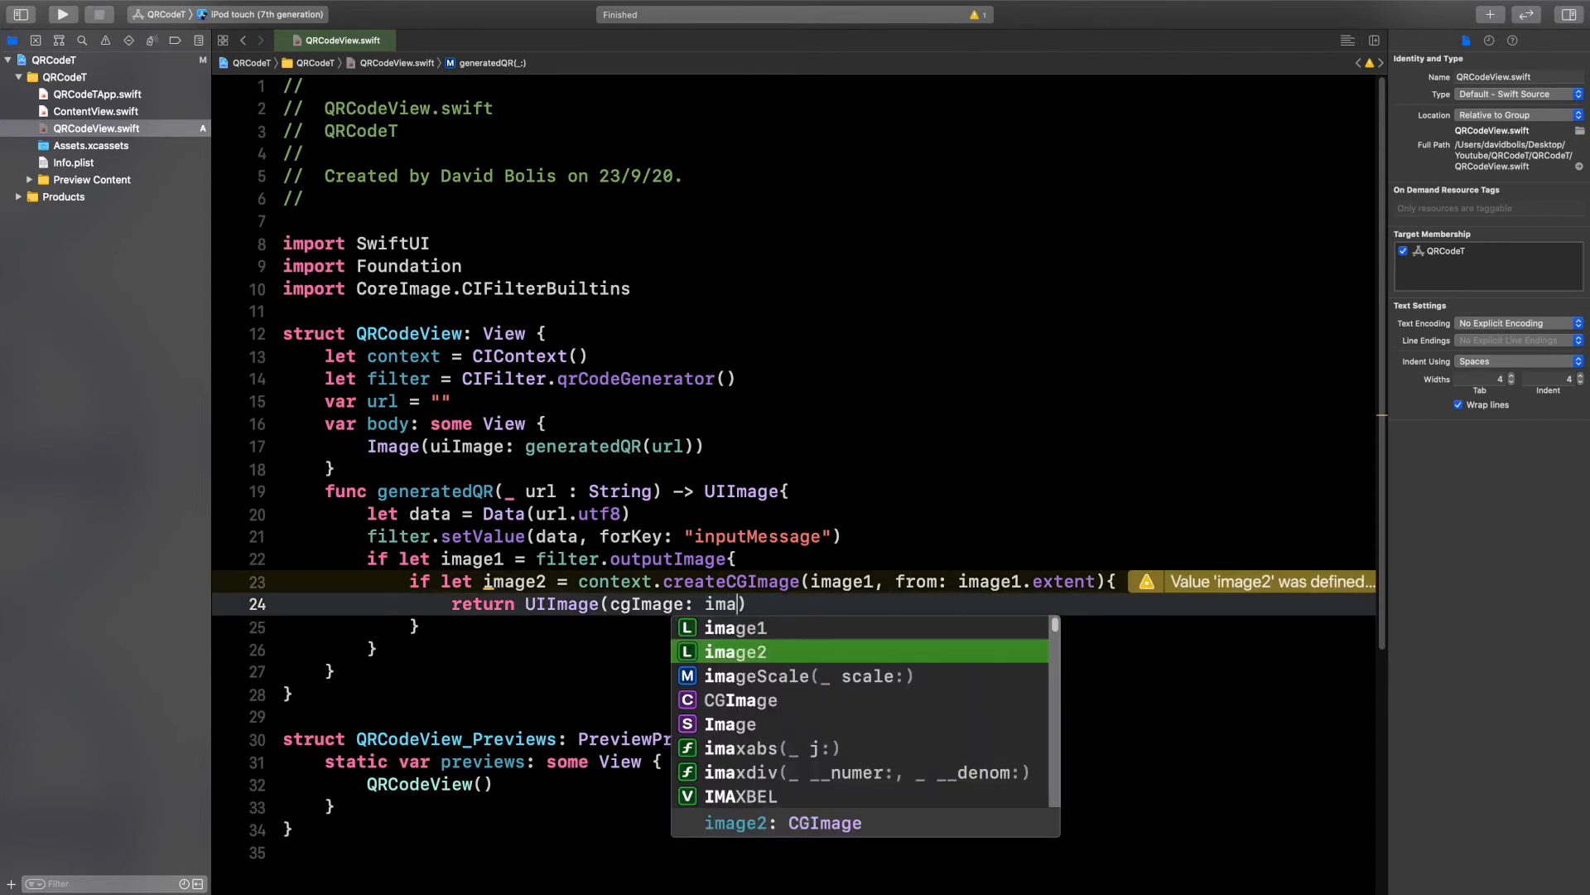
key(Return)
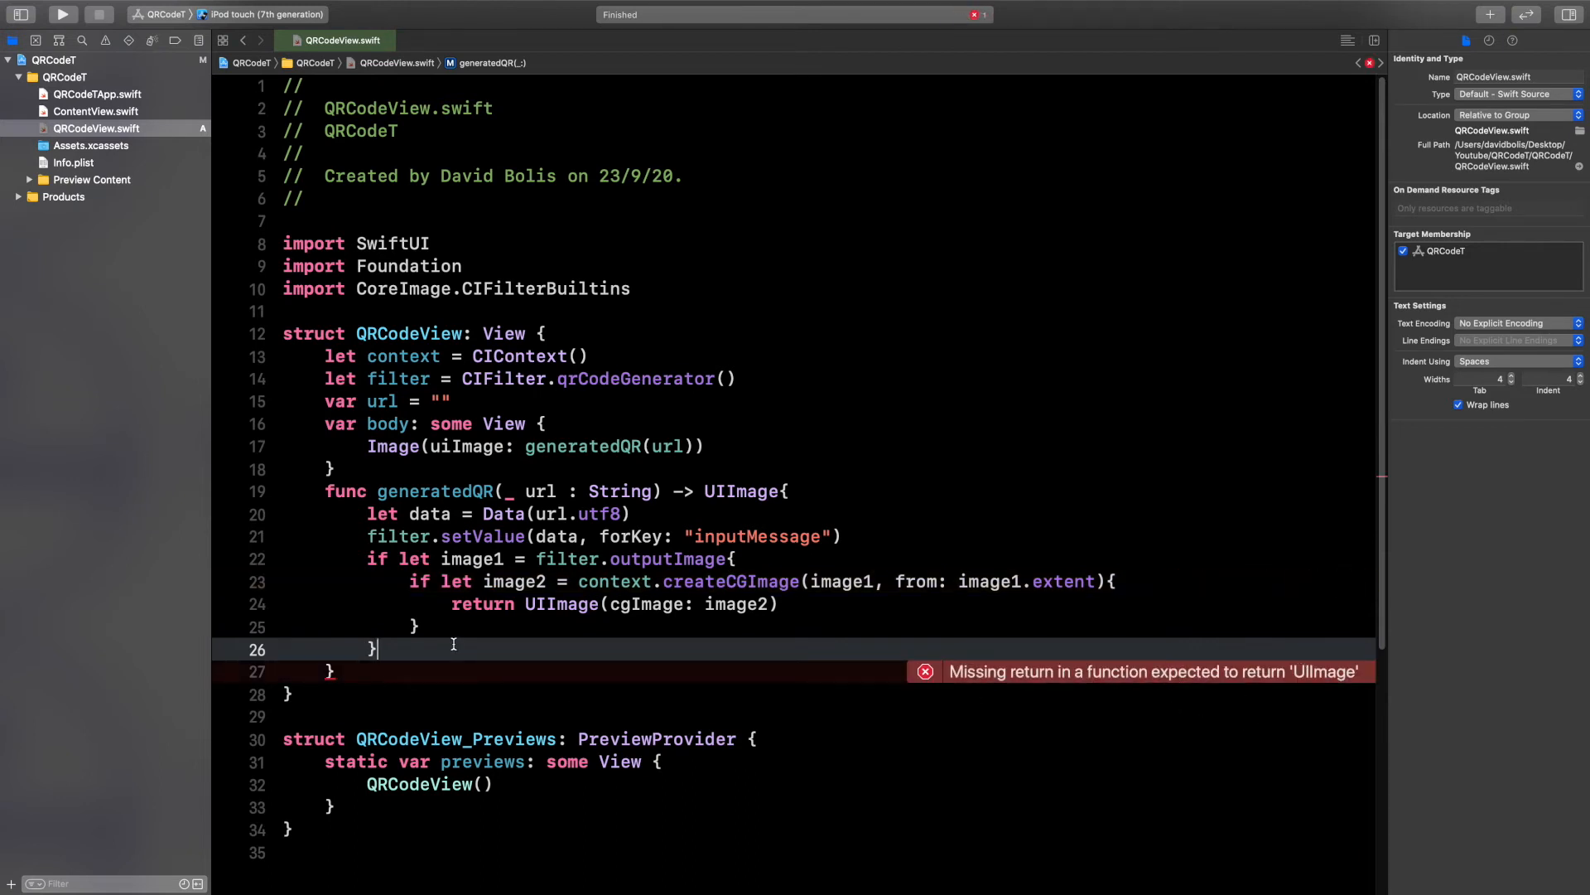
Add the fallback line return UIImage(systemName: "home") ?? UIImage() at the end of generatedQR.
text(return)
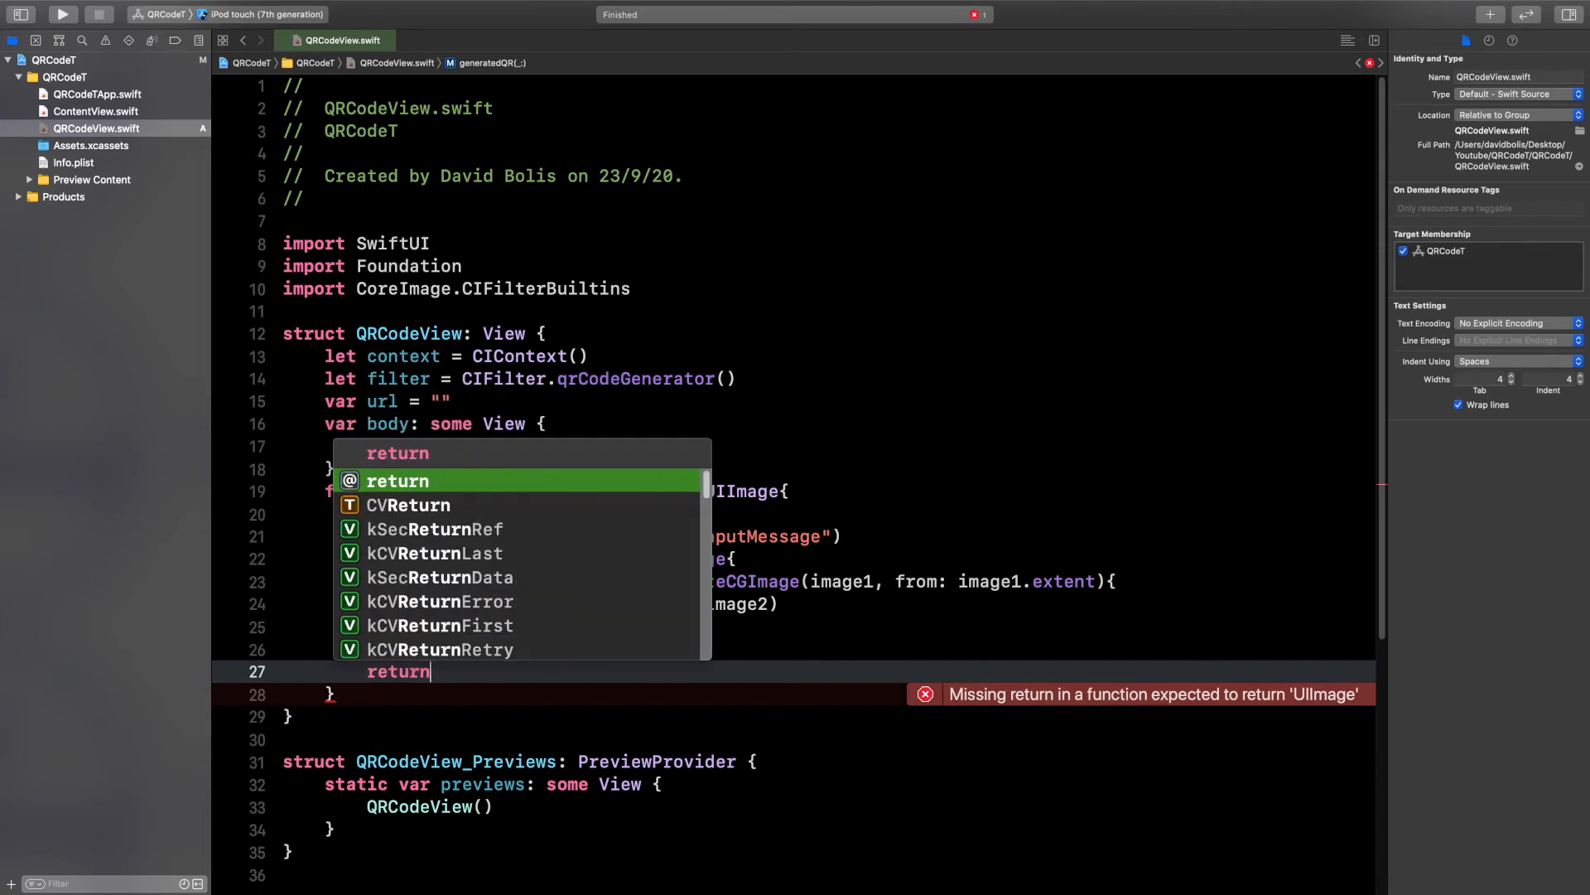
text(UI)
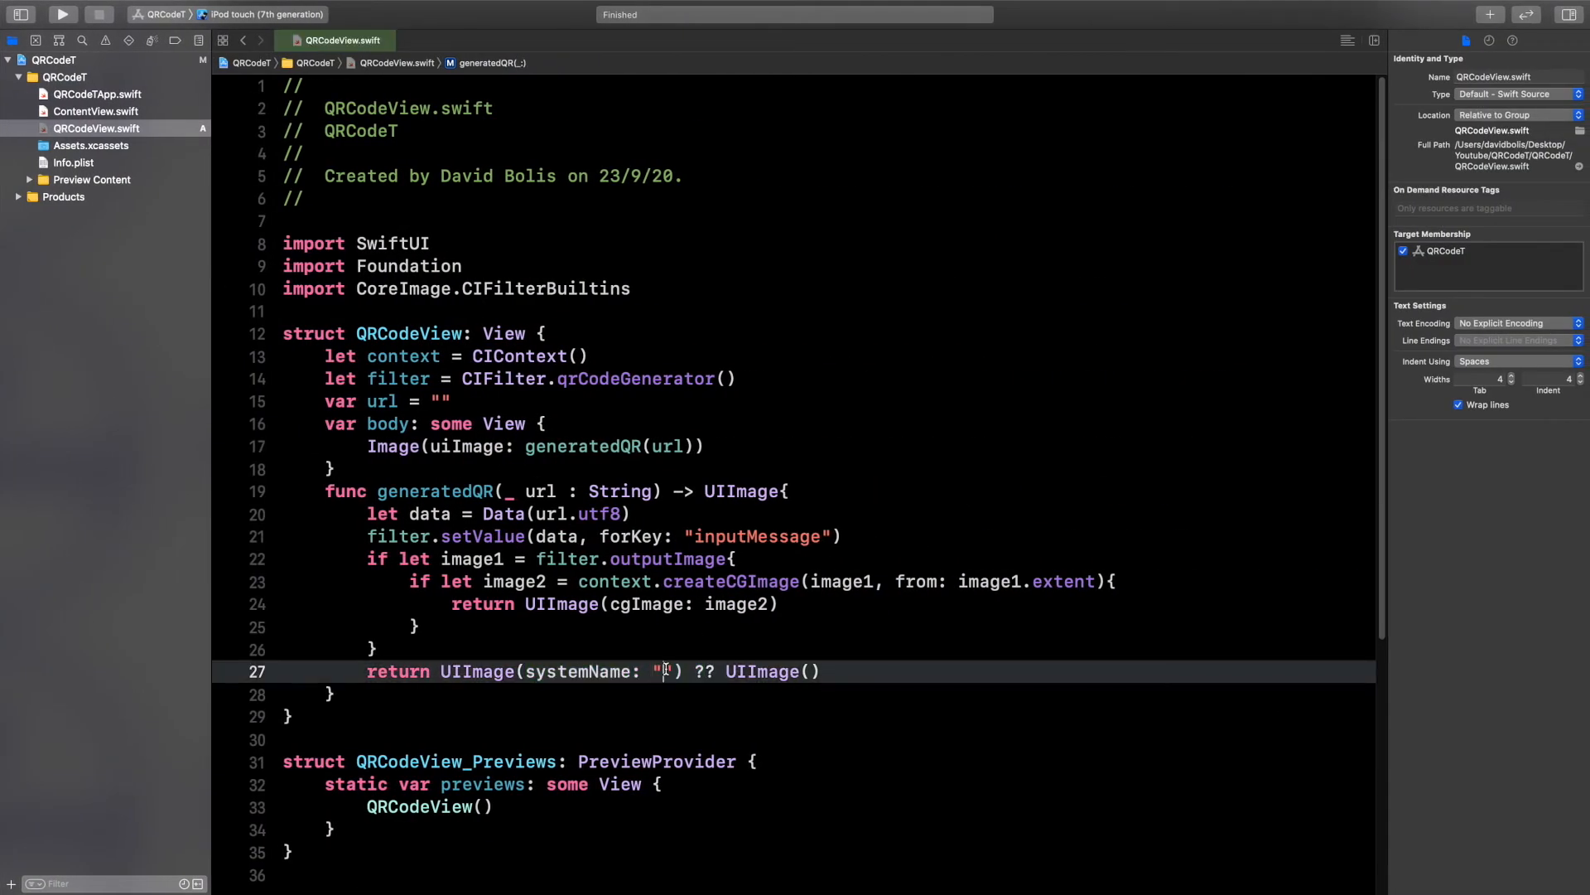
text(home)
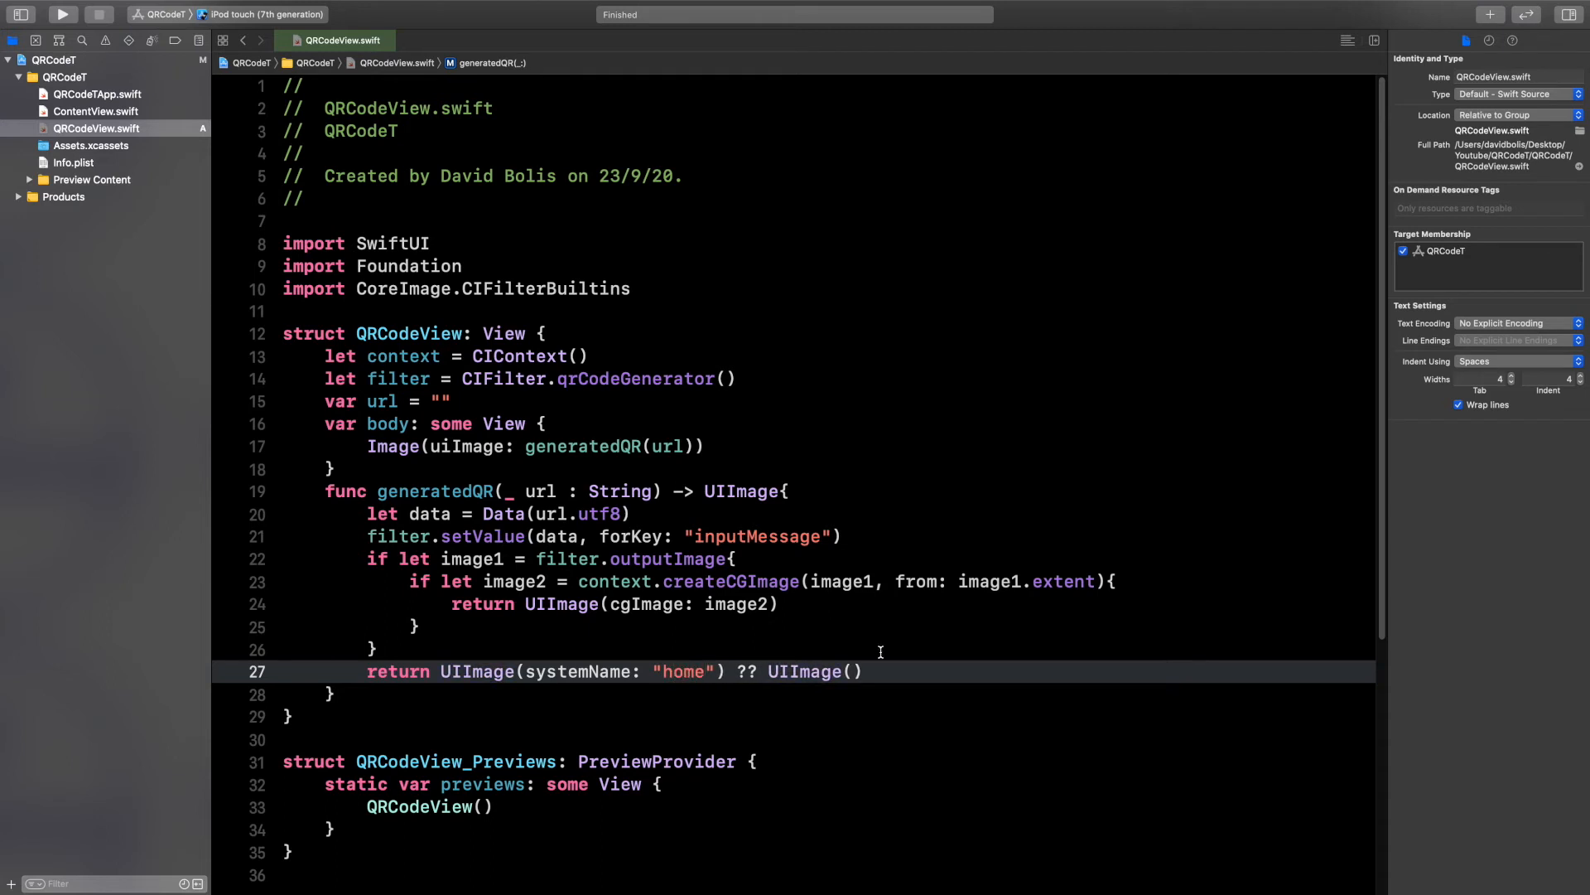
mouse_move(595, 243)
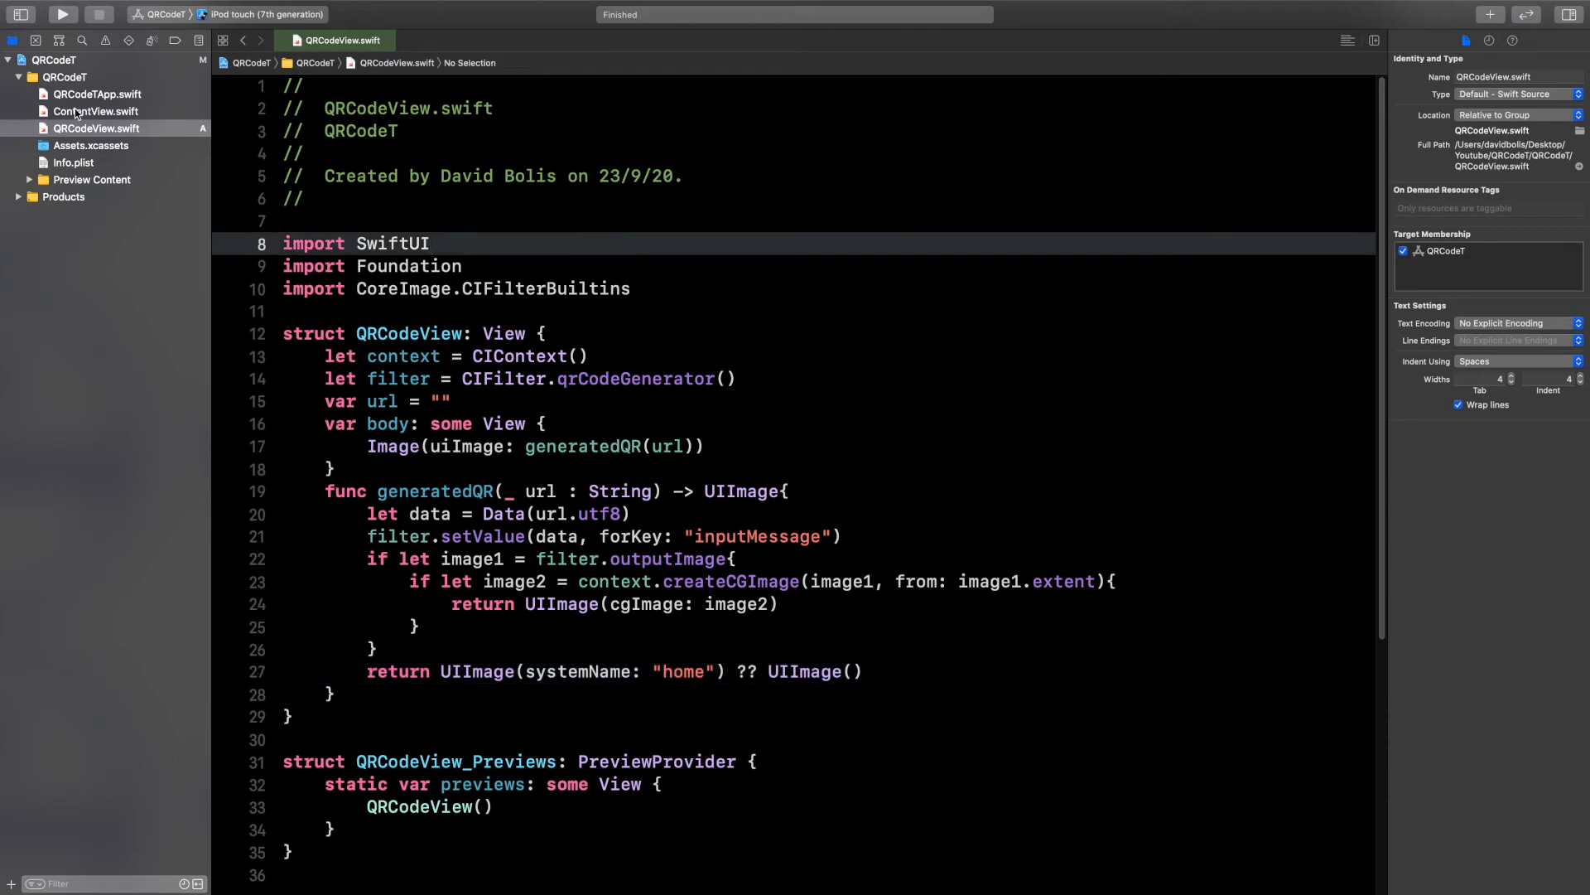
click(96, 110)
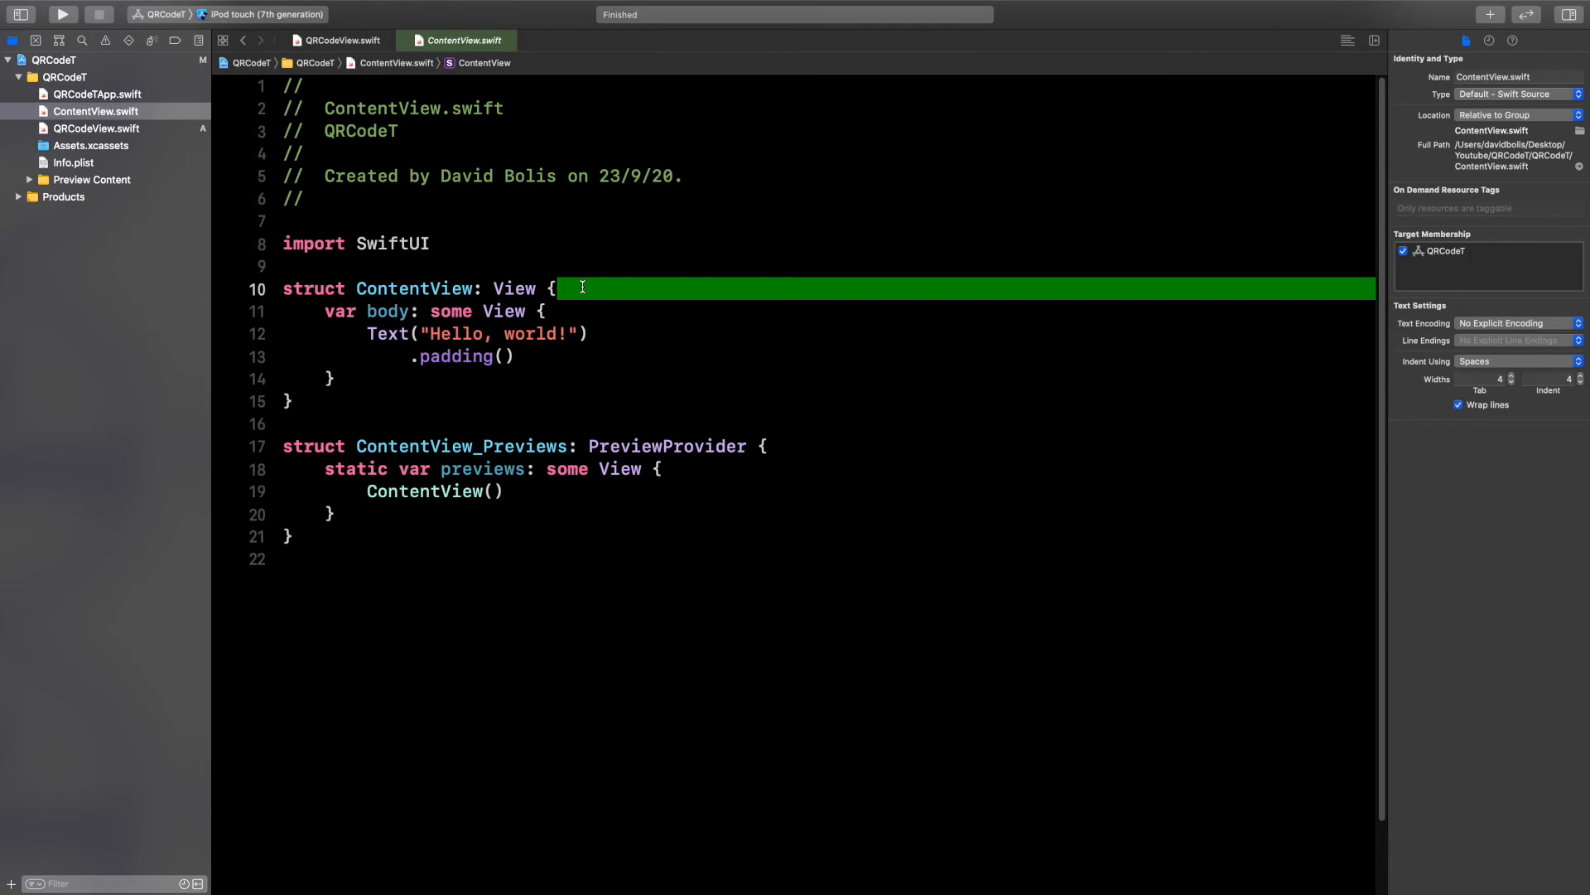
key(enter)
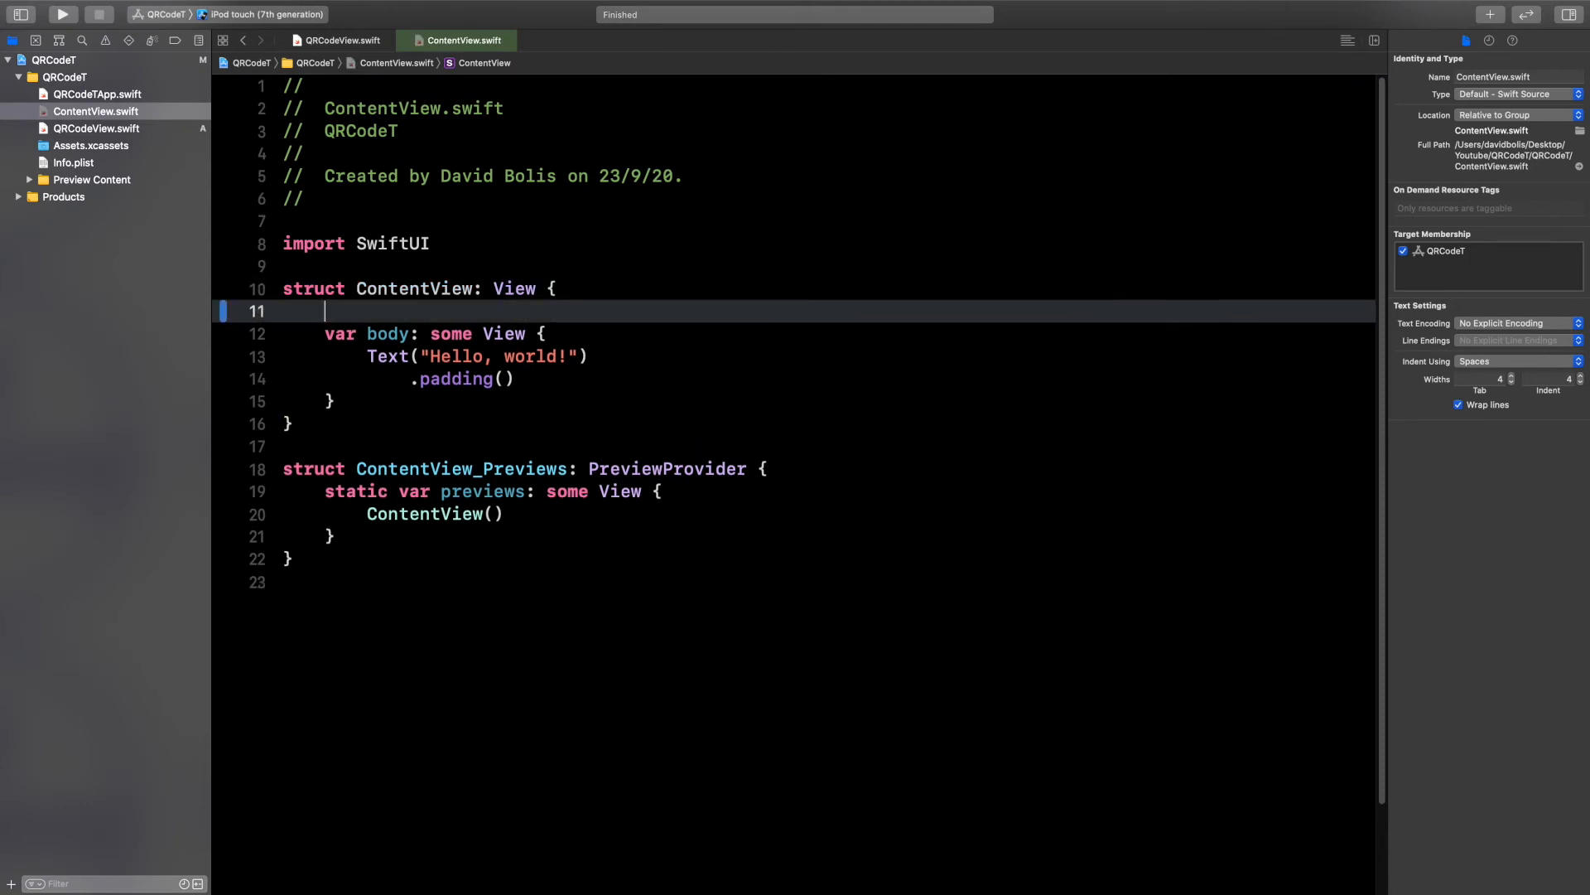
text(@State)
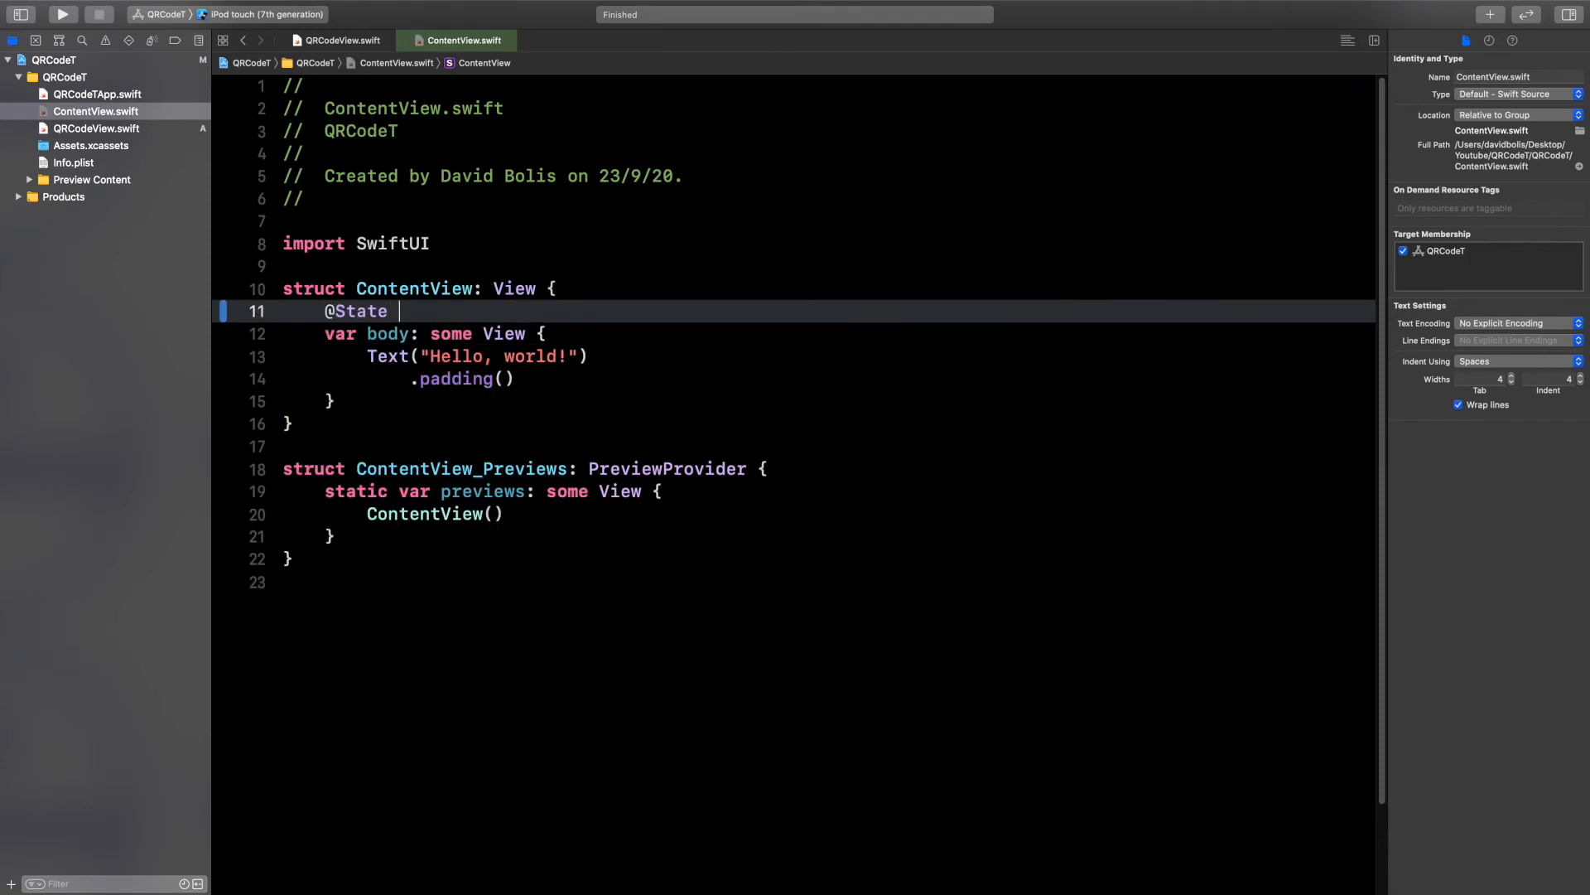
text(va)
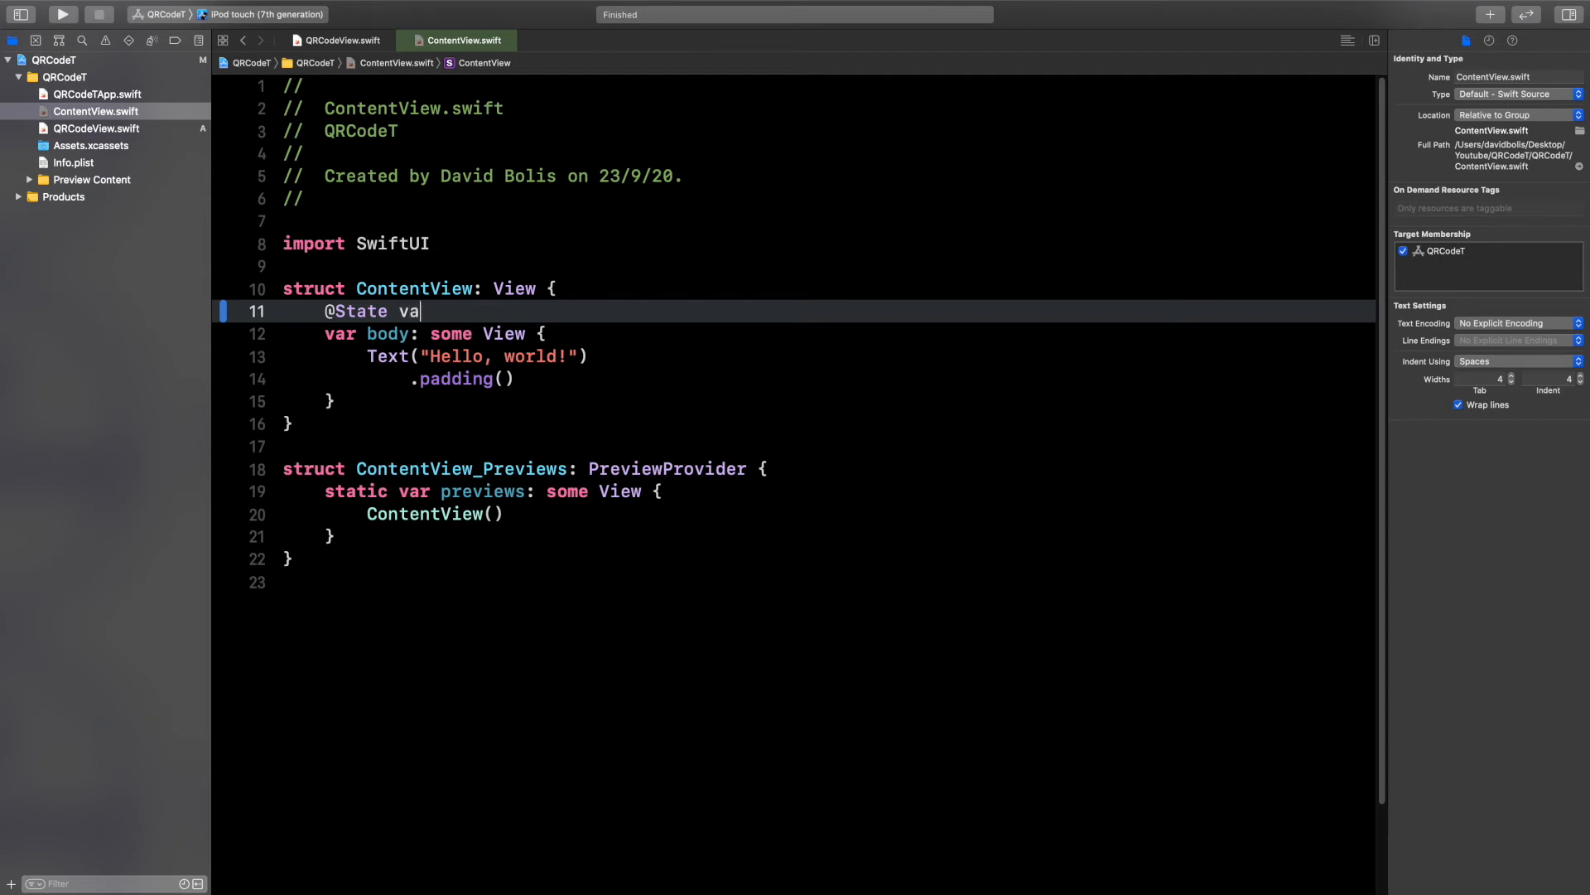
text(r The)
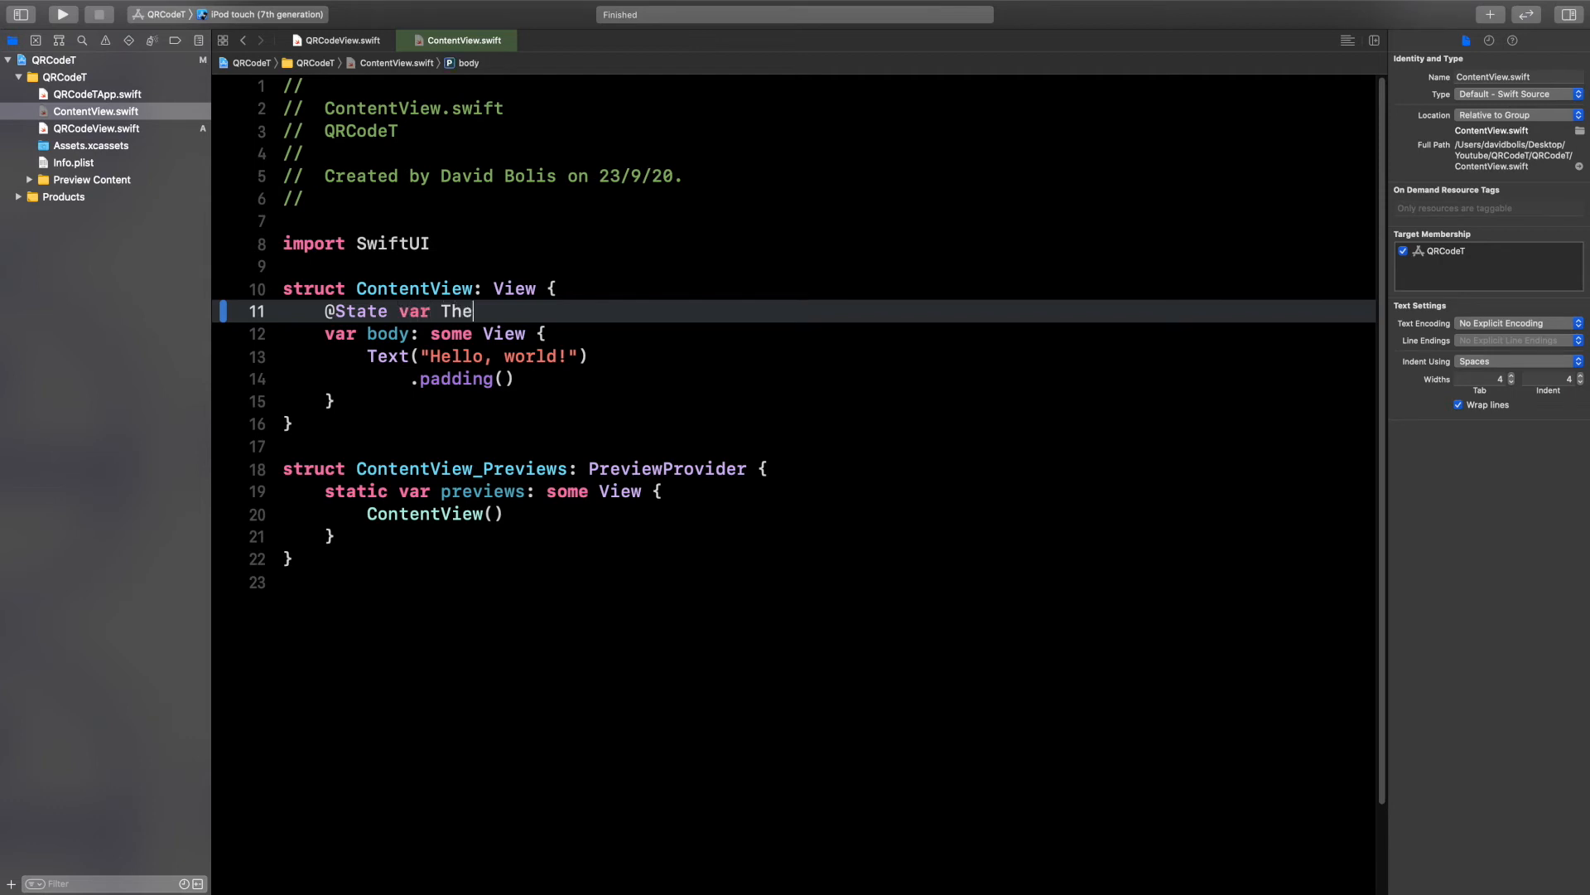
text(Url)
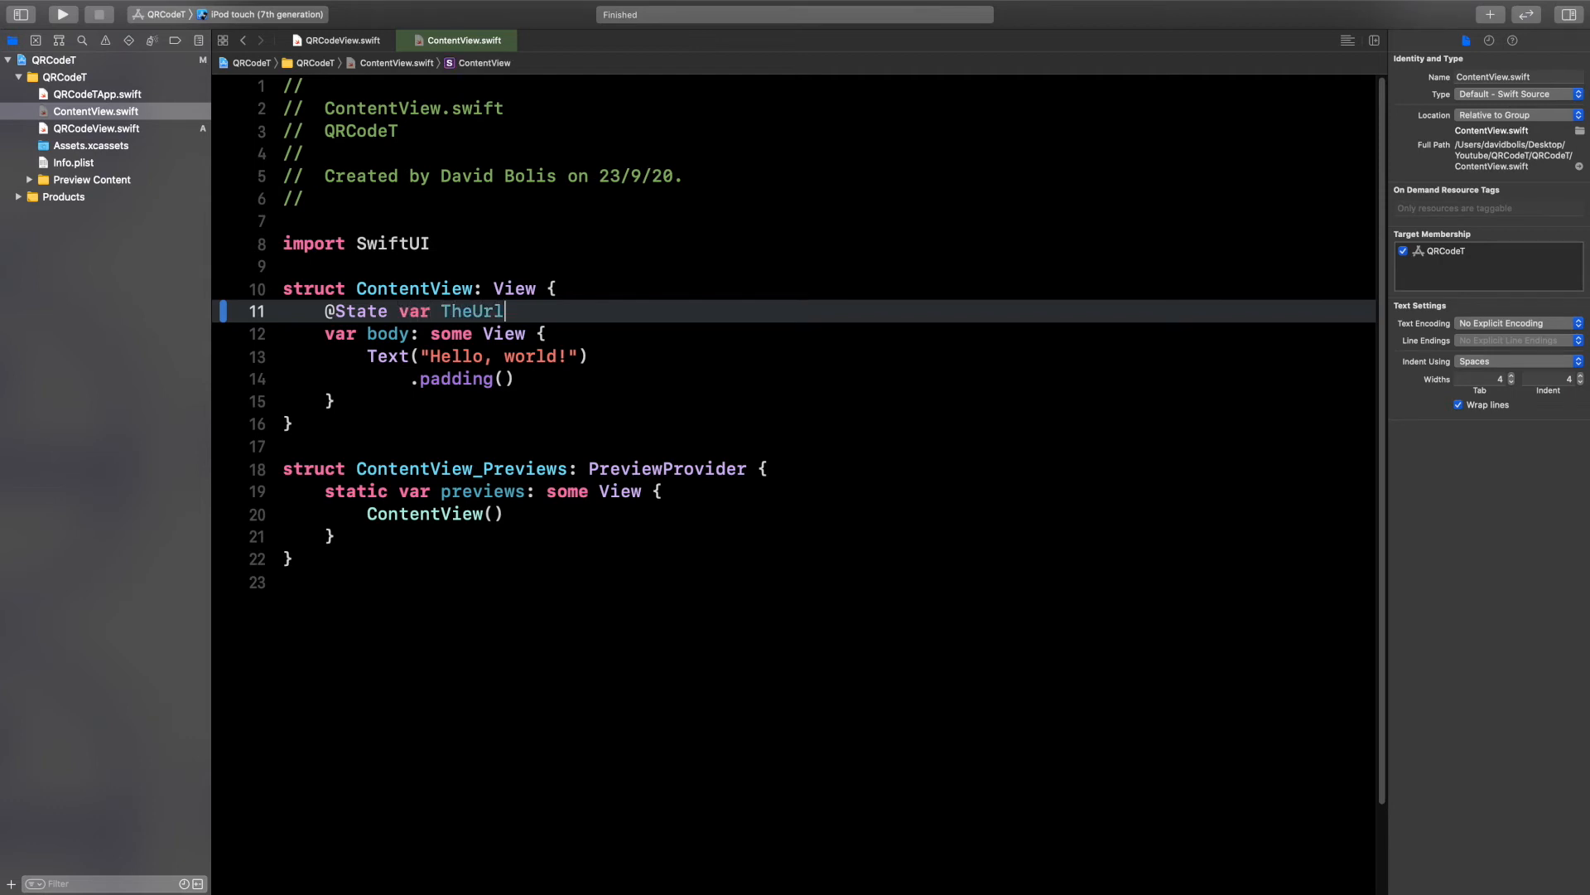
text(= "")
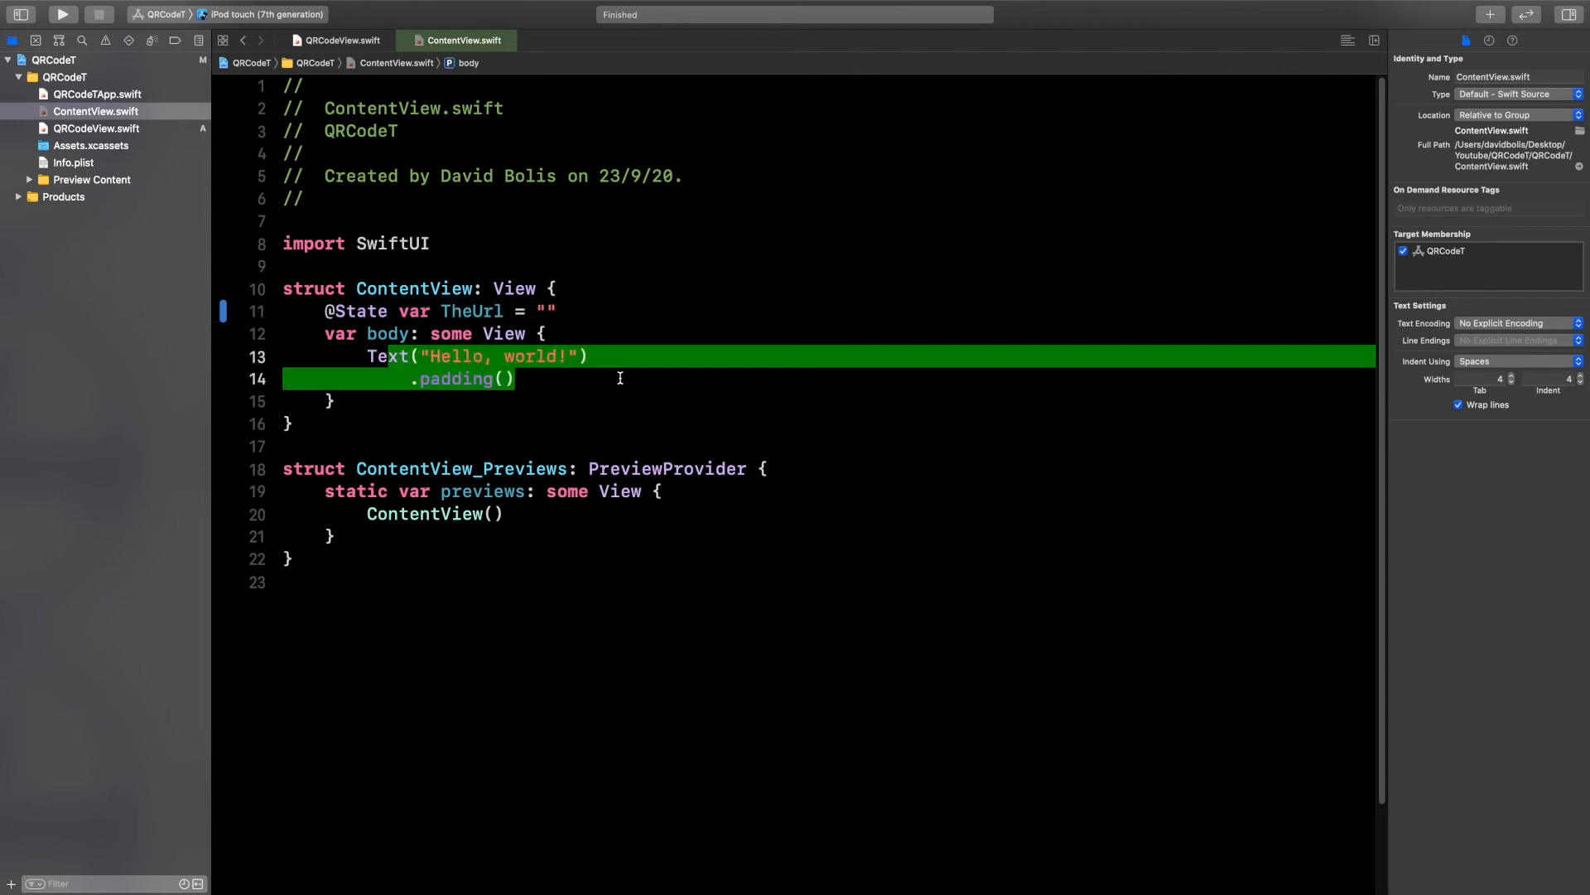
Put TextField("Enter Your URL", text: $TheUrl) inside a new VStack in the body.
text(VStack{)
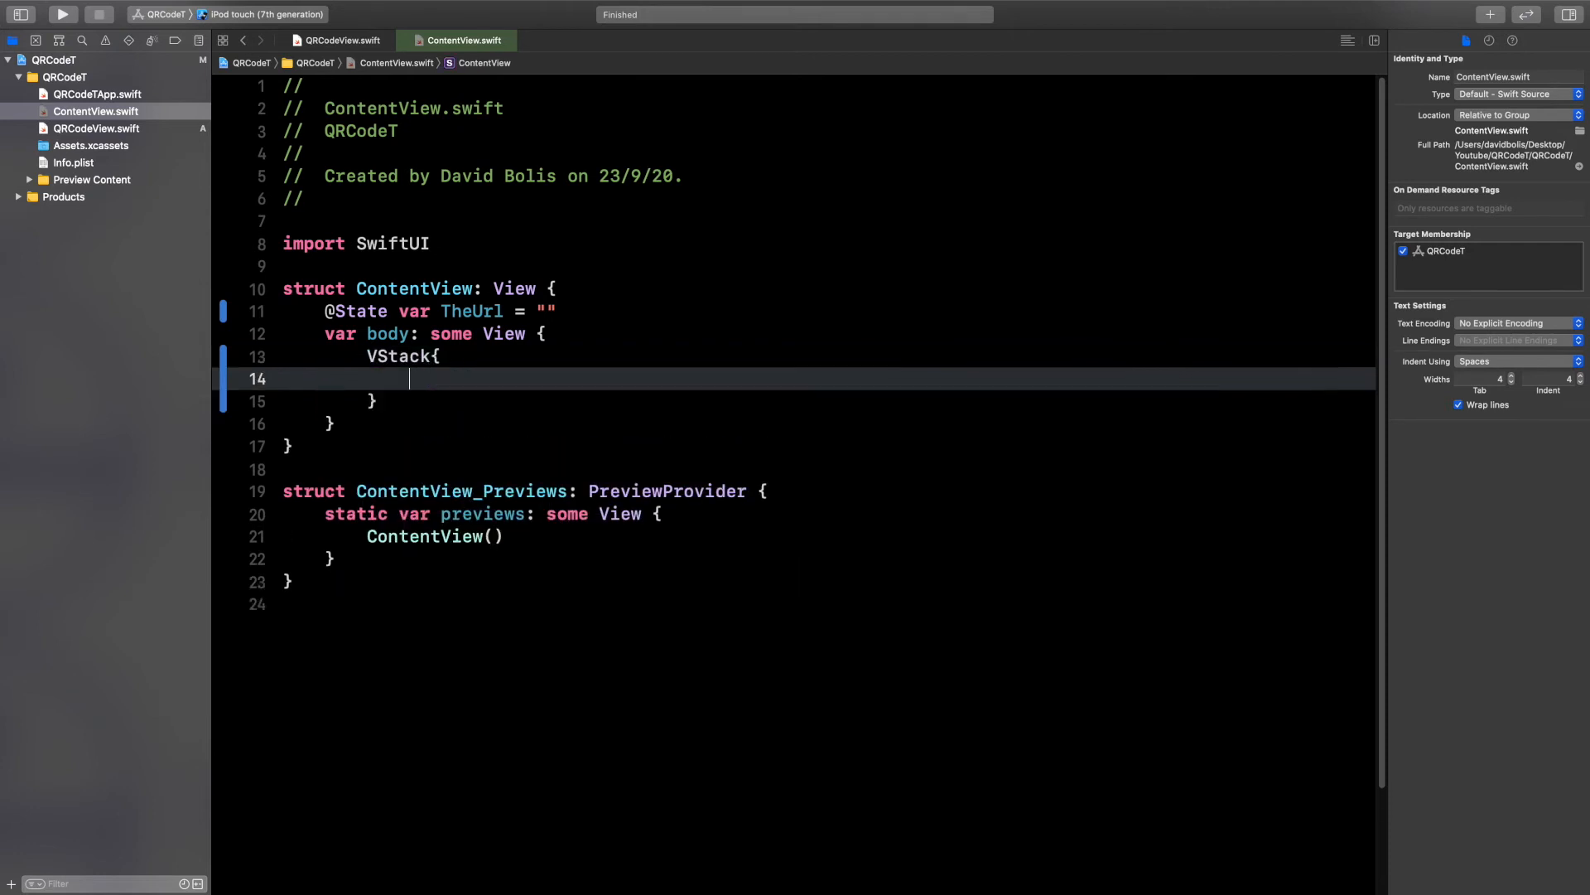
text(Text)
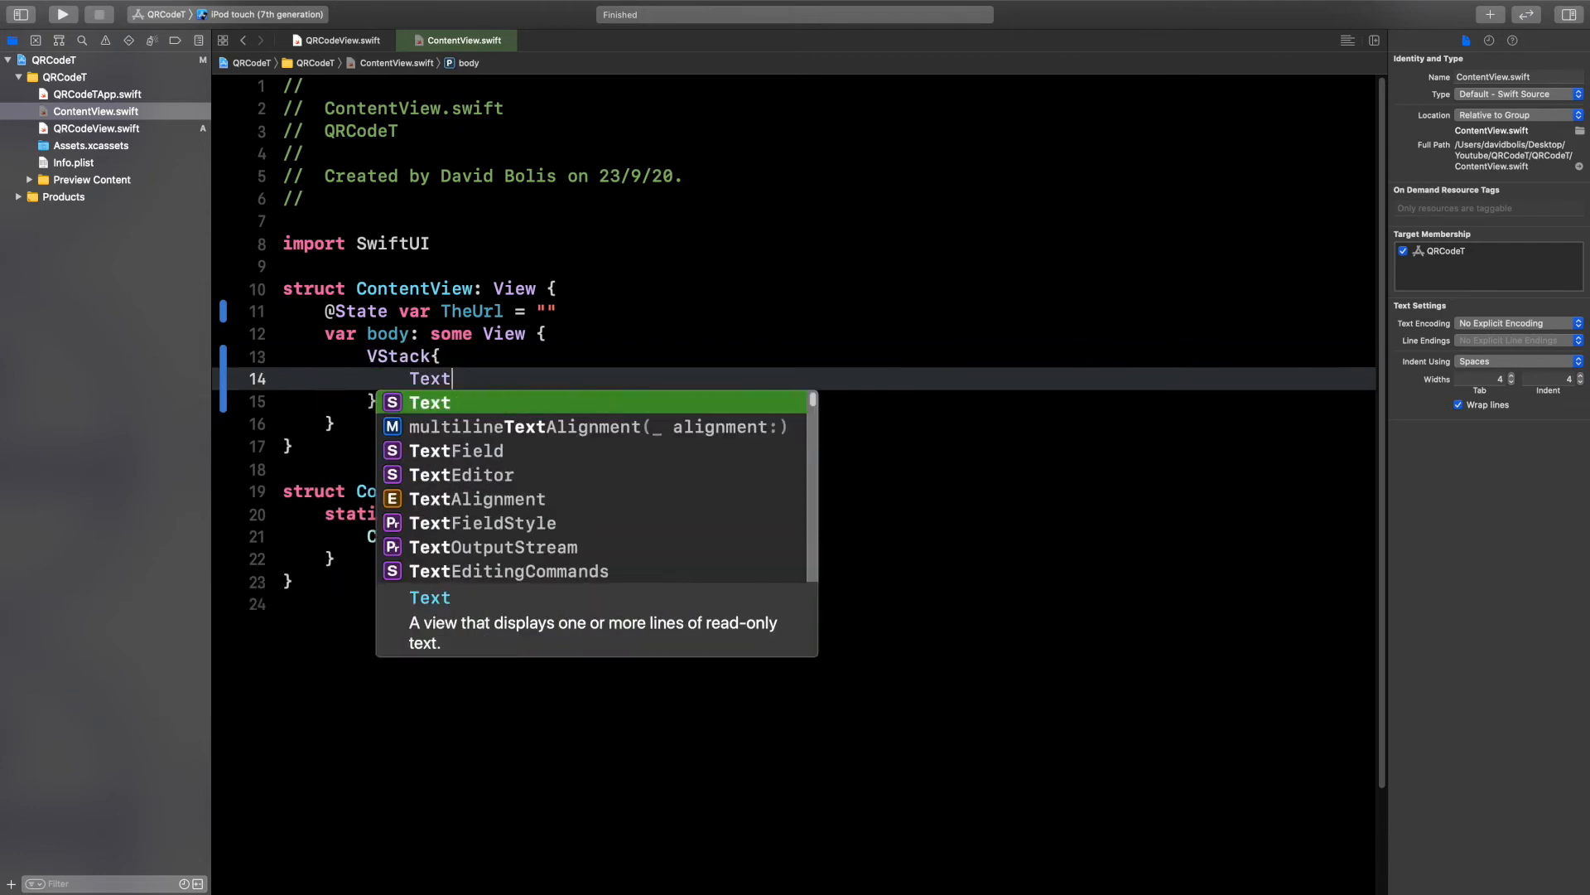
key(Down)
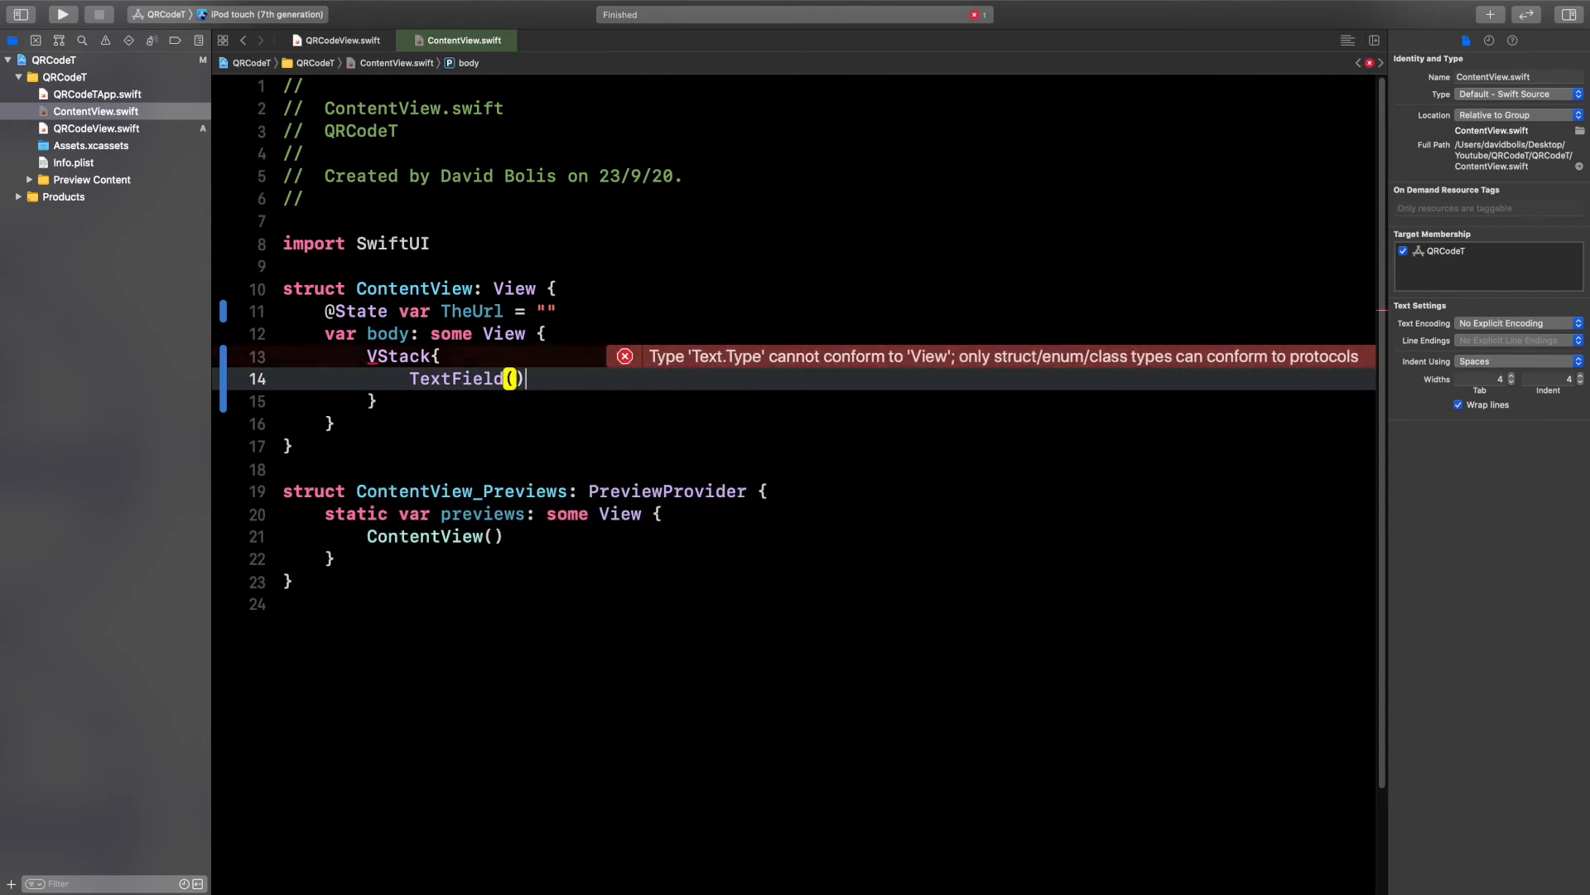
text("")
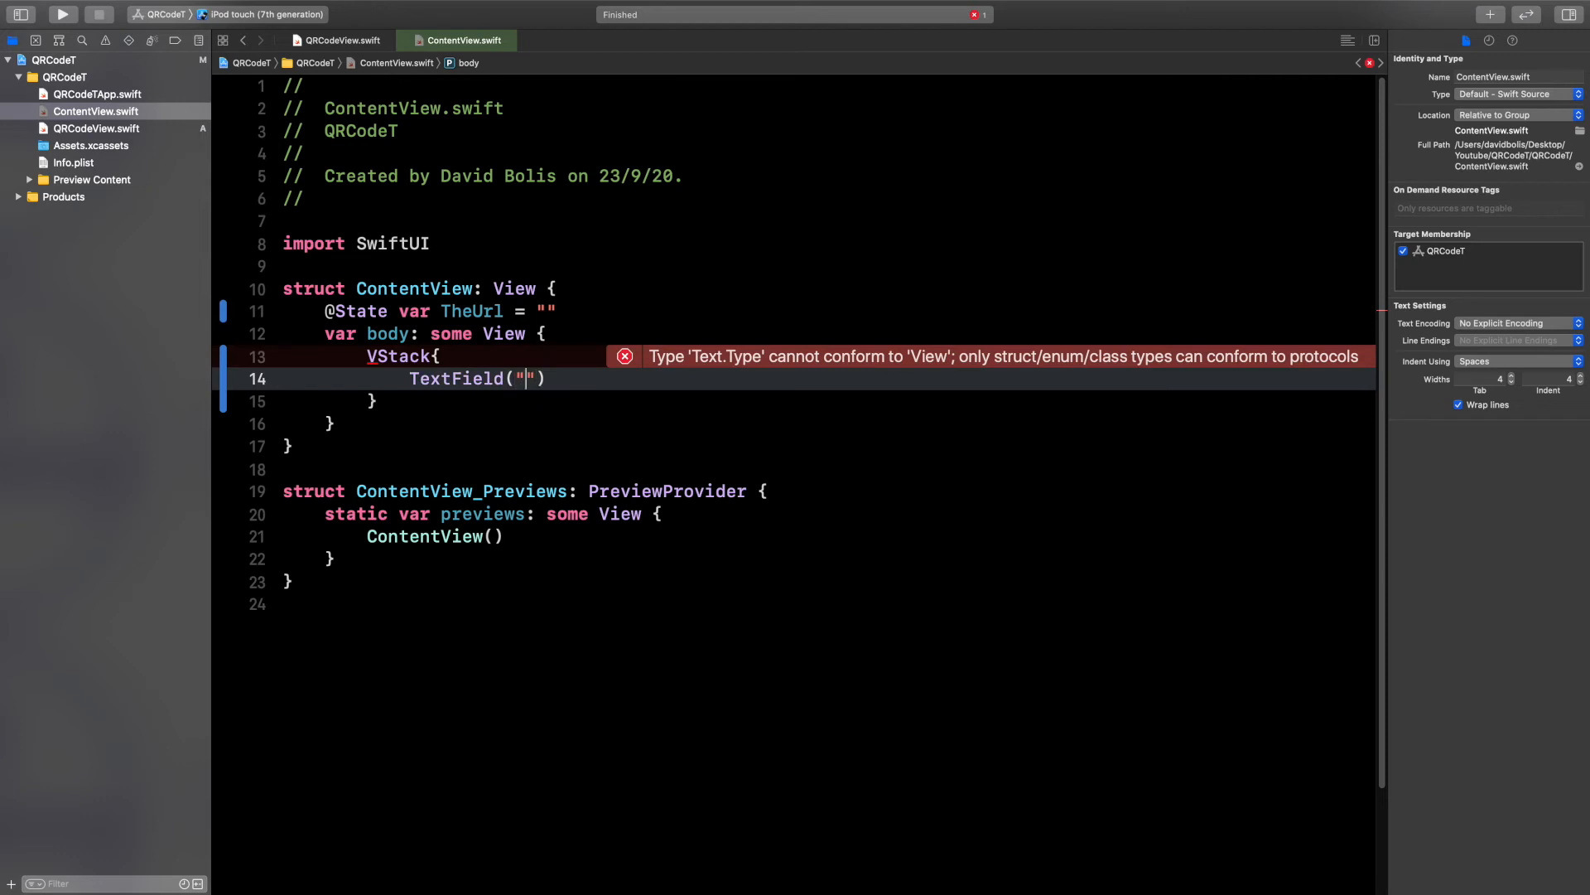
text(Enter Y)
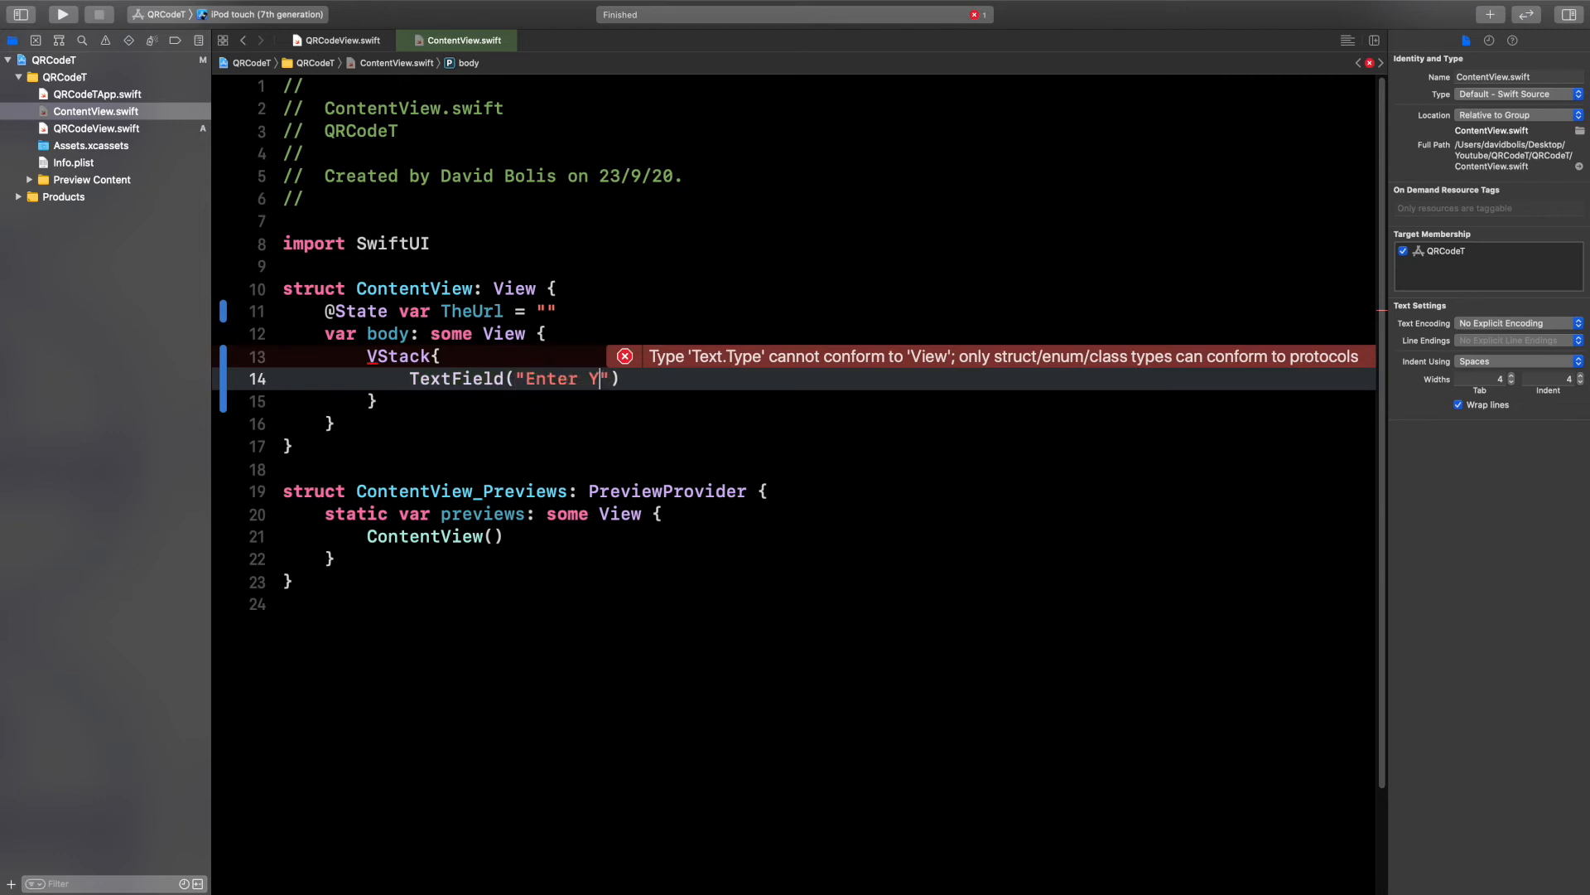
text(our URL)
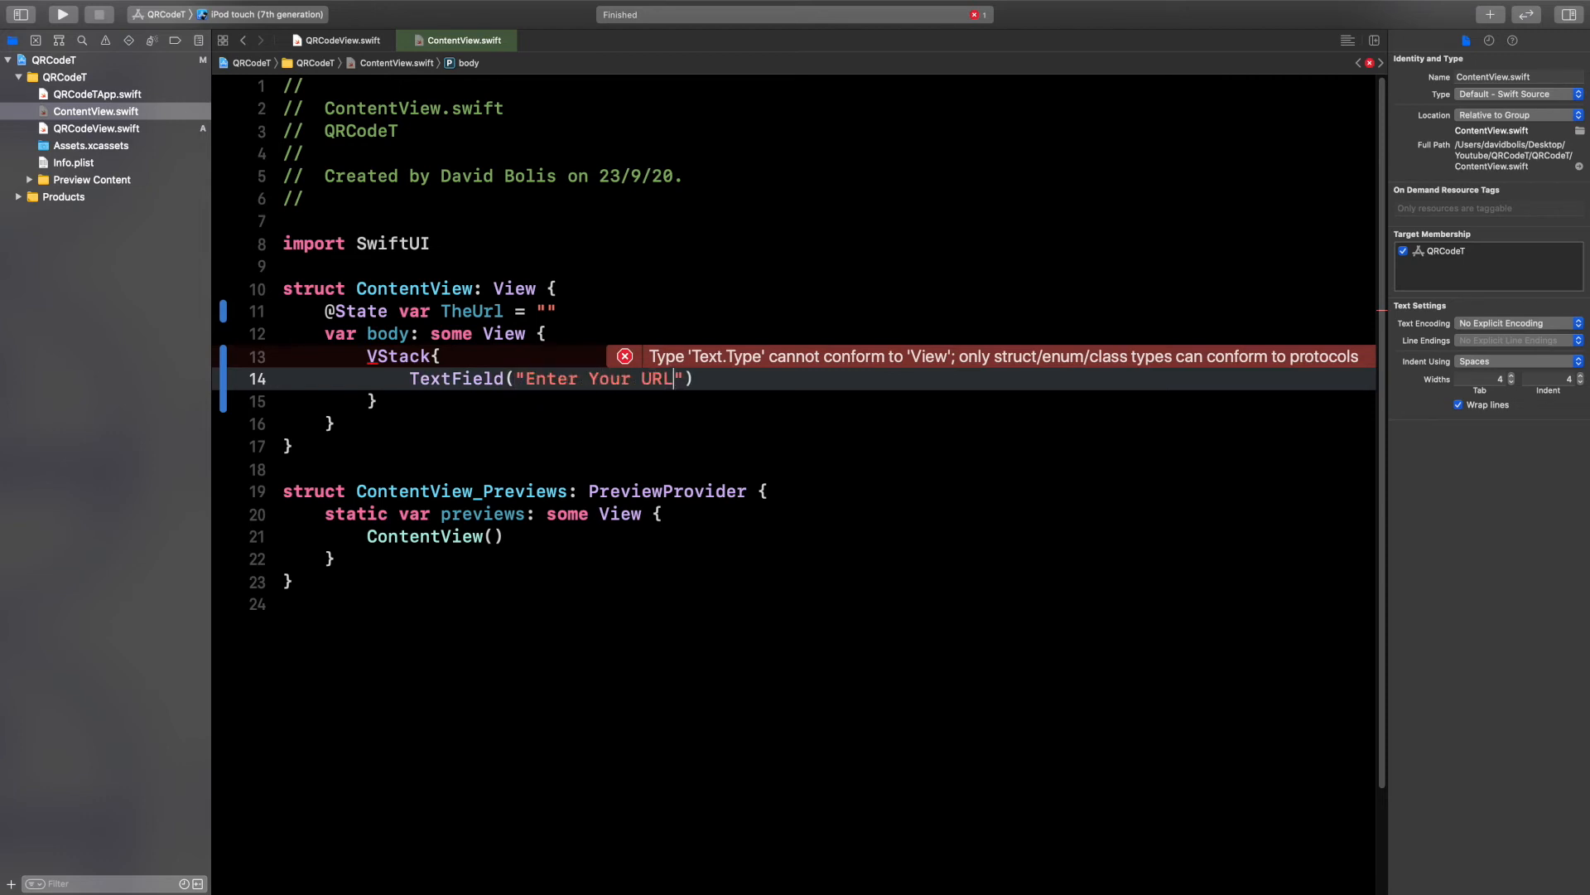
text(, text: $TheUrl)
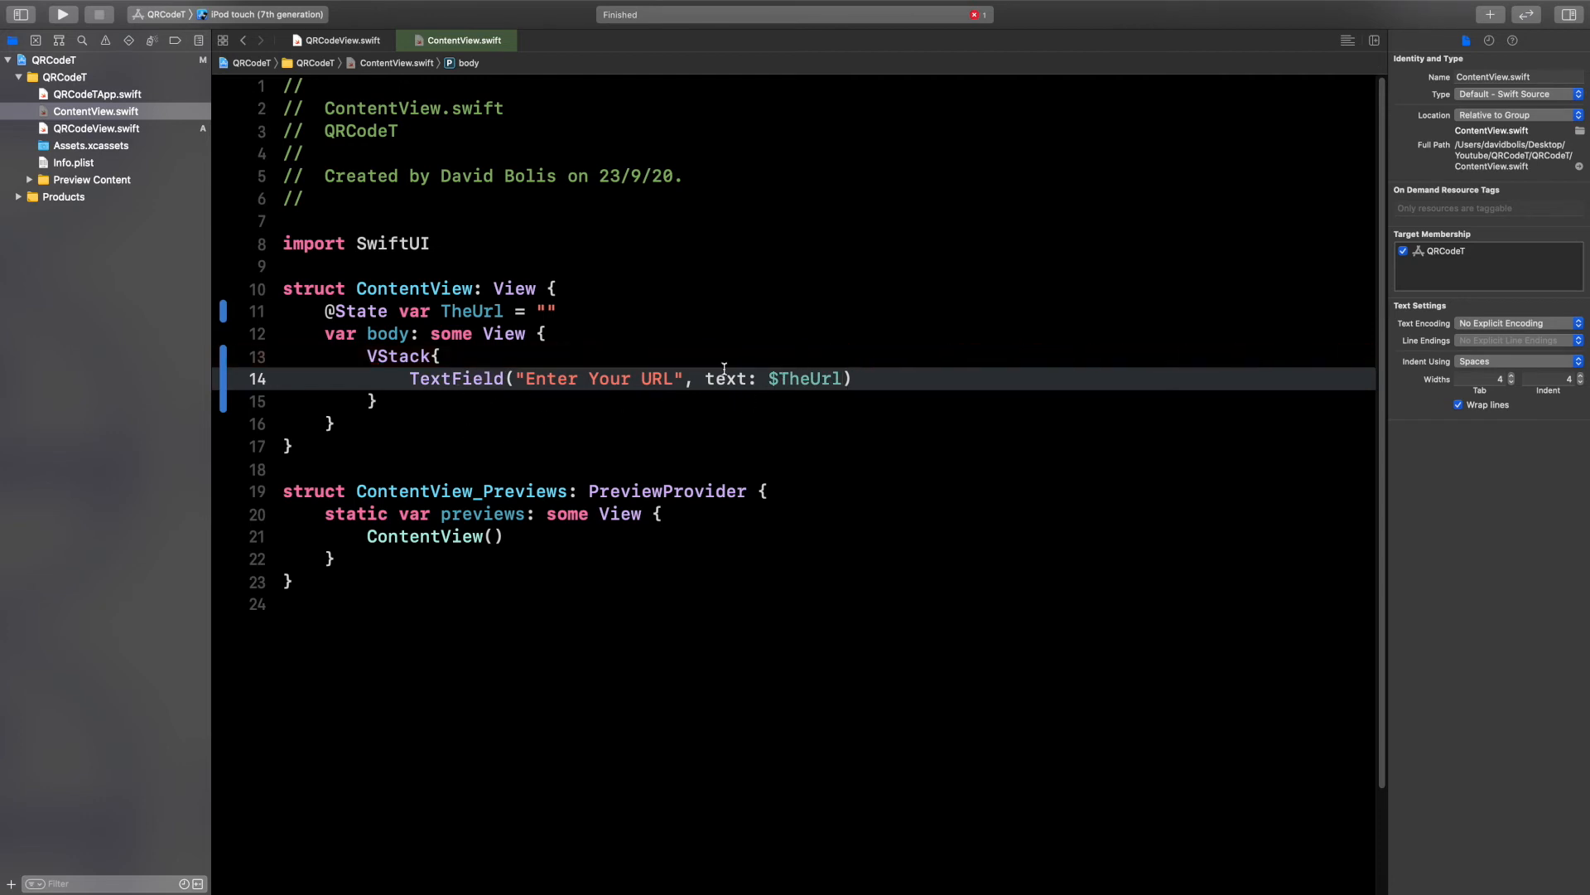
double_click(471, 310)
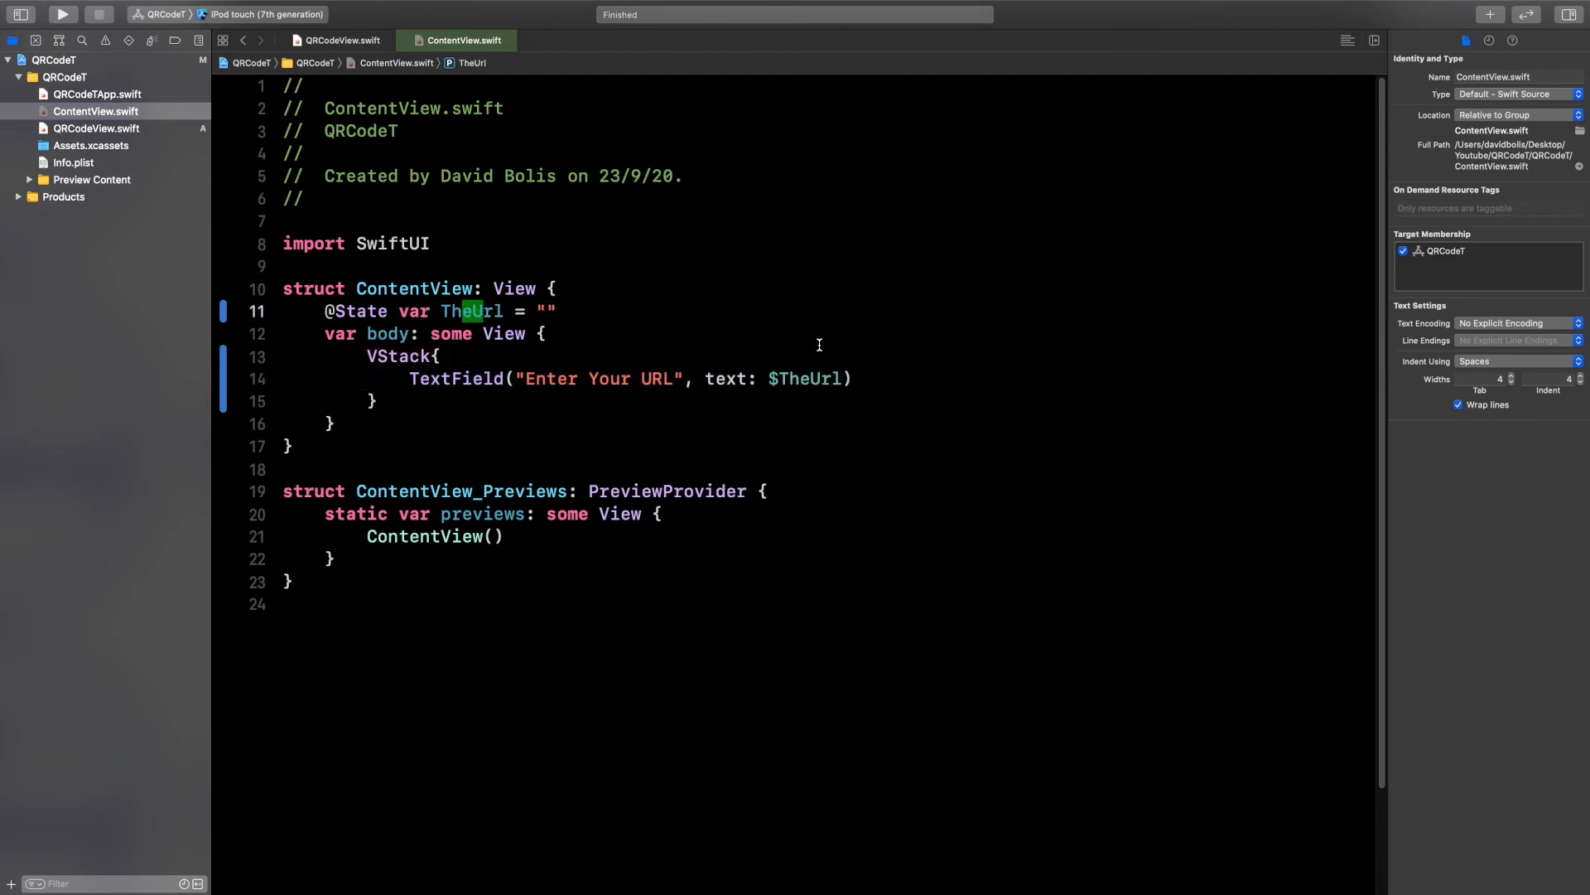
key(return)
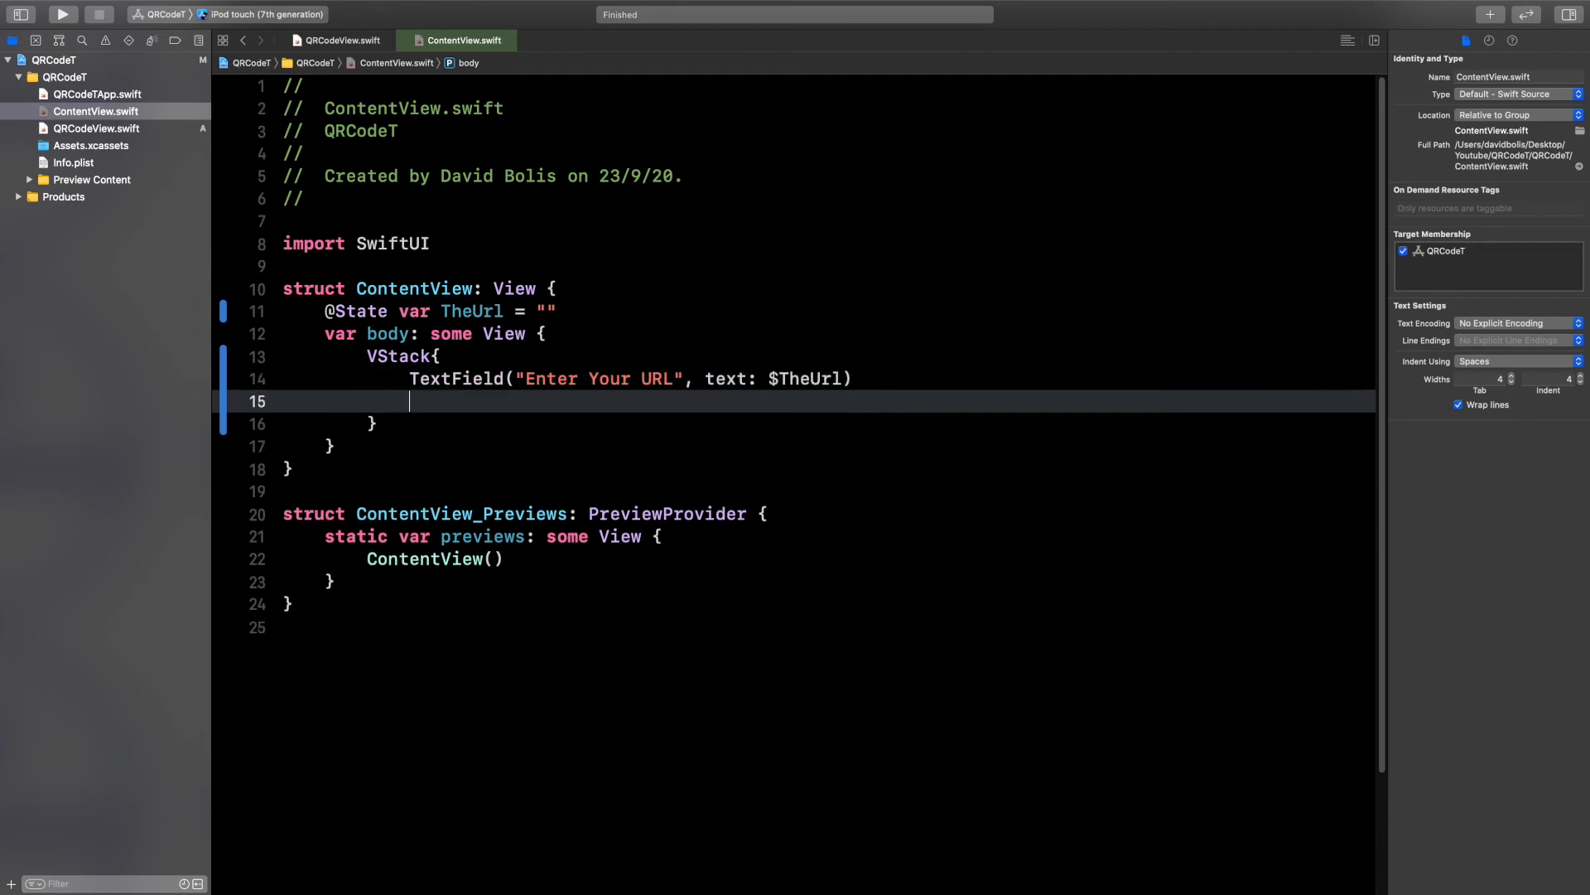
Add QRCodeView(url: "\(TheUrl)") to the VStack and give the VStack .padding().
text(QRCodeView()
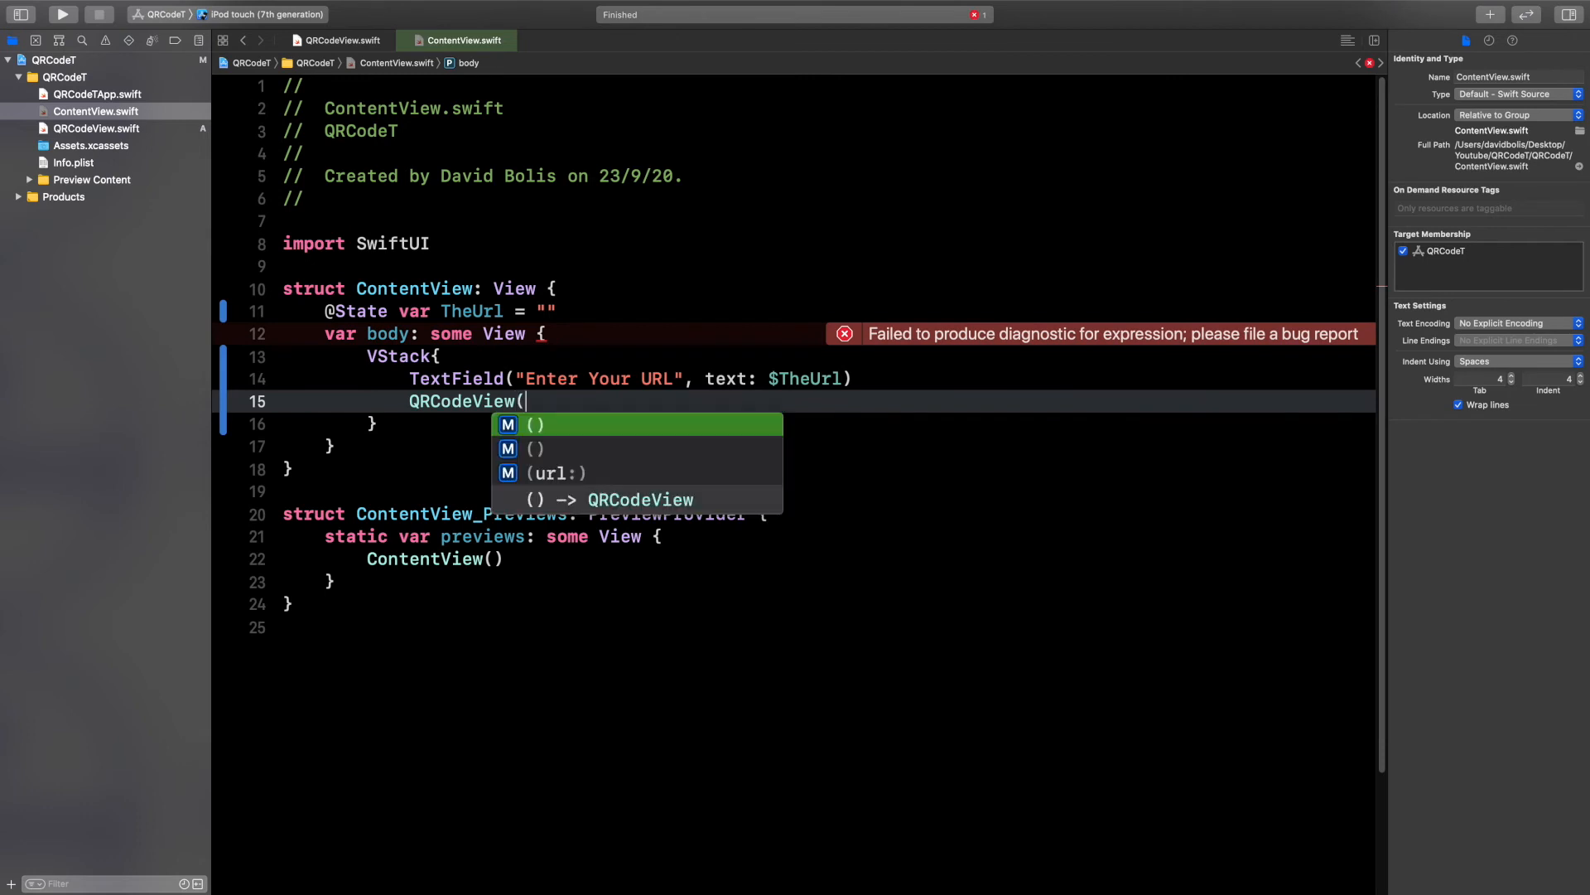
click(555, 471)
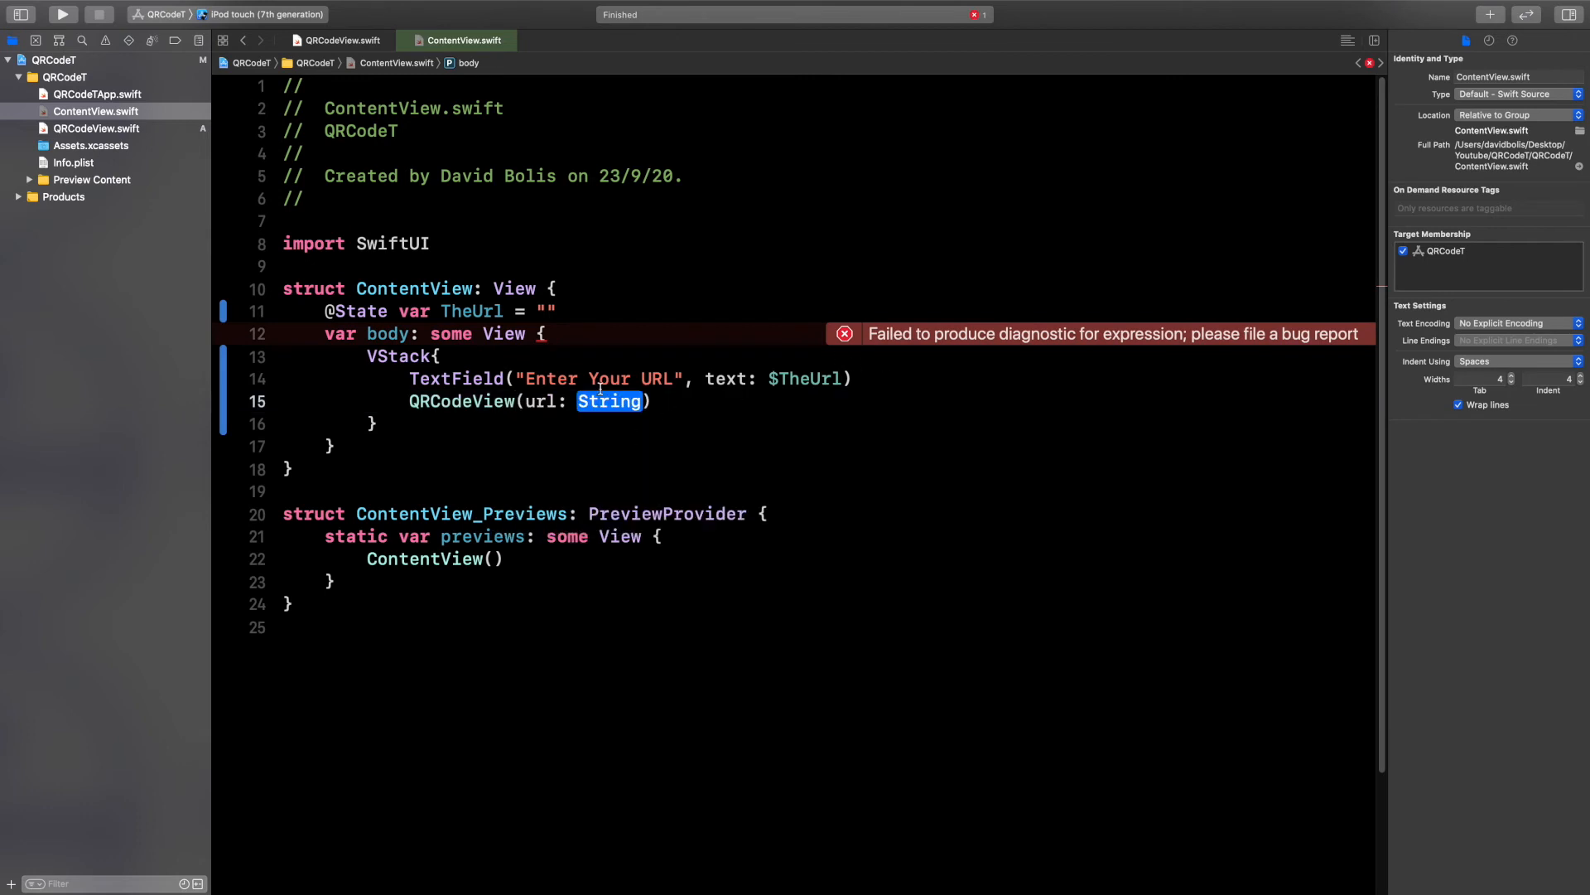
key(Delete)
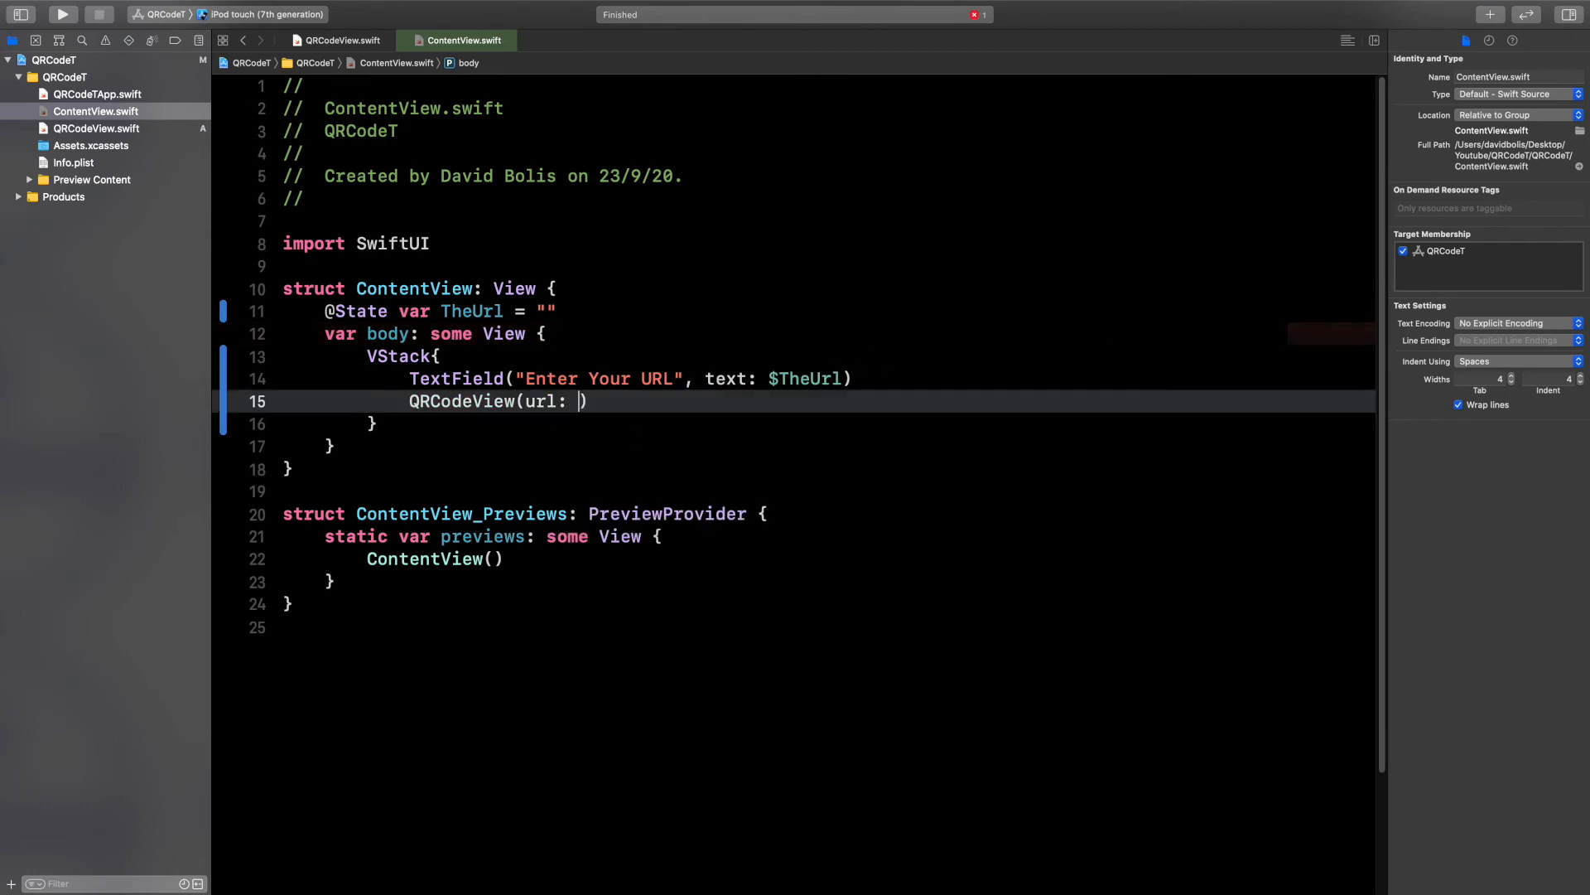
text("")
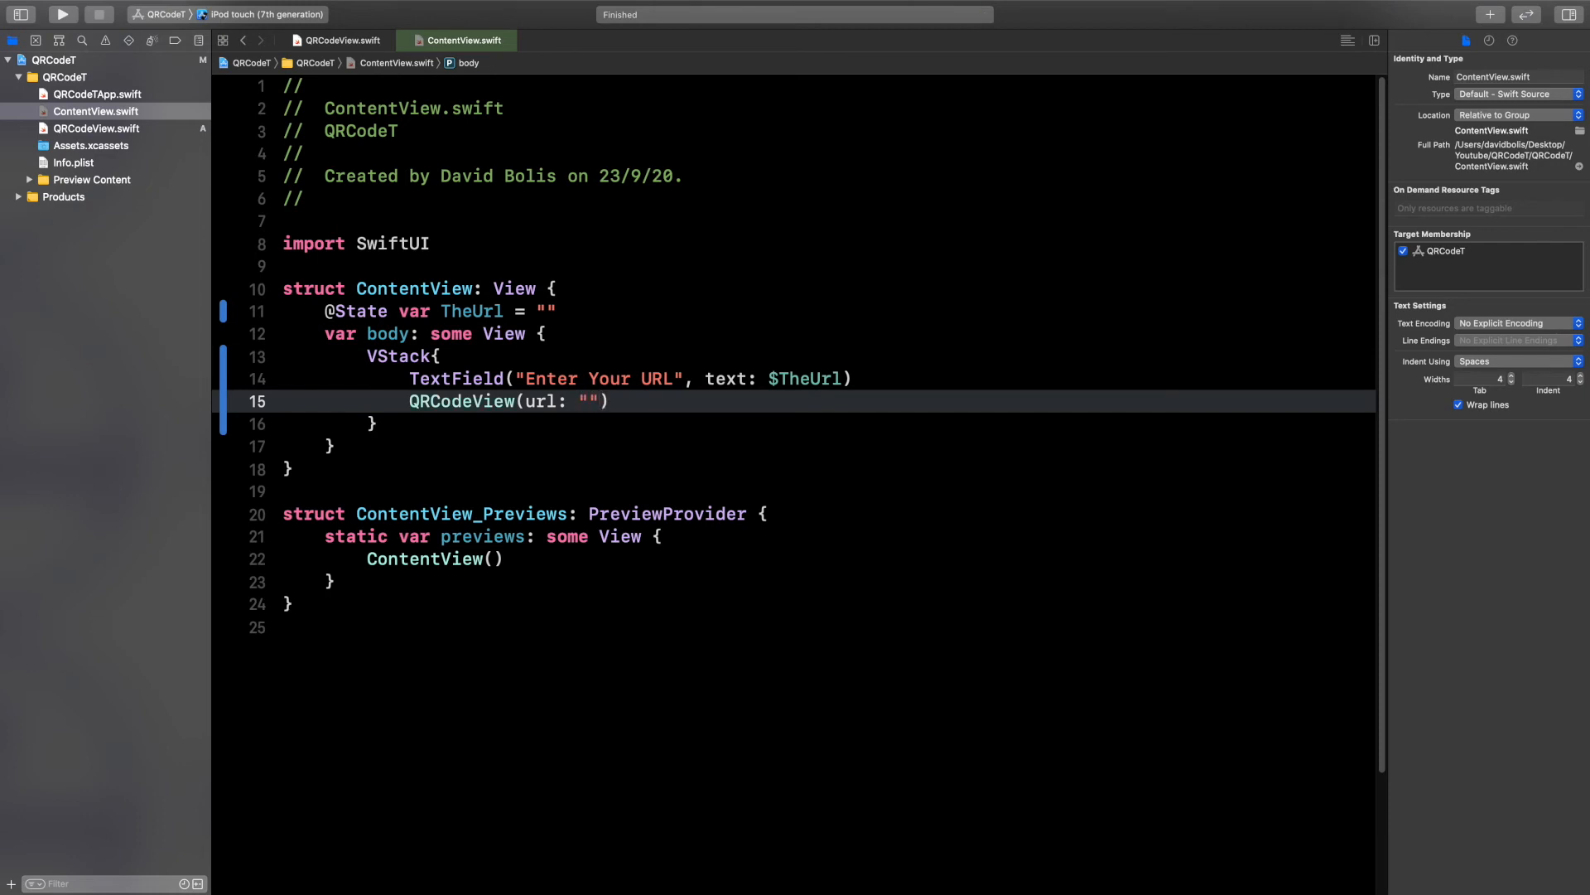
text(\())
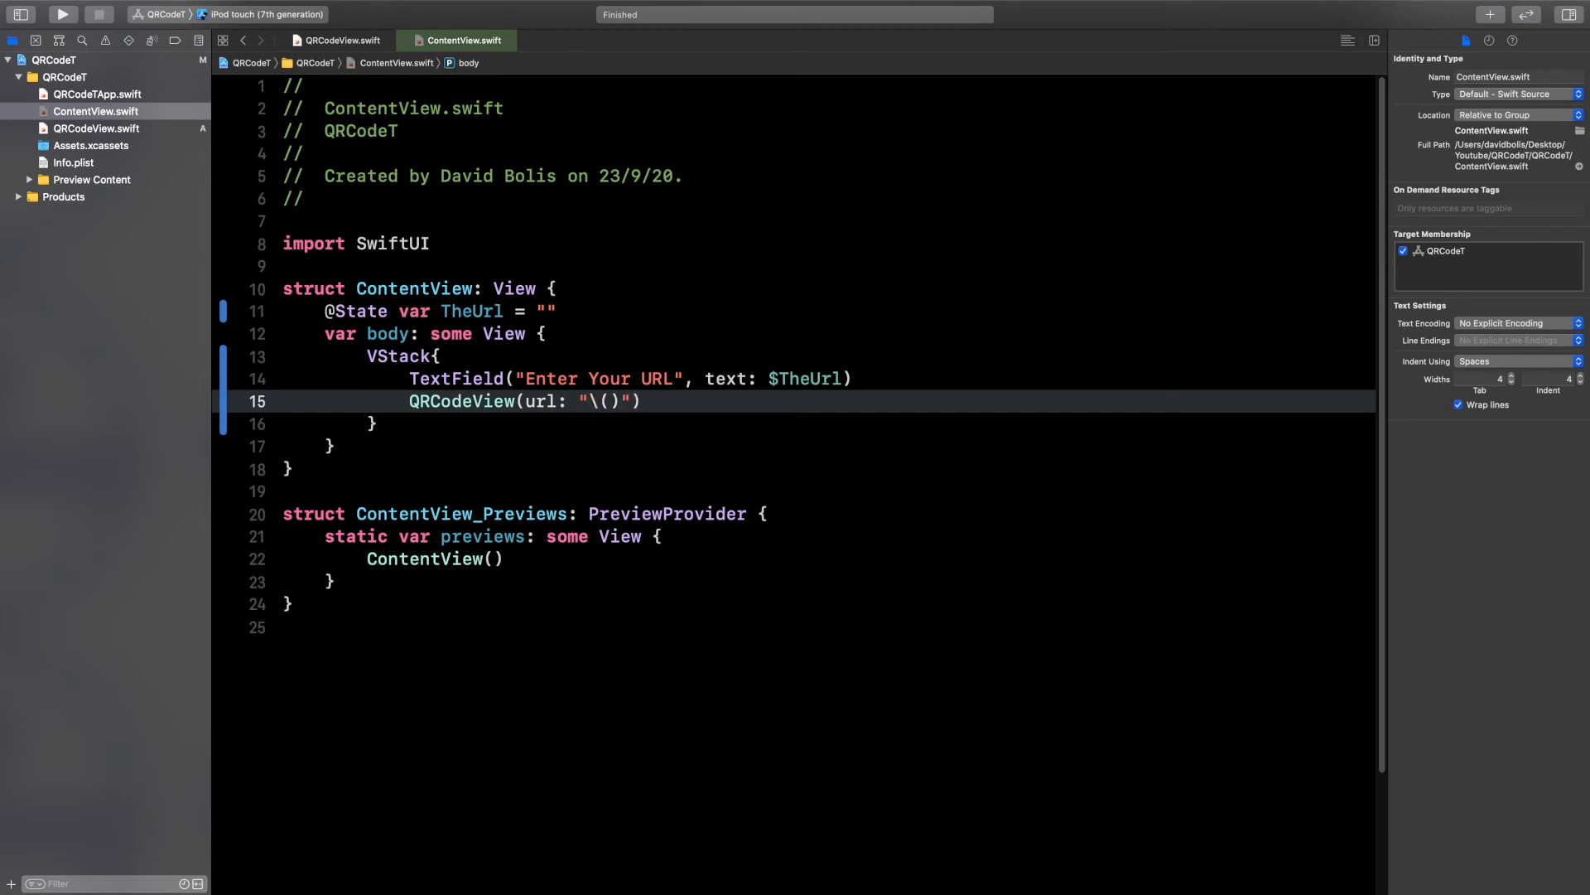
text(TheUrl)
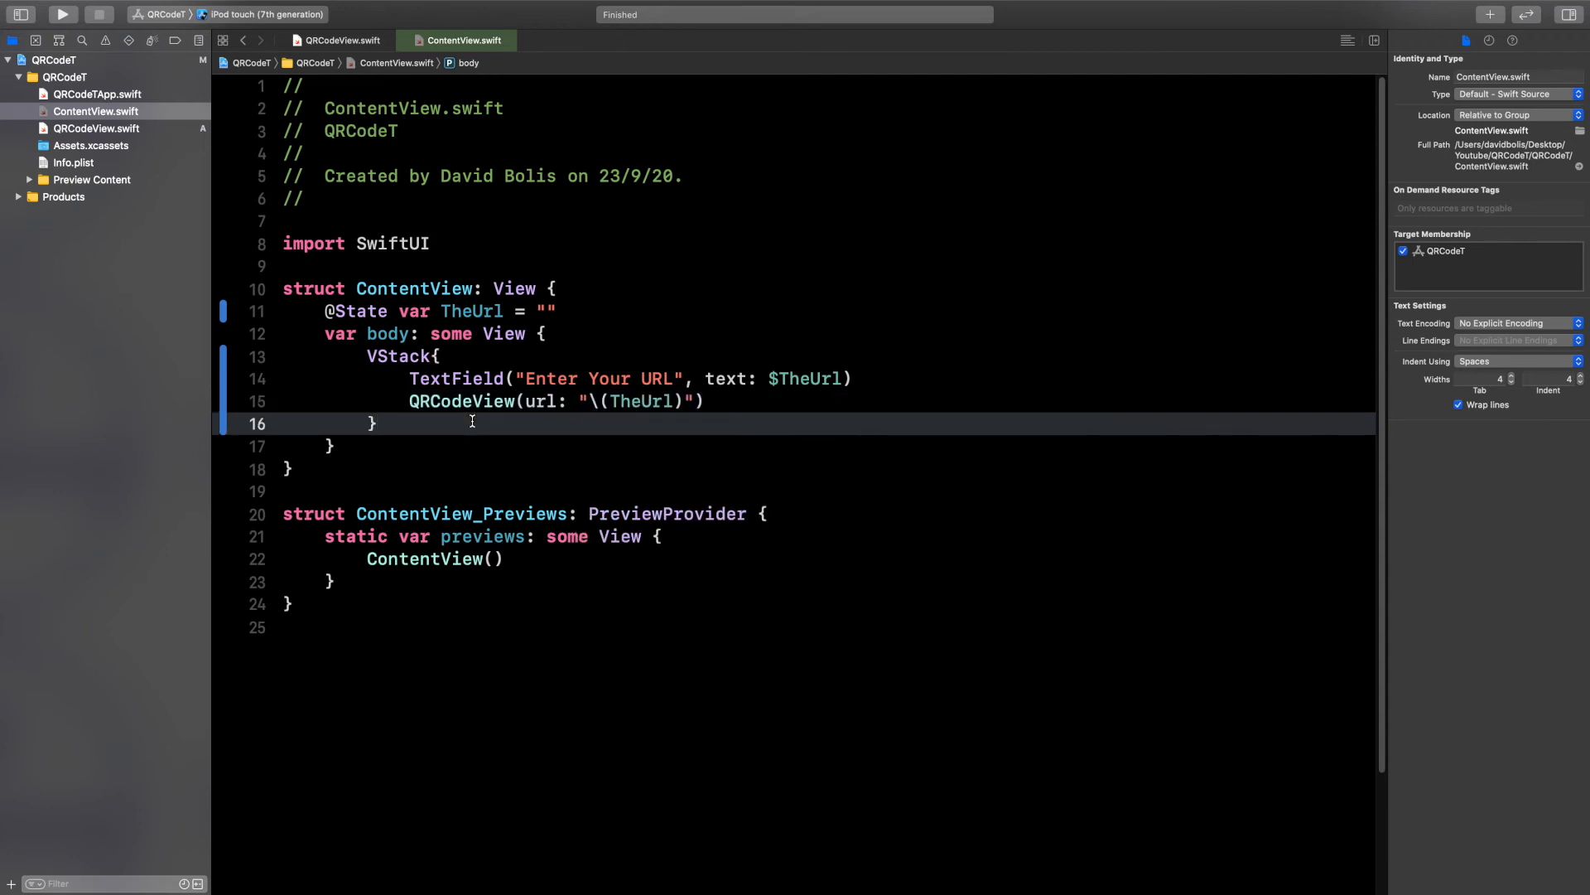
text(.padding()
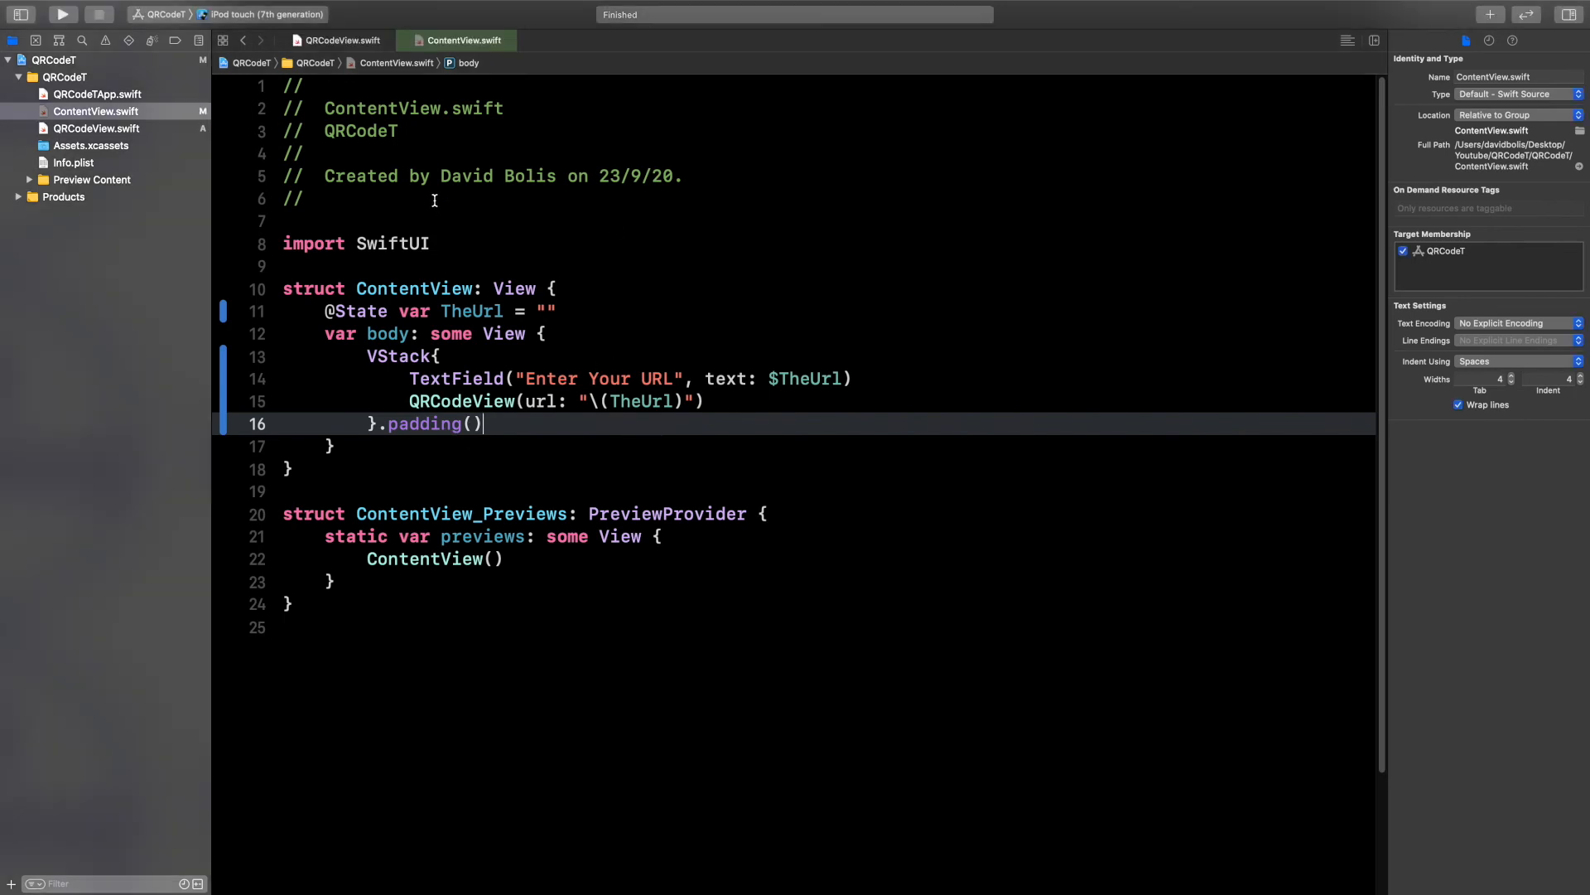
In QRCodeView.swift, give the QR image a 200×200 frame and interpolation modifiers.
click(95, 128)
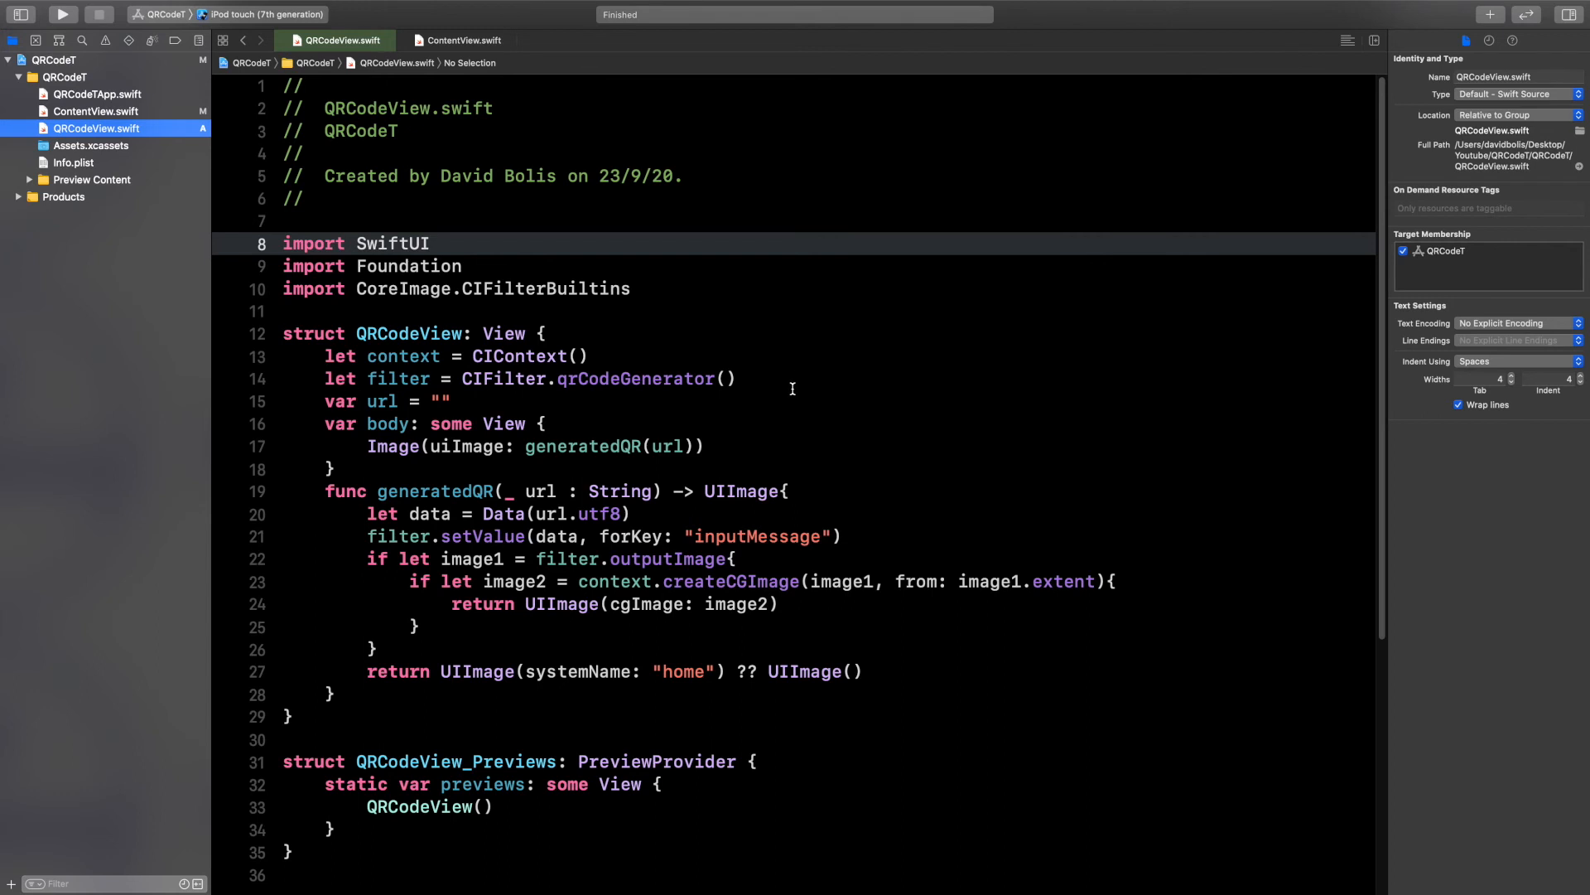
mouse_move(605, 473)
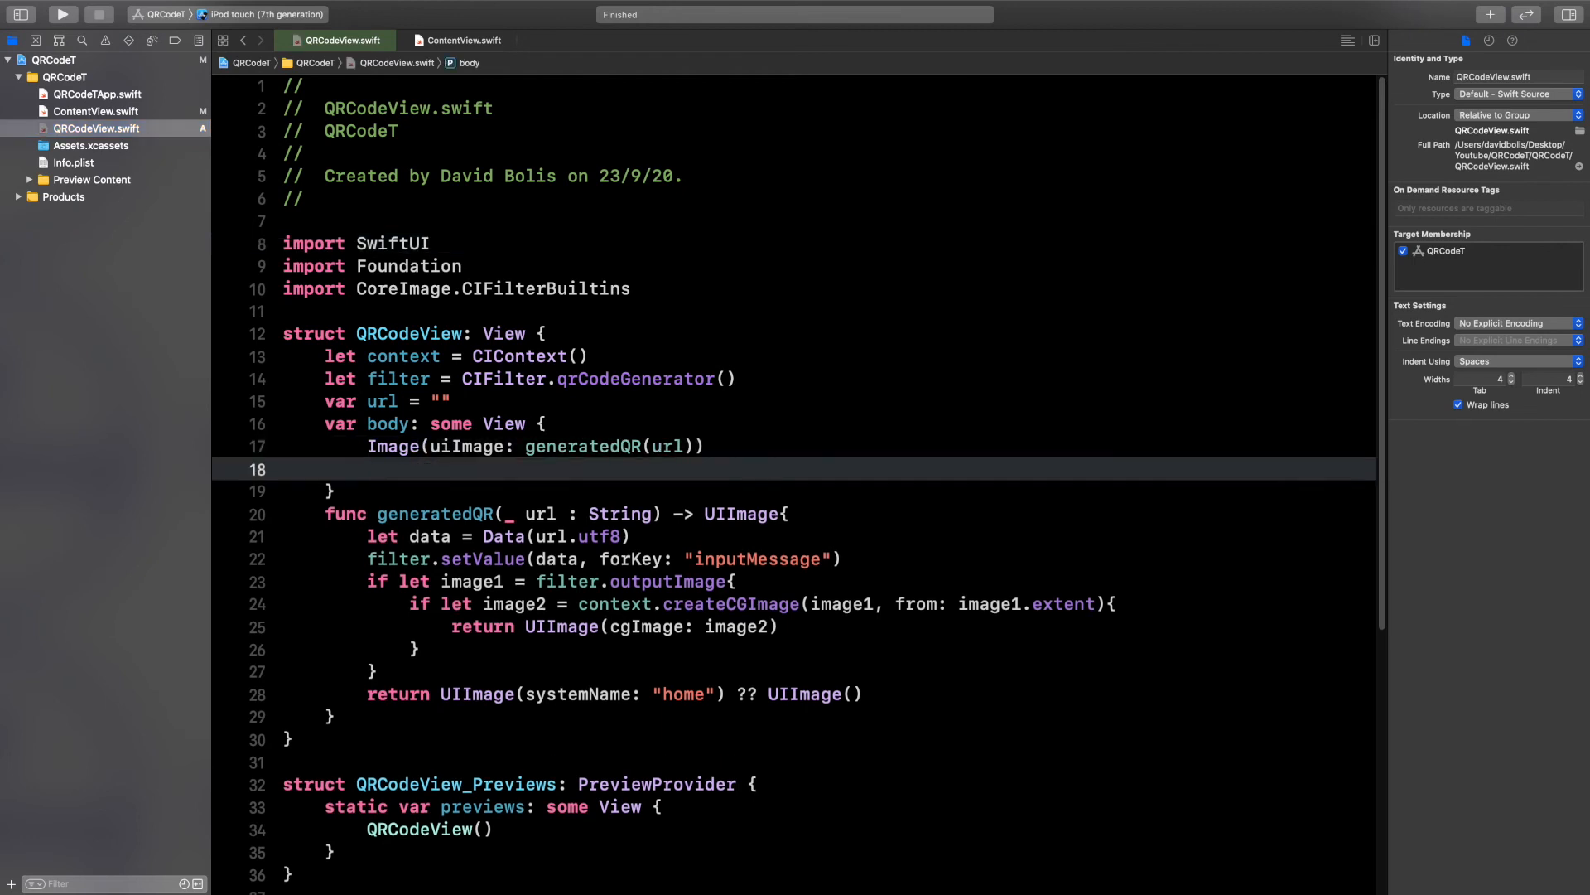
text(.resizable()
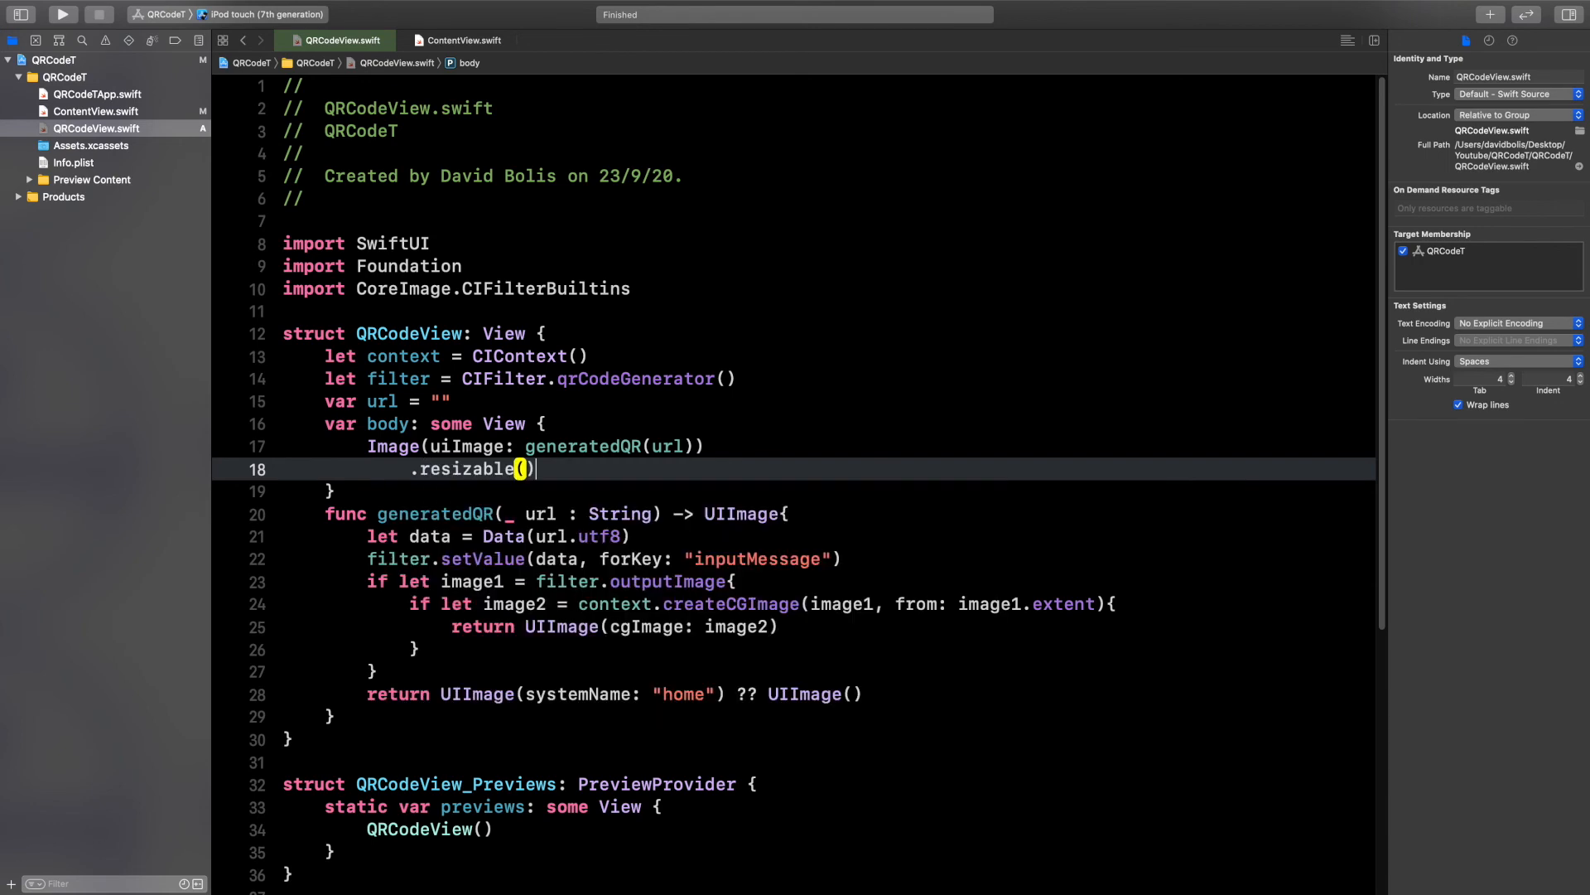
text(fr)
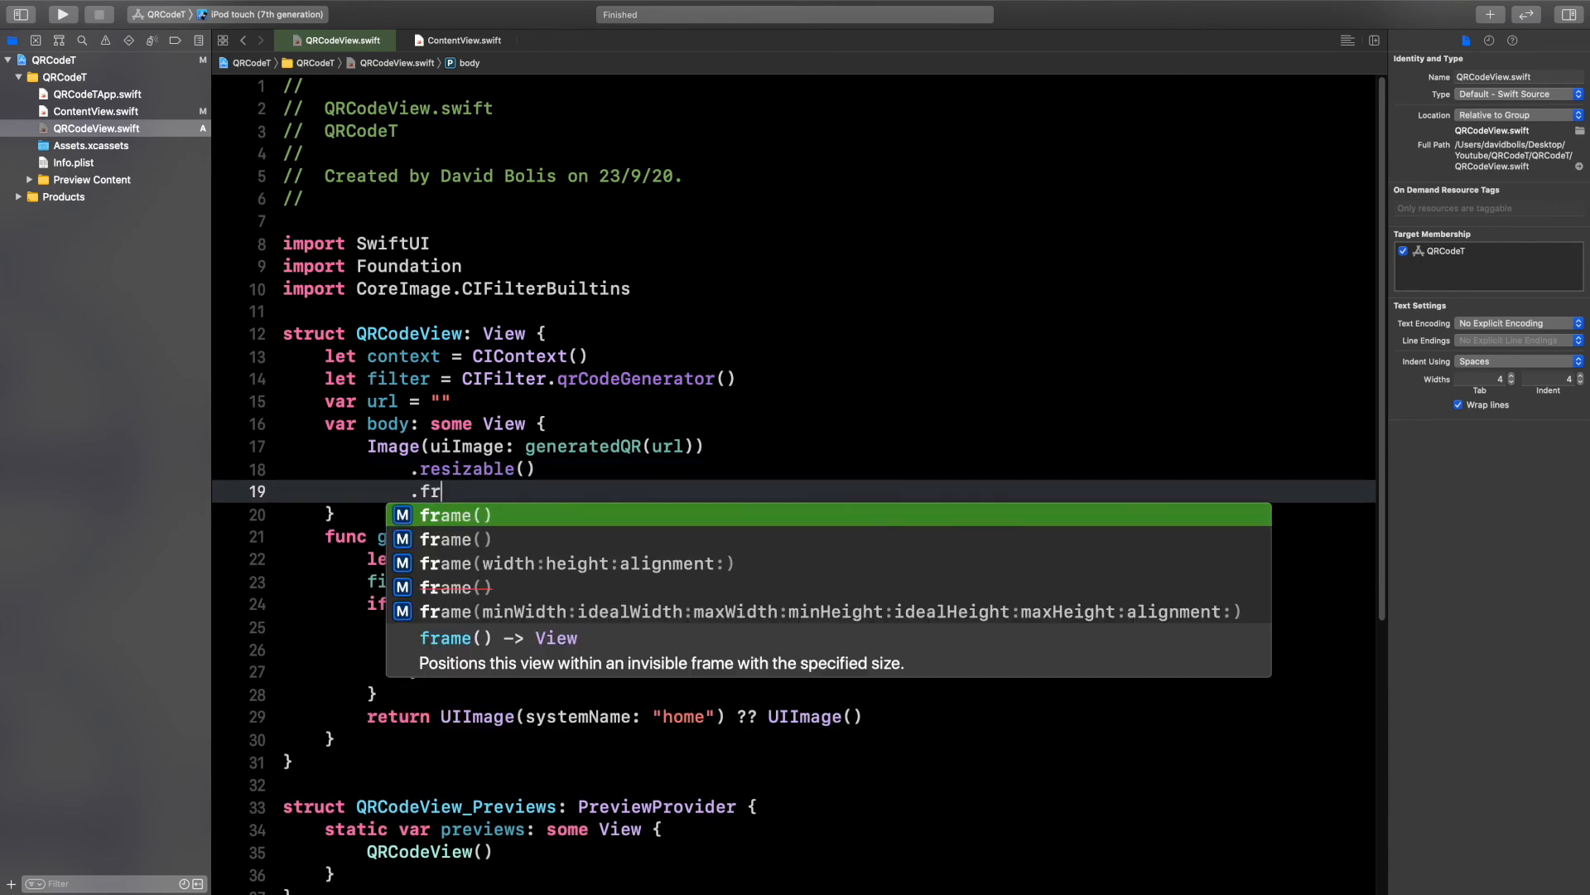
click(574, 563)
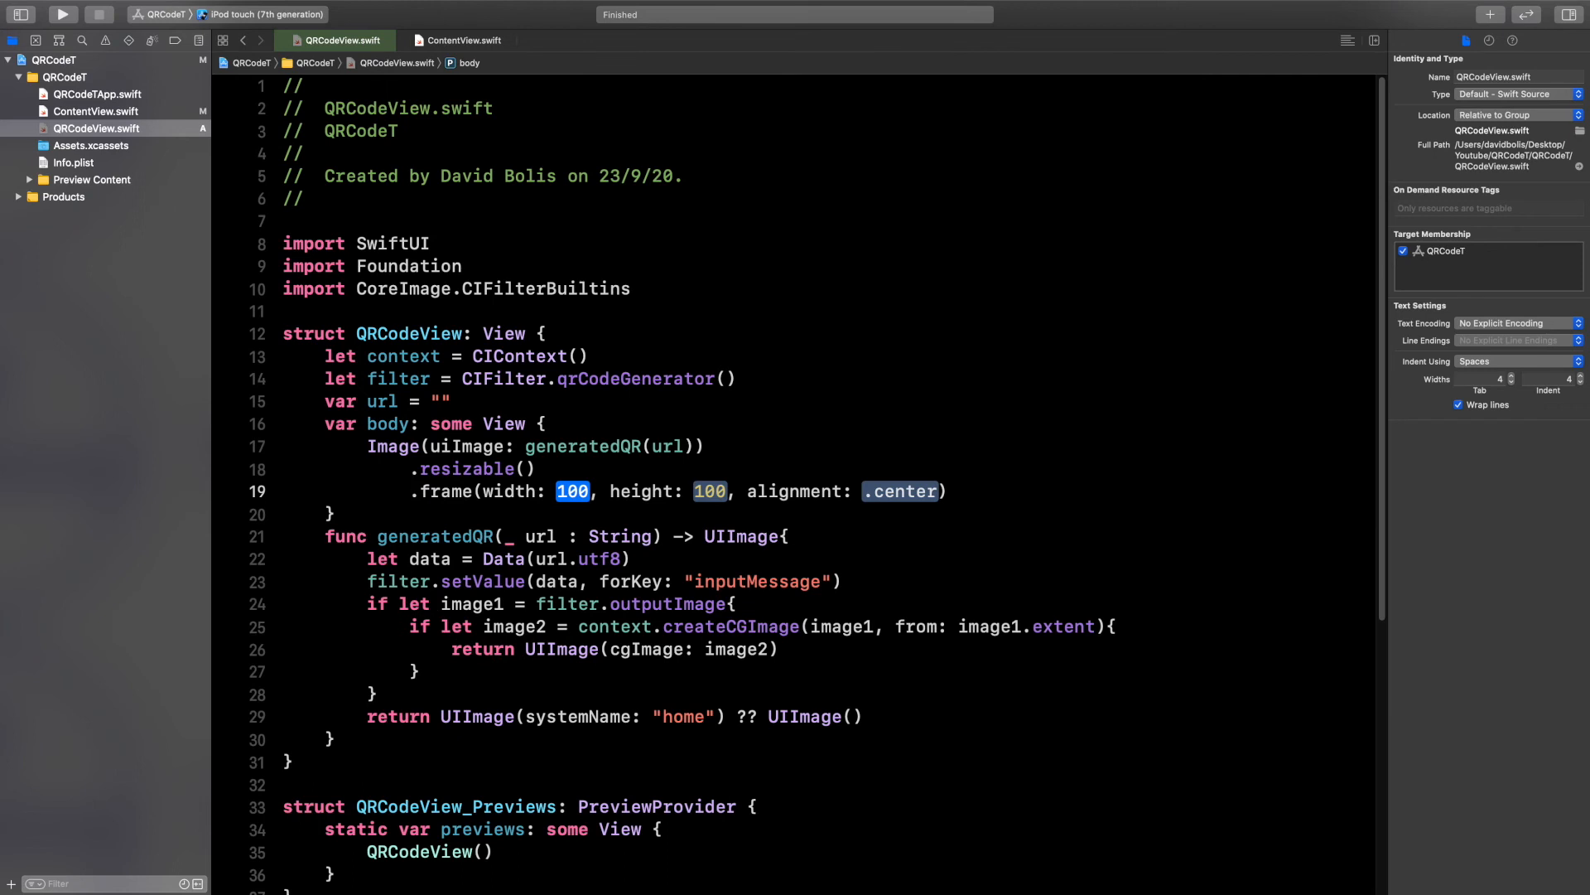
text(200)
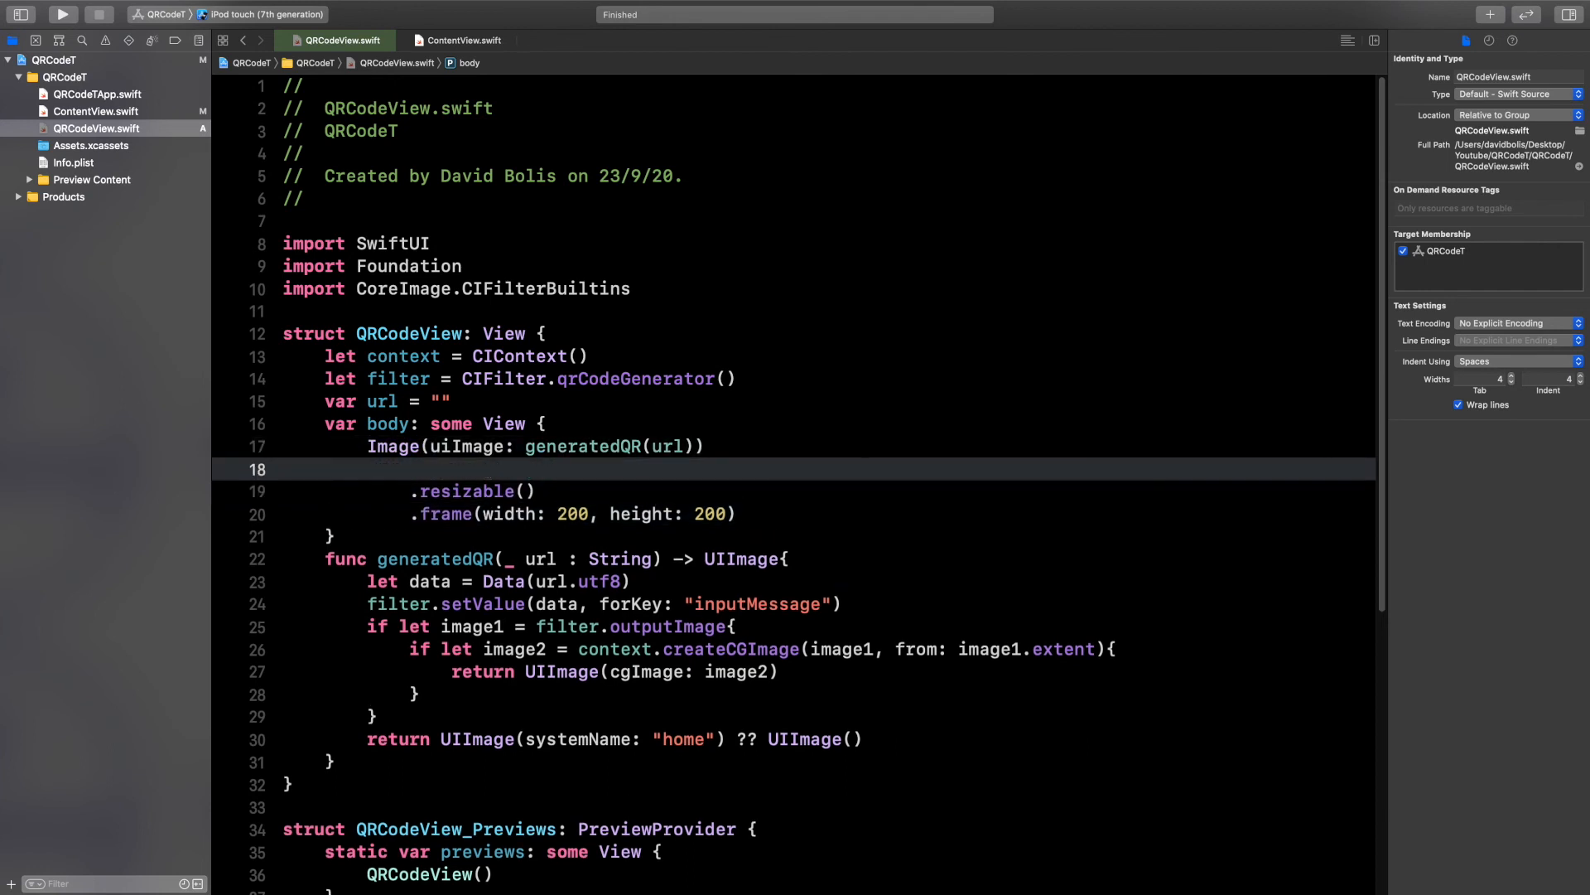
text(.interpolation(.high))
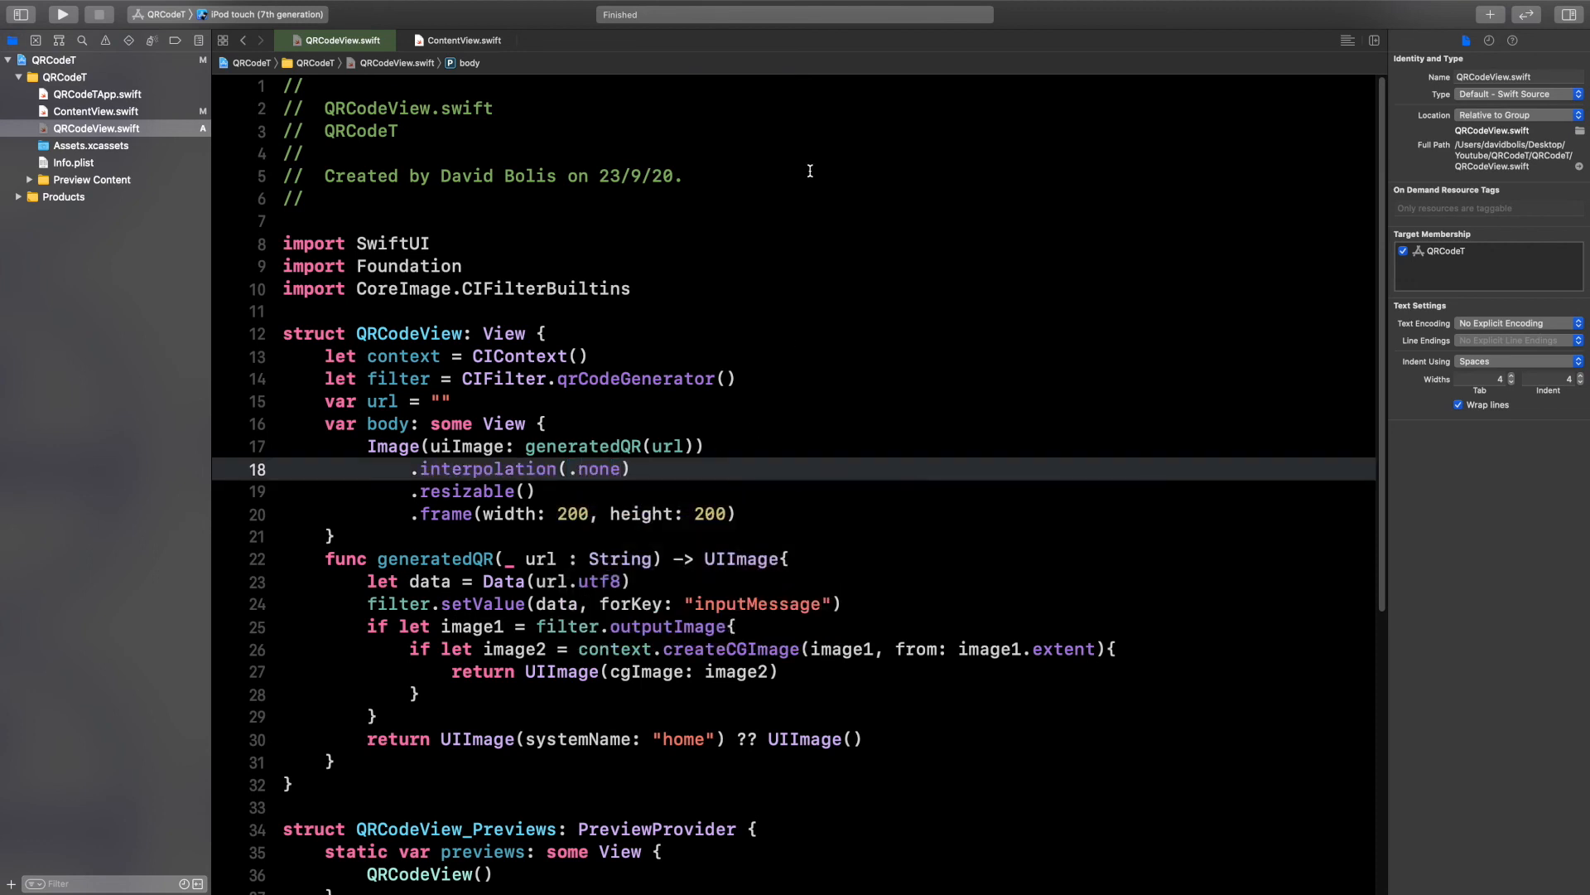
Run the app on the iPhone 11 Pro simulator.
click(265, 15)
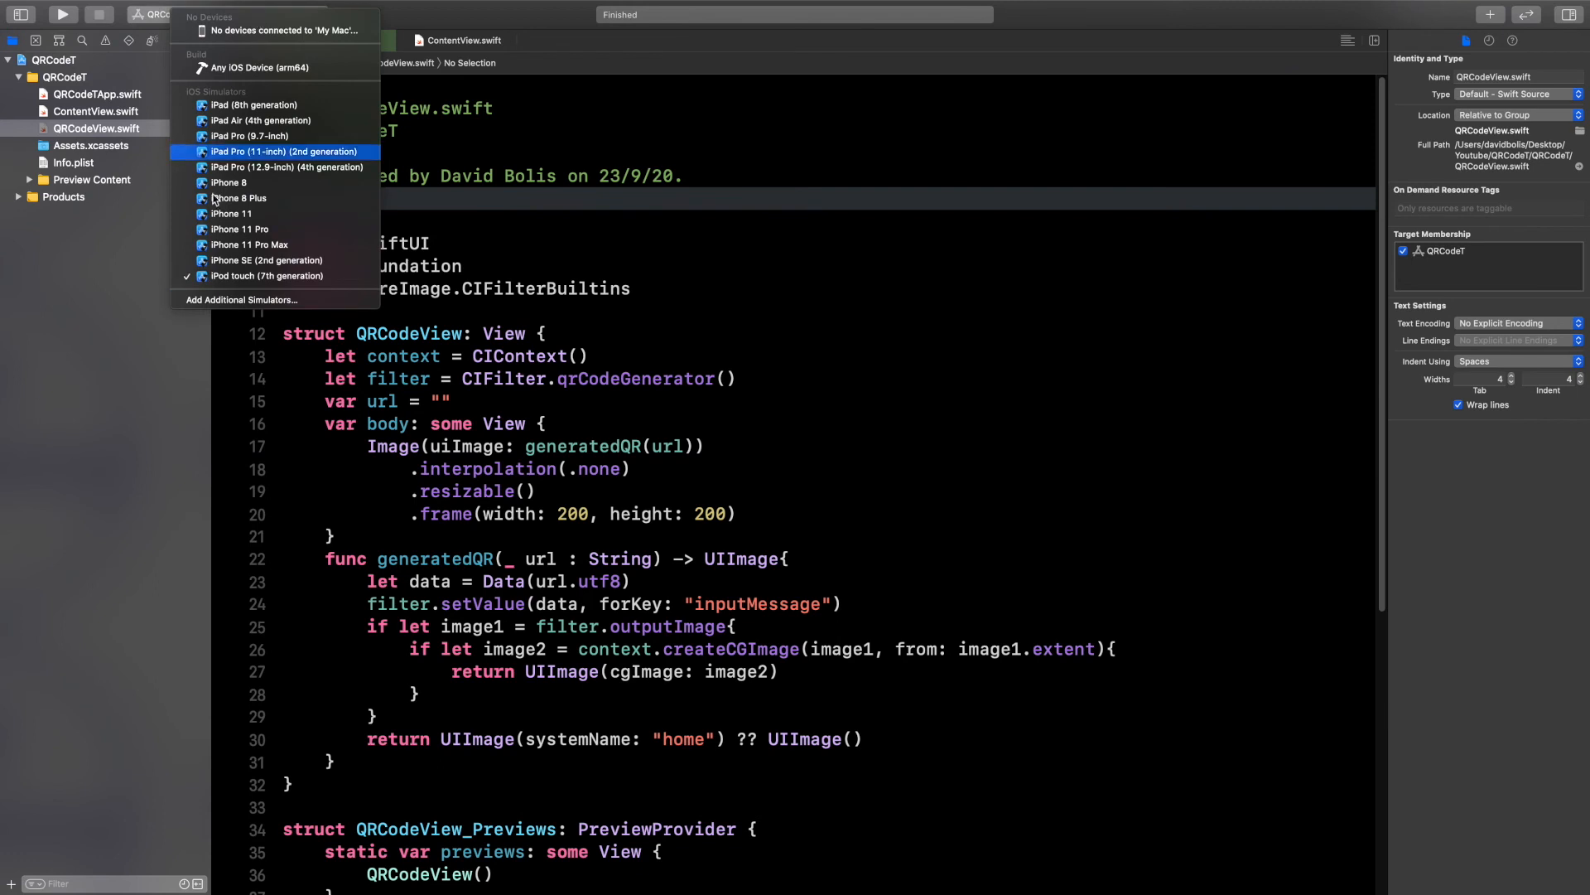
click(241, 230)
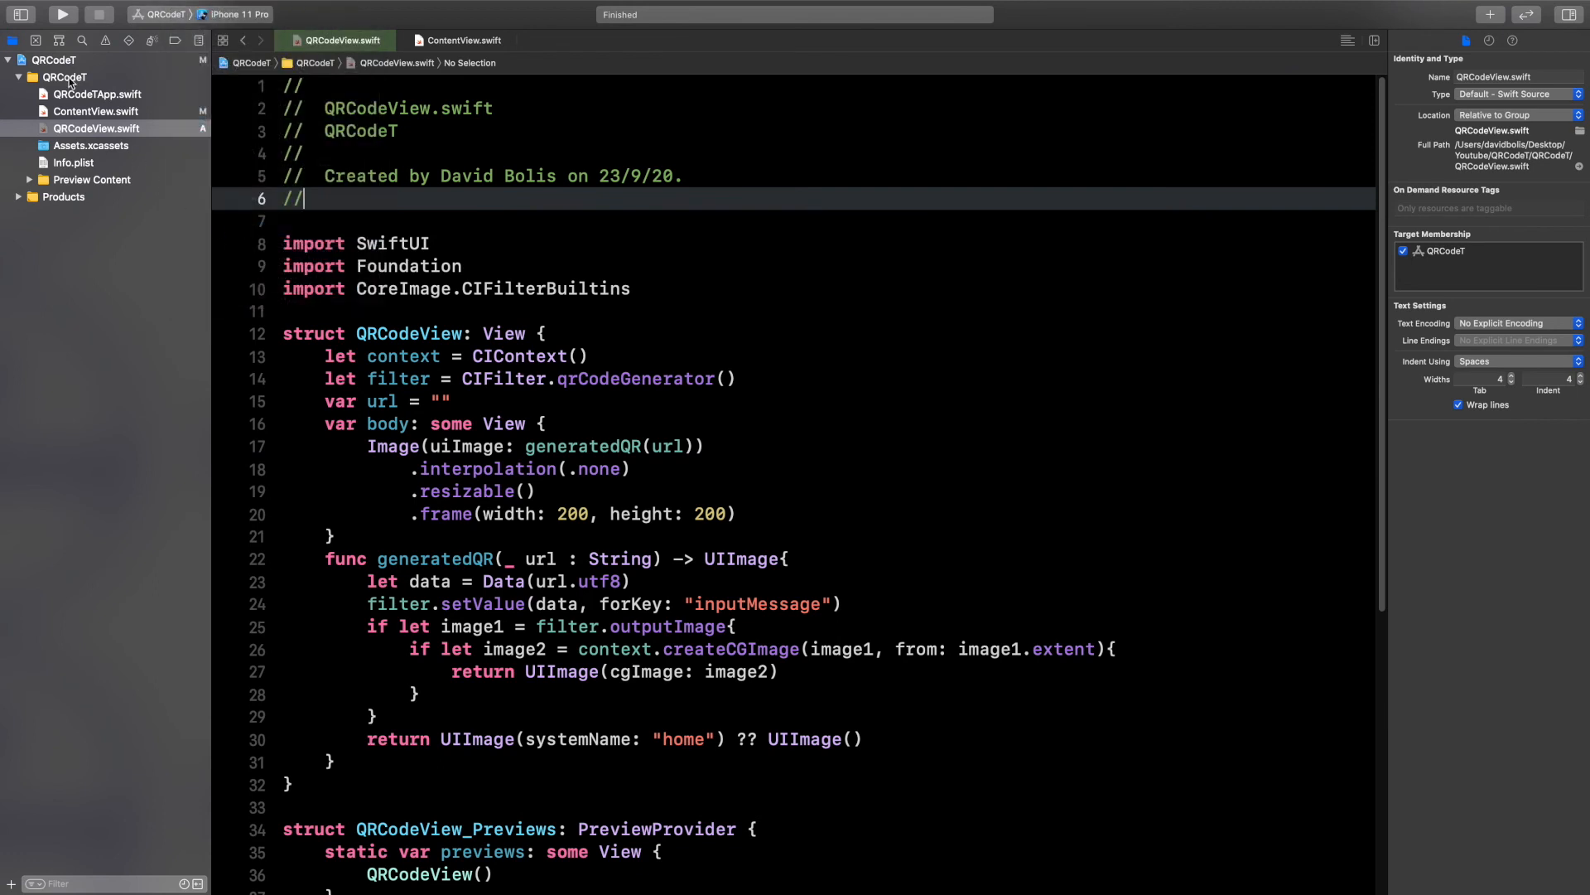
click(59, 14)
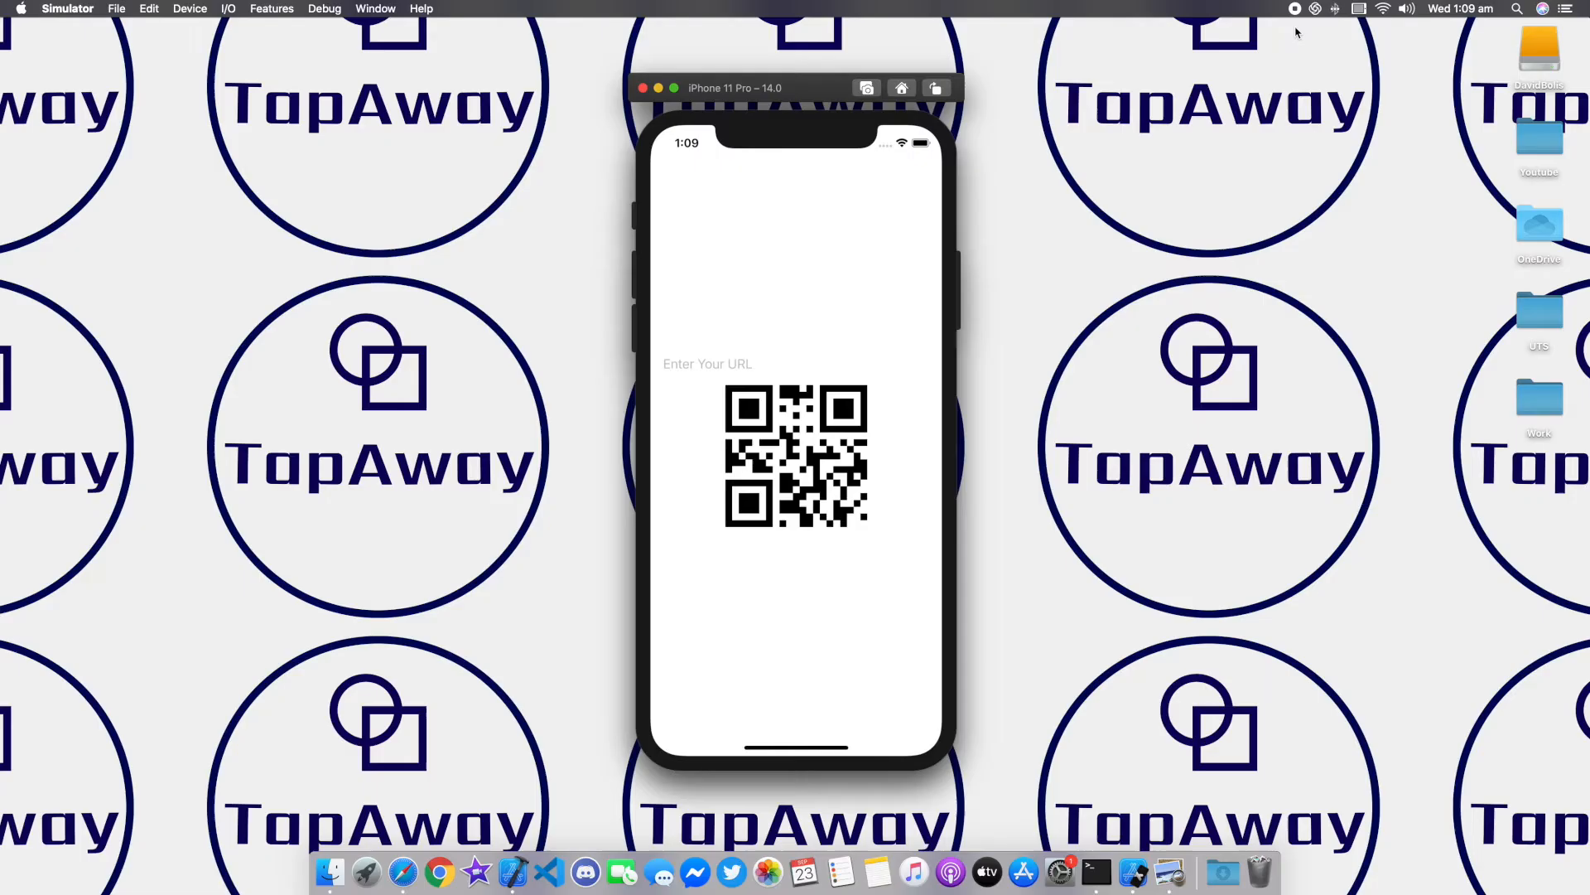
mouse_move(977, 385)
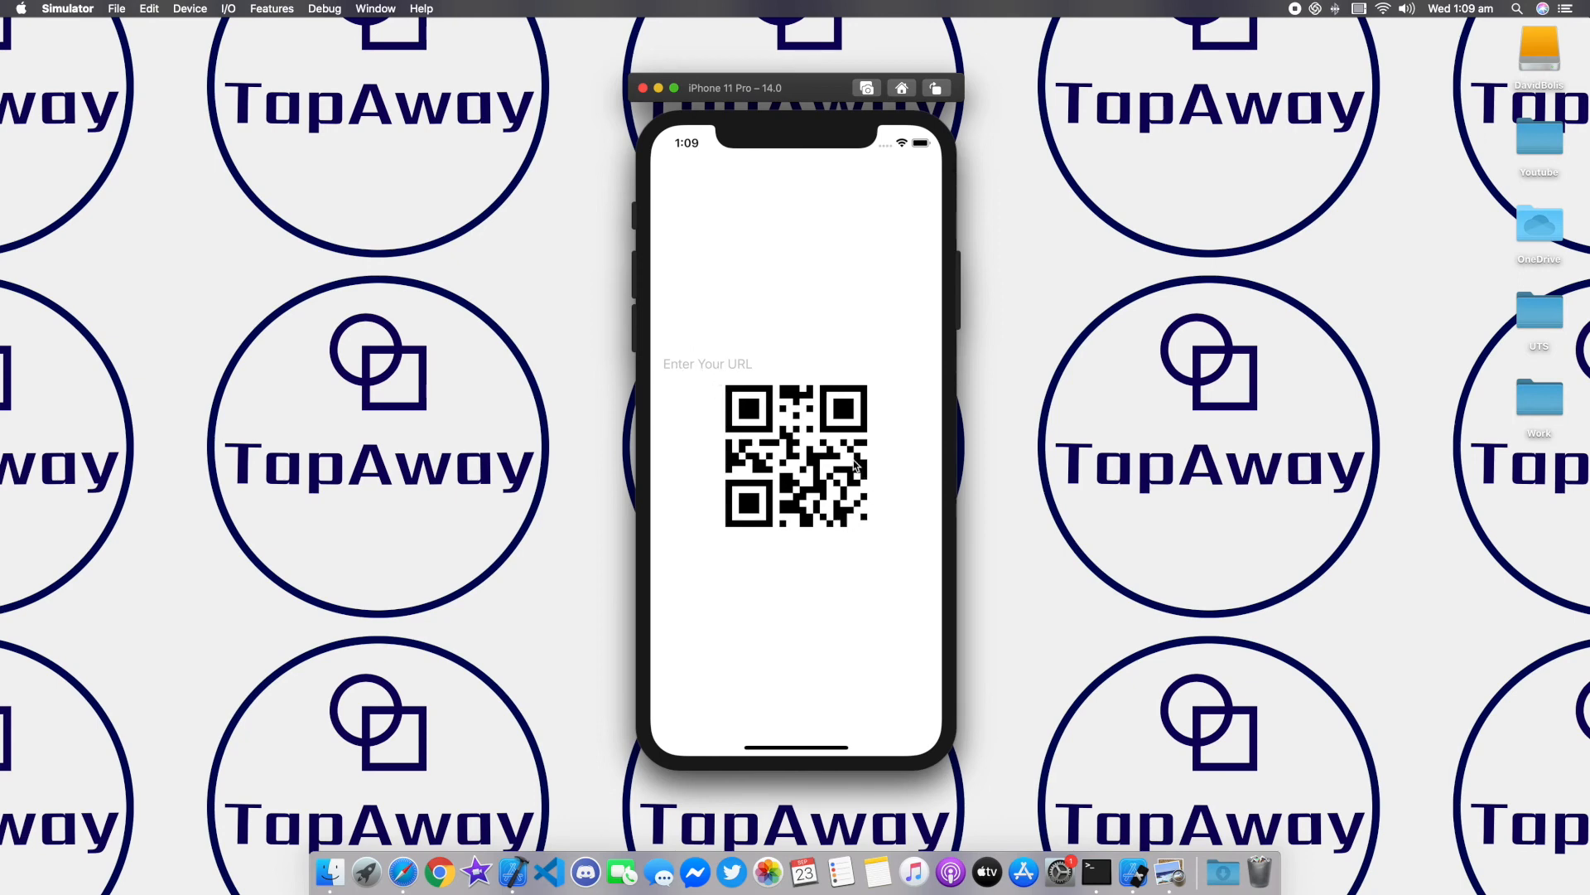
mouse_move(698, 366)
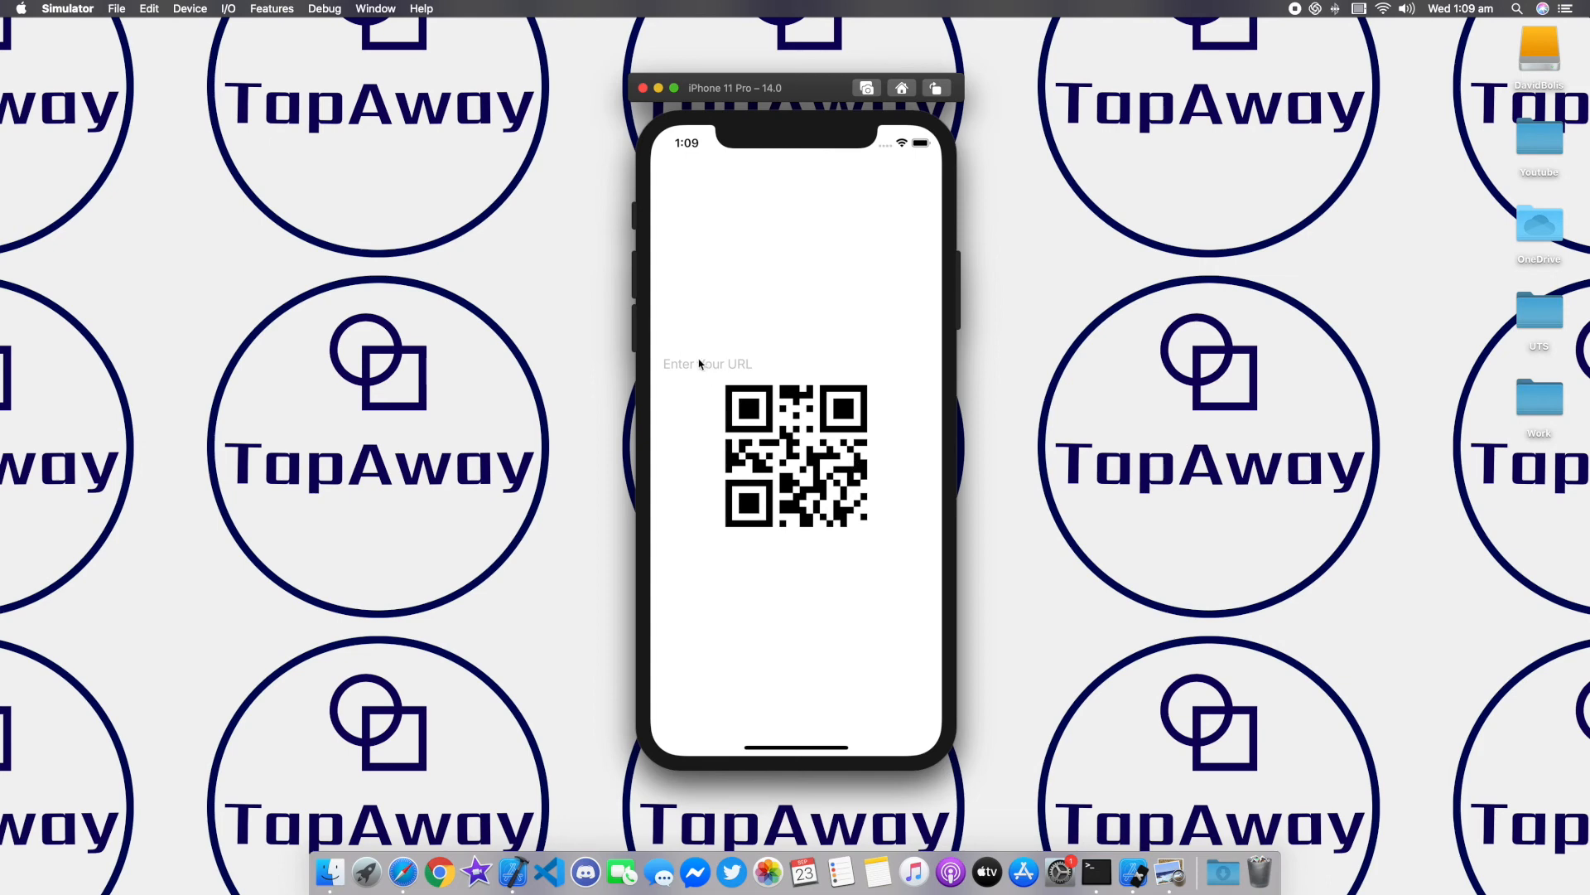
click(707, 363)
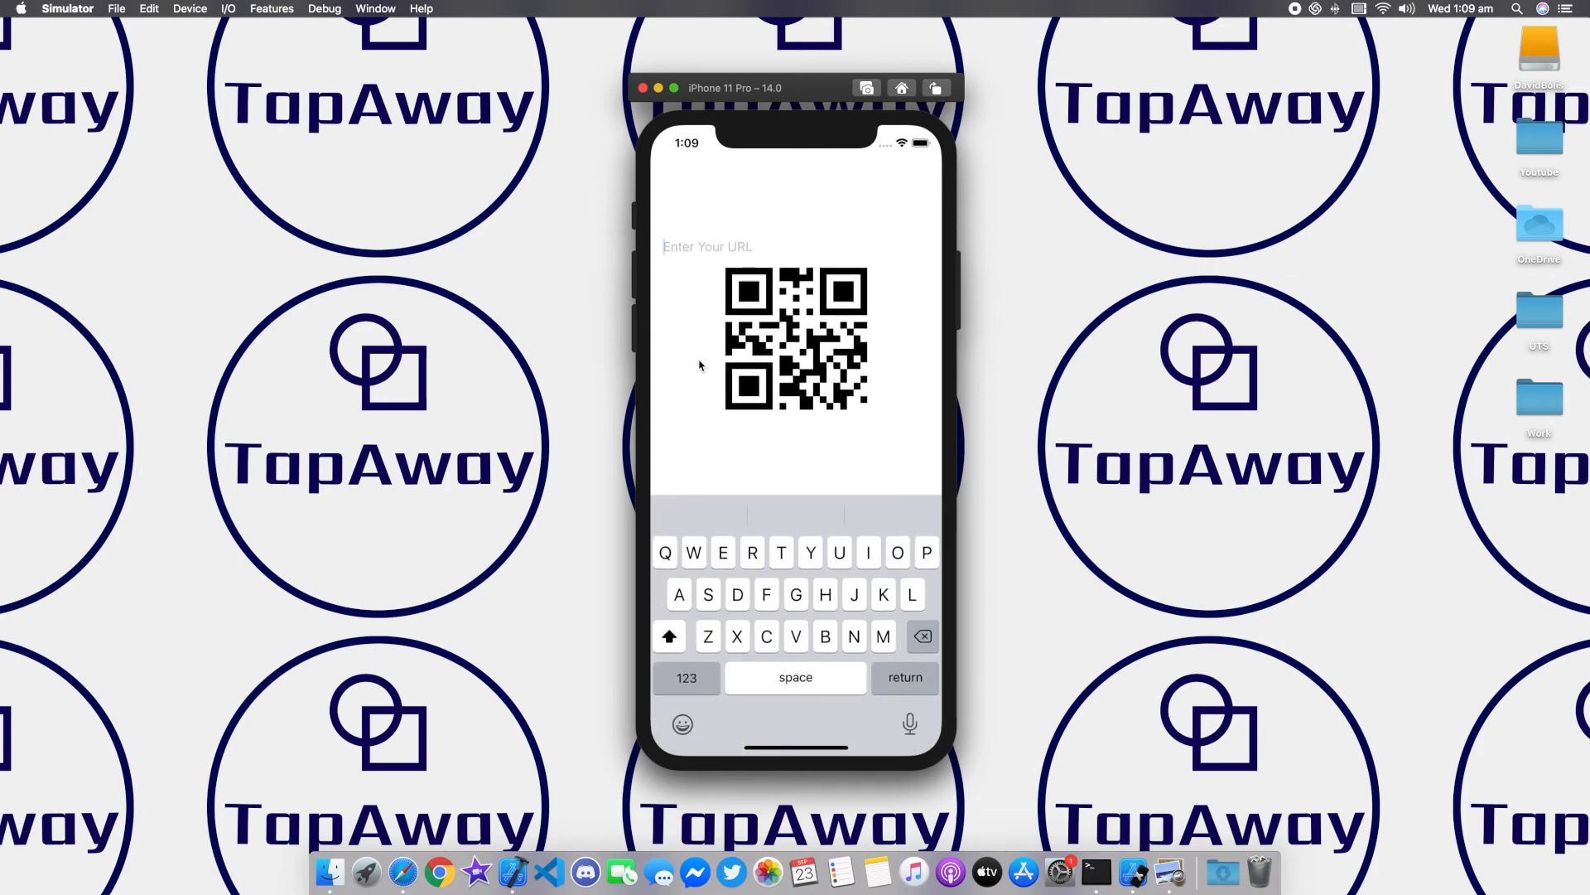
text(H)
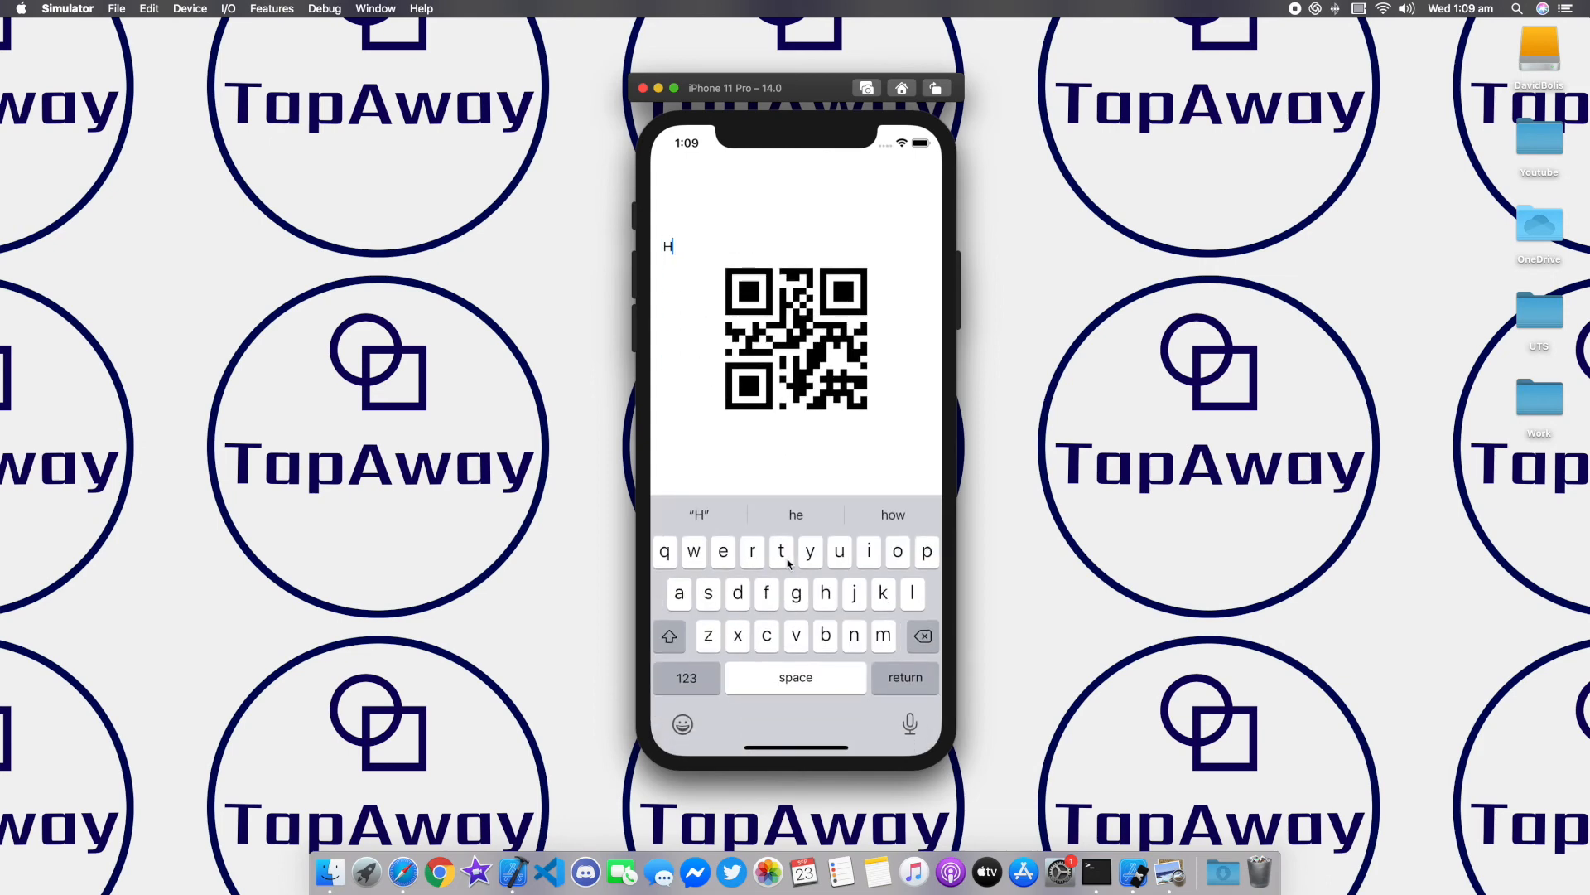
click(921, 637)
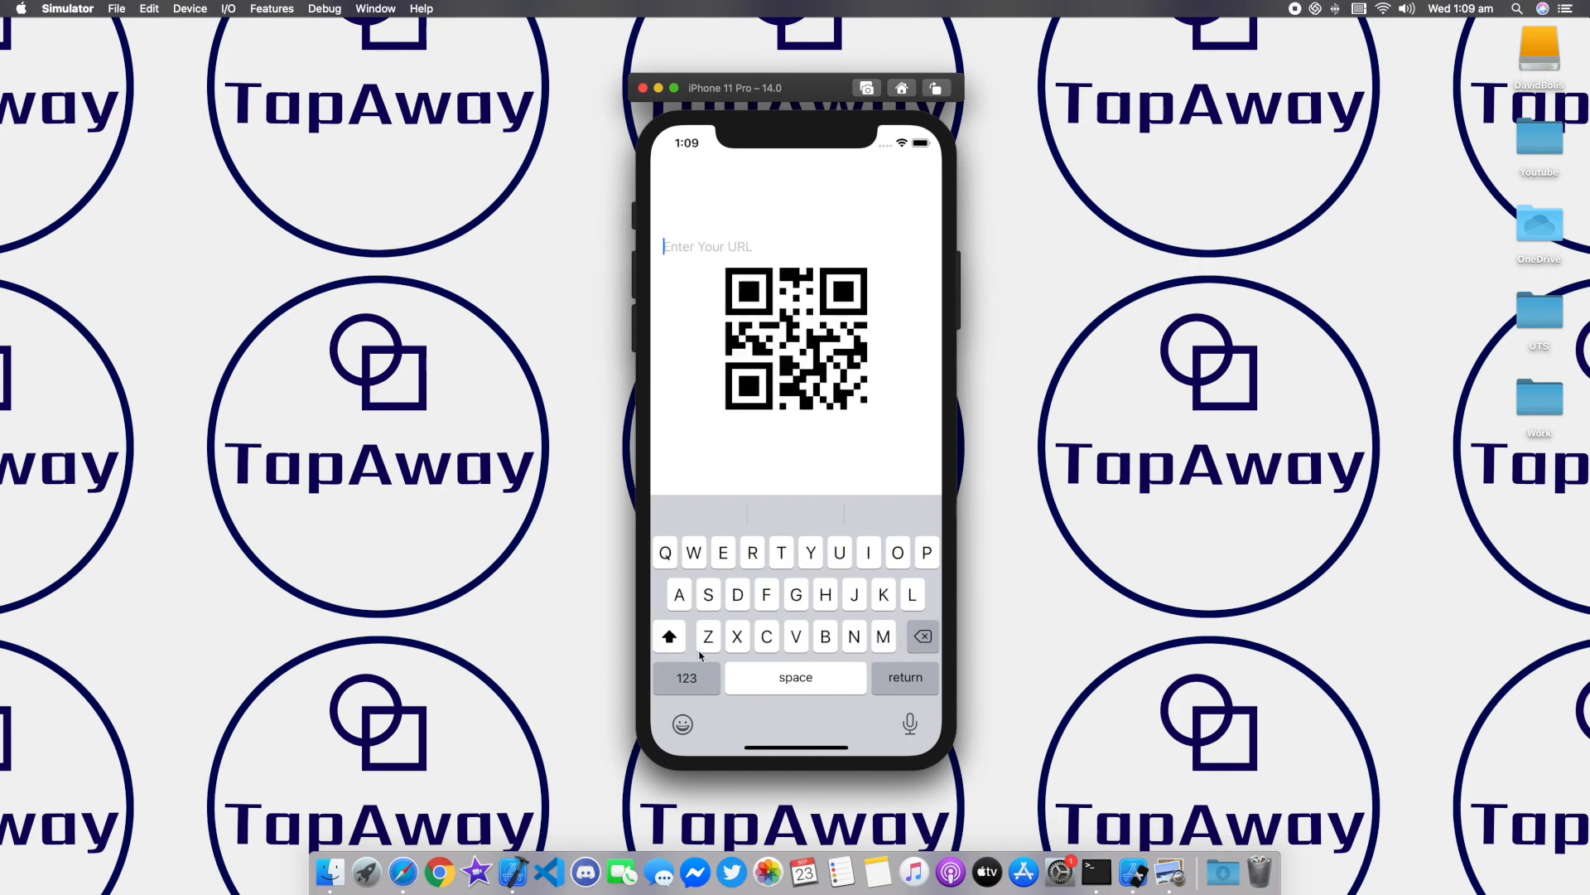
click(669, 637)
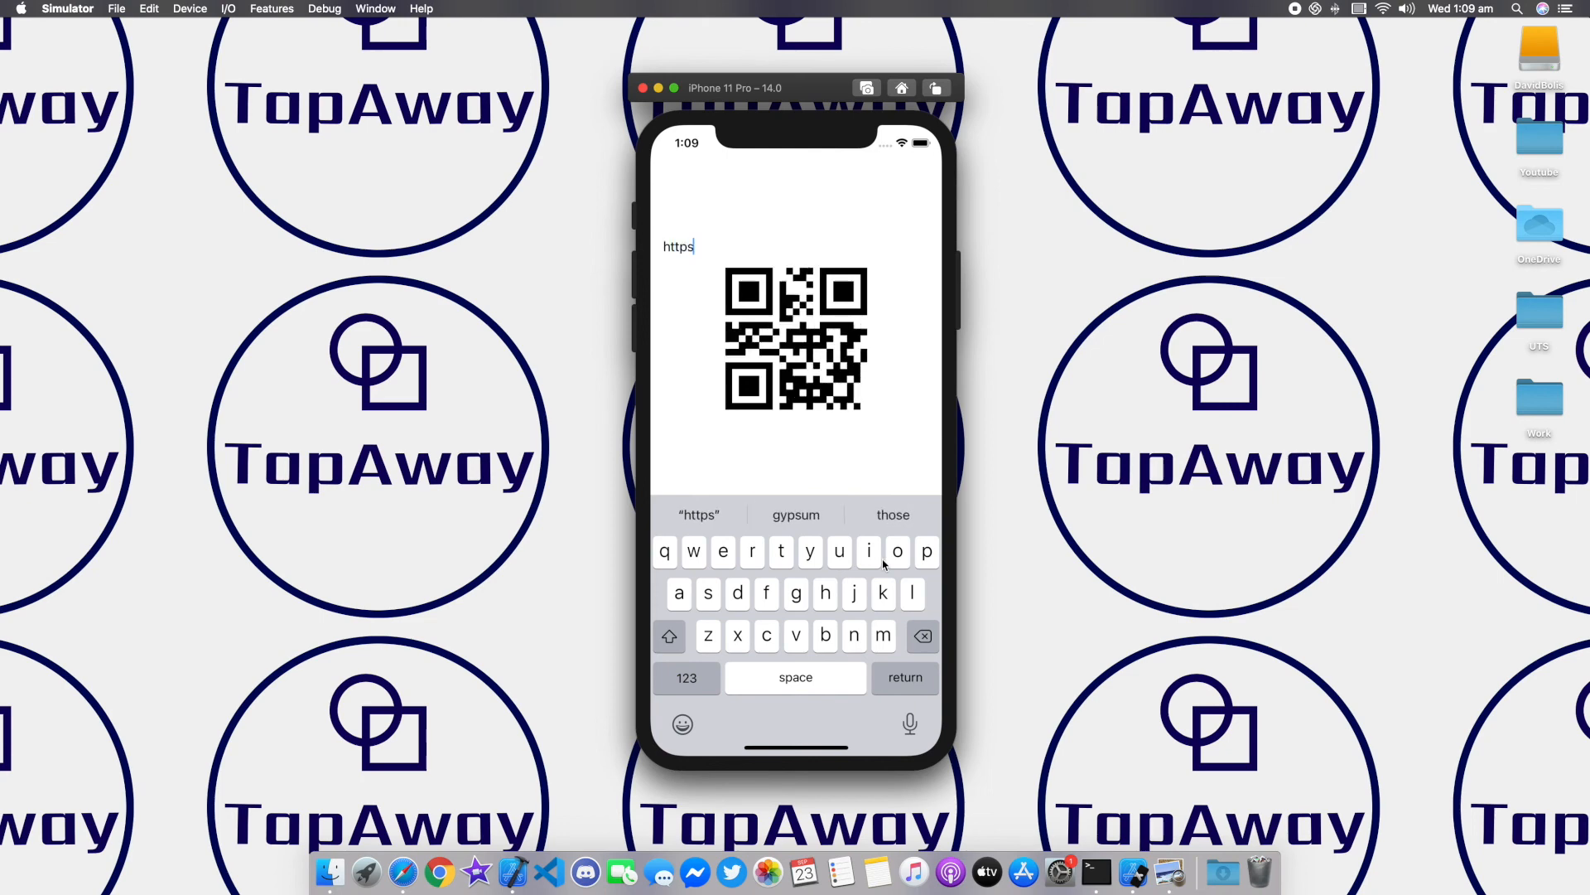
text(://www.tap)
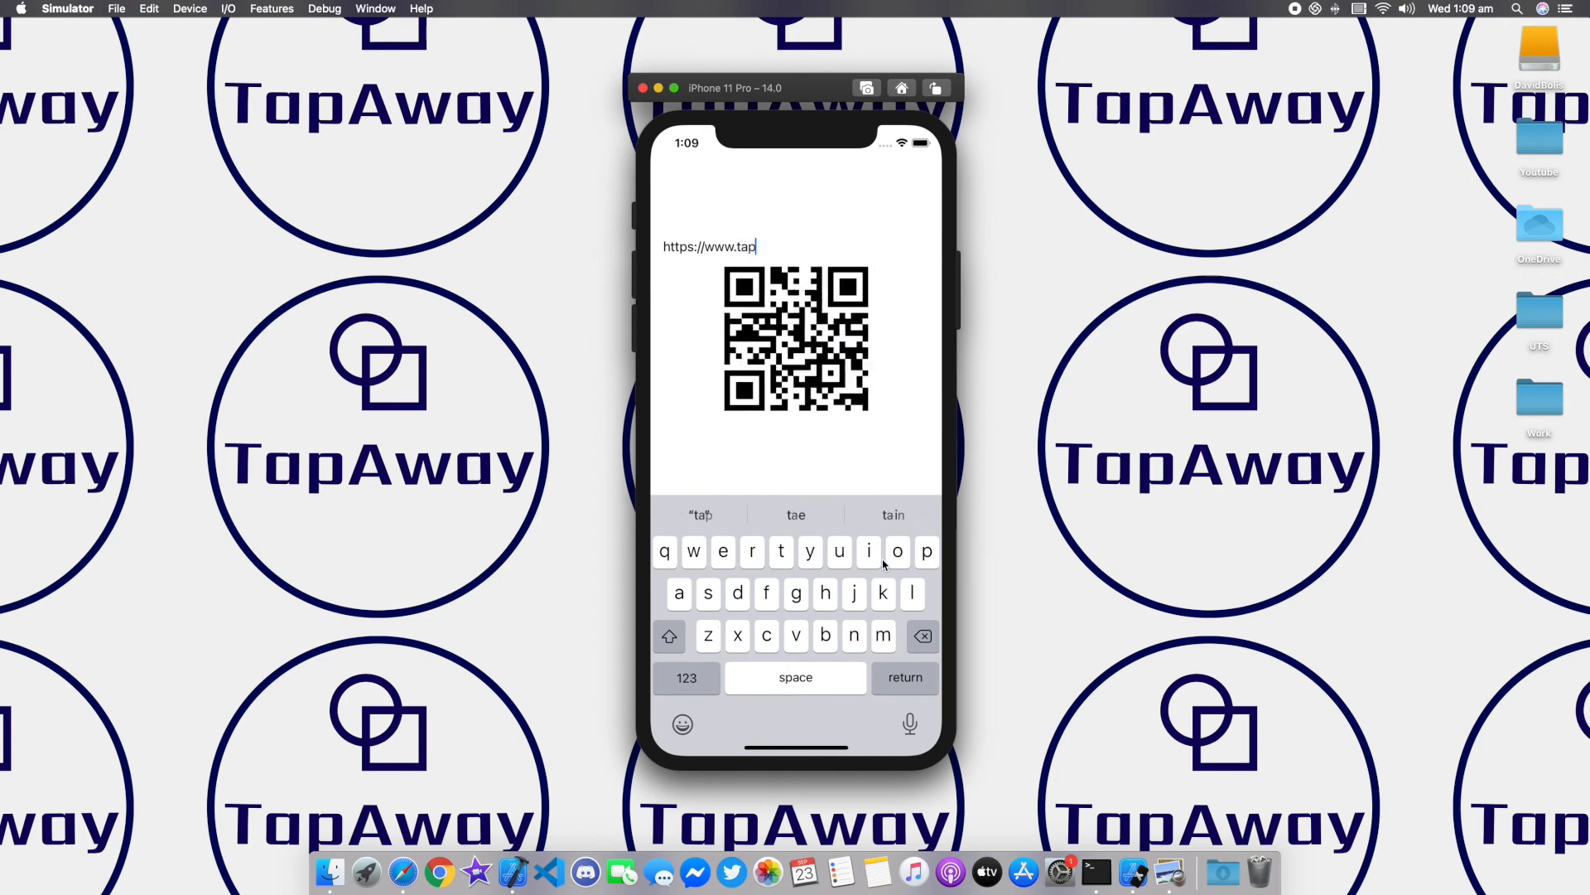
text(away.com.au)
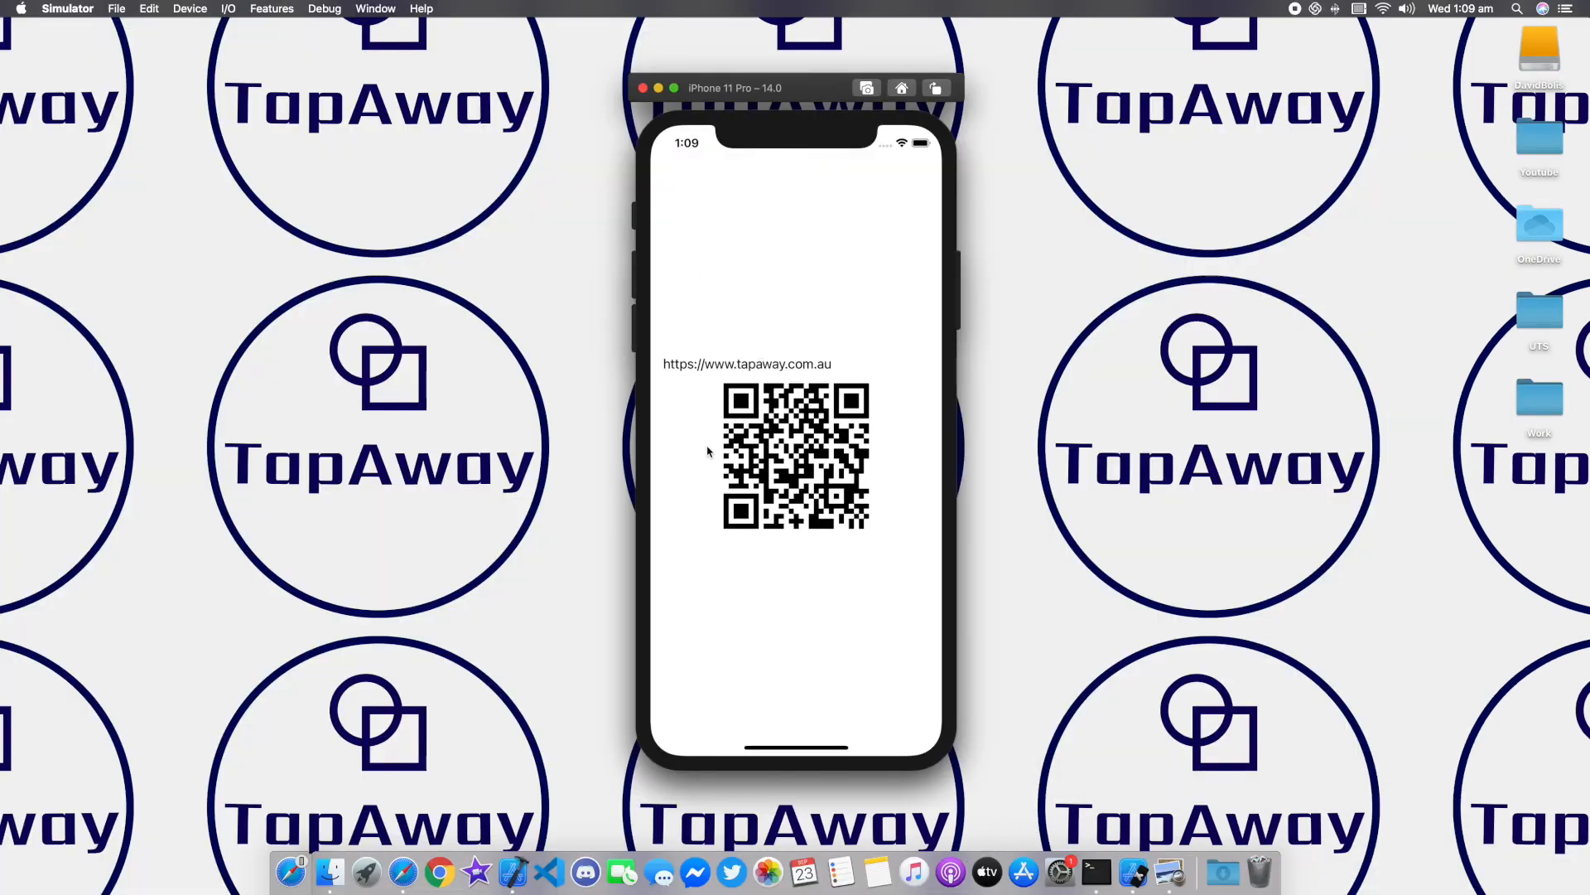
mouse_move(887, 415)
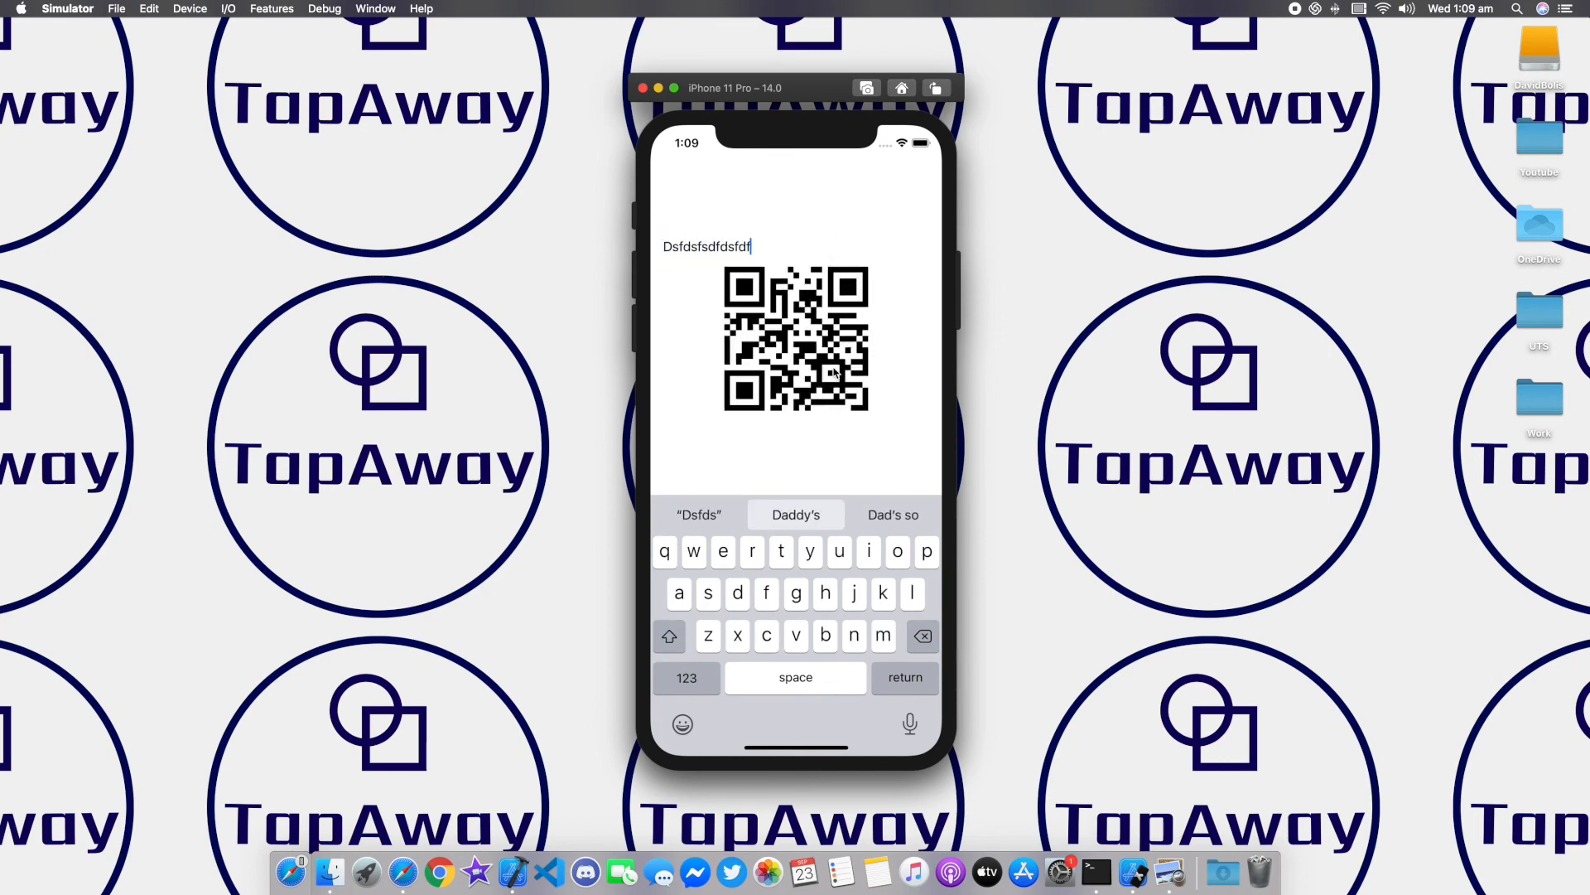
Type extra characters like "bgh" into the URL field to regenerate the QR code.
text(bgh)
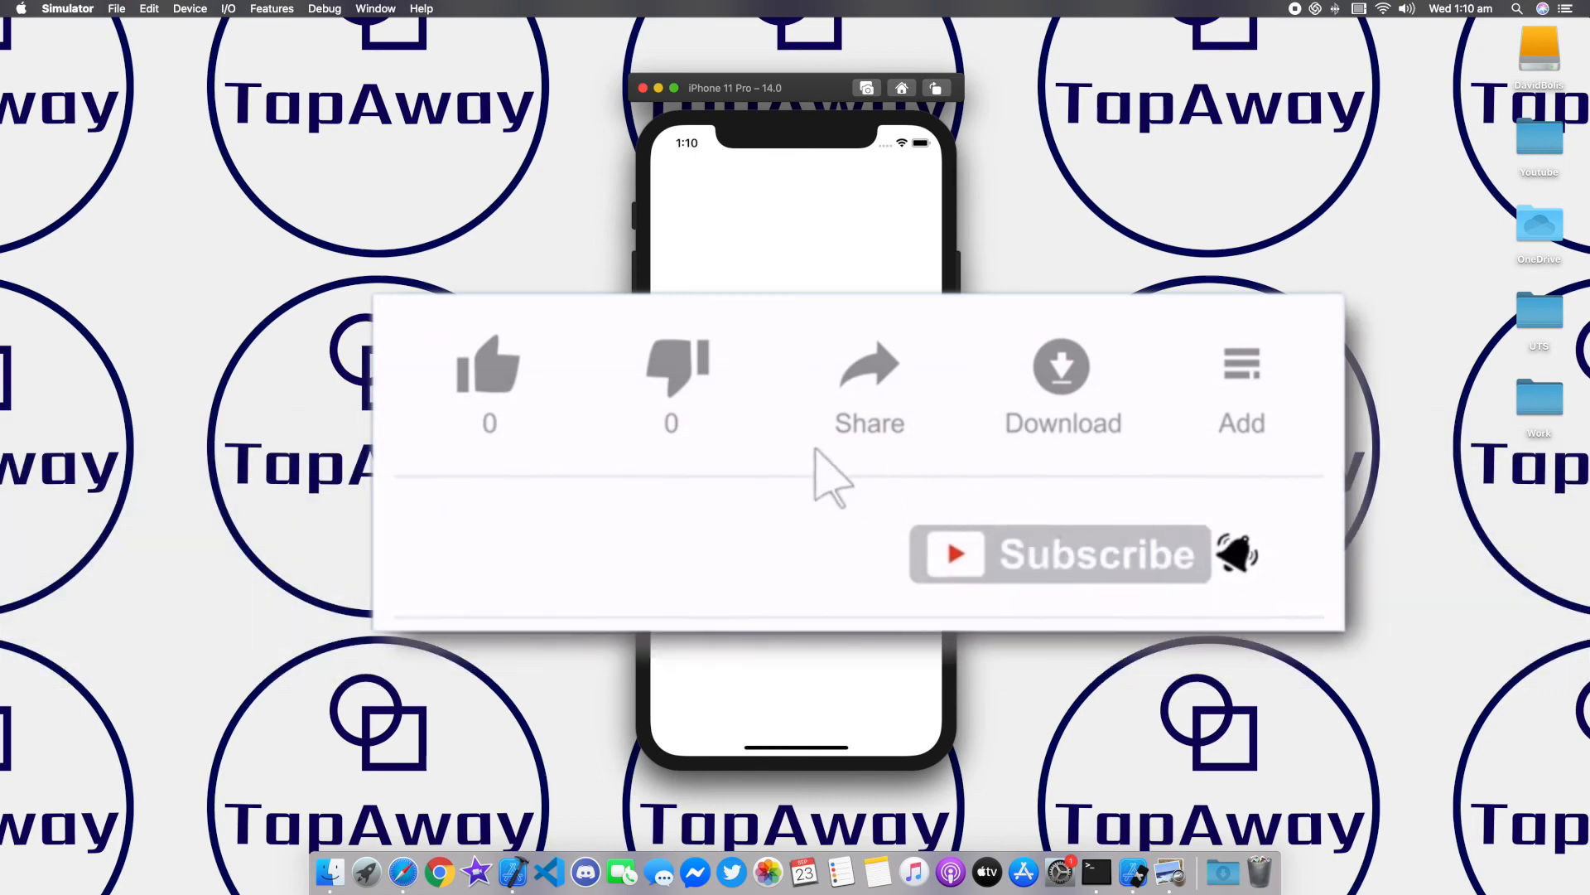
click(488, 367)
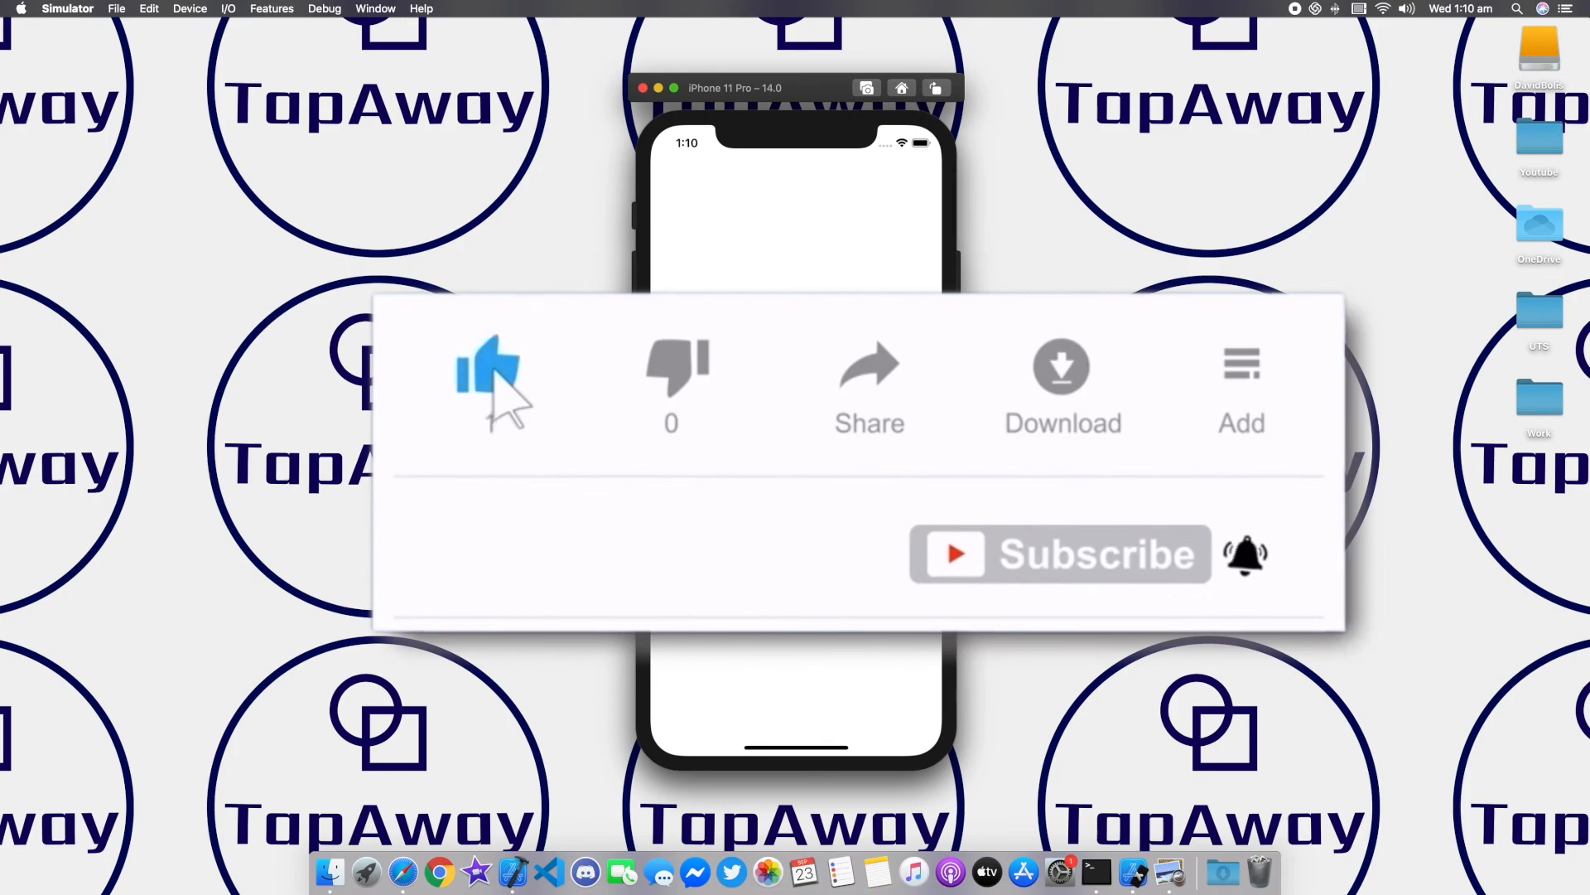